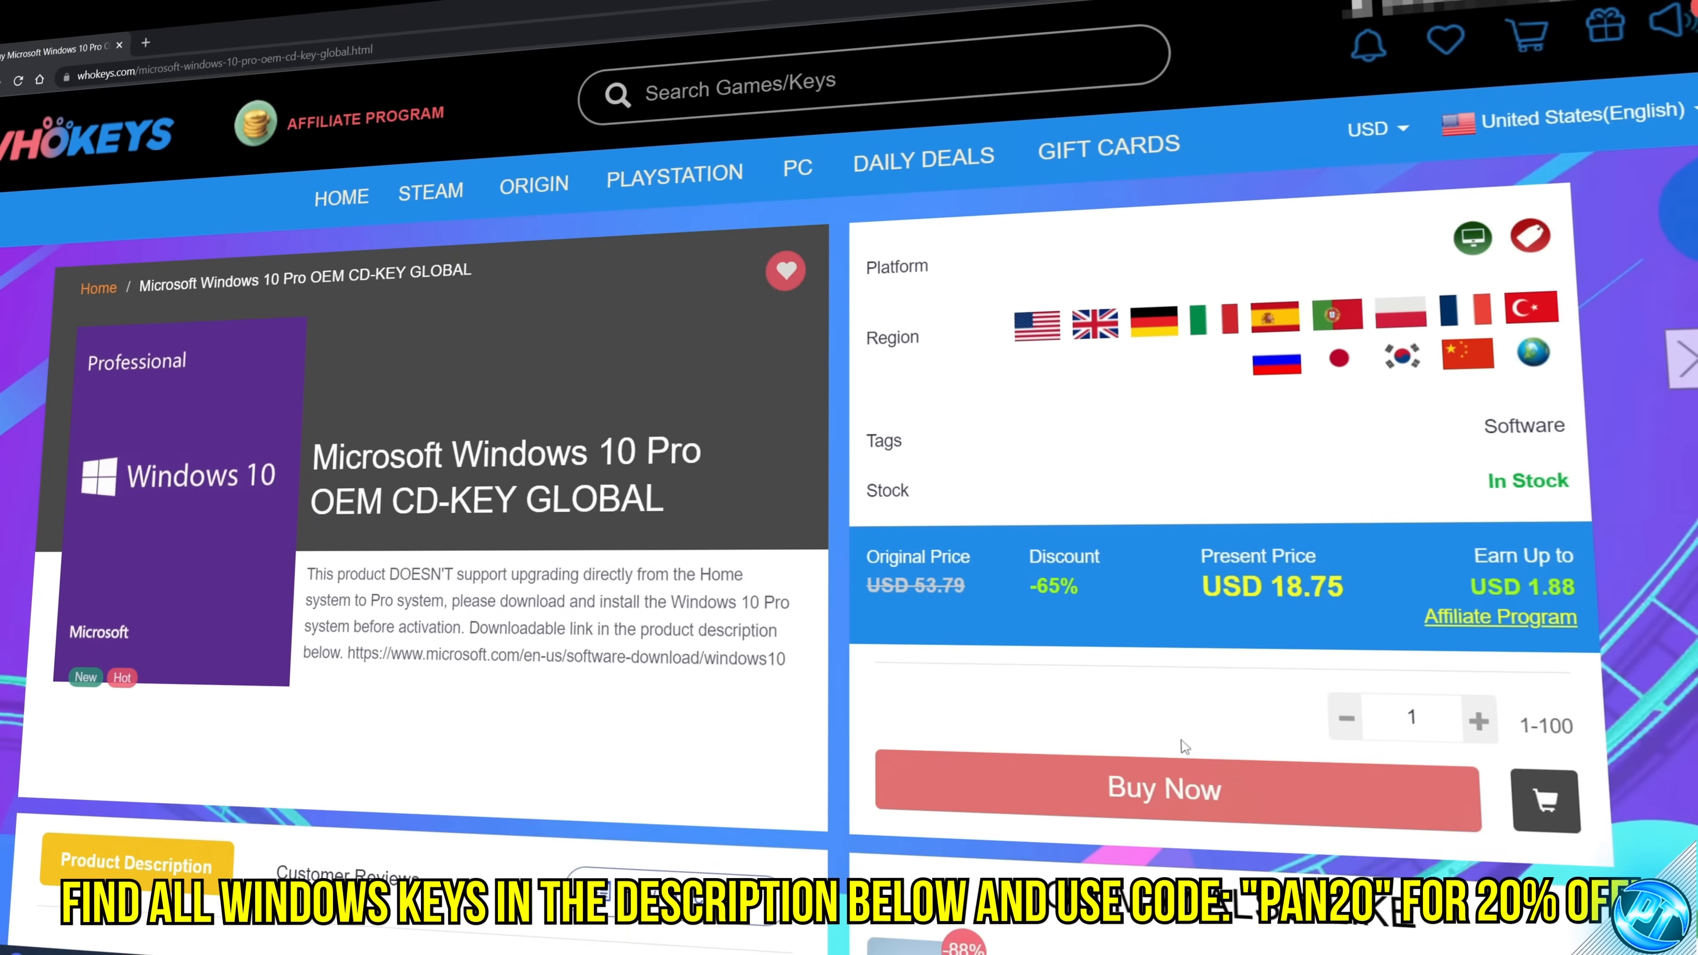
Enter and submit a new Windows 10 Pro product key from the Settings activation page
{"action": "left_click", "coordinate": [1162, 787]}
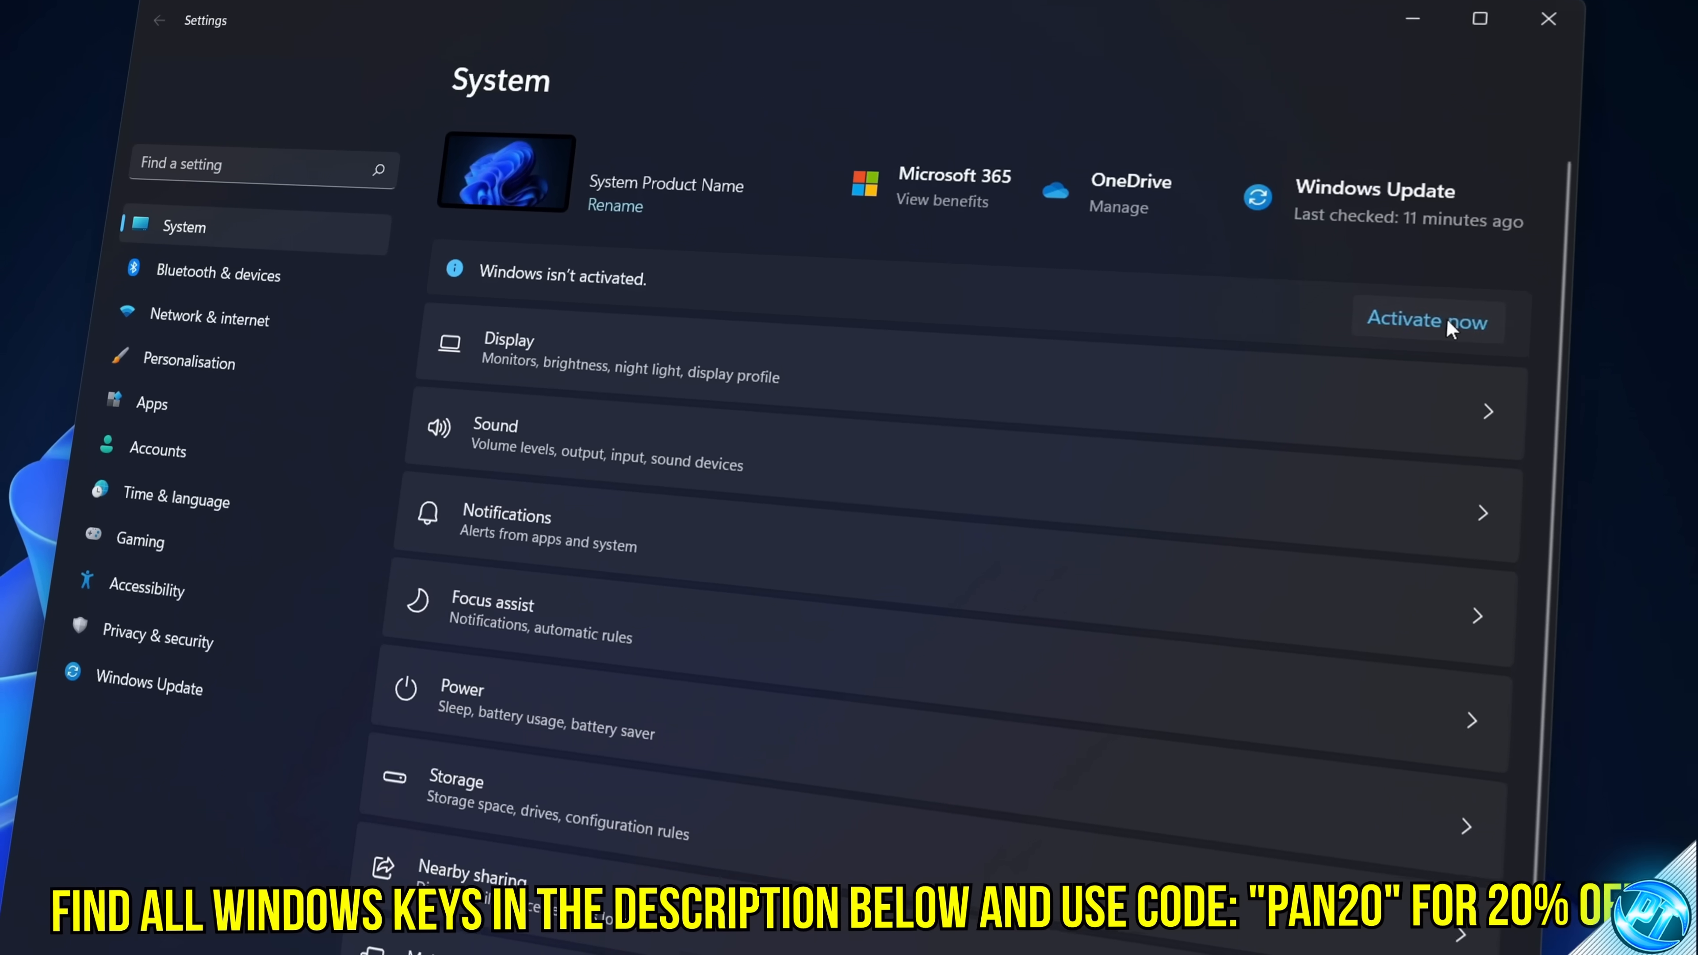
{"action": "left_click", "coordinate": [1428, 320]}
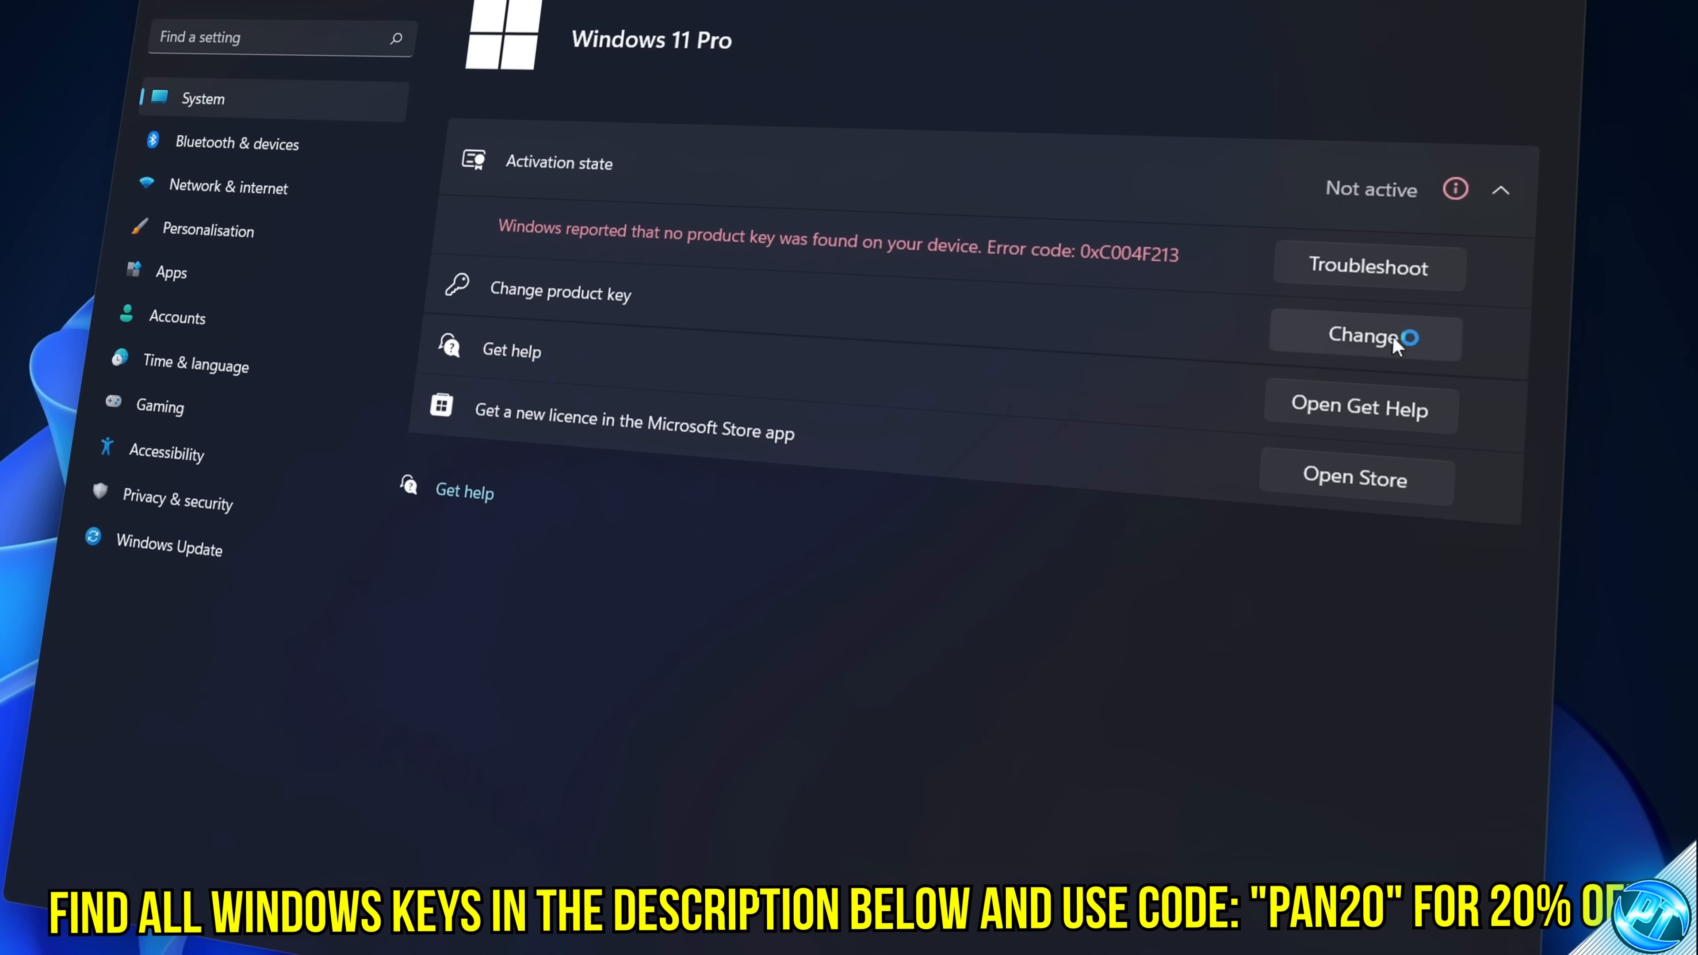
{"action": "left_click", "coordinate": [1362, 337]}
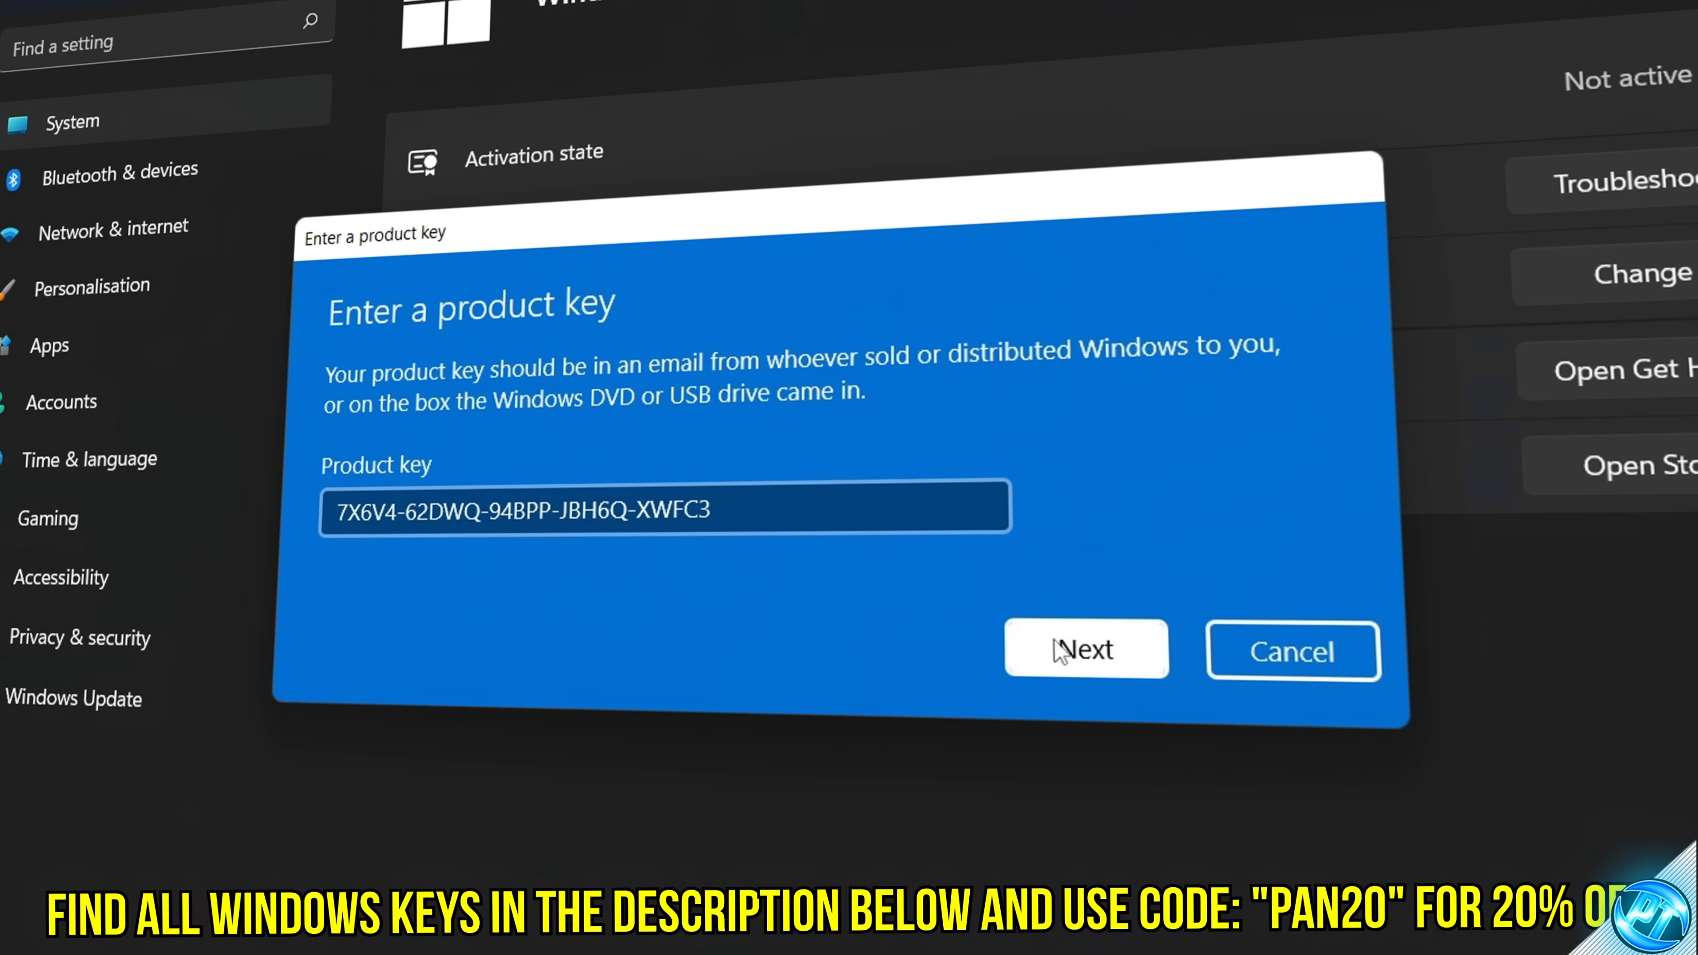
{"action": "left_click", "coordinate": [1086, 650]}
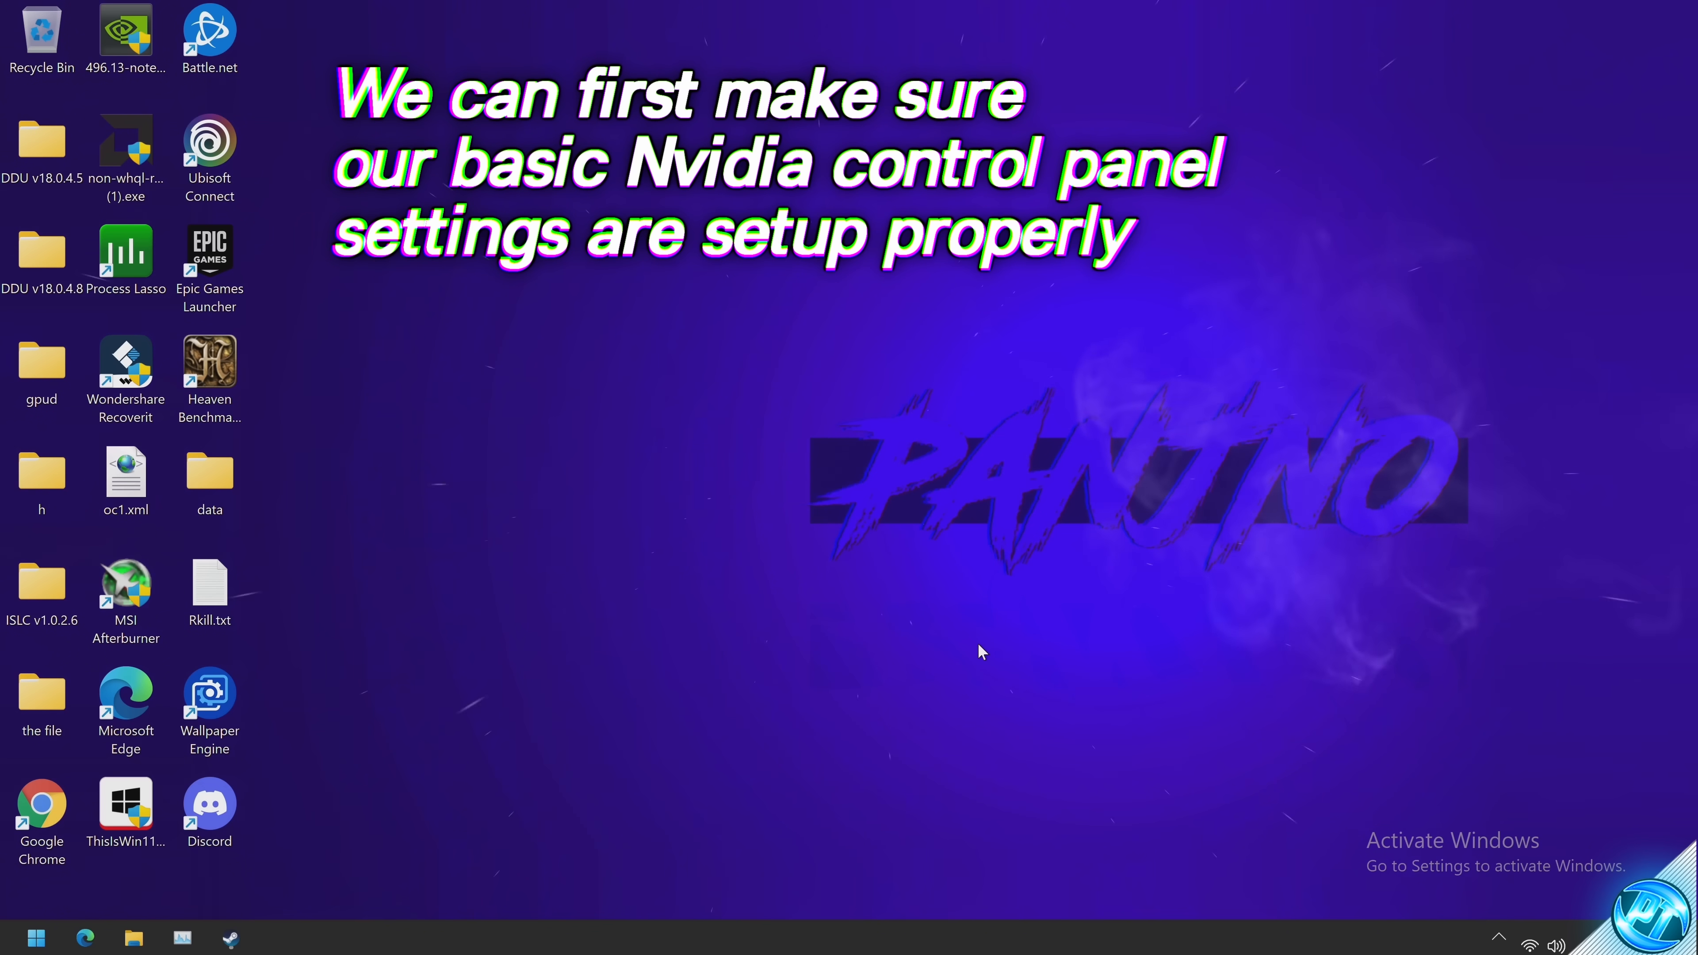
Launch NVIDIA Control Panel from the desktop, choose advanced 3D image settings and show Manage 3D settings
{"action": "right_click", "coordinate": [980, 651]}
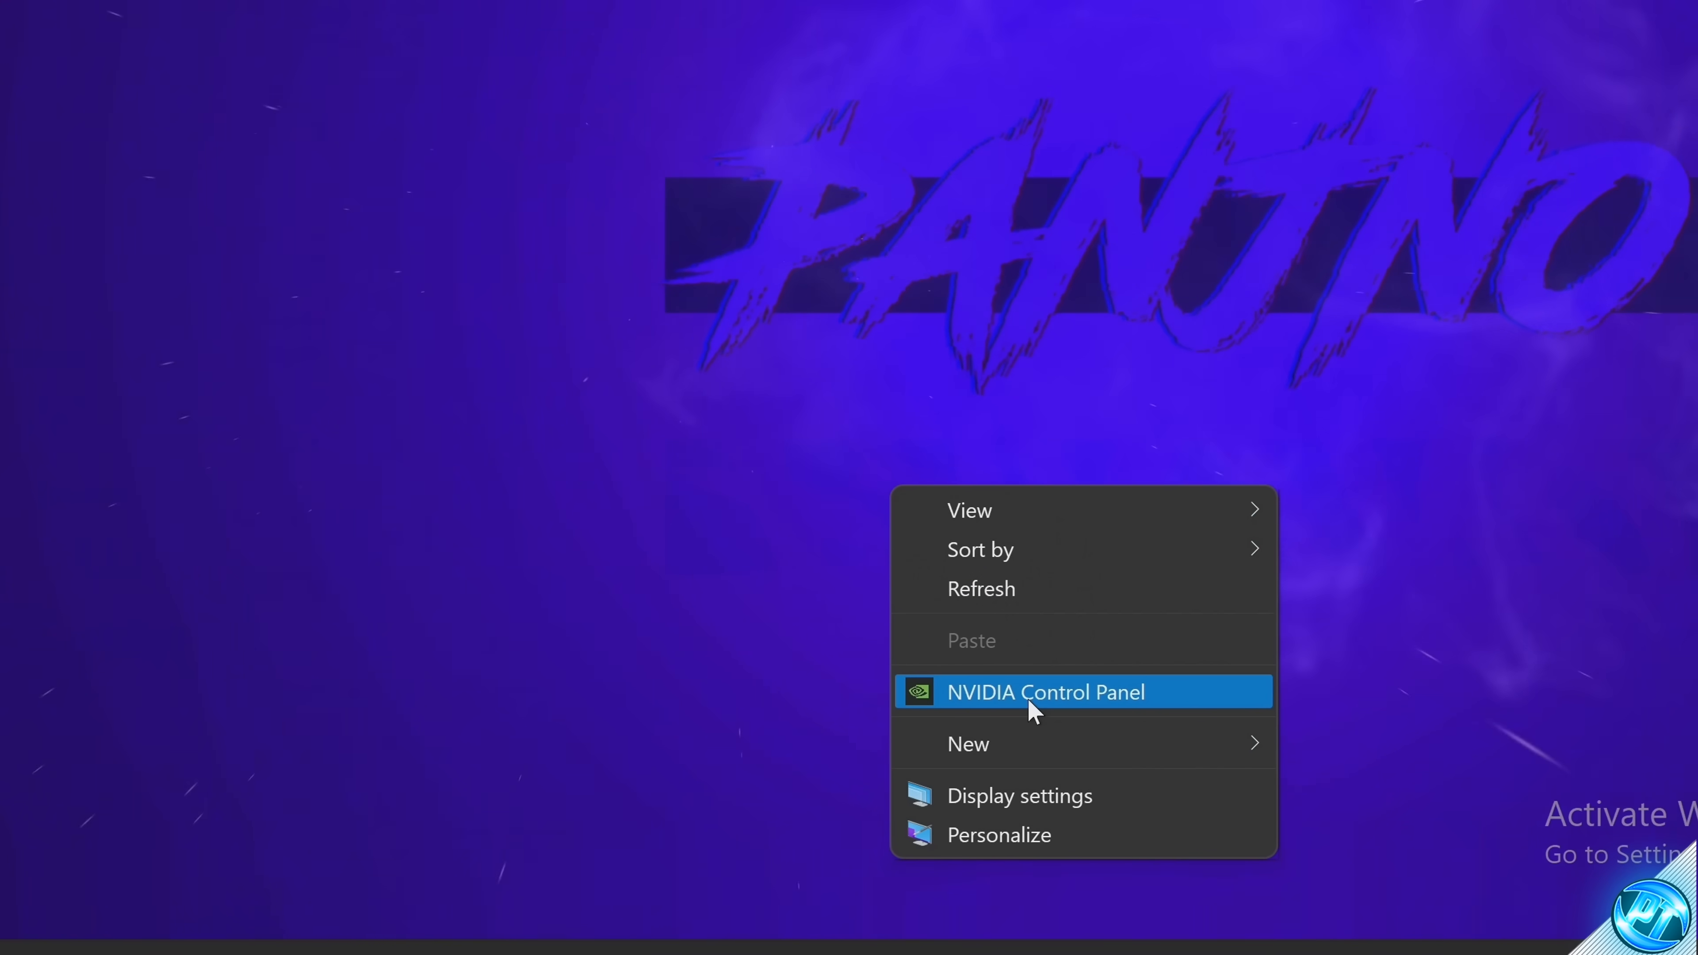
{"action": "left_click", "coordinate": [1046, 691]}
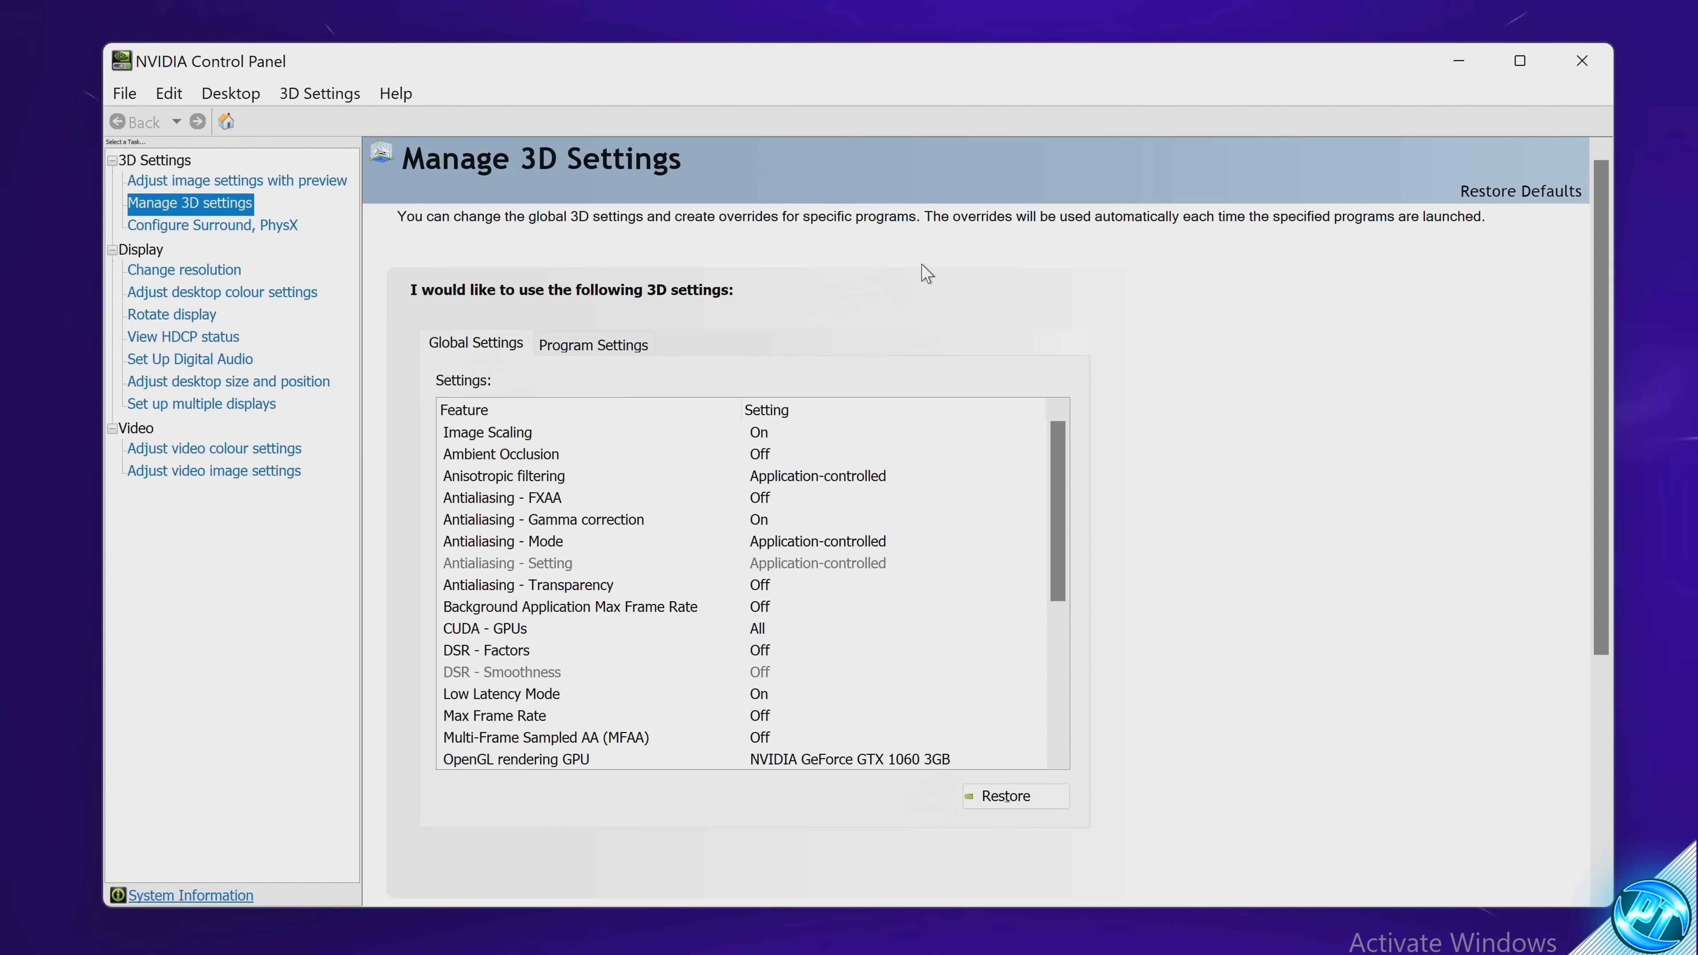
{"action": "left_click", "coordinate": [236, 179]}
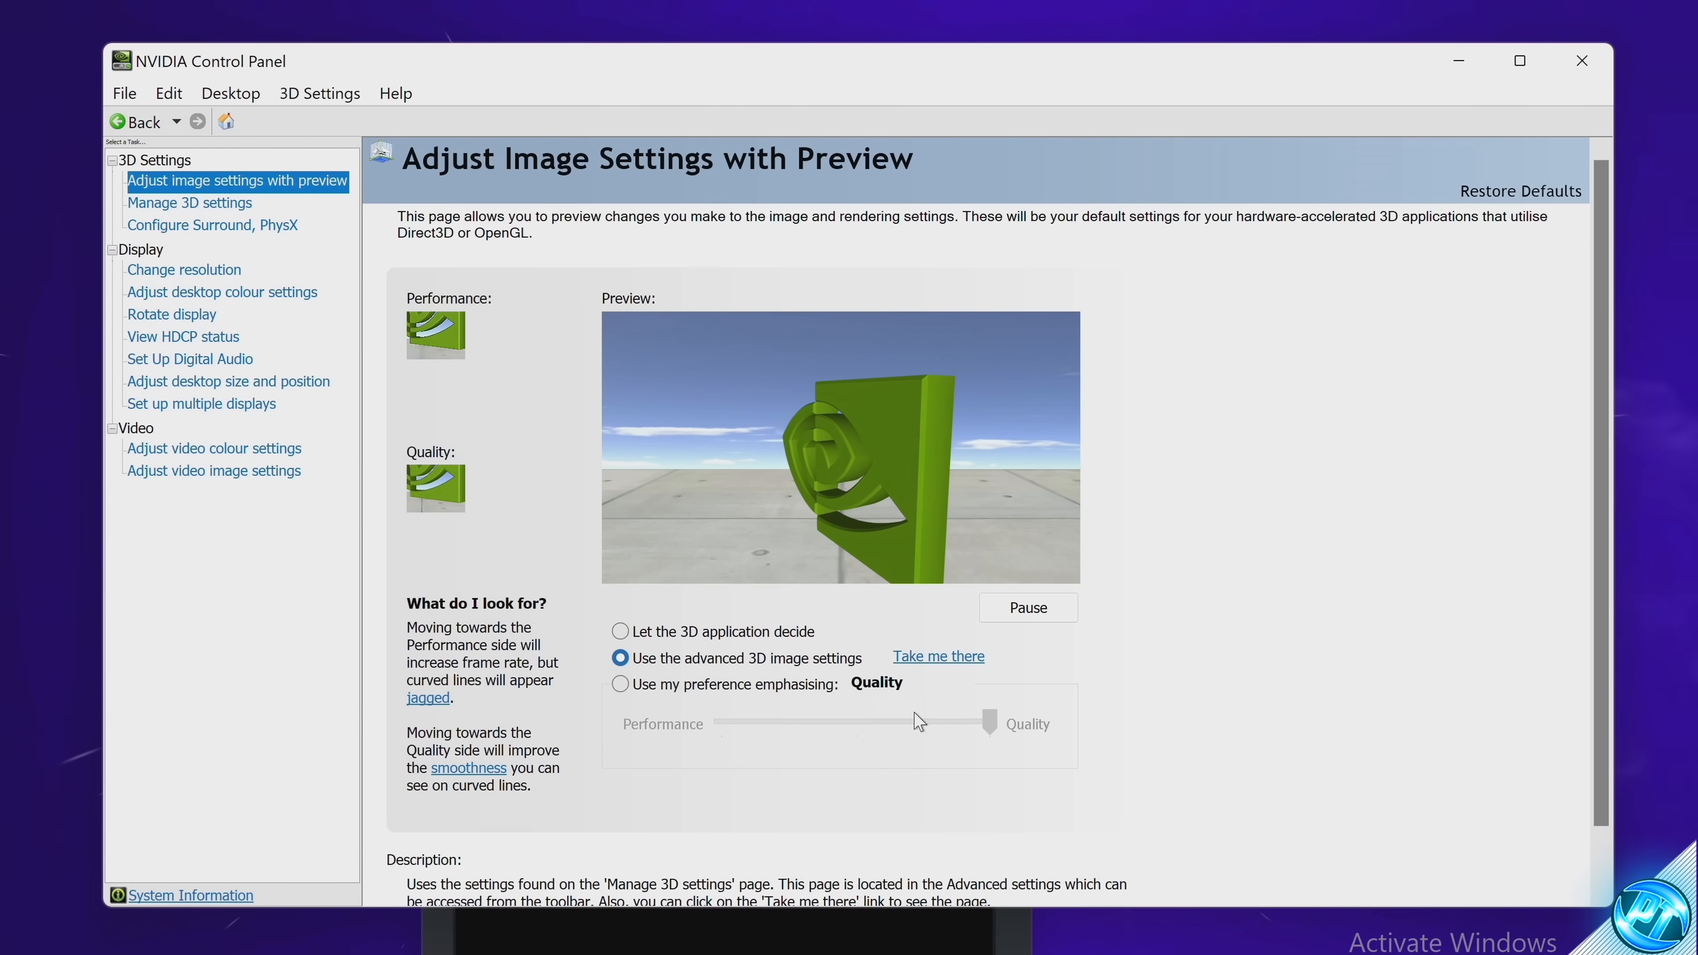
{"action": "left_click", "coordinate": [188, 203]}
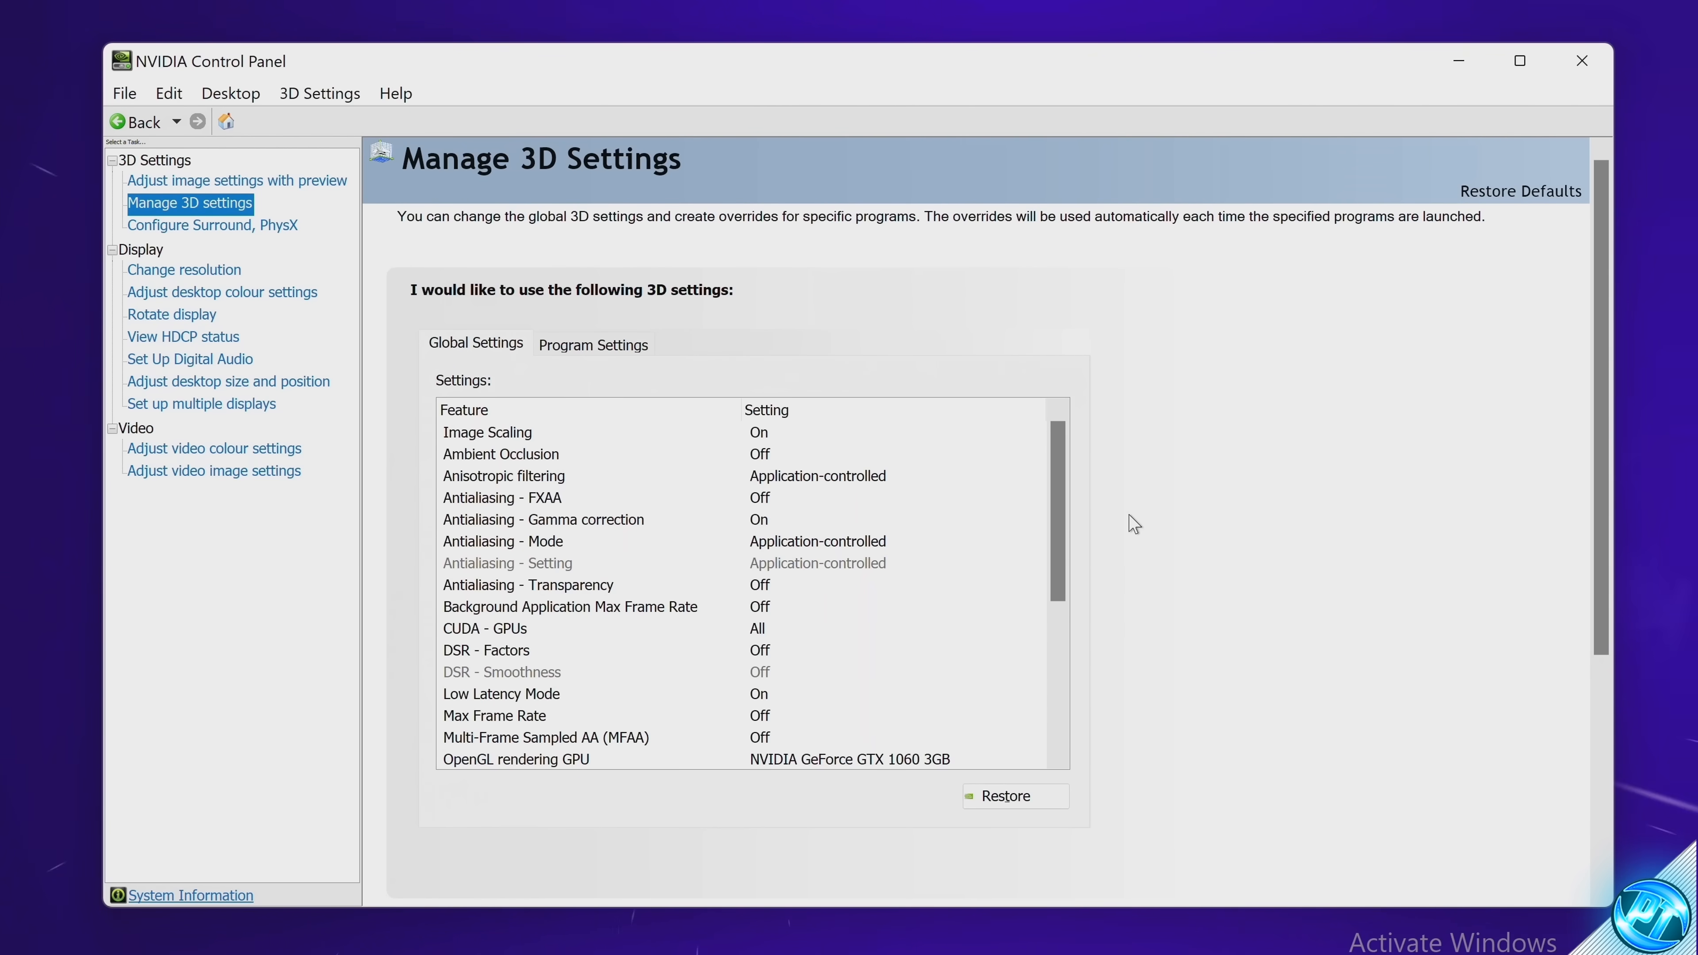
{"action": "mouse_move", "coordinate": [189, 203]}
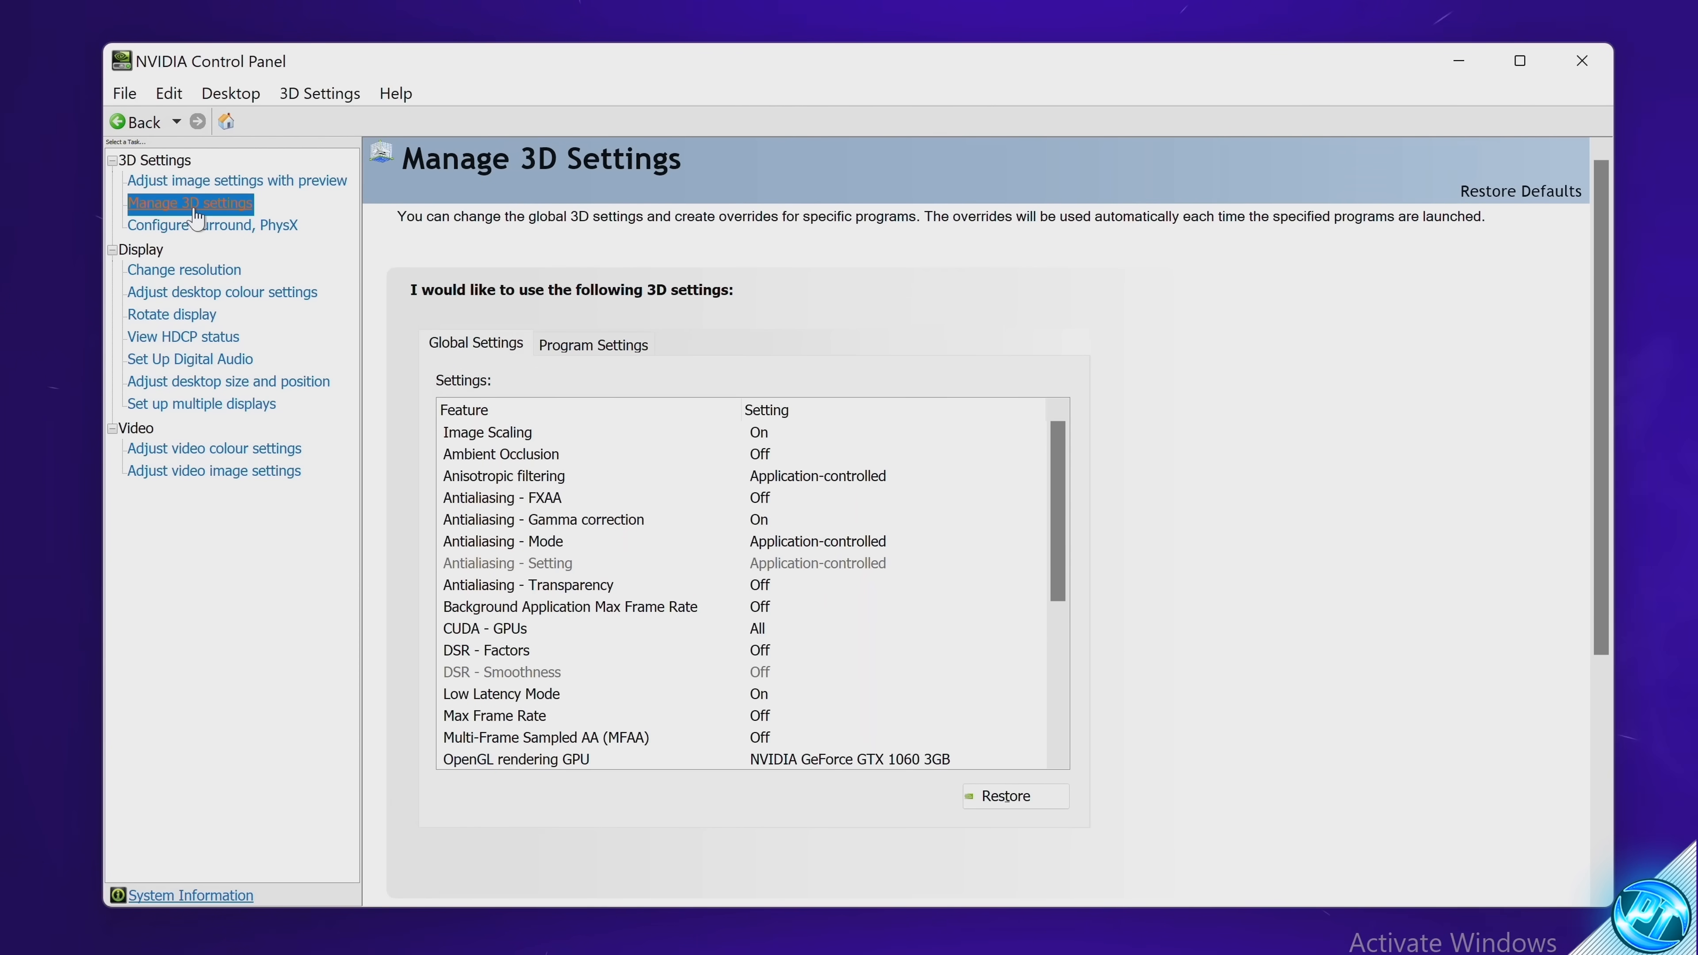
{"action": "mouse_move", "coordinate": [932, 434]}
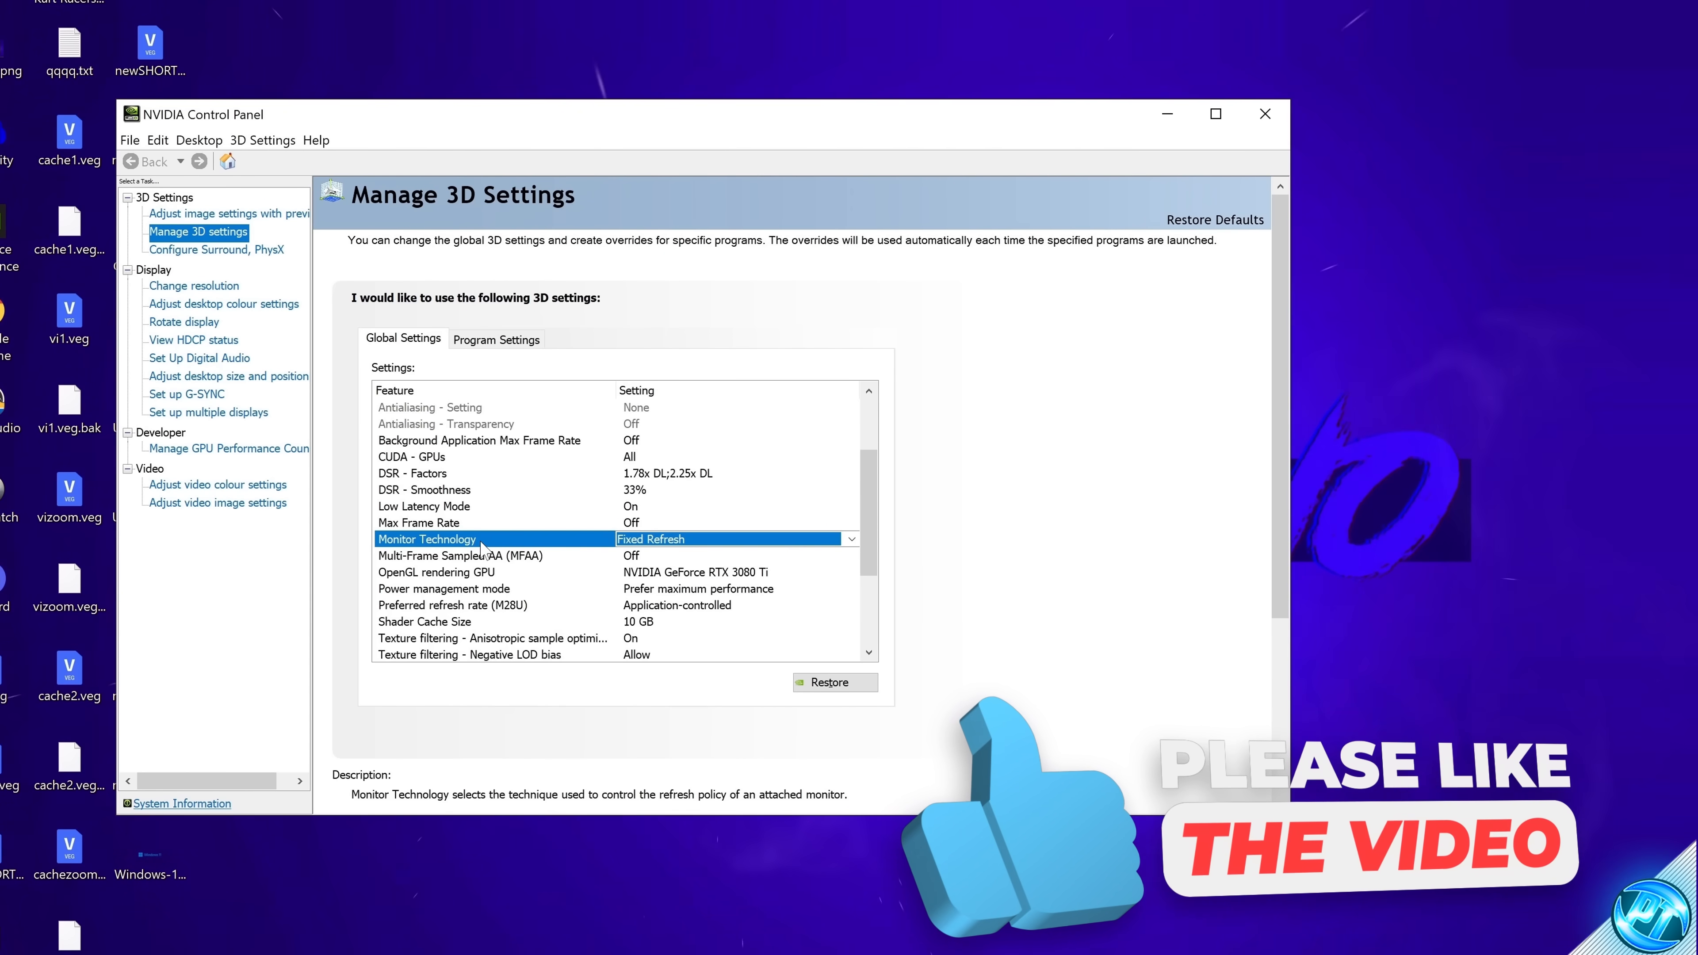
{"action": "left_click", "coordinate": [851, 539]}
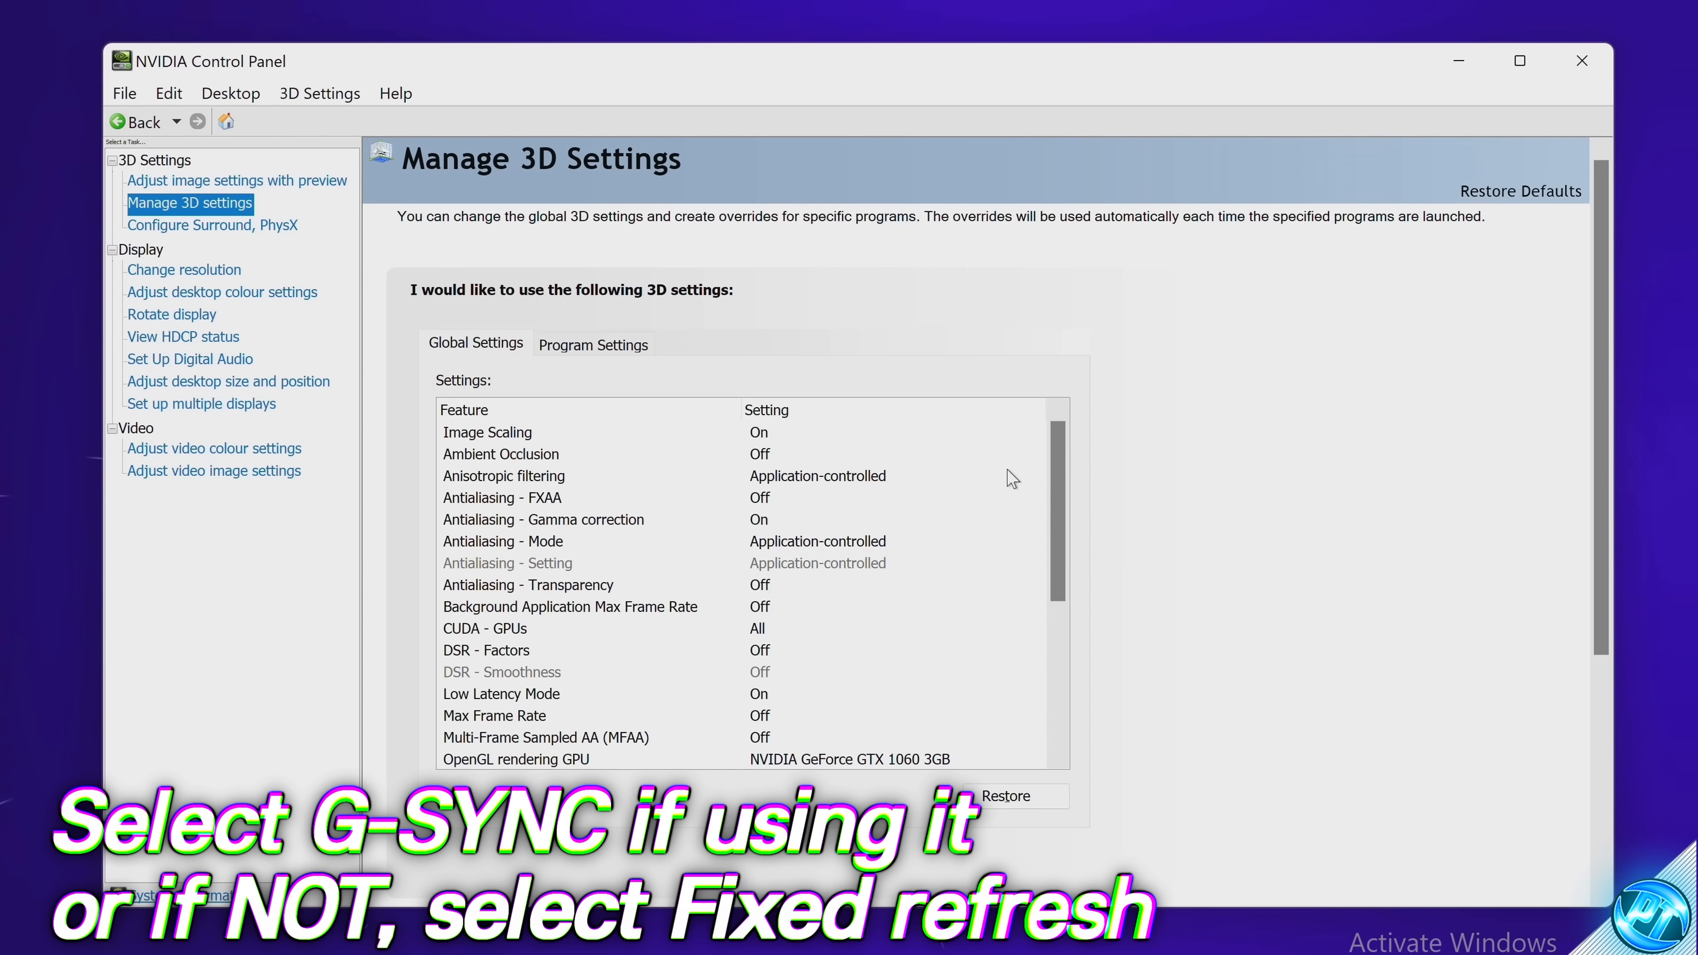
{"action": "mouse_move", "coordinate": [1107, 441]}
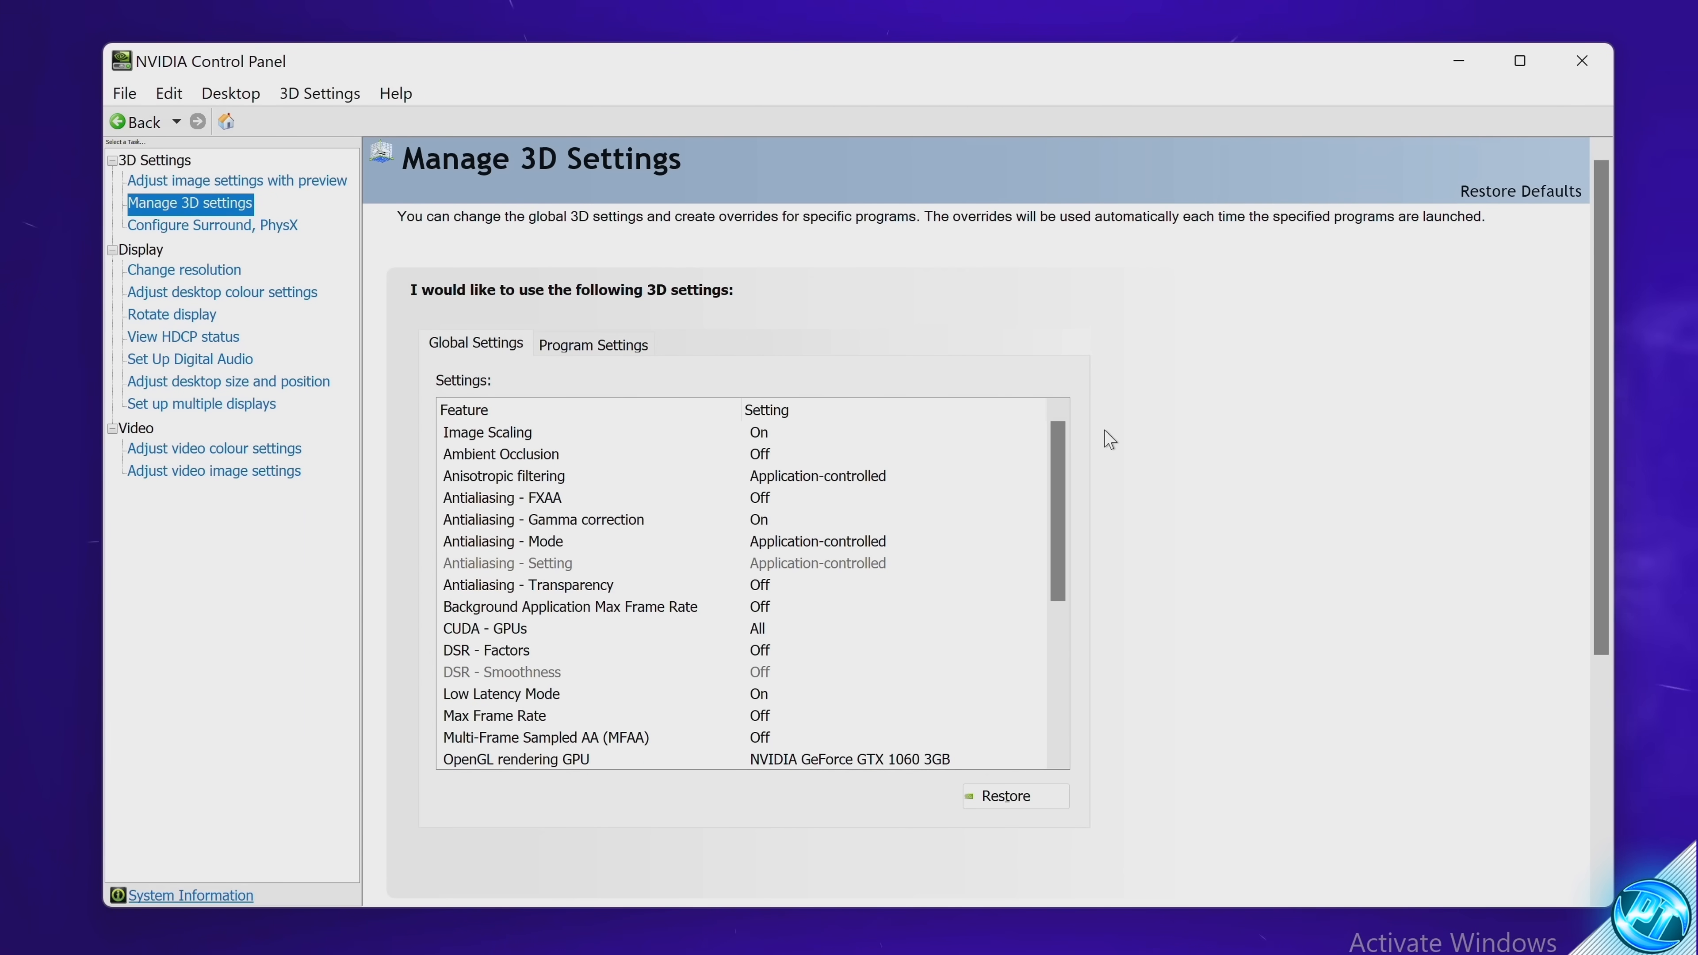
Enable developer settings and allow all users access to GPU performance counters
{"action": "left_click", "coordinate": [230, 93]}
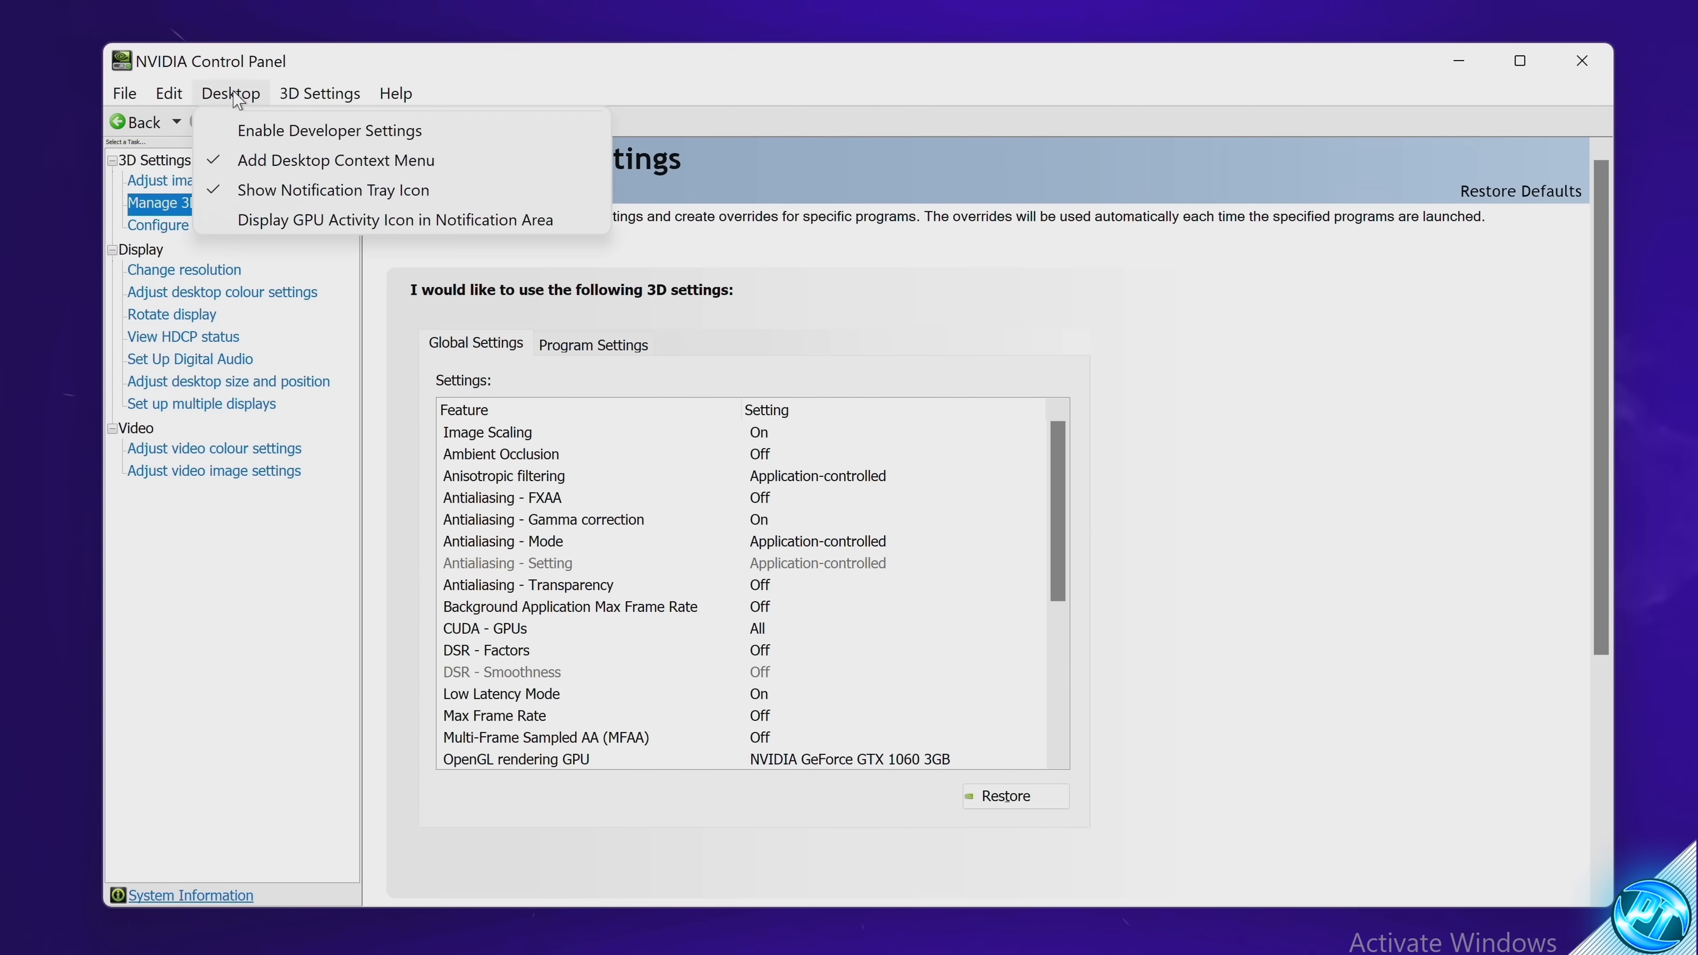
{"action": "mouse_move", "coordinate": [330, 130]}
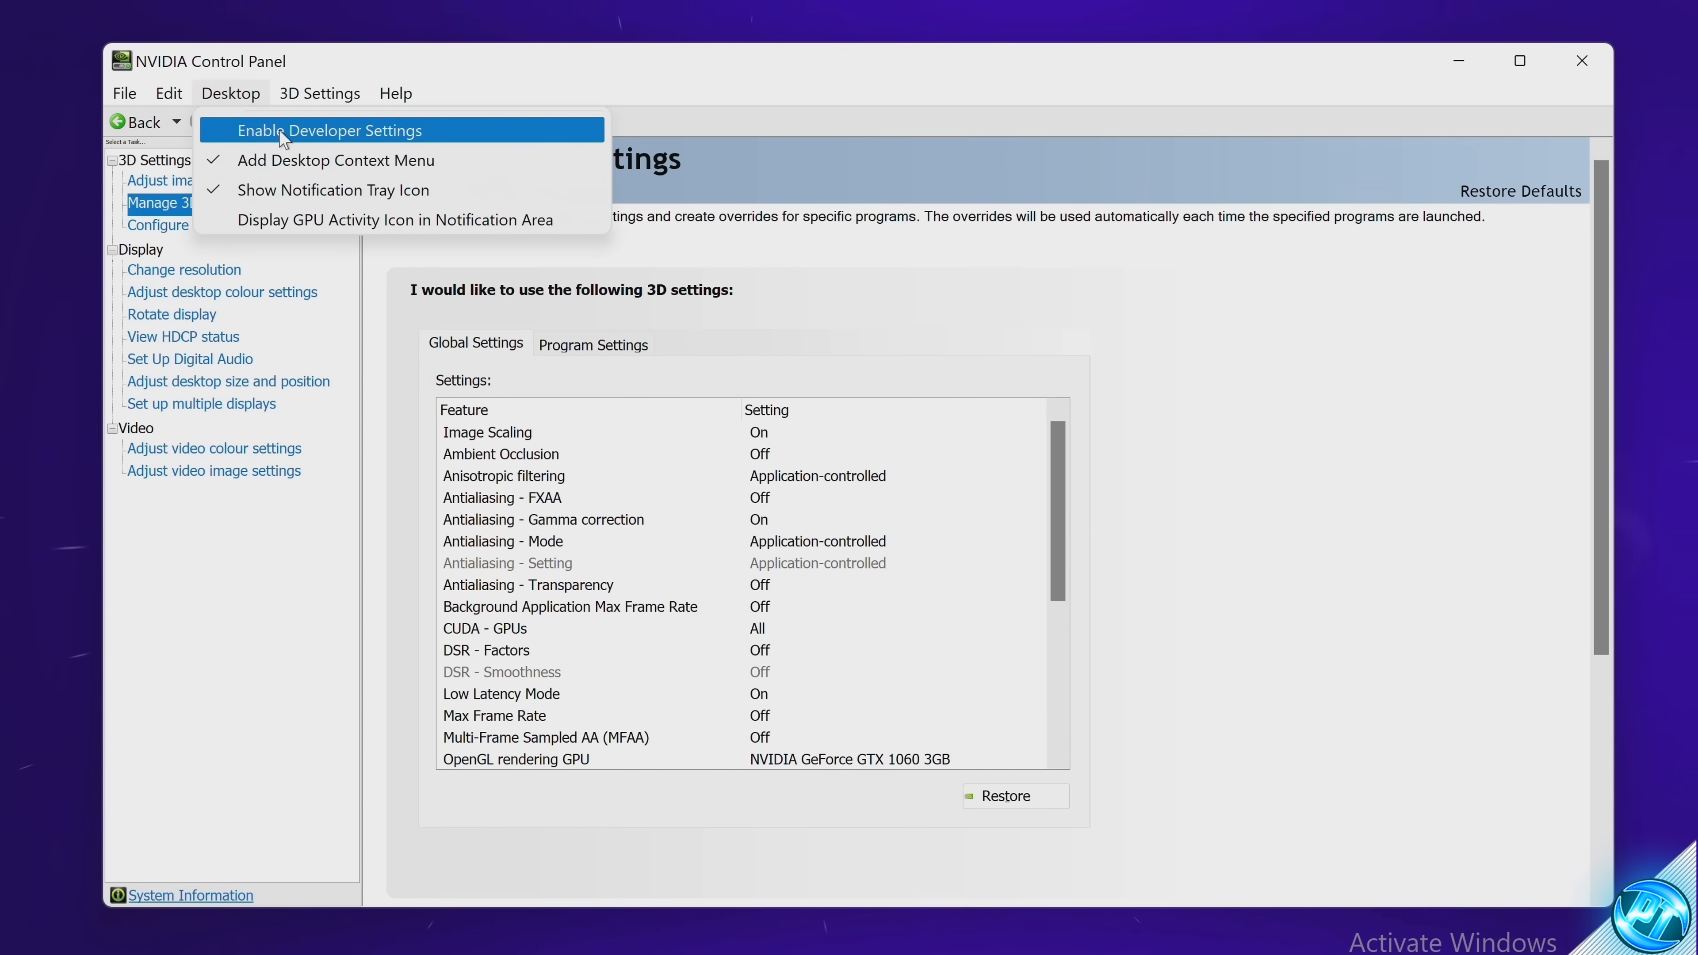
{"action": "left_click", "coordinate": [332, 130]}
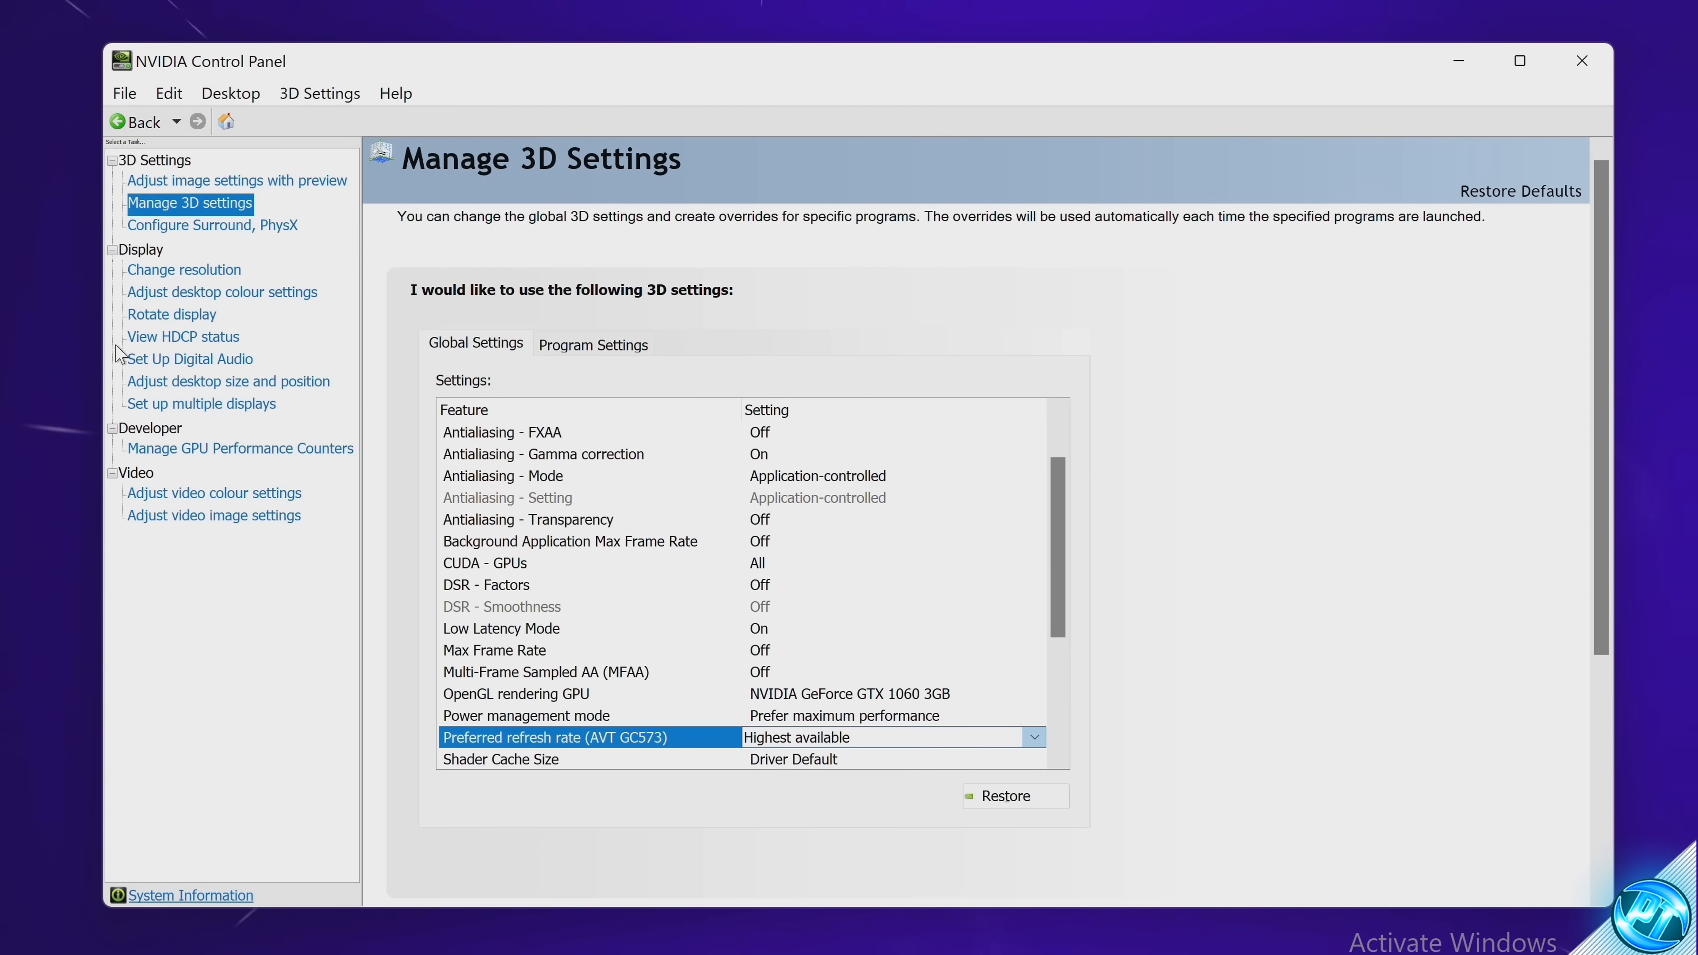
{"action": "mouse_move", "coordinate": [184, 460]}
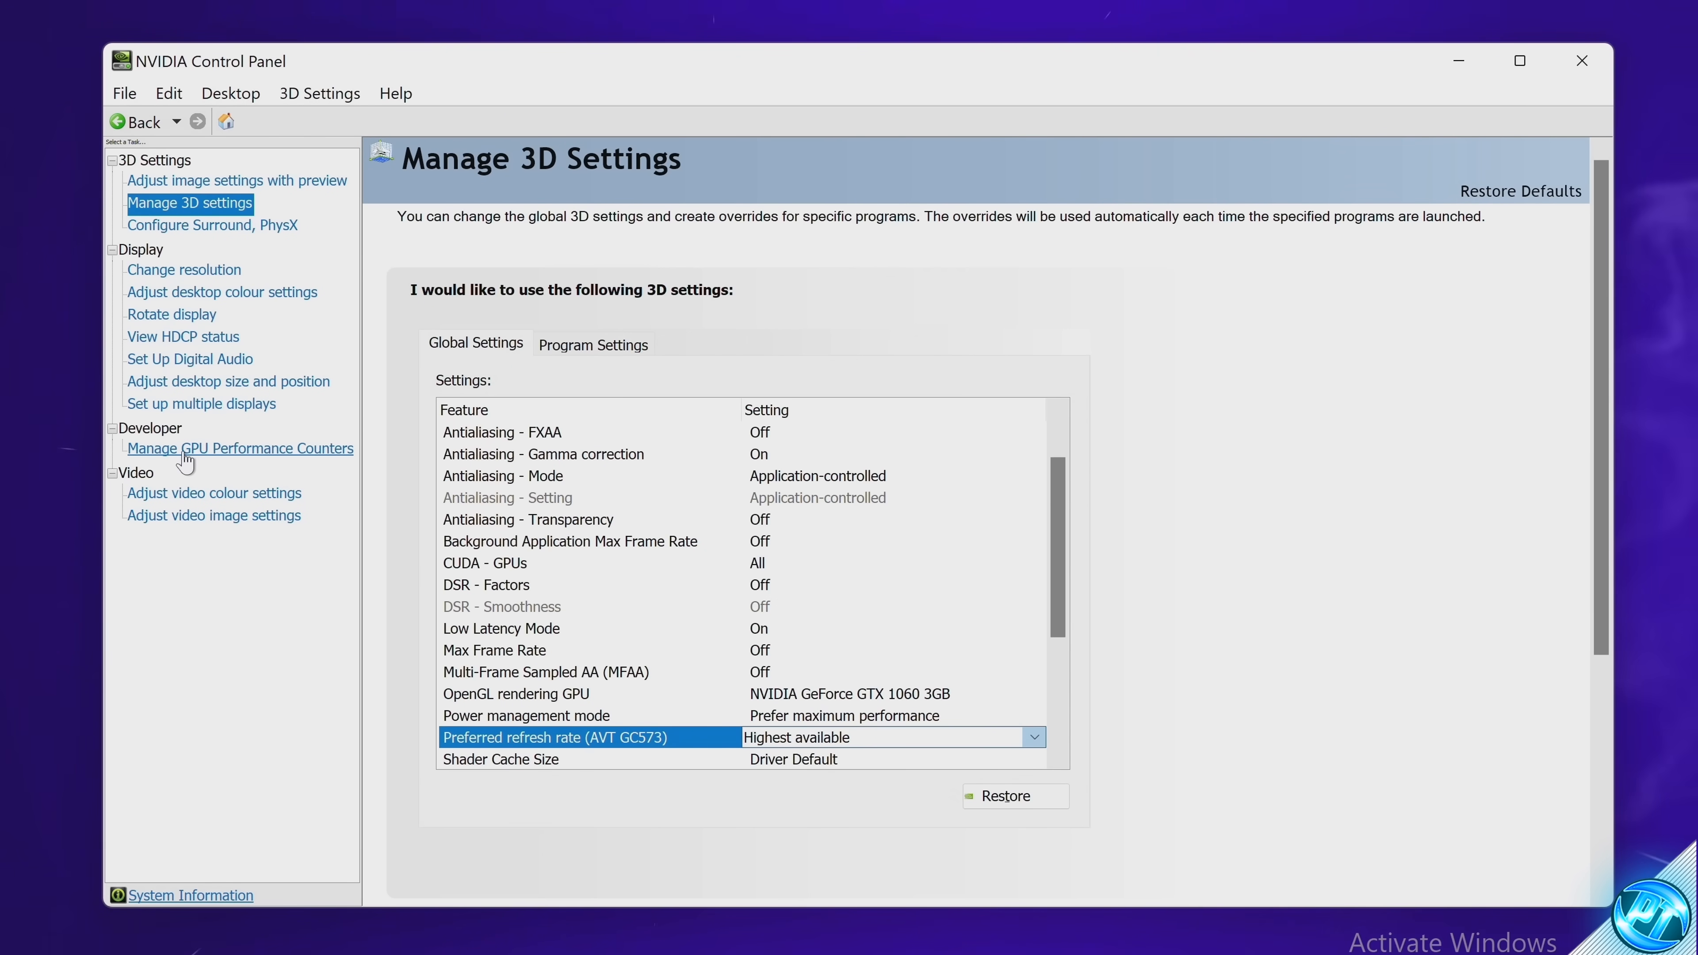
{"action": "left_click", "coordinate": [240, 449]}
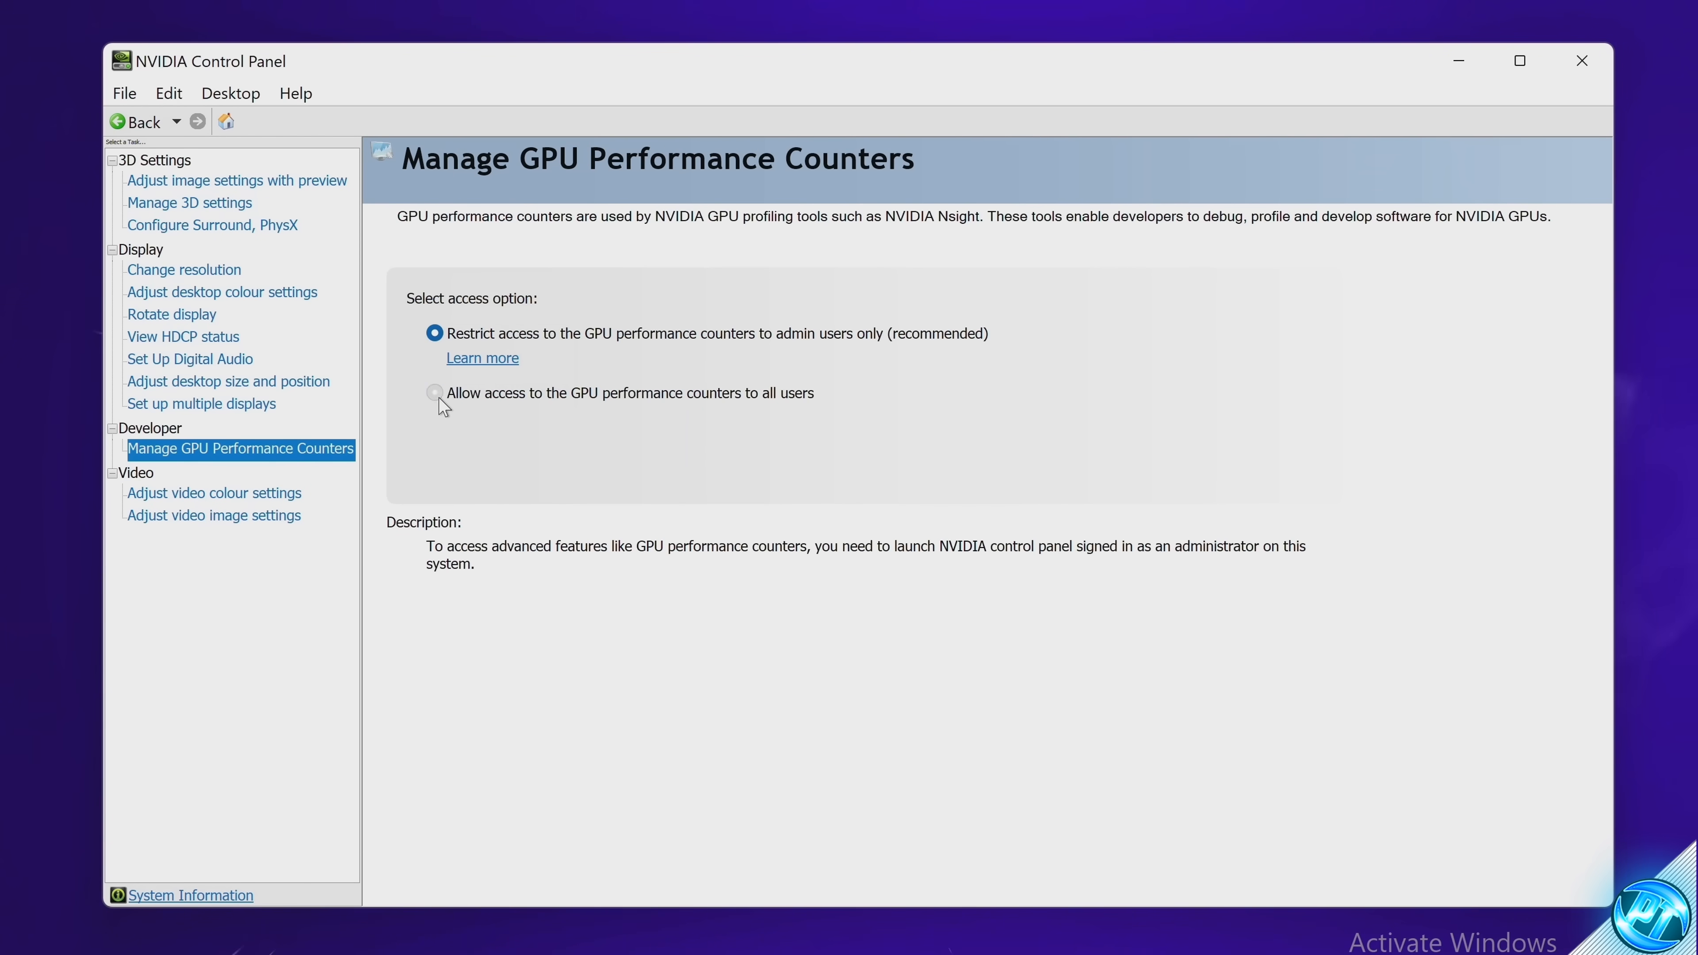
{"action": "left_click", "coordinate": [435, 392]}
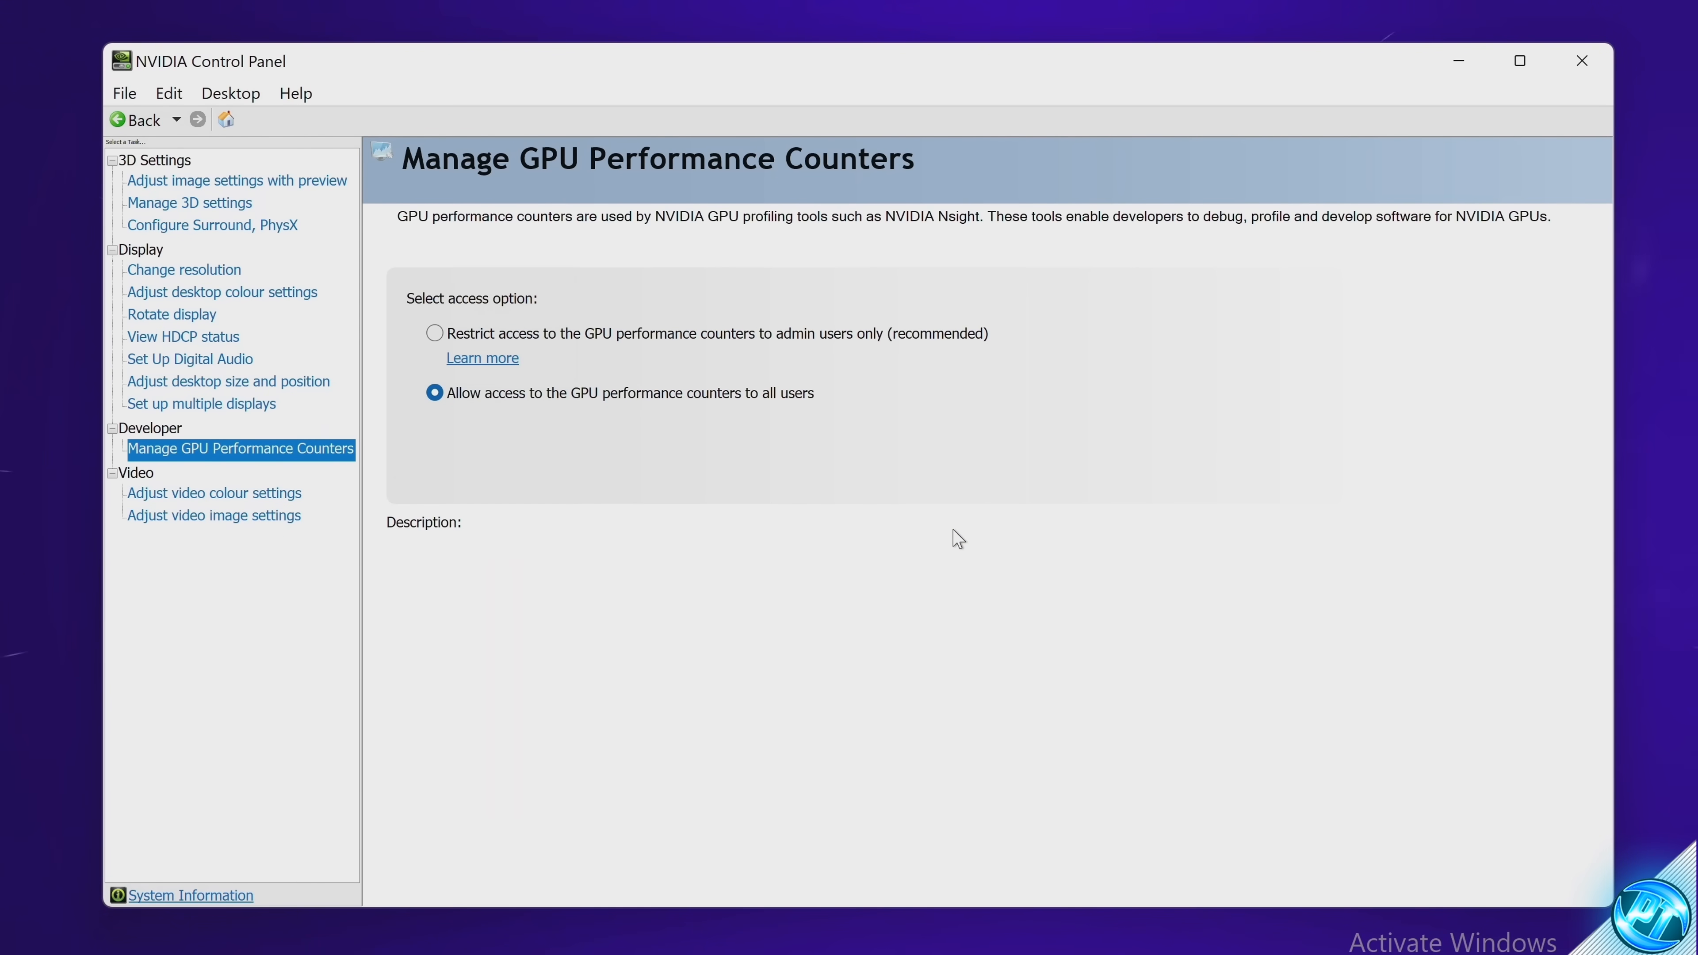
{"action": "mouse_move", "coordinate": [406, 184]}
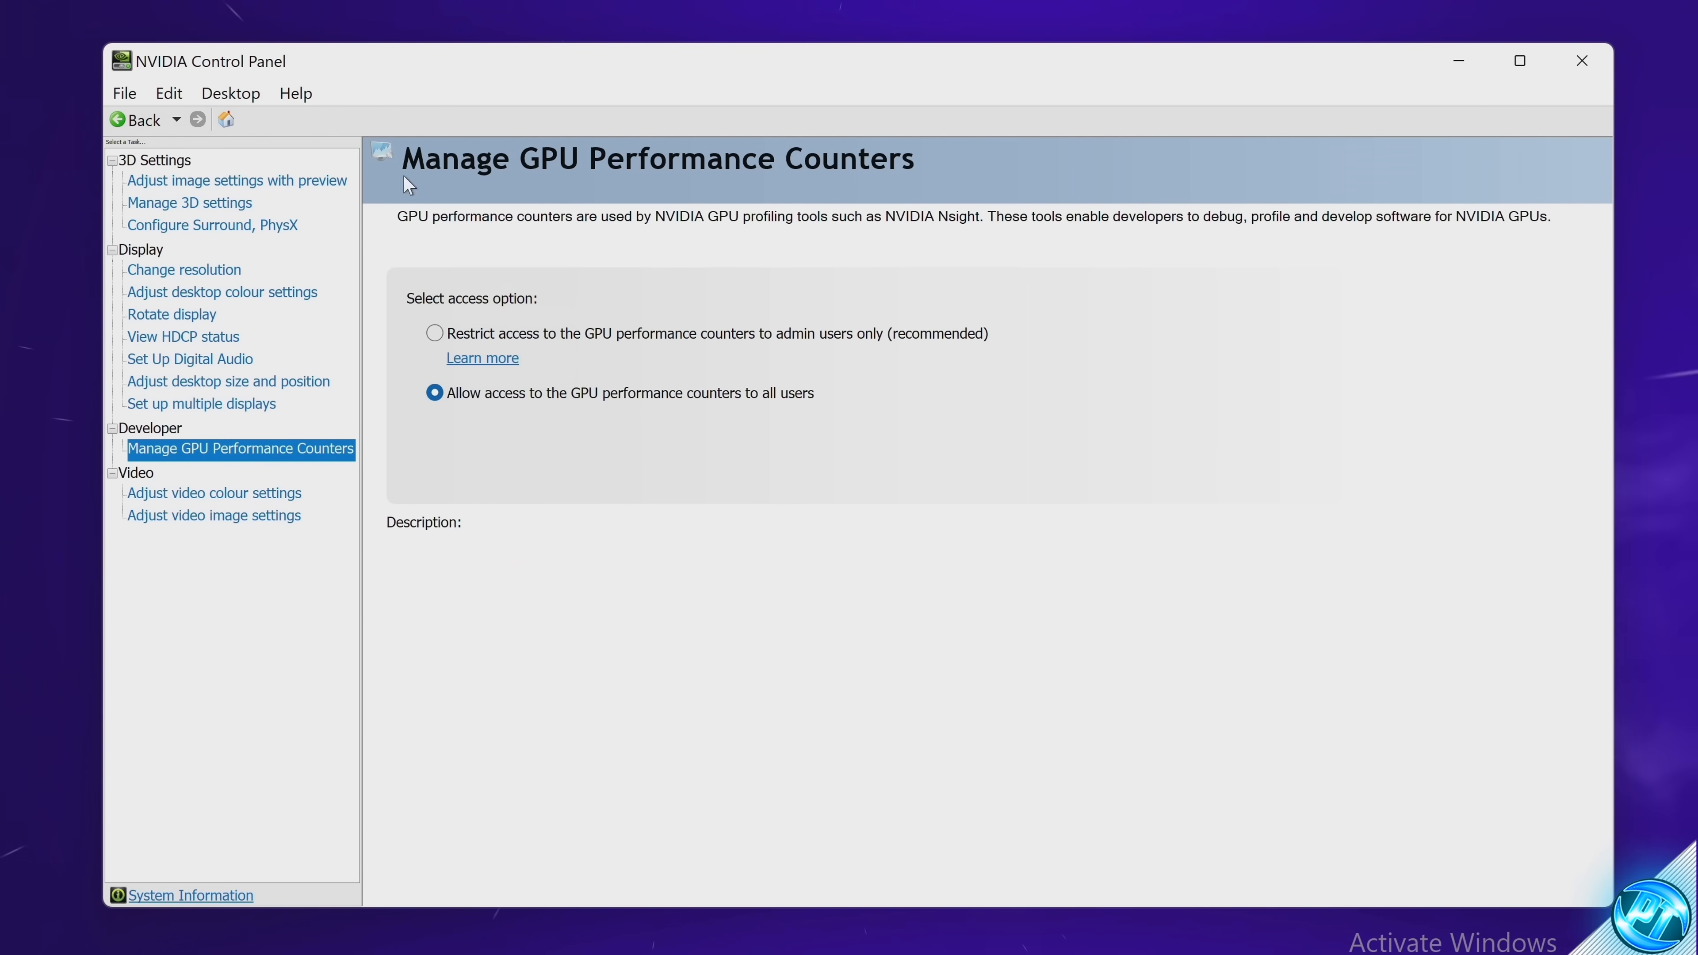
Go to Manage 3D settings' Program Settings and begin adding a new program profile
{"action": "left_click", "coordinate": [189, 203]}
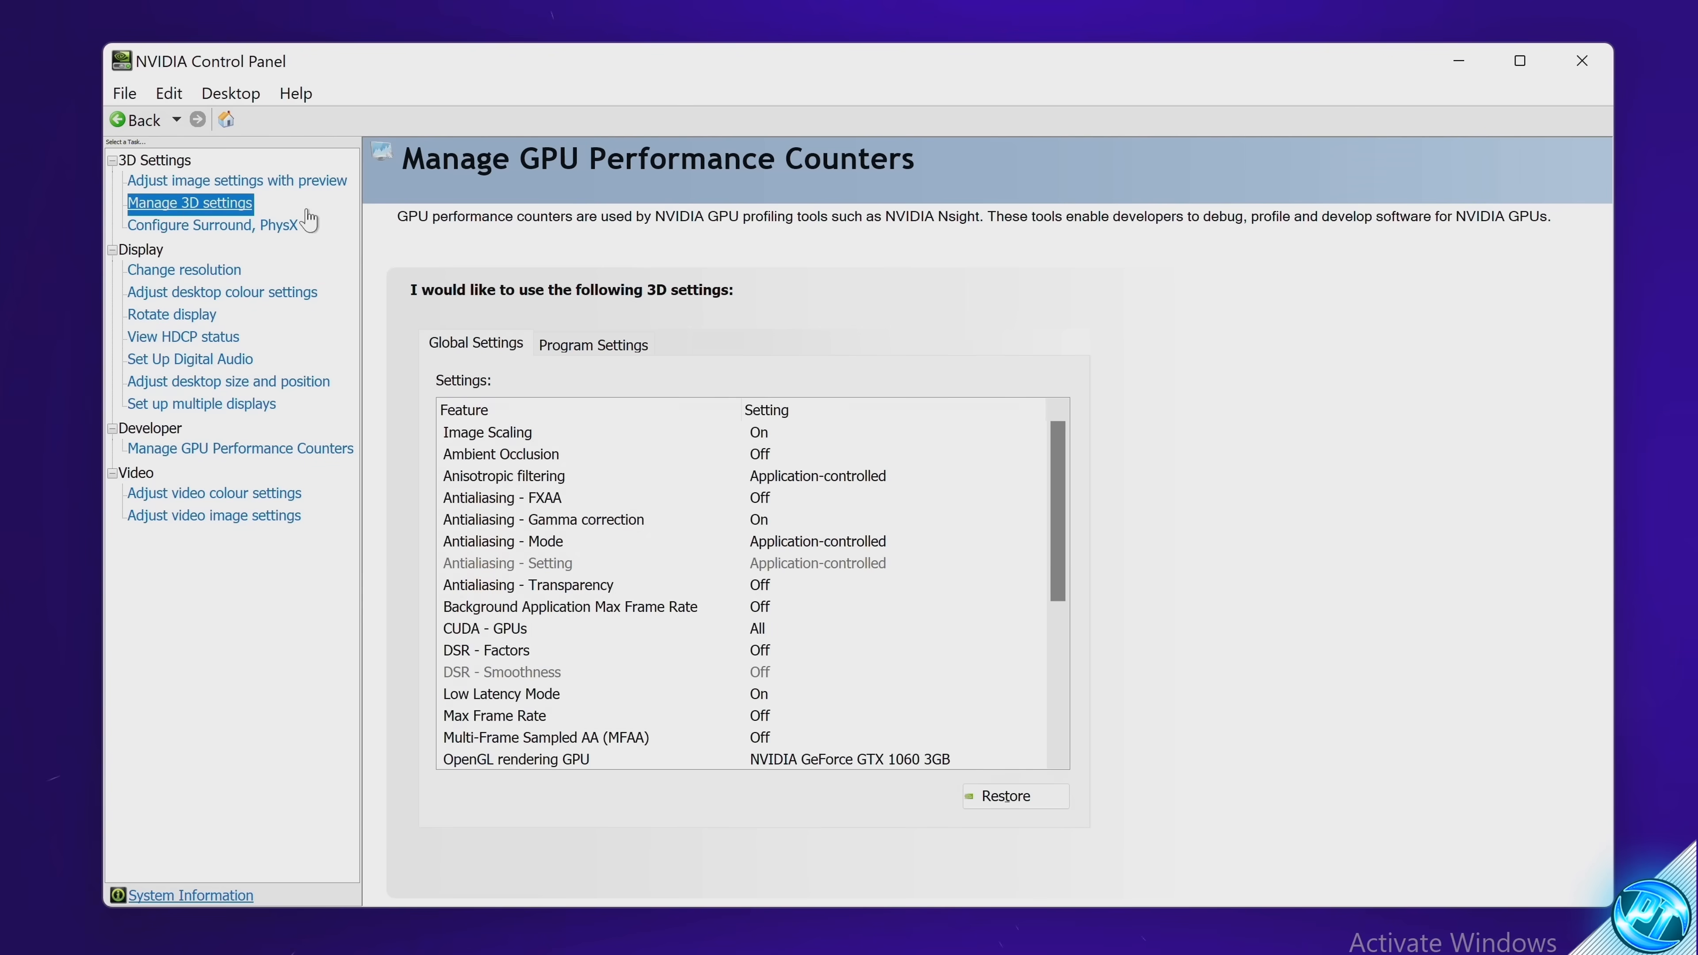
{"action": "left_click", "coordinate": [191, 203]}
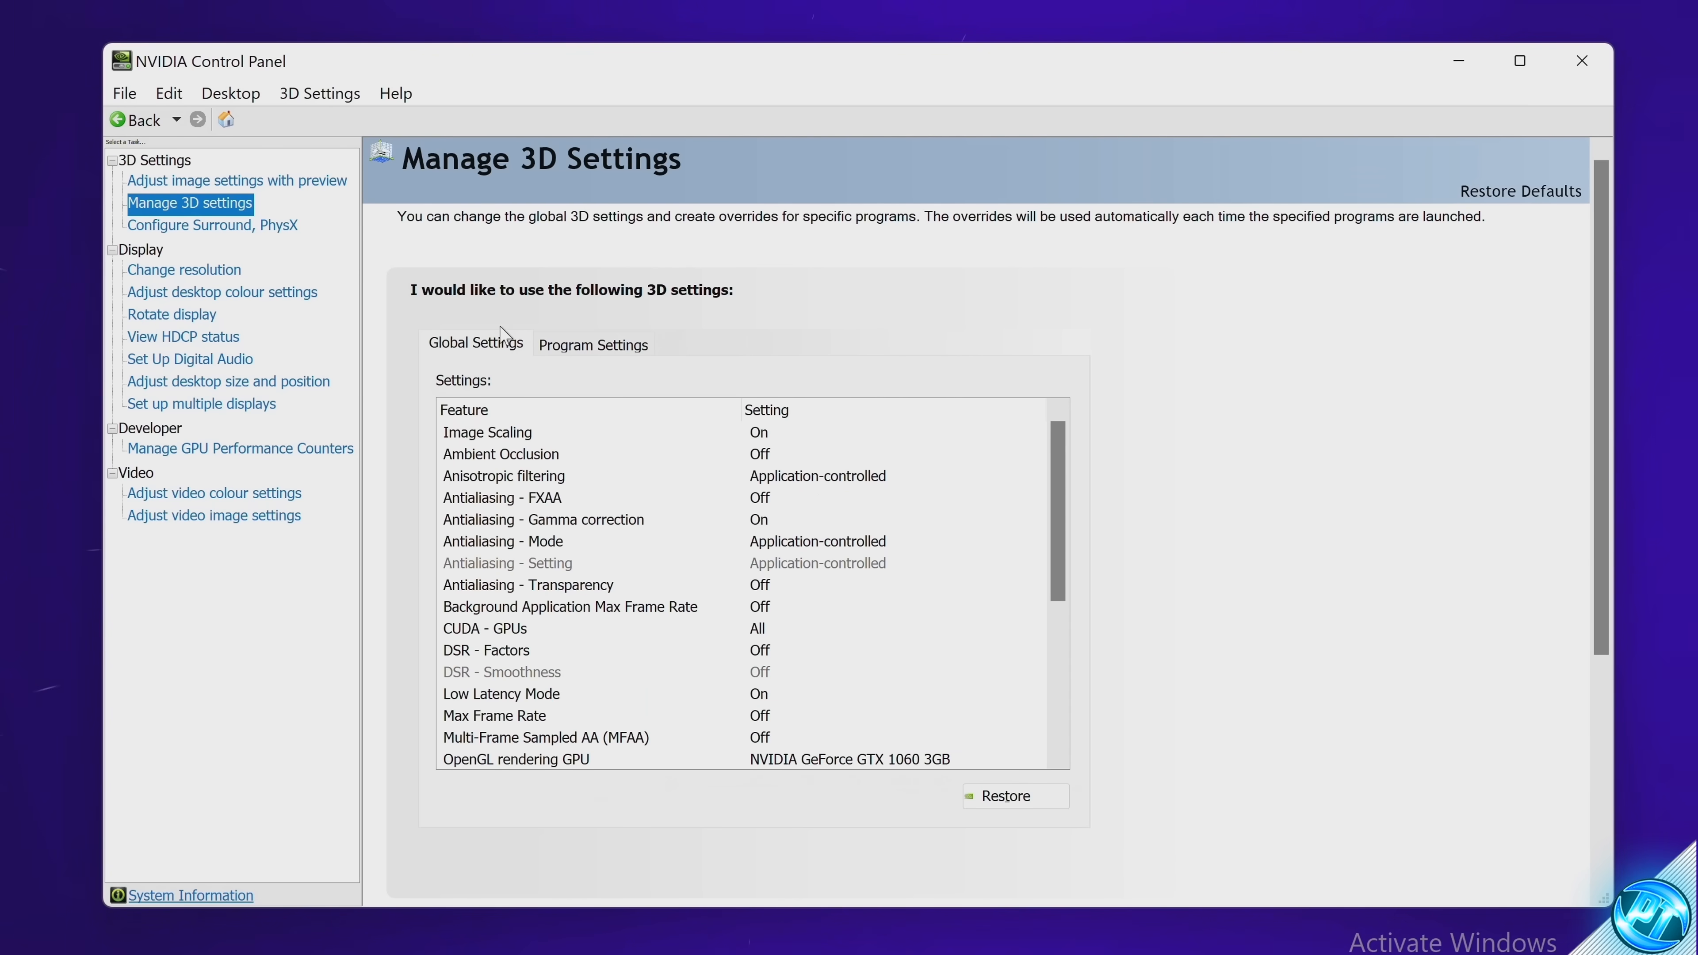
{"action": "mouse_move", "coordinate": [599, 173]}
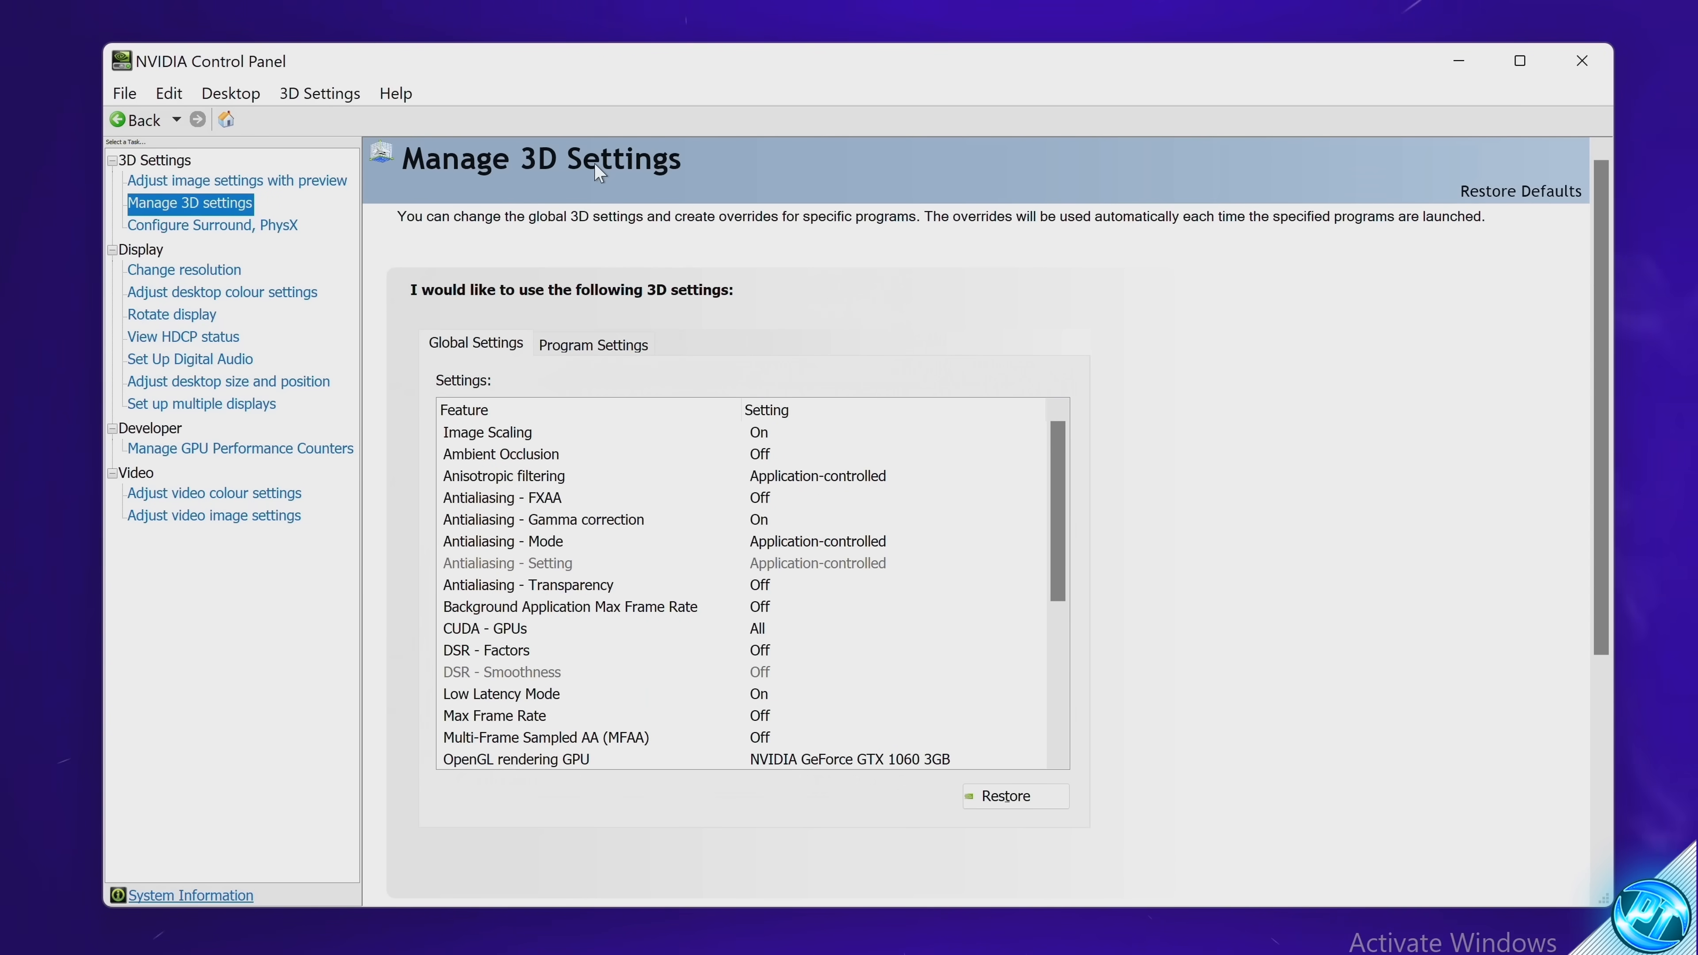
{"action": "left_click", "coordinate": [592, 344]}
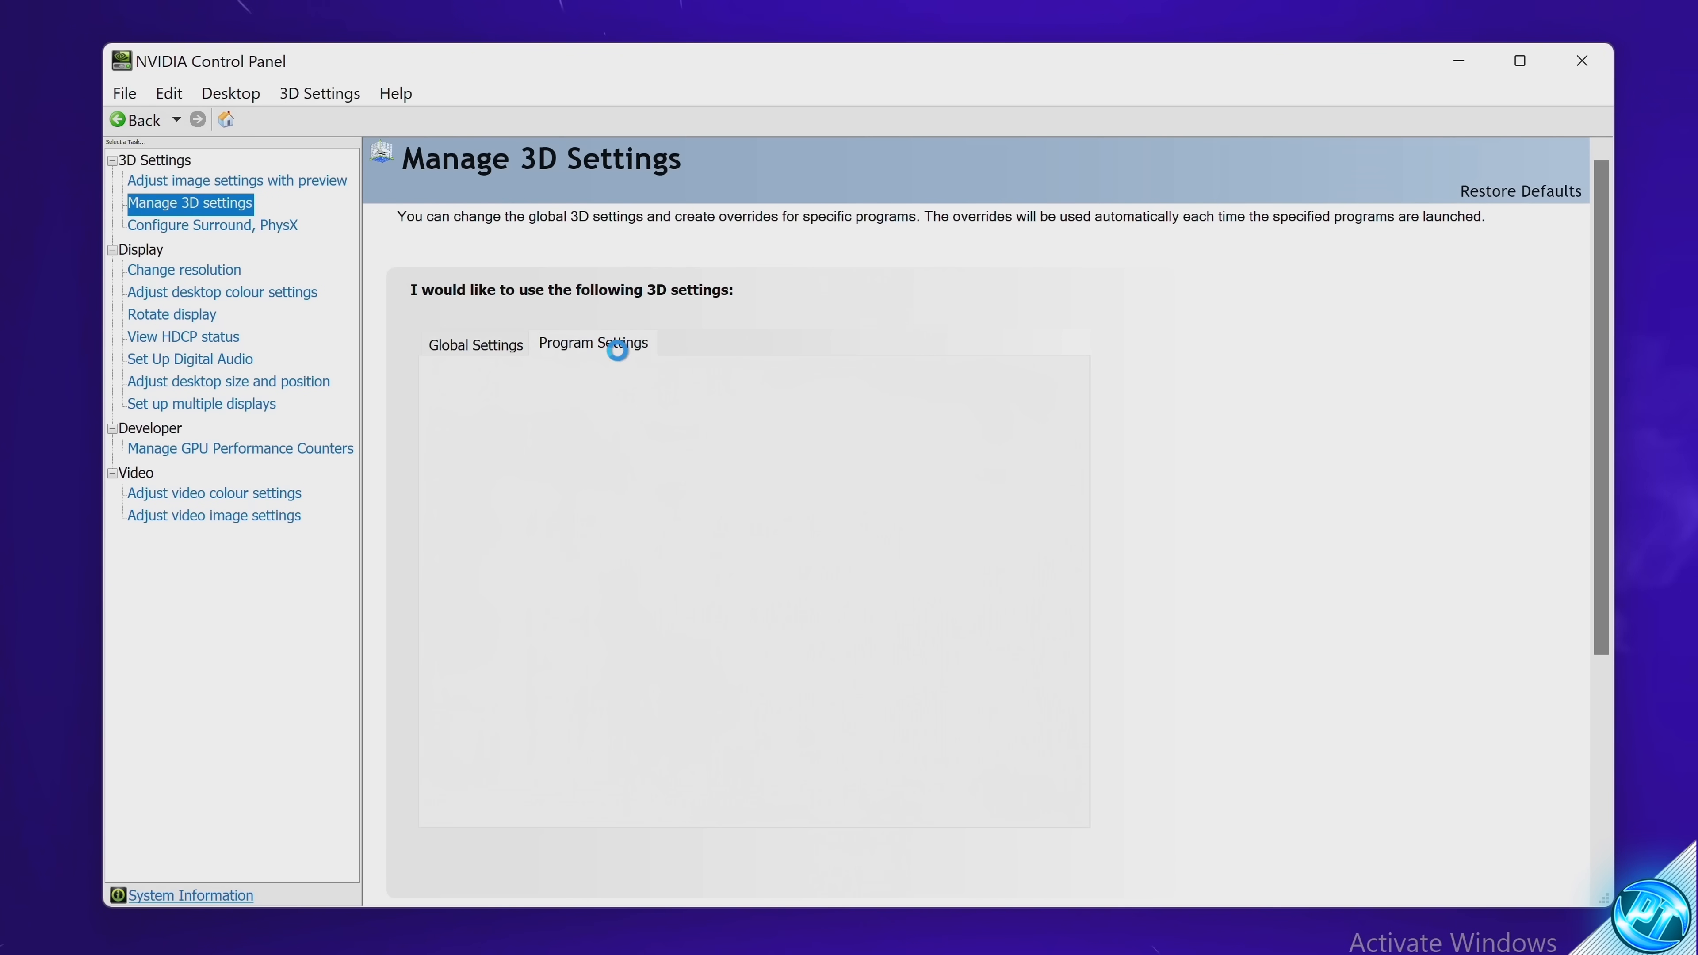
{"action": "left_click", "coordinate": [592, 343]}
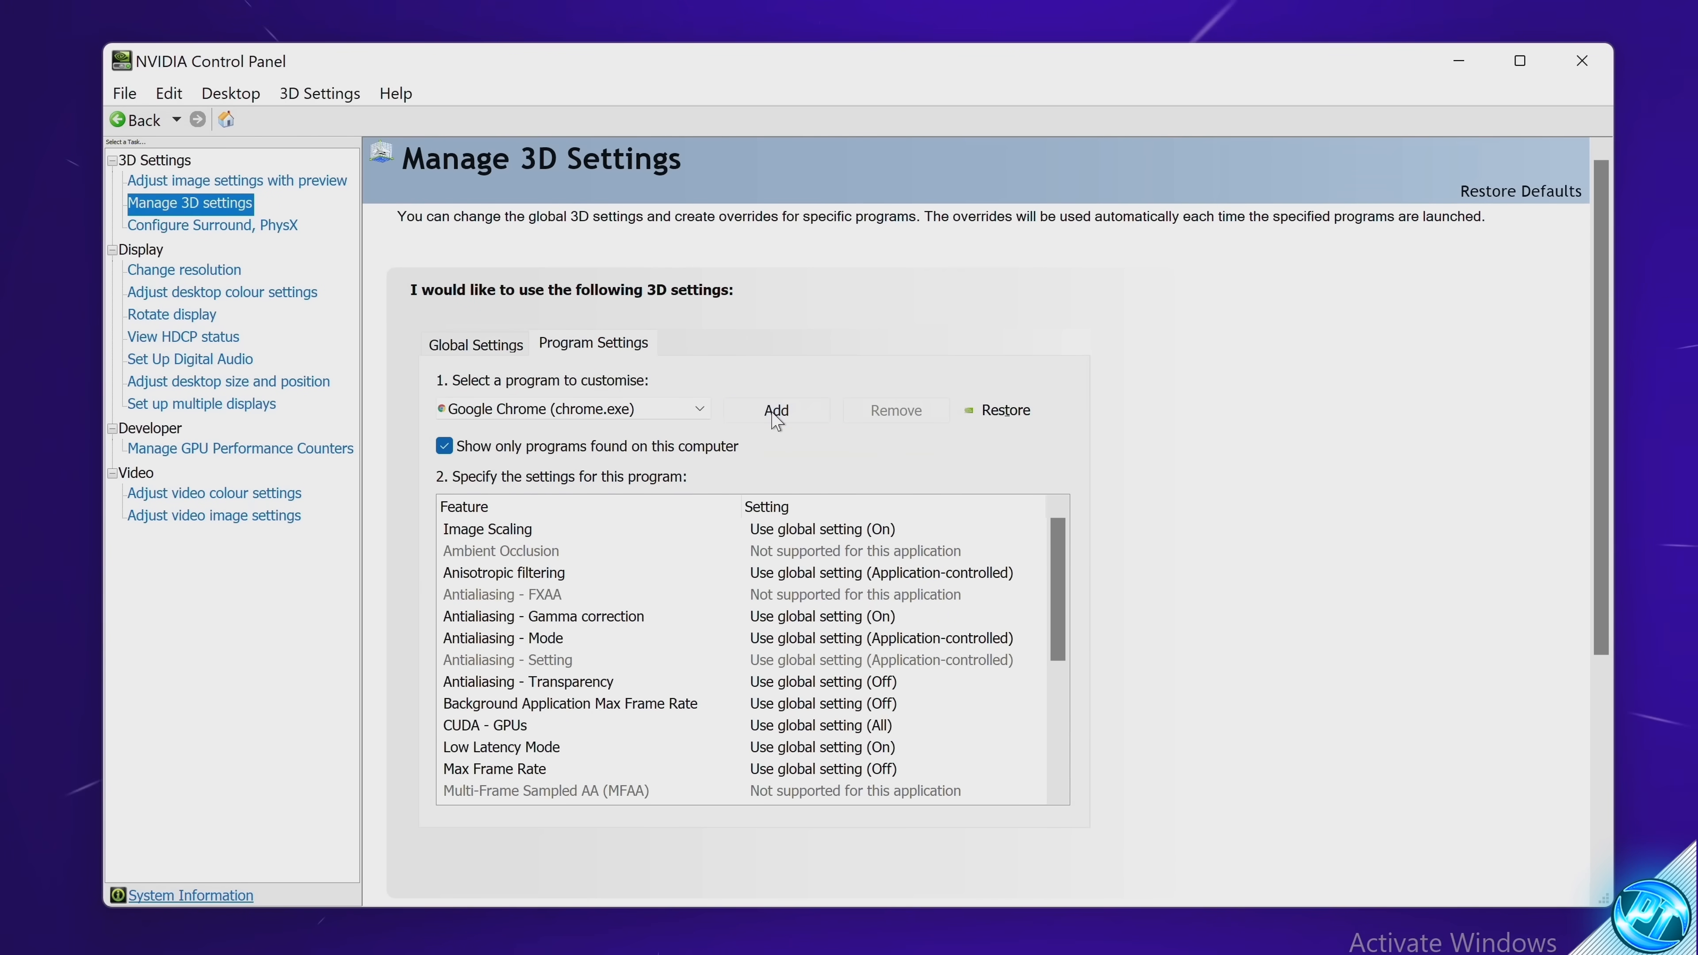
{"action": "left_click", "coordinate": [776, 410]}
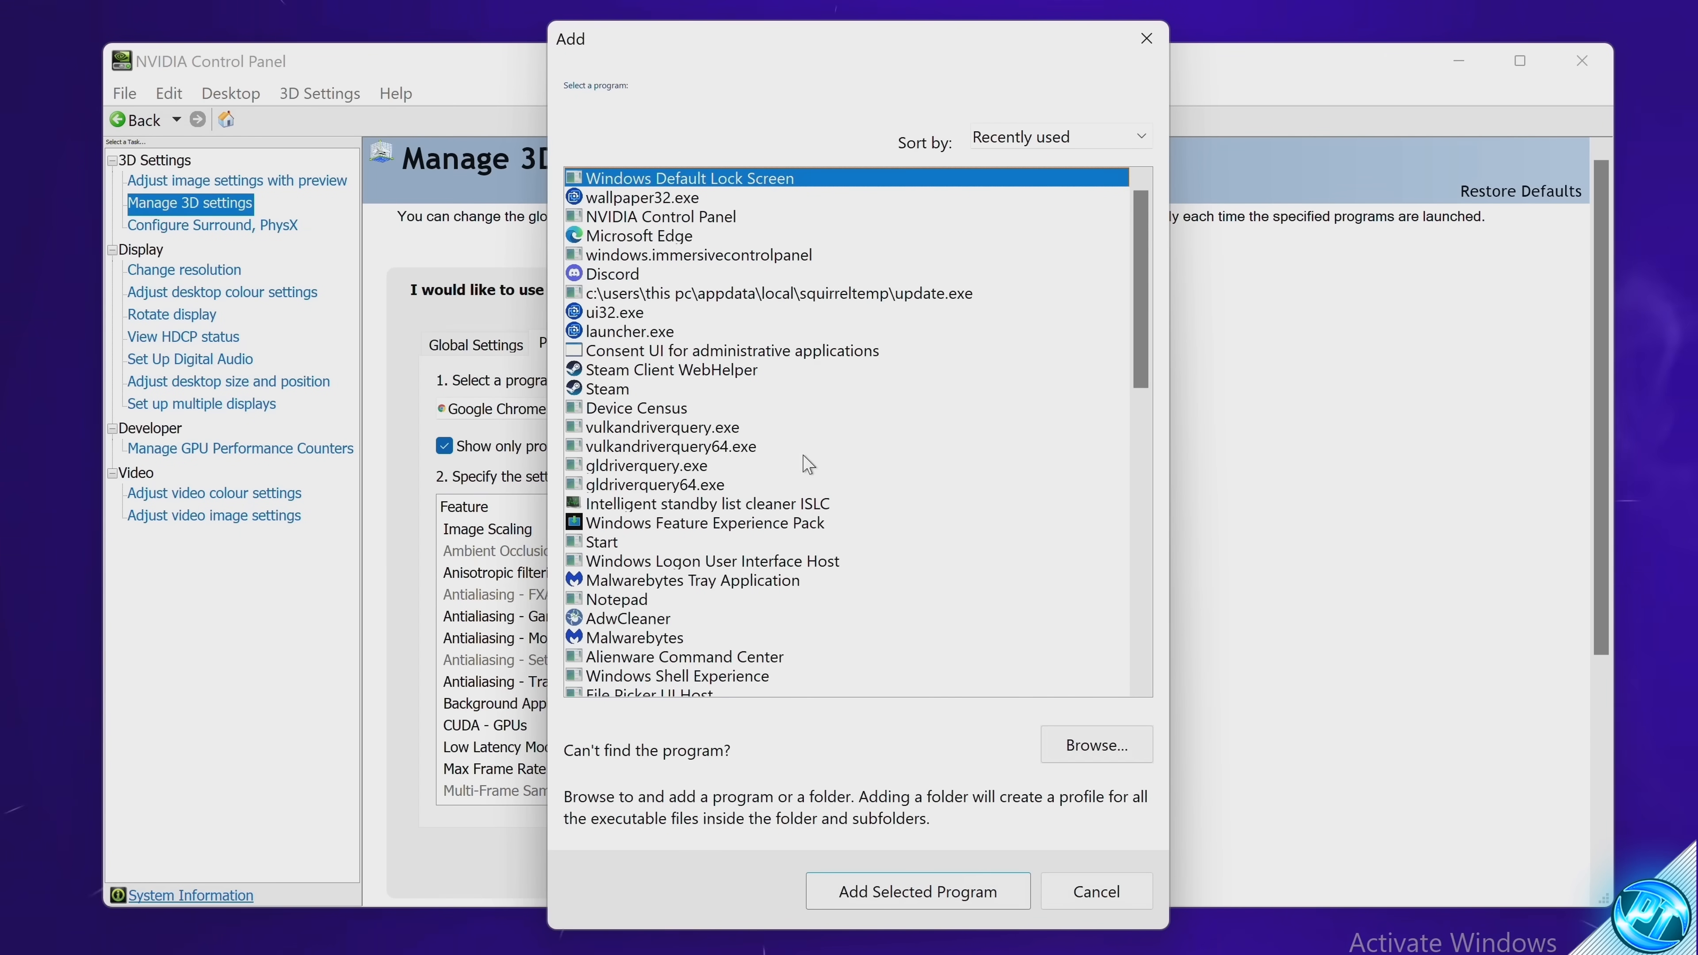
{"action": "mouse_move", "coordinate": [1095, 744]}
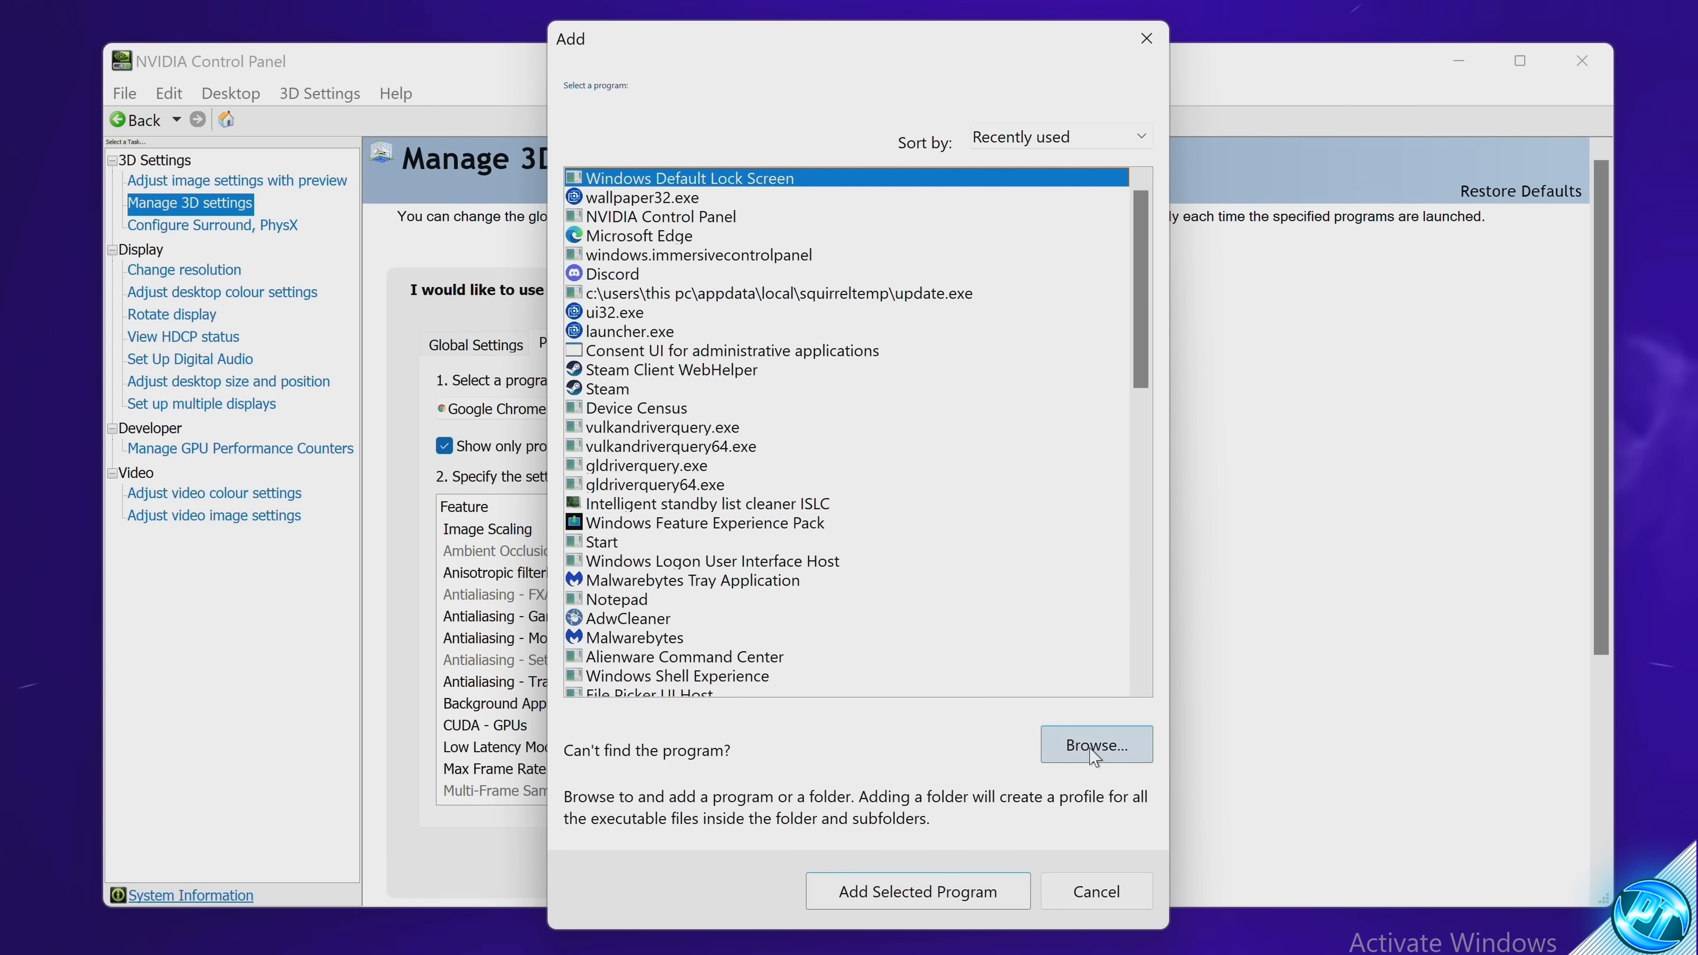
Browse to C:\Windows and select explorer.exe as the program to add
{"action": "left_click", "coordinate": [1095, 745]}
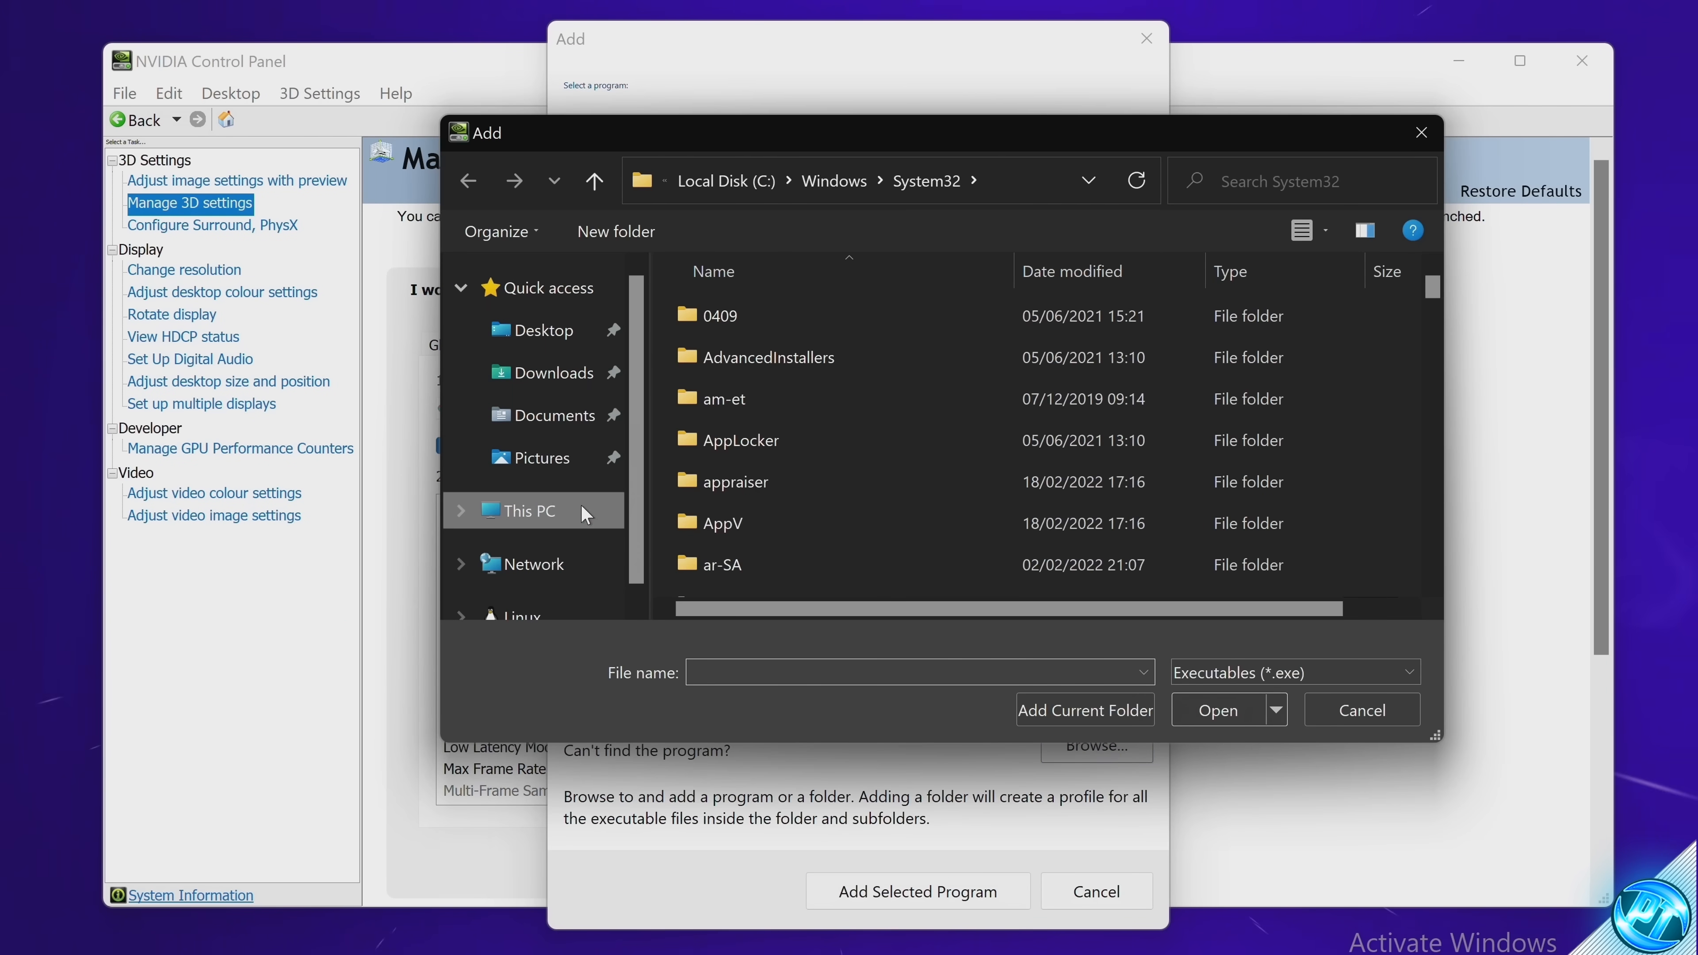
{"action": "left_click", "coordinate": [530, 511]}
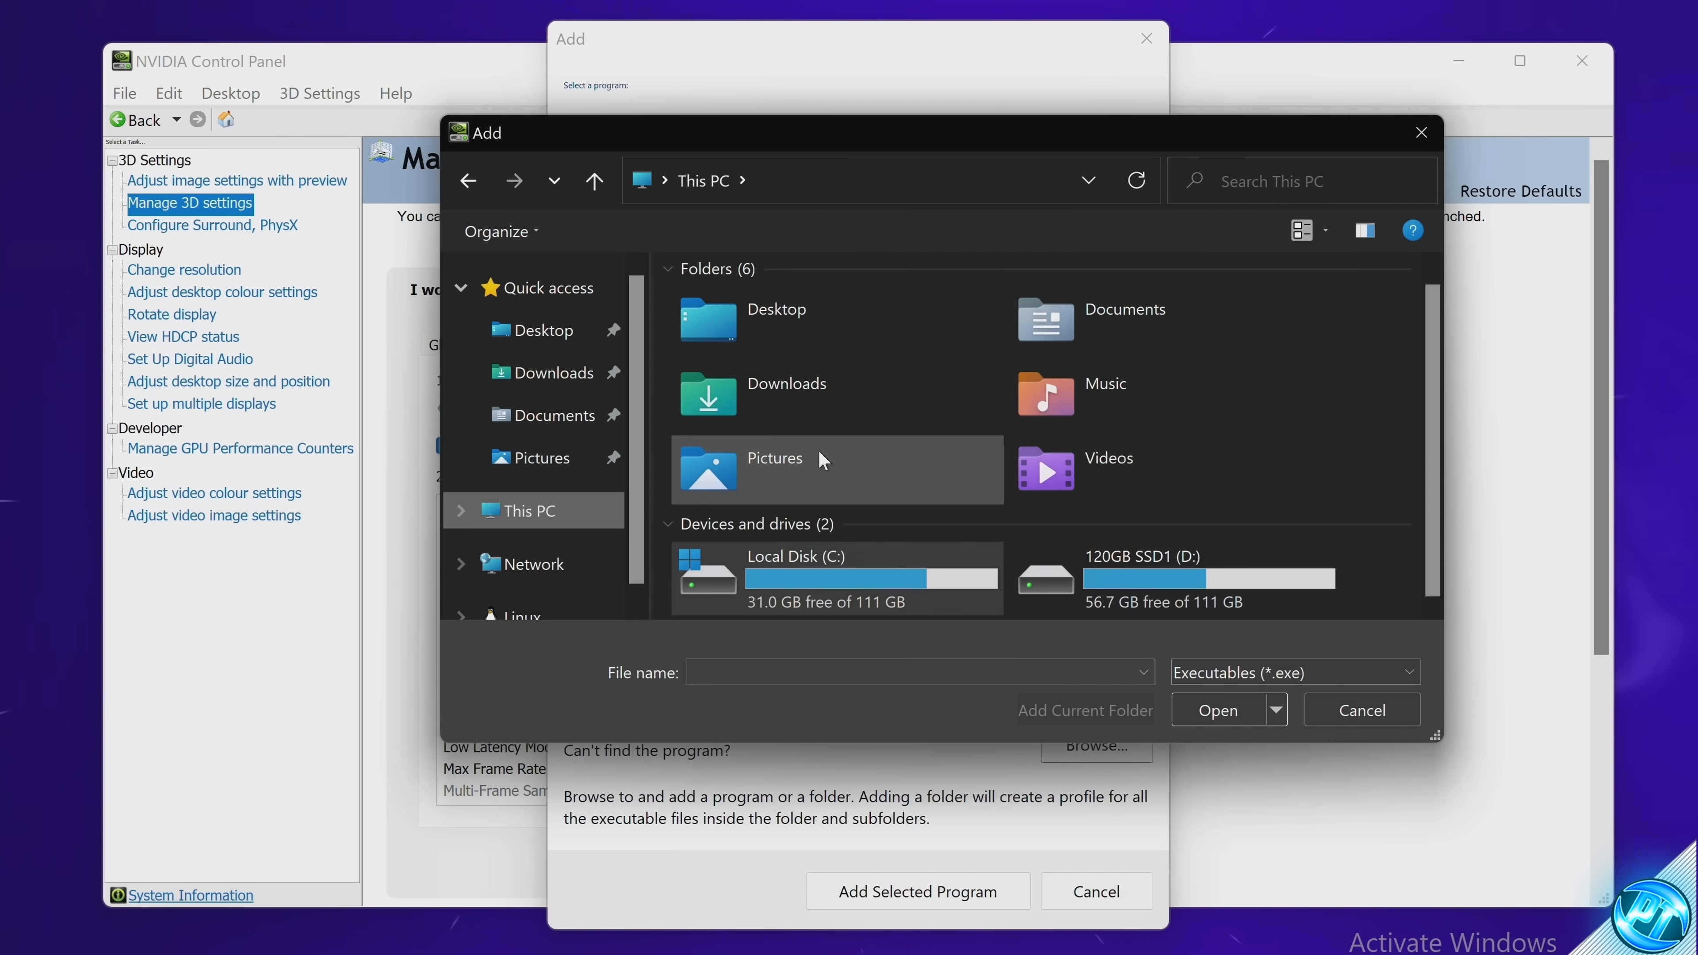
{"action": "double_click", "coordinate": [796, 569]}
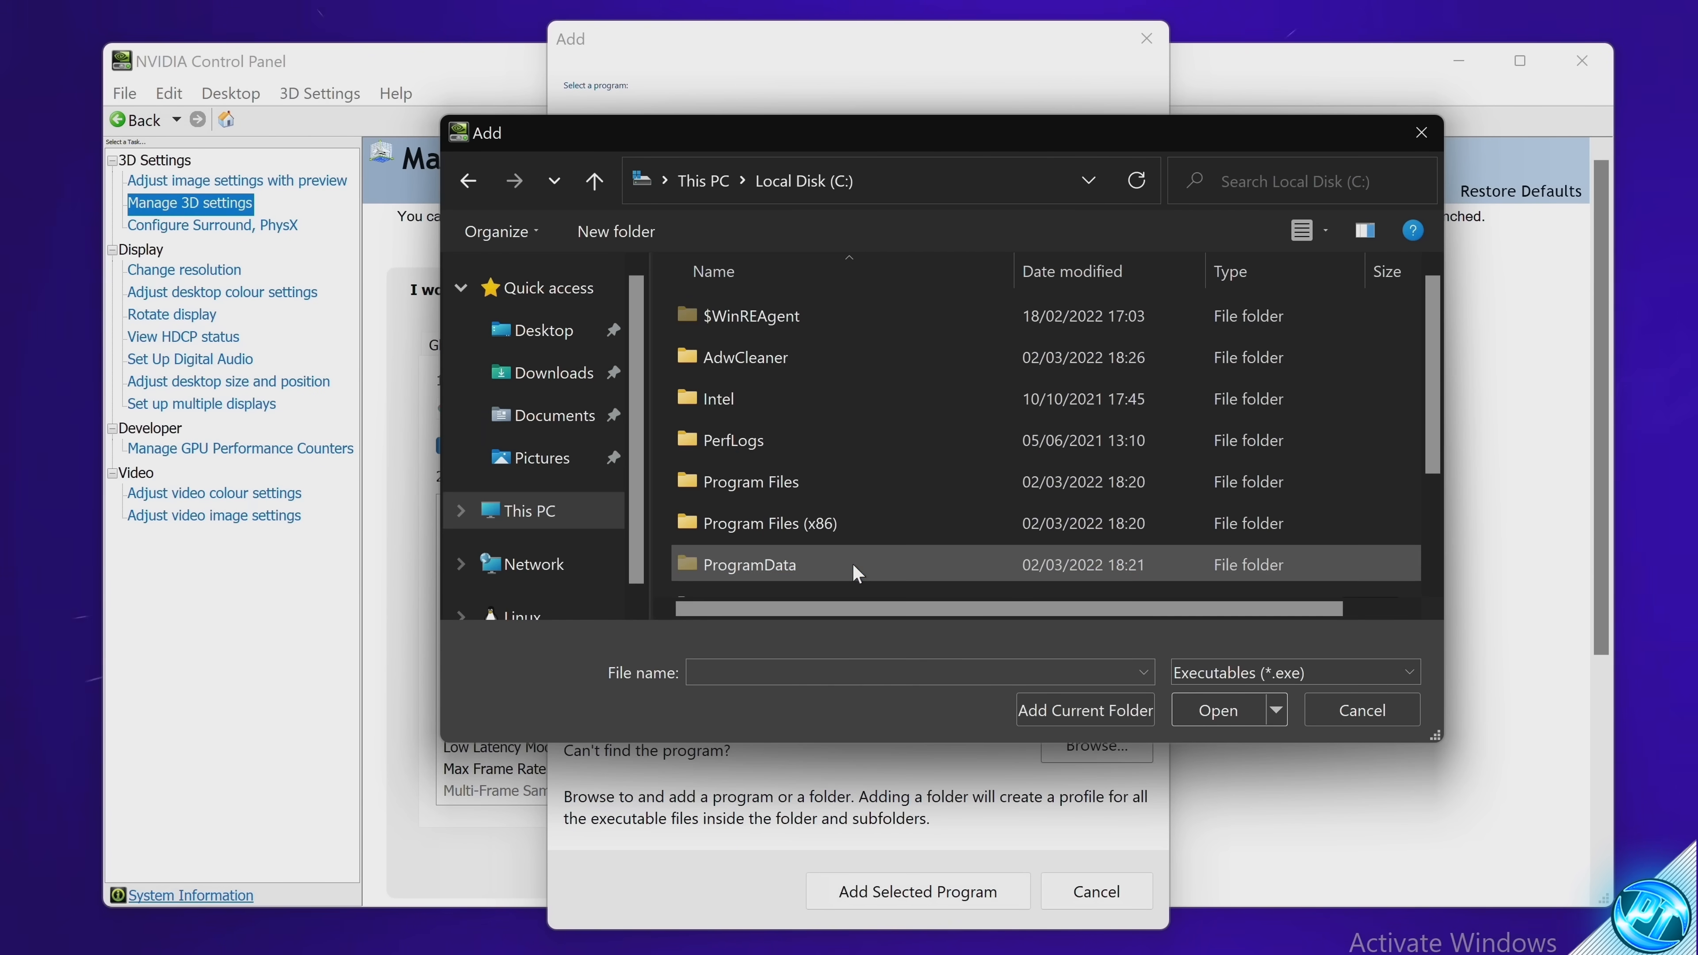
{"action": "scroll", "scroll_direction": "down", "scroll_amount": 3}
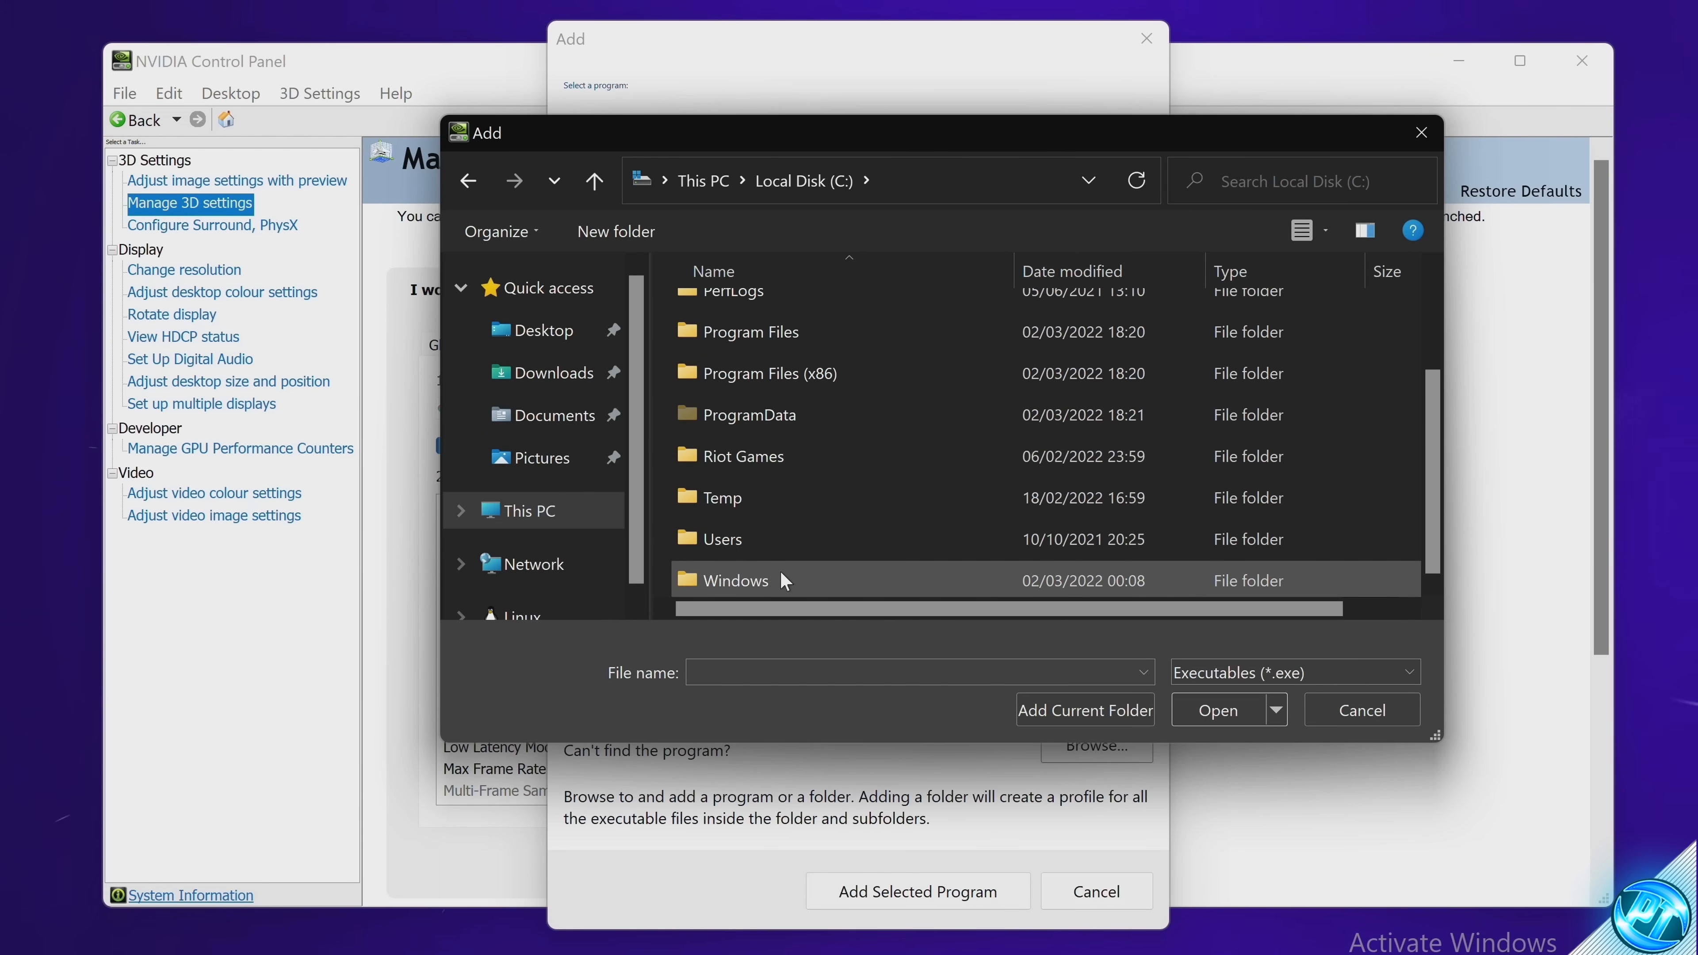
{"action": "double_click", "coordinate": [739, 580]}
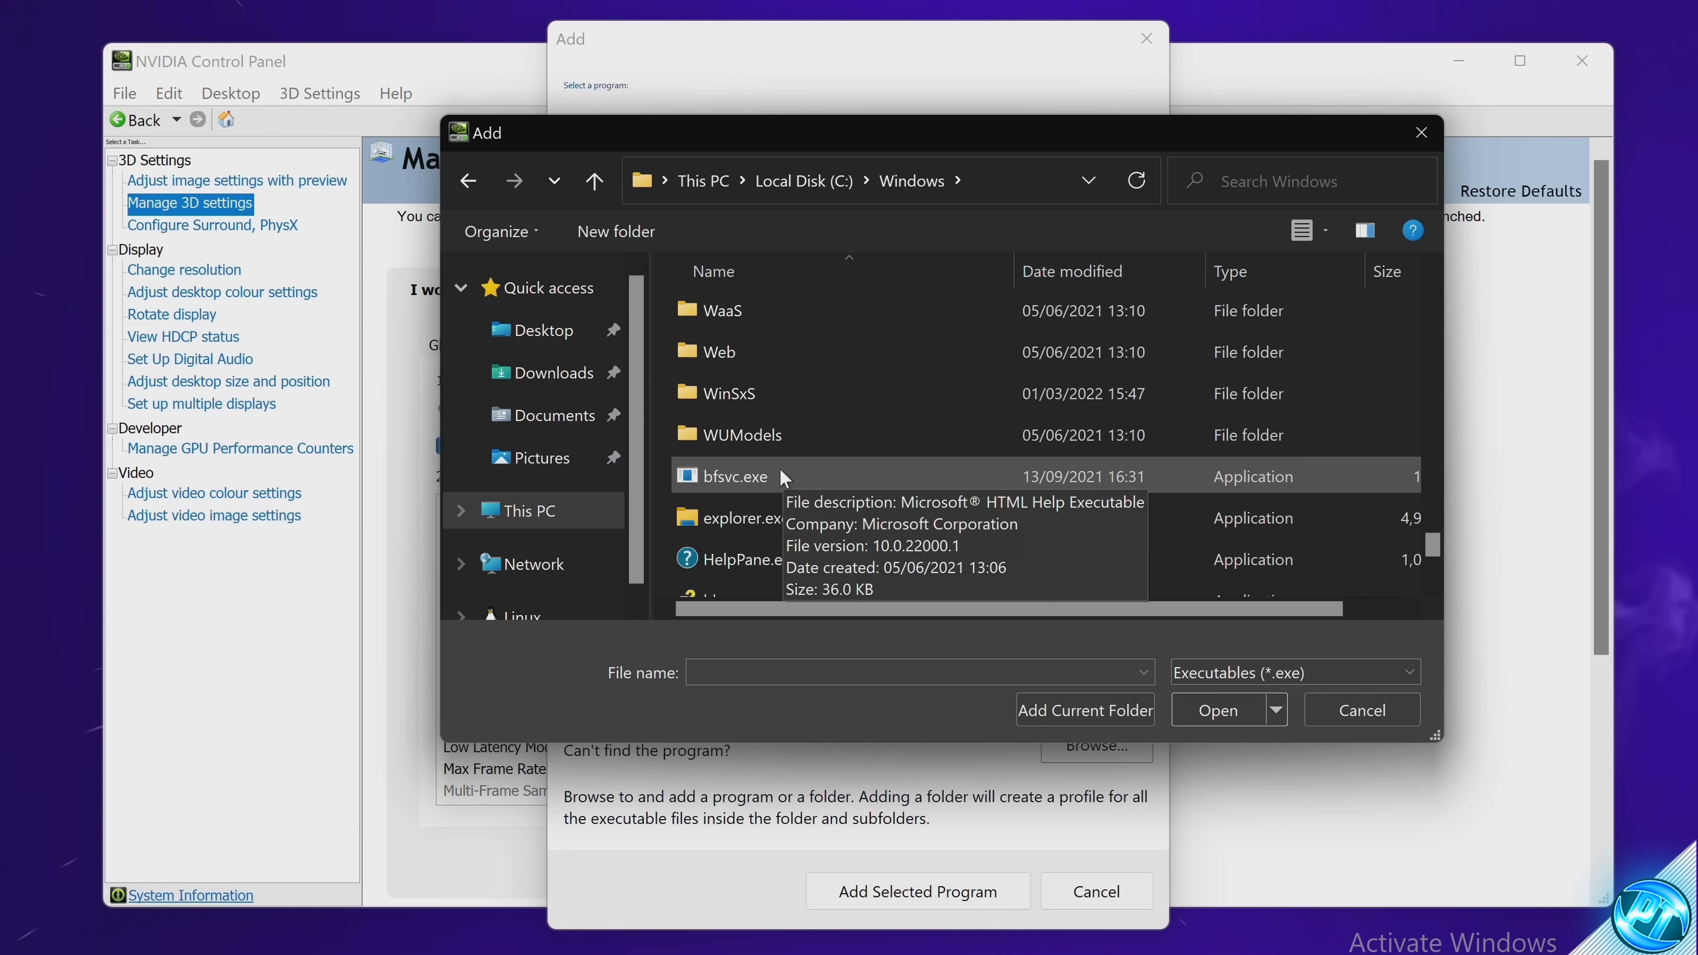
{"action": "left_click", "coordinate": [745, 411]}
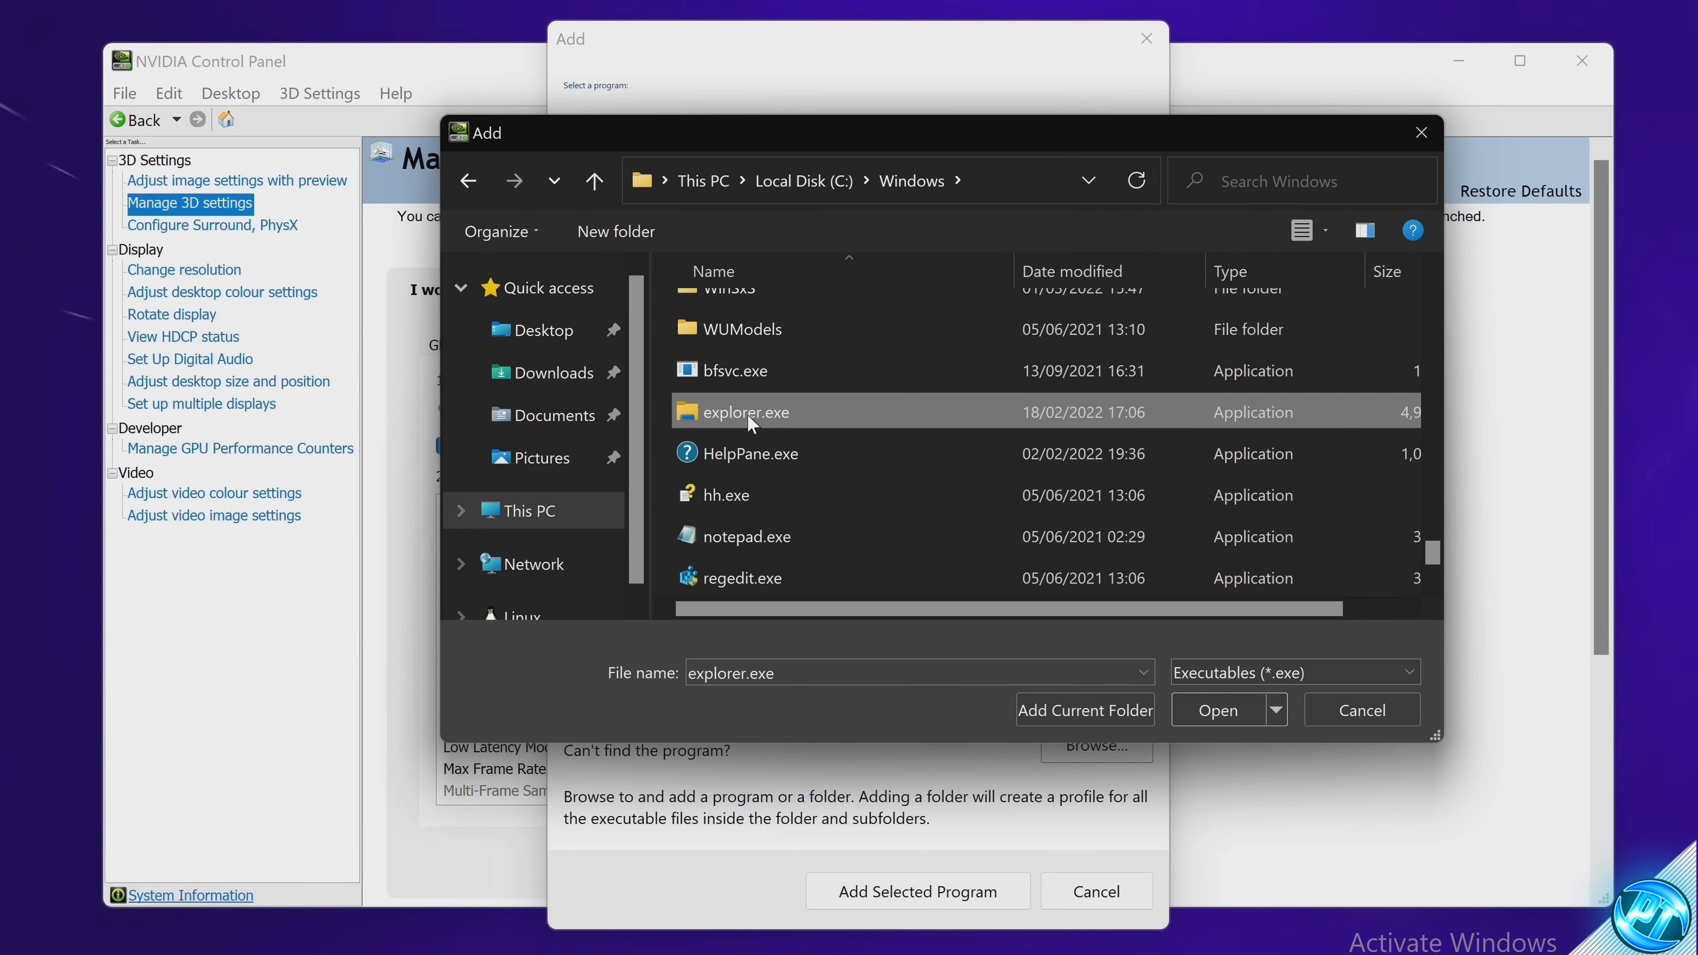
{"action": "mouse_move", "coordinate": [870, 425]}
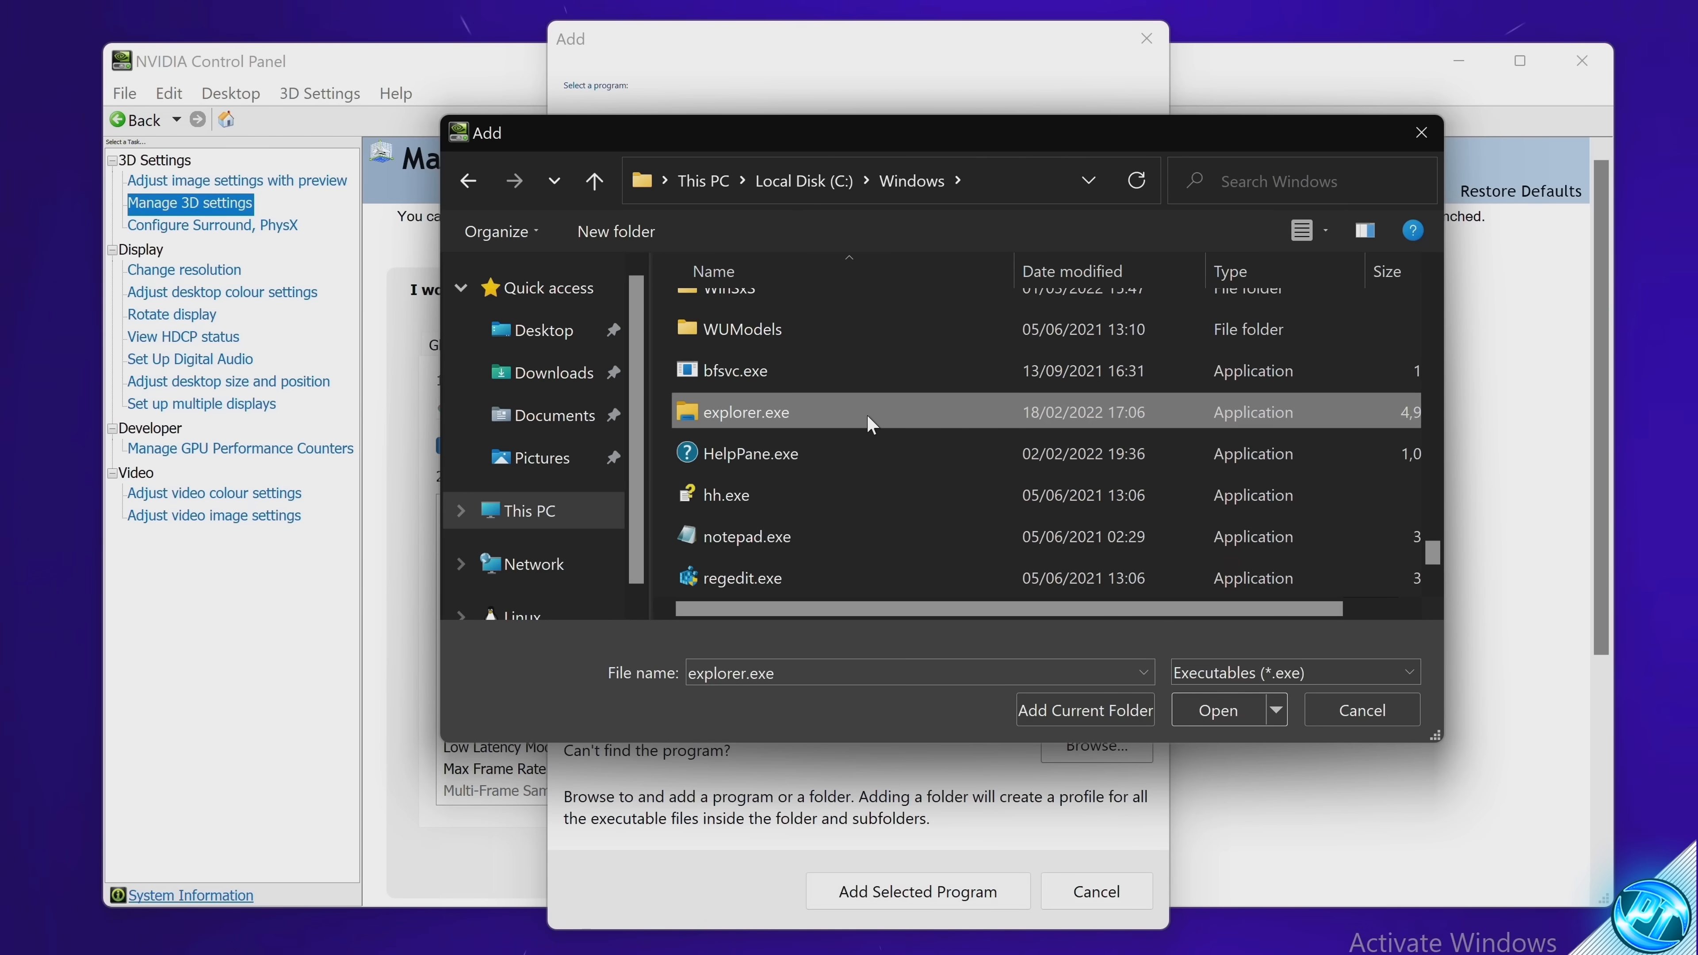
Add explorer.exe and set its power management mode to Prefer maximum performance, then apply
{"action": "left_click", "coordinate": [1216, 709]}
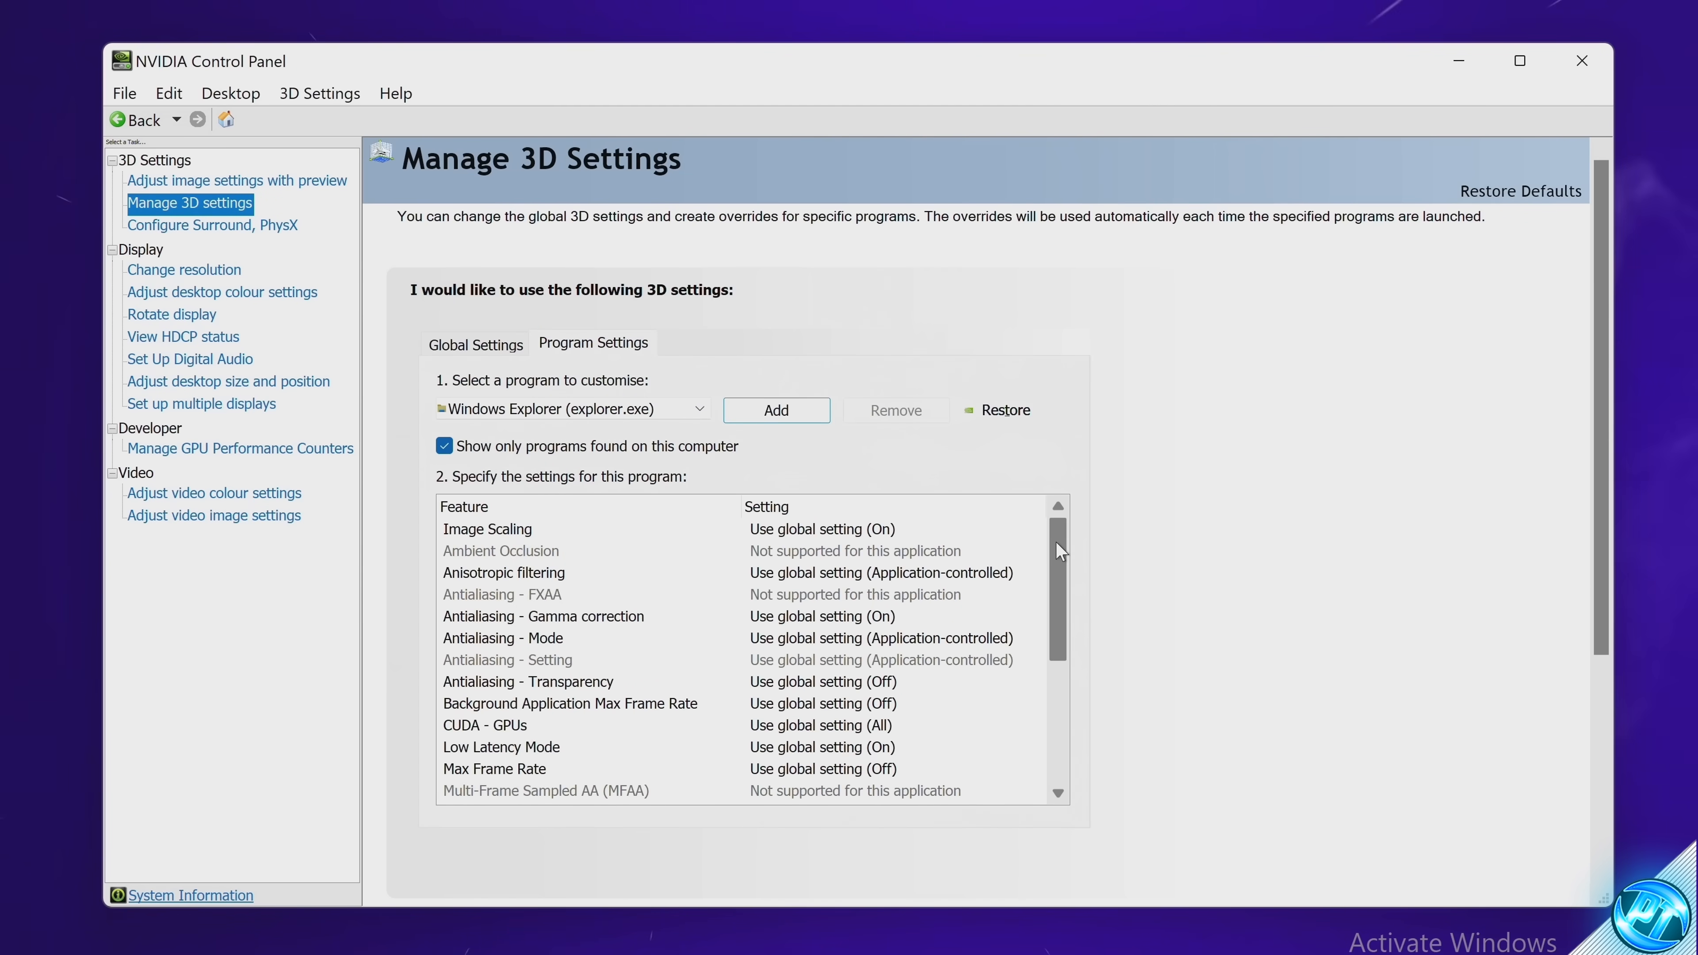
{"action": "scroll", "scroll_direction": "down", "scroll_amount": 3}
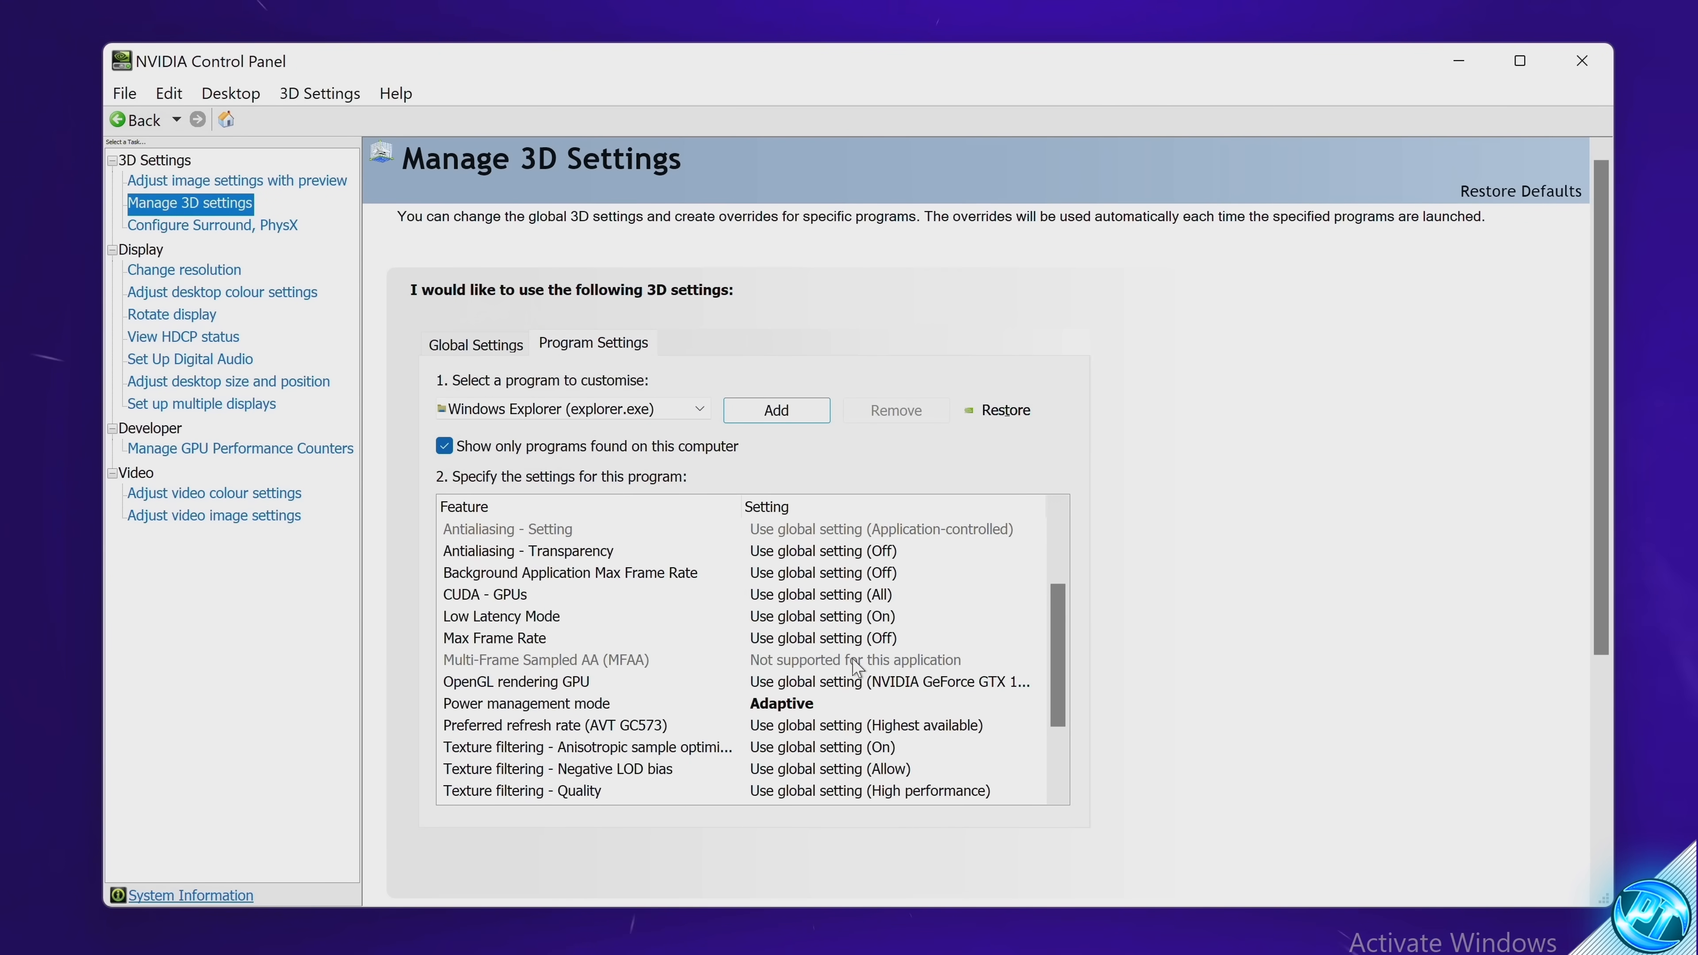
{"action": "mouse_move", "coordinate": [802, 722]}
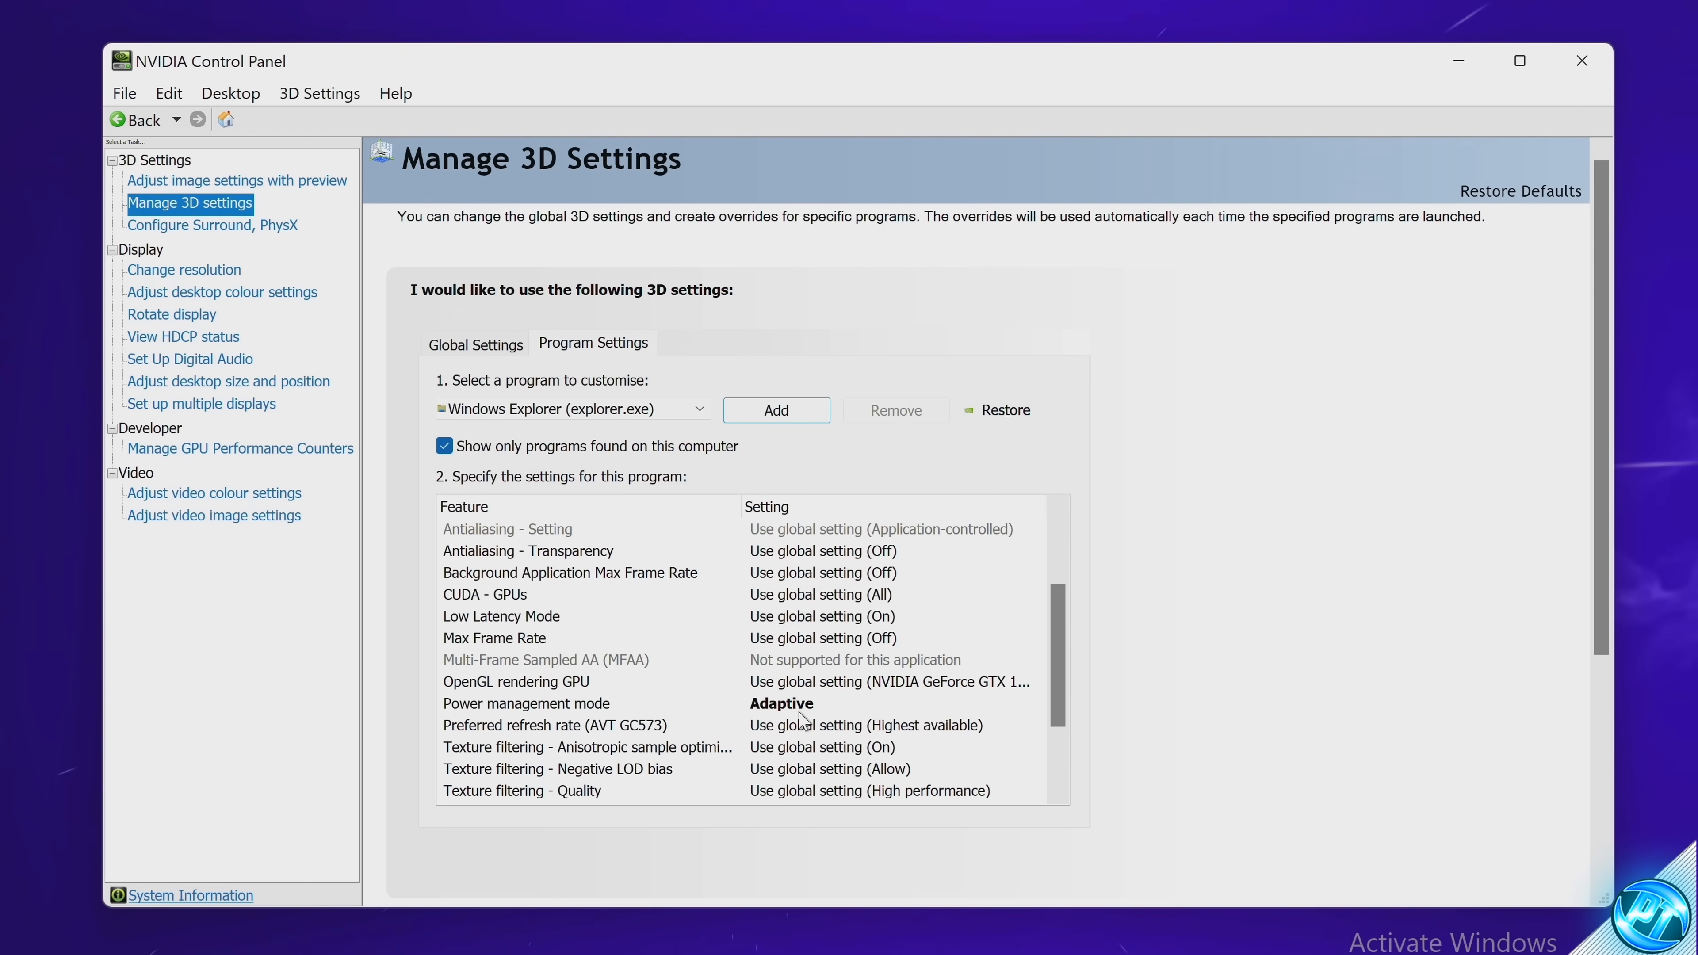
{"action": "mouse_move", "coordinate": [799, 713]}
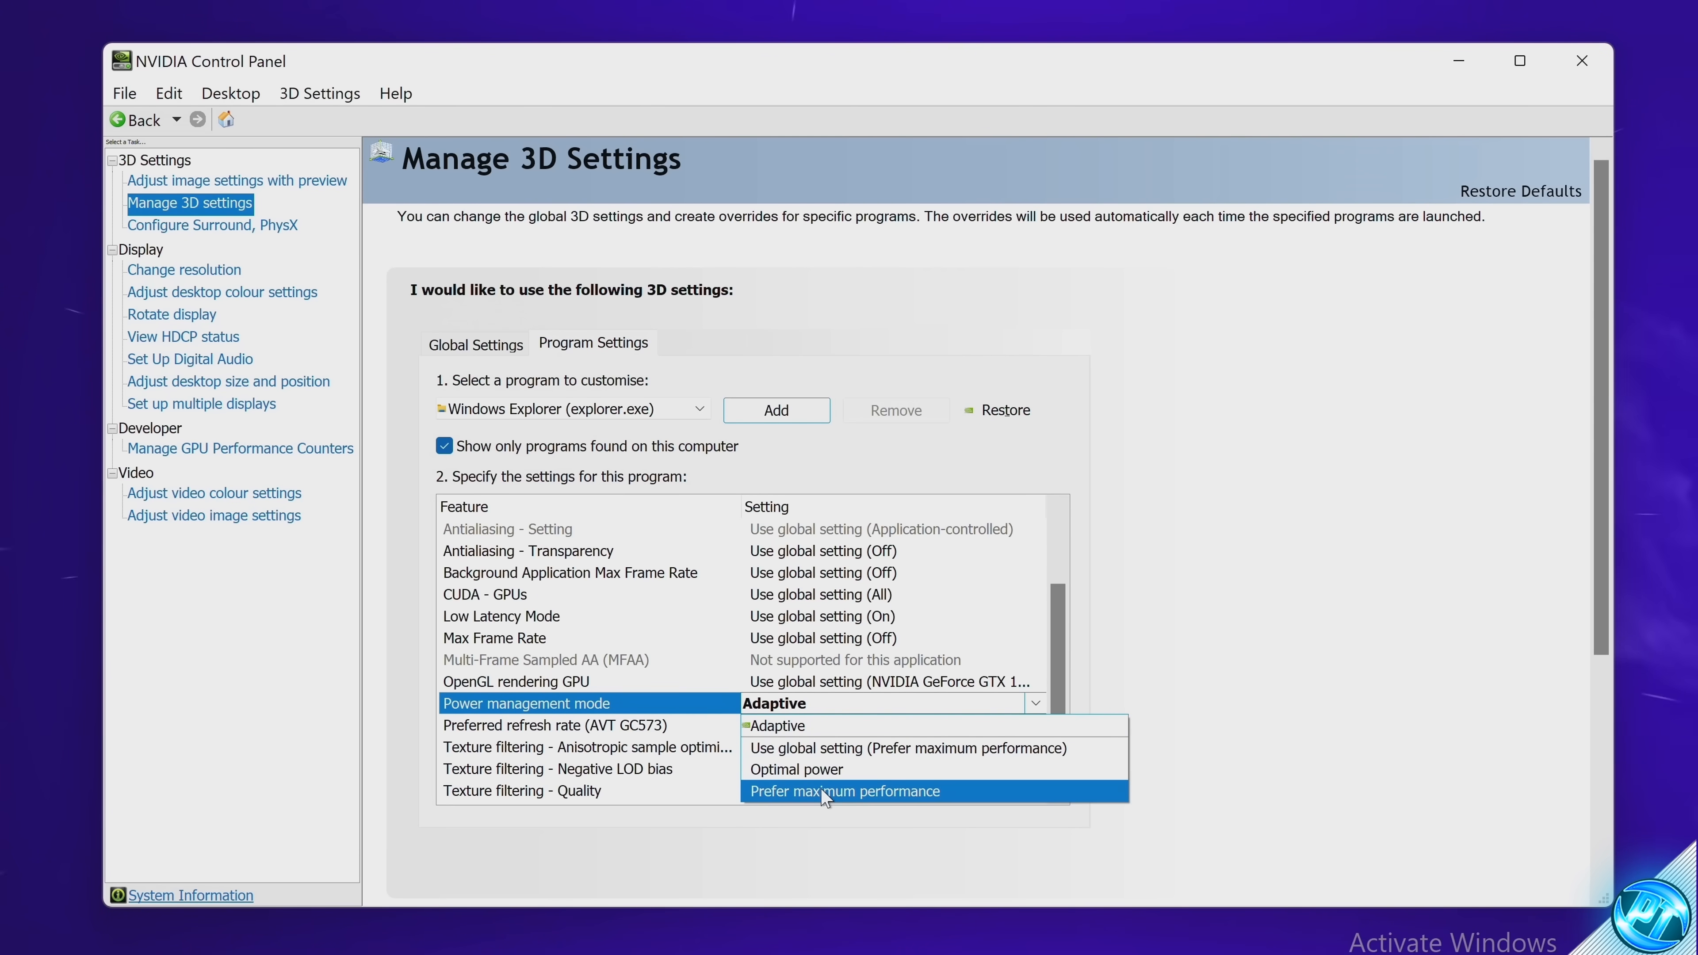
{"action": "mouse_move", "coordinate": [802, 796]}
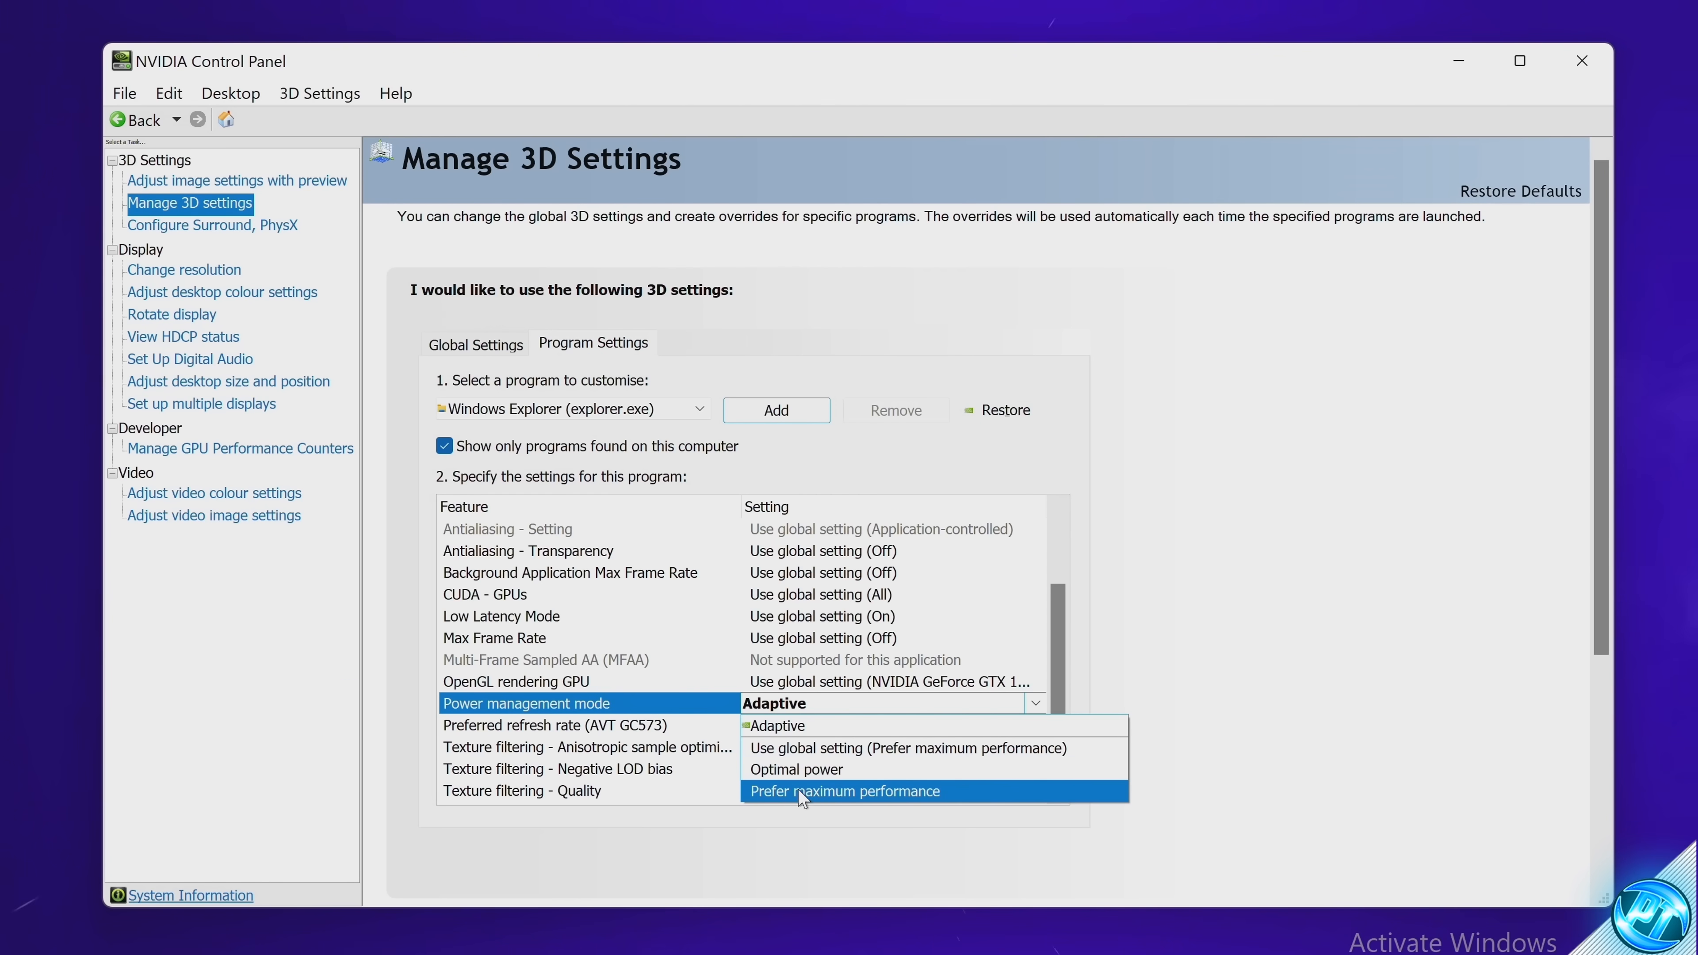
{"action": "left_click", "coordinate": [844, 790]}
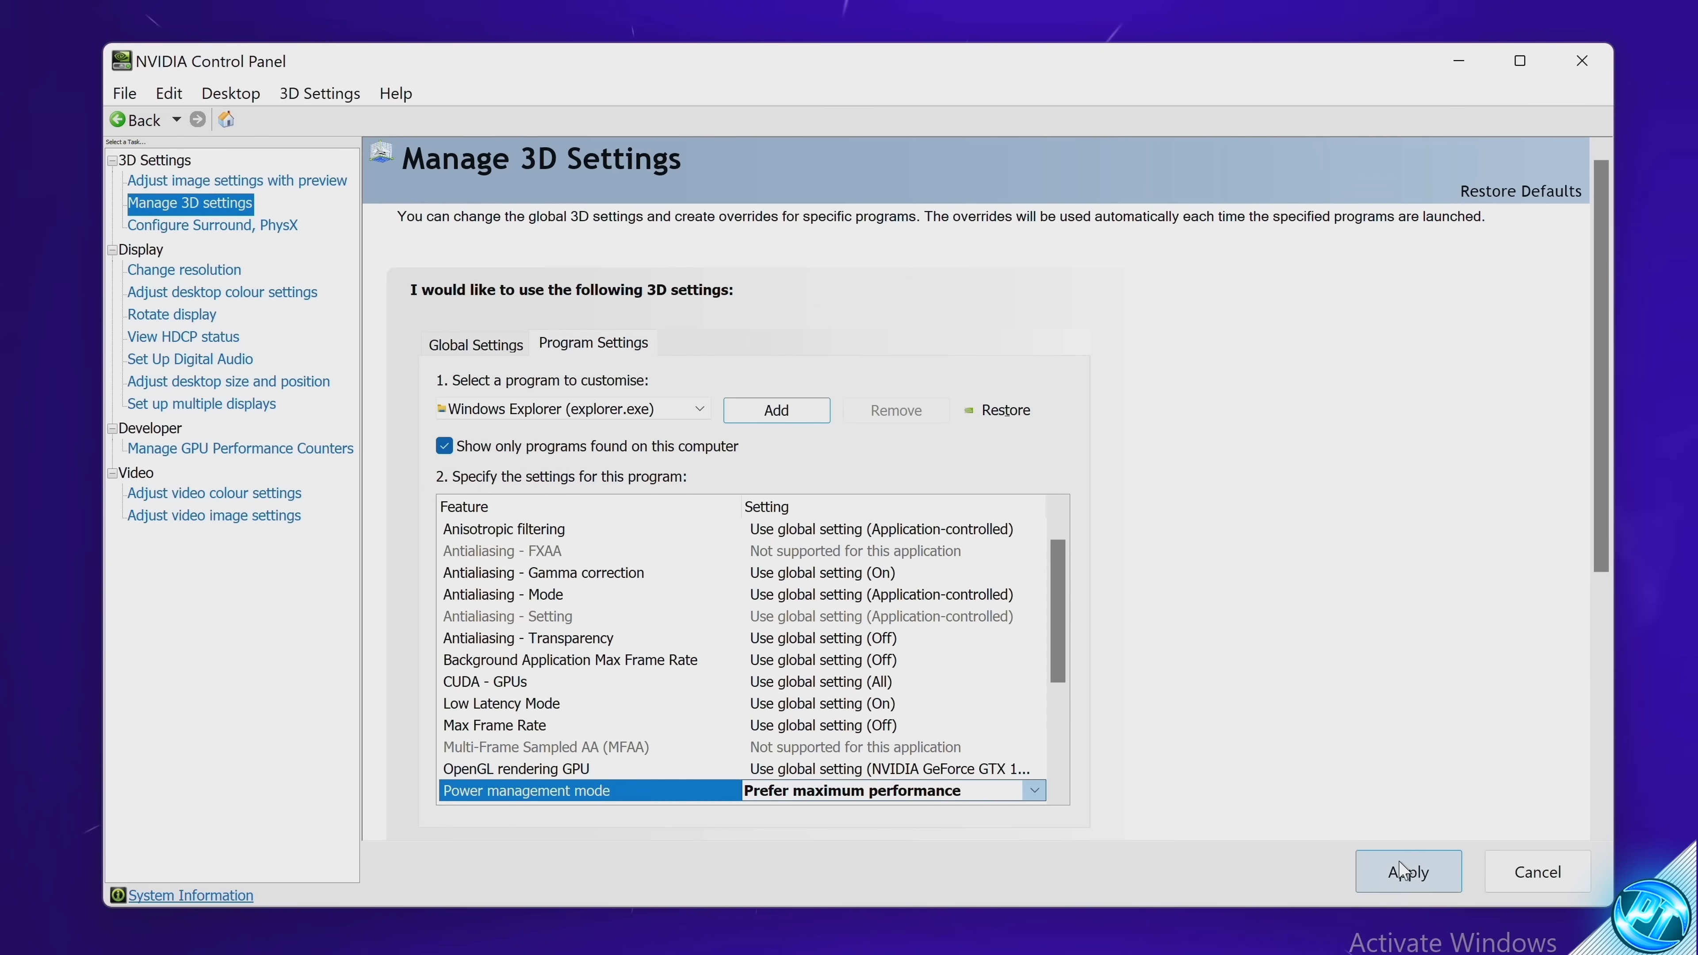
{"action": "left_click", "coordinate": [1408, 872]}
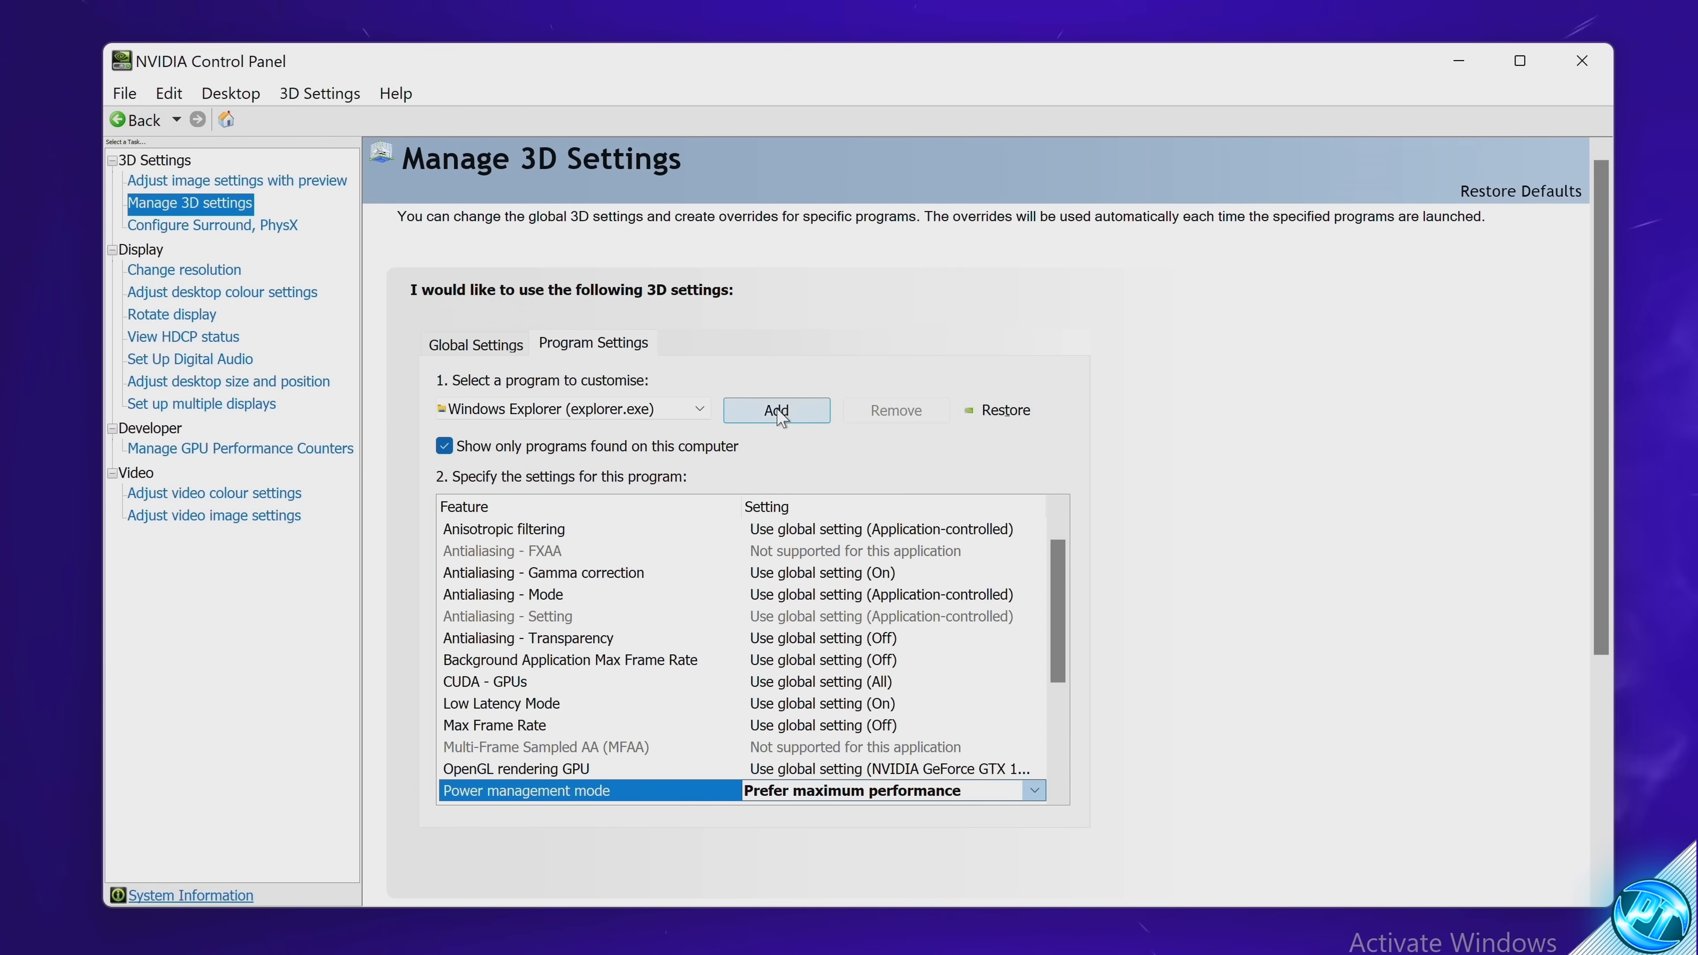
Start another program profile and search C:\Windows\System32 for 'dwm' in the file browser
{"action": "left_click", "coordinate": [776, 410]}
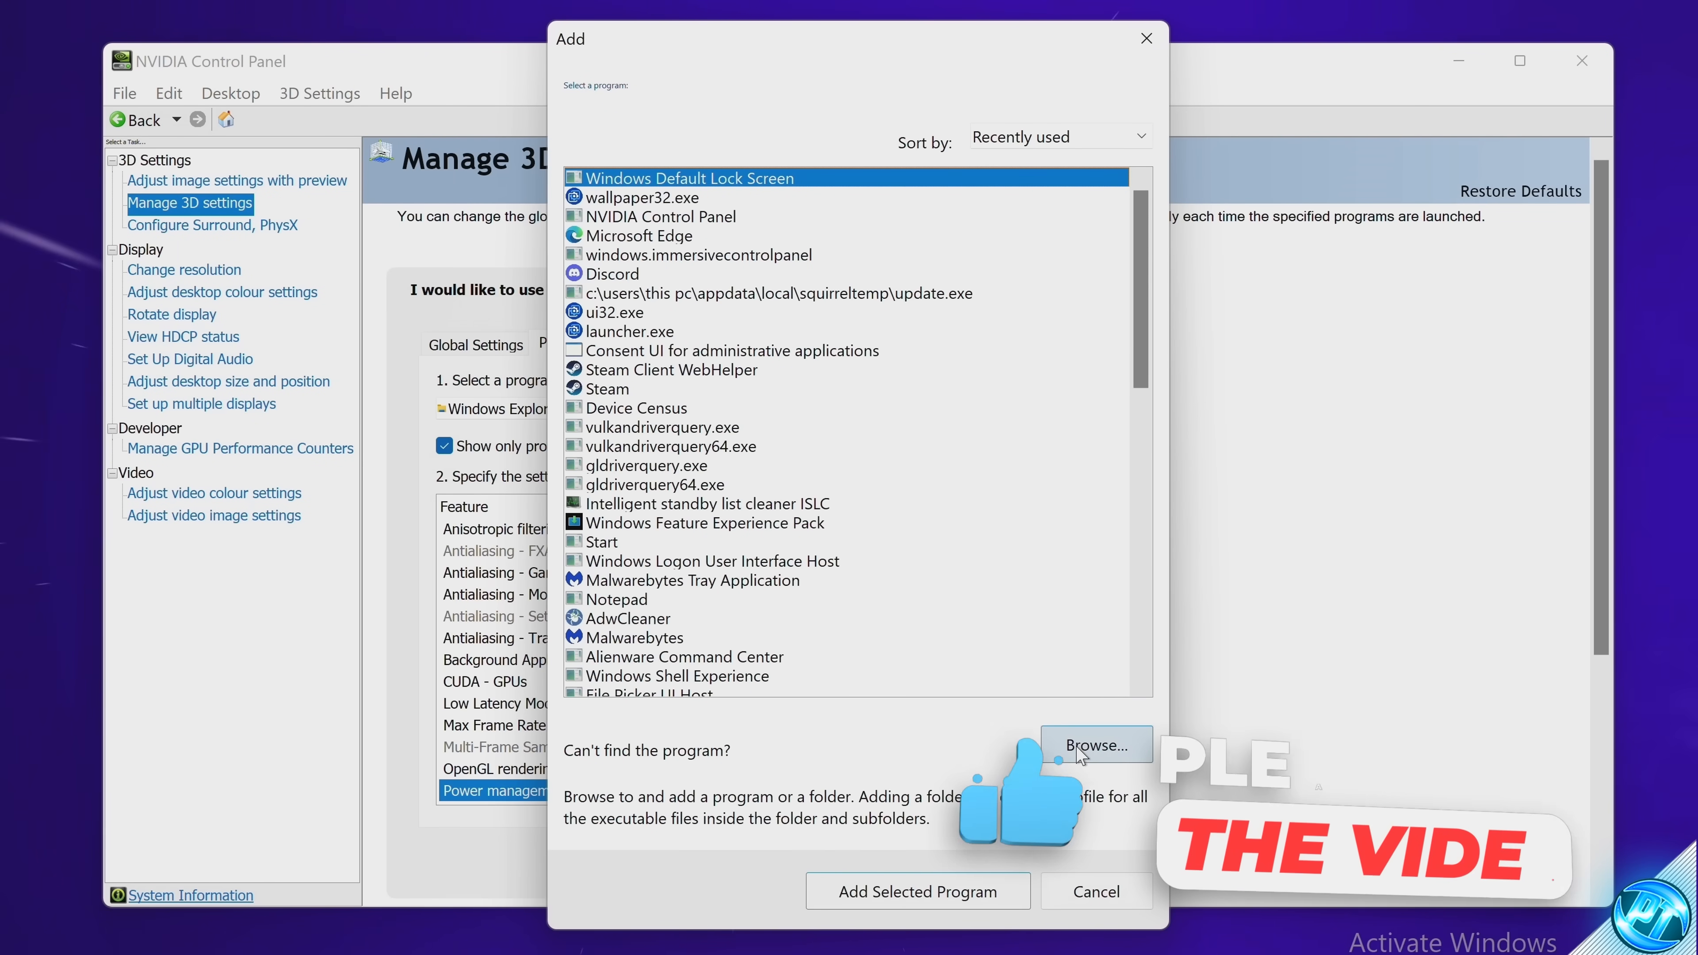
{"action": "left_click", "coordinate": [1096, 744]}
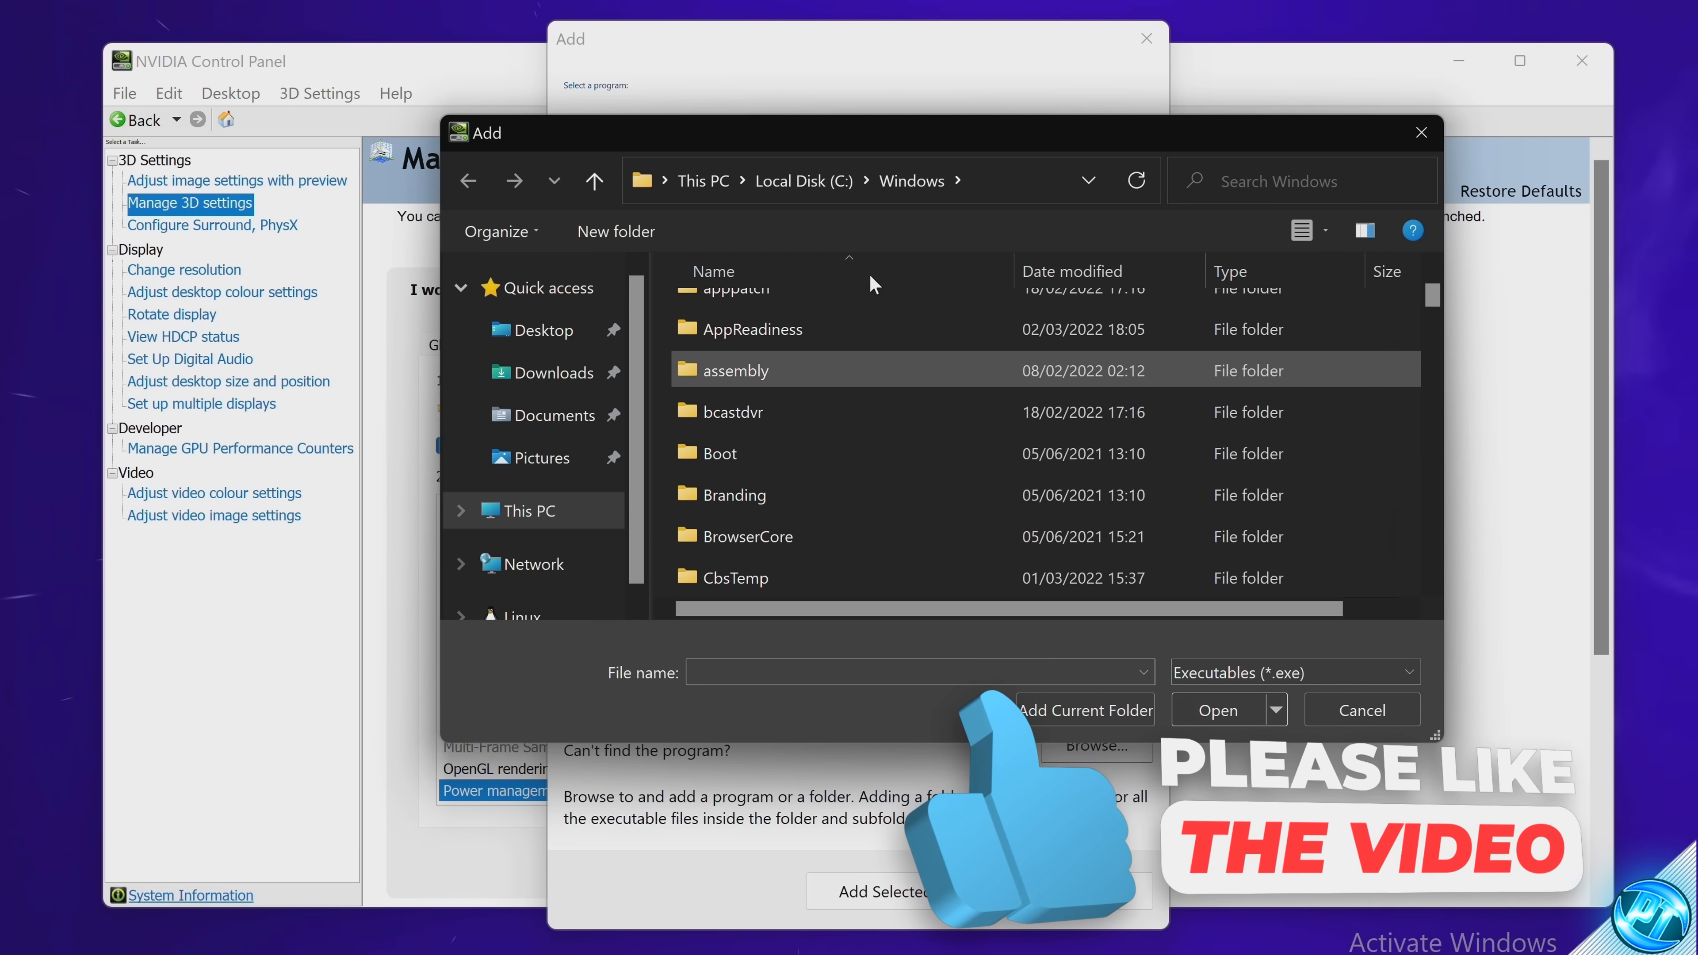
{"action": "scroll", "scroll_direction": "down", "scroll_amount": 3}
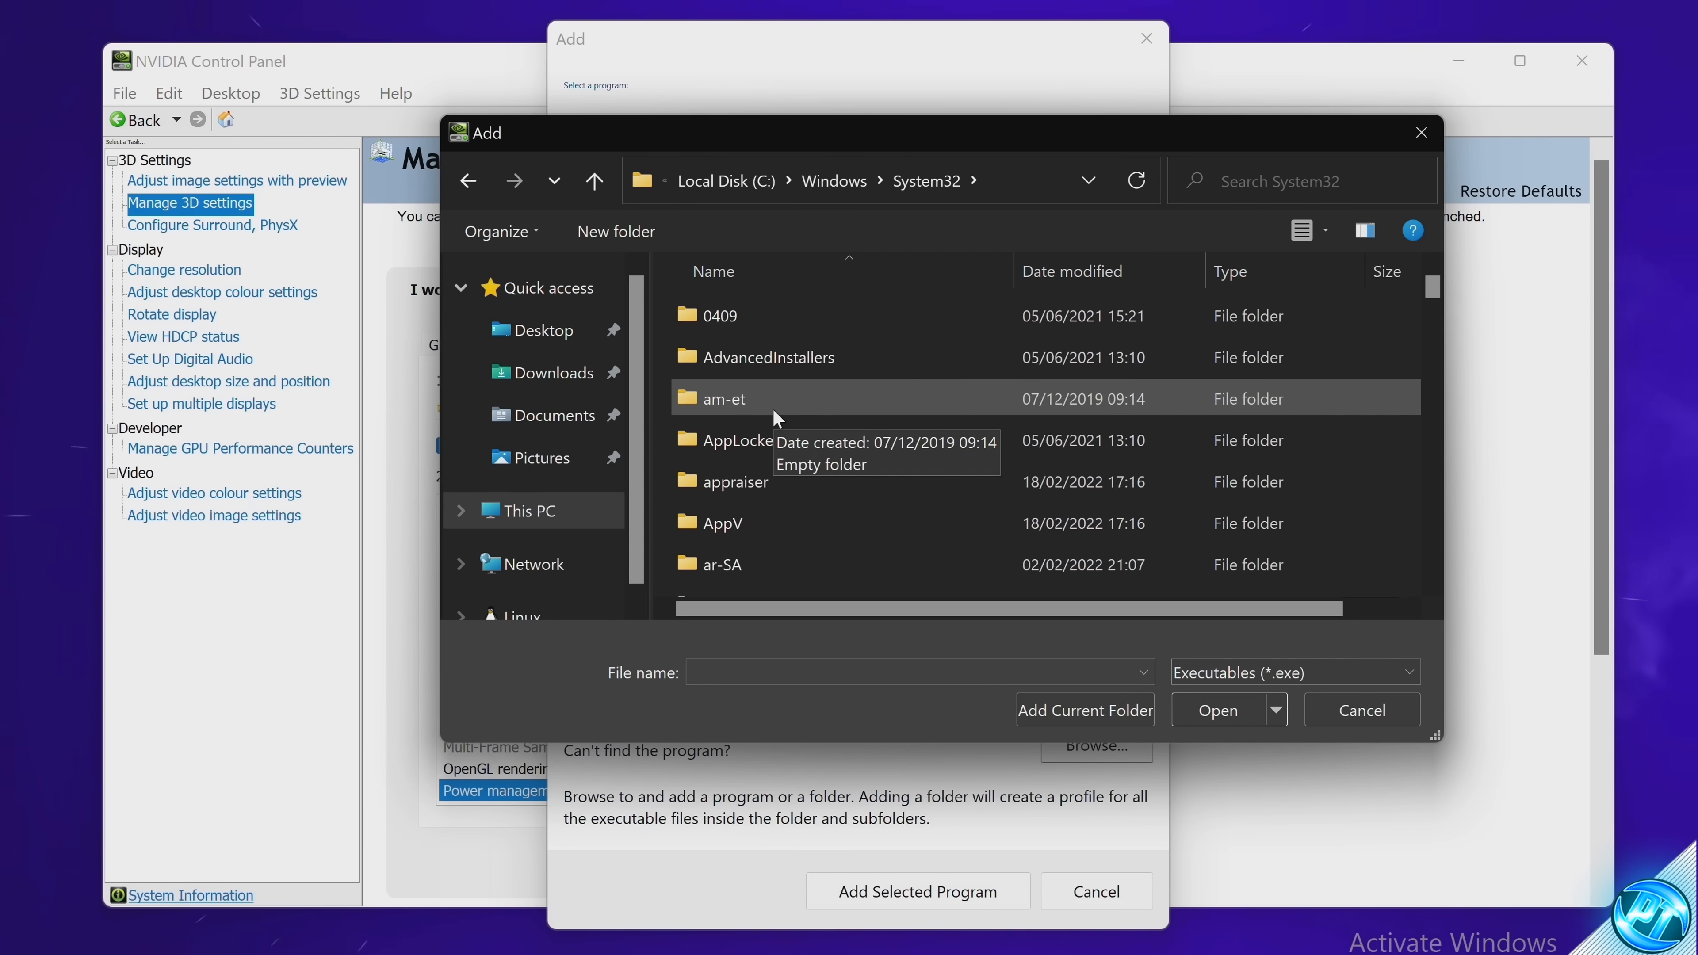
{"action": "mouse_move", "coordinate": [1220, 194]}
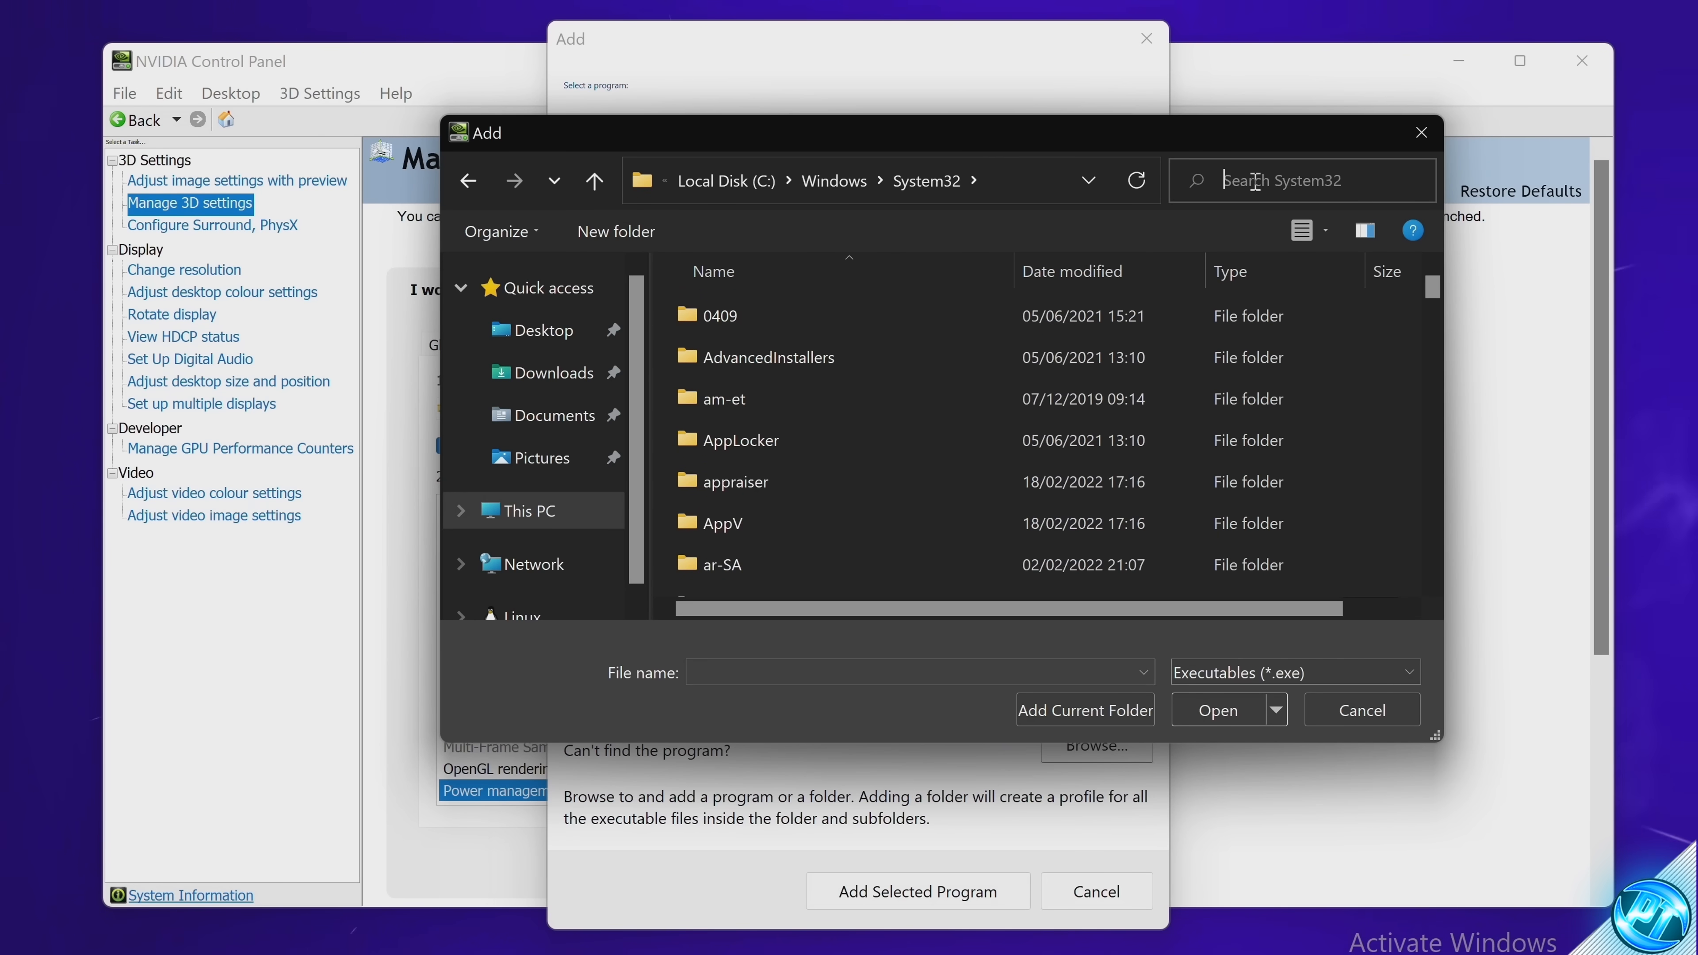
{"action": "type", "text": "dwm"}
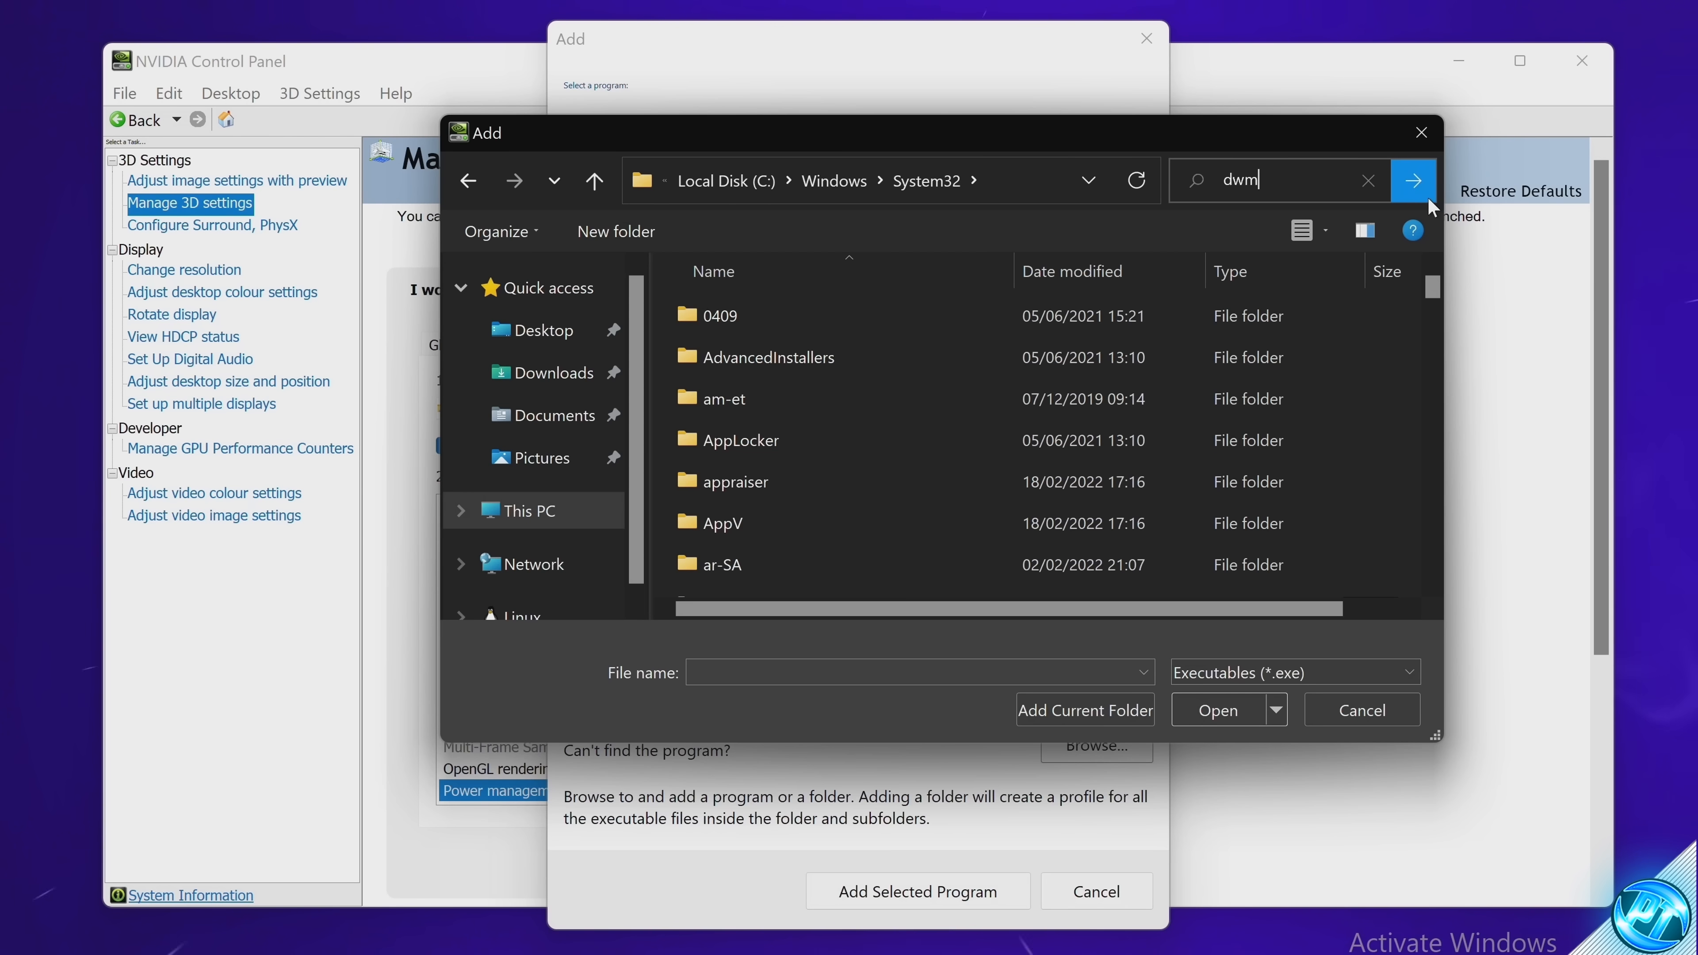
{"action": "left_click", "coordinate": [1413, 179]}
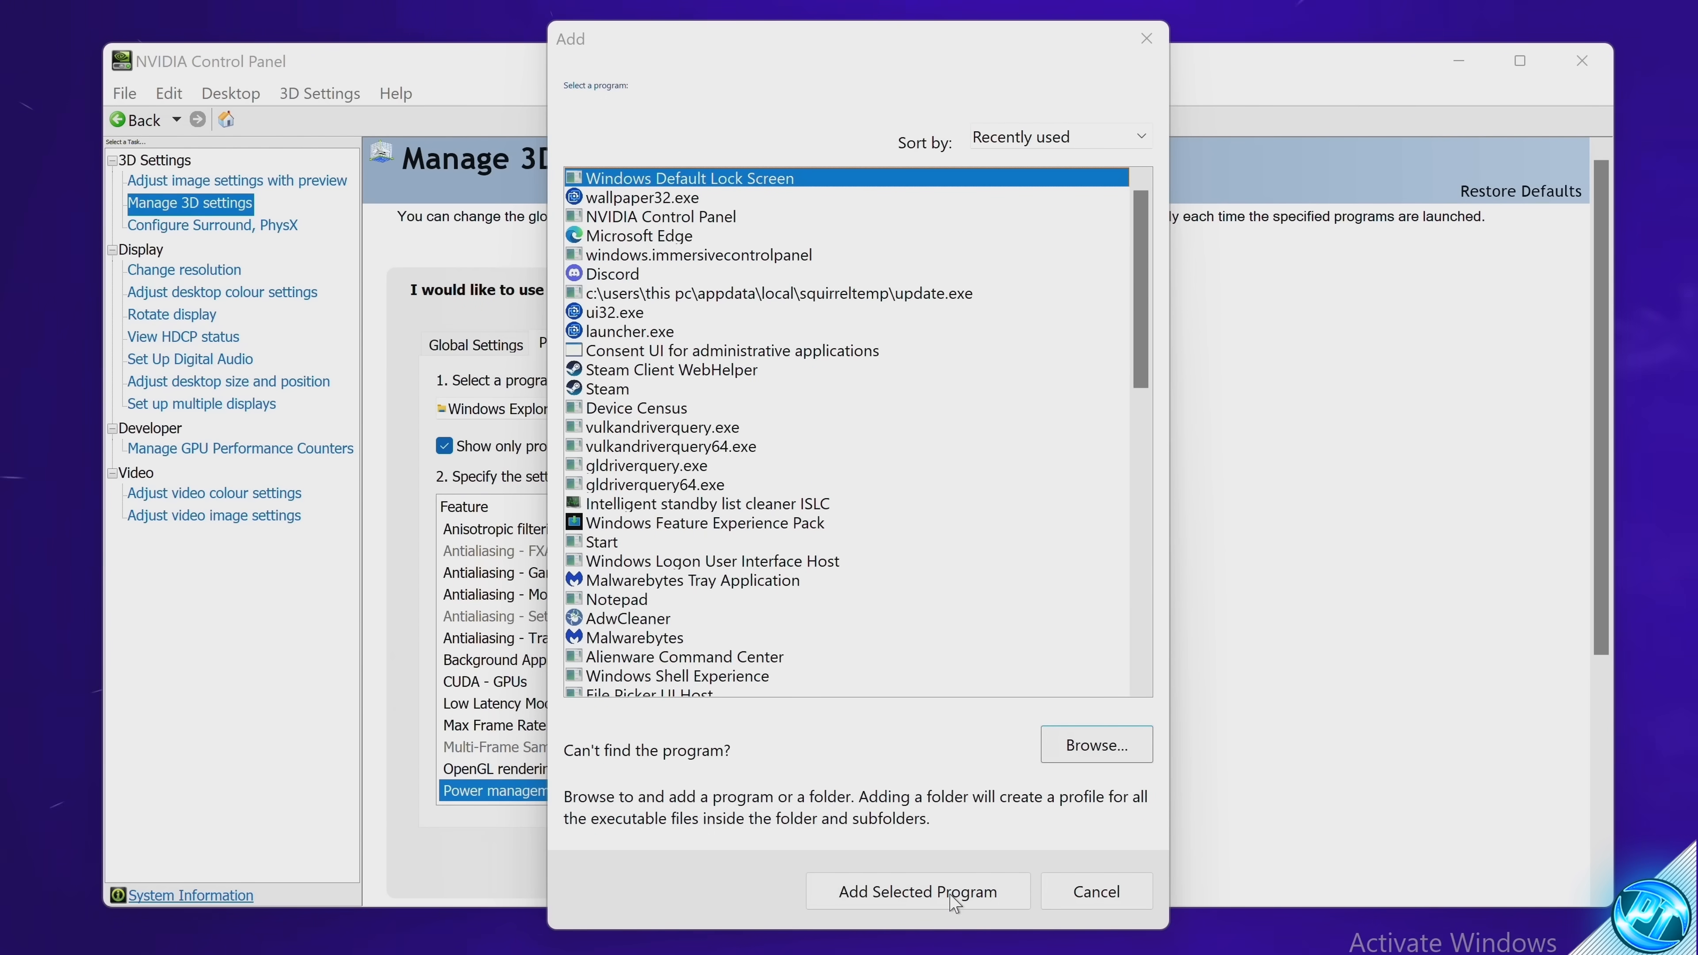
Add dwm.exe and set its power management mode to Prefer maximum performance
{"action": "left_click", "coordinate": [915, 892]}
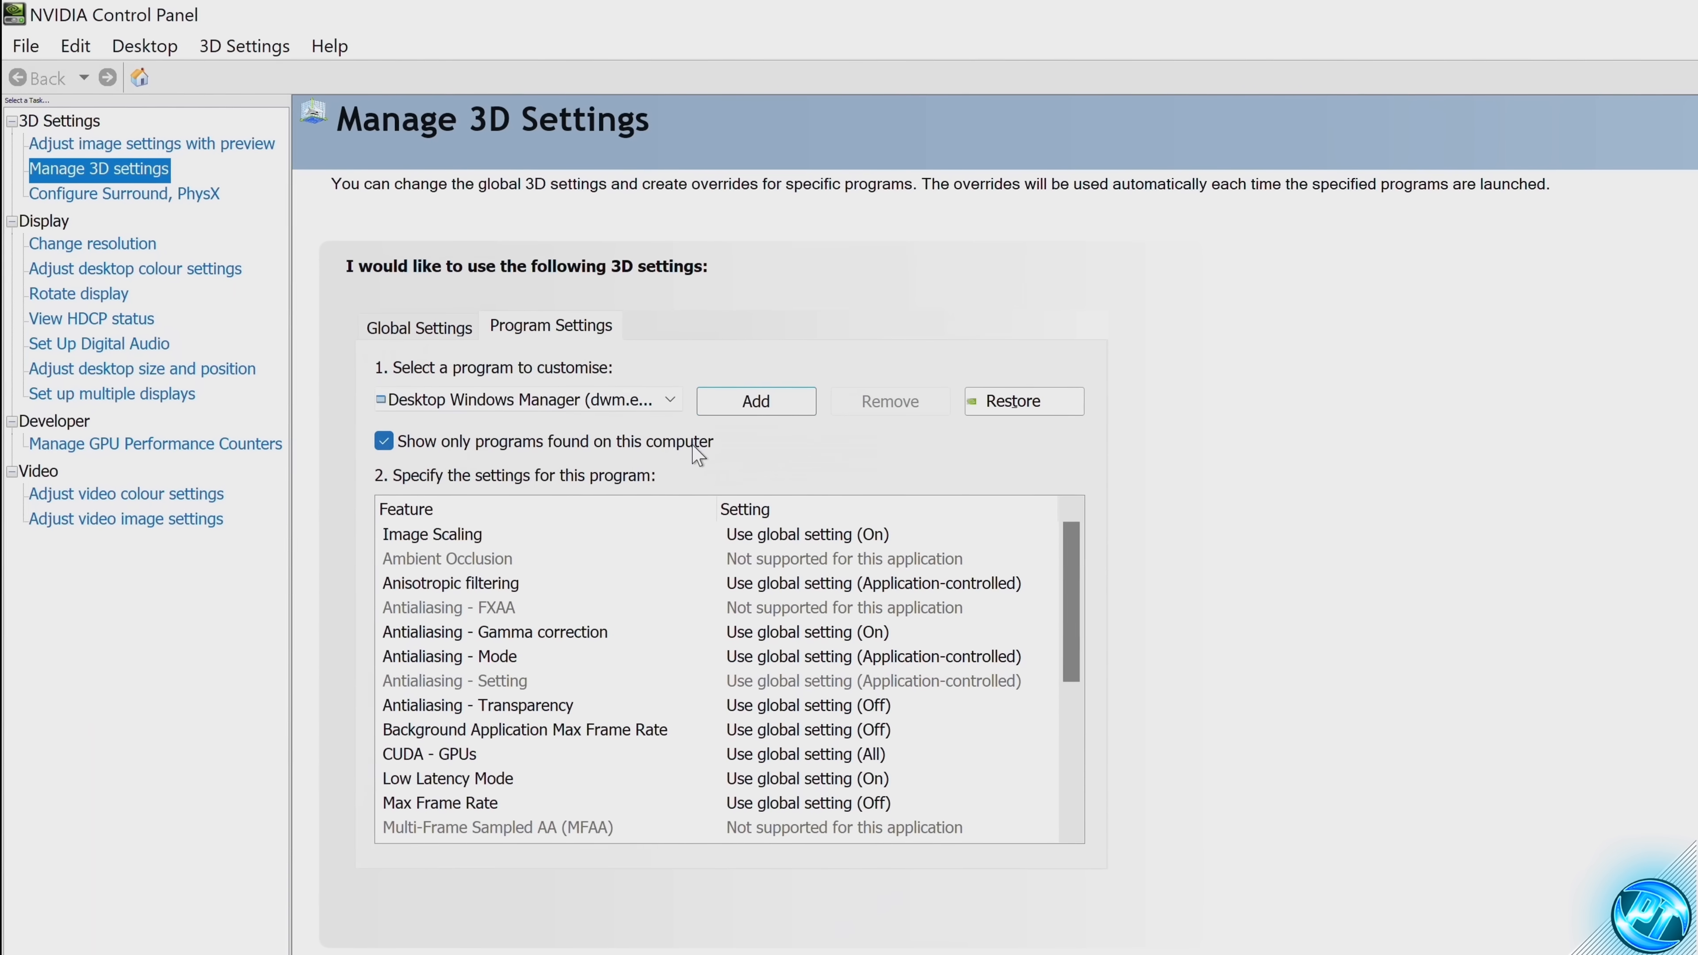
{"action": "scroll", "scroll_direction": "down", "scroll_amount": 3}
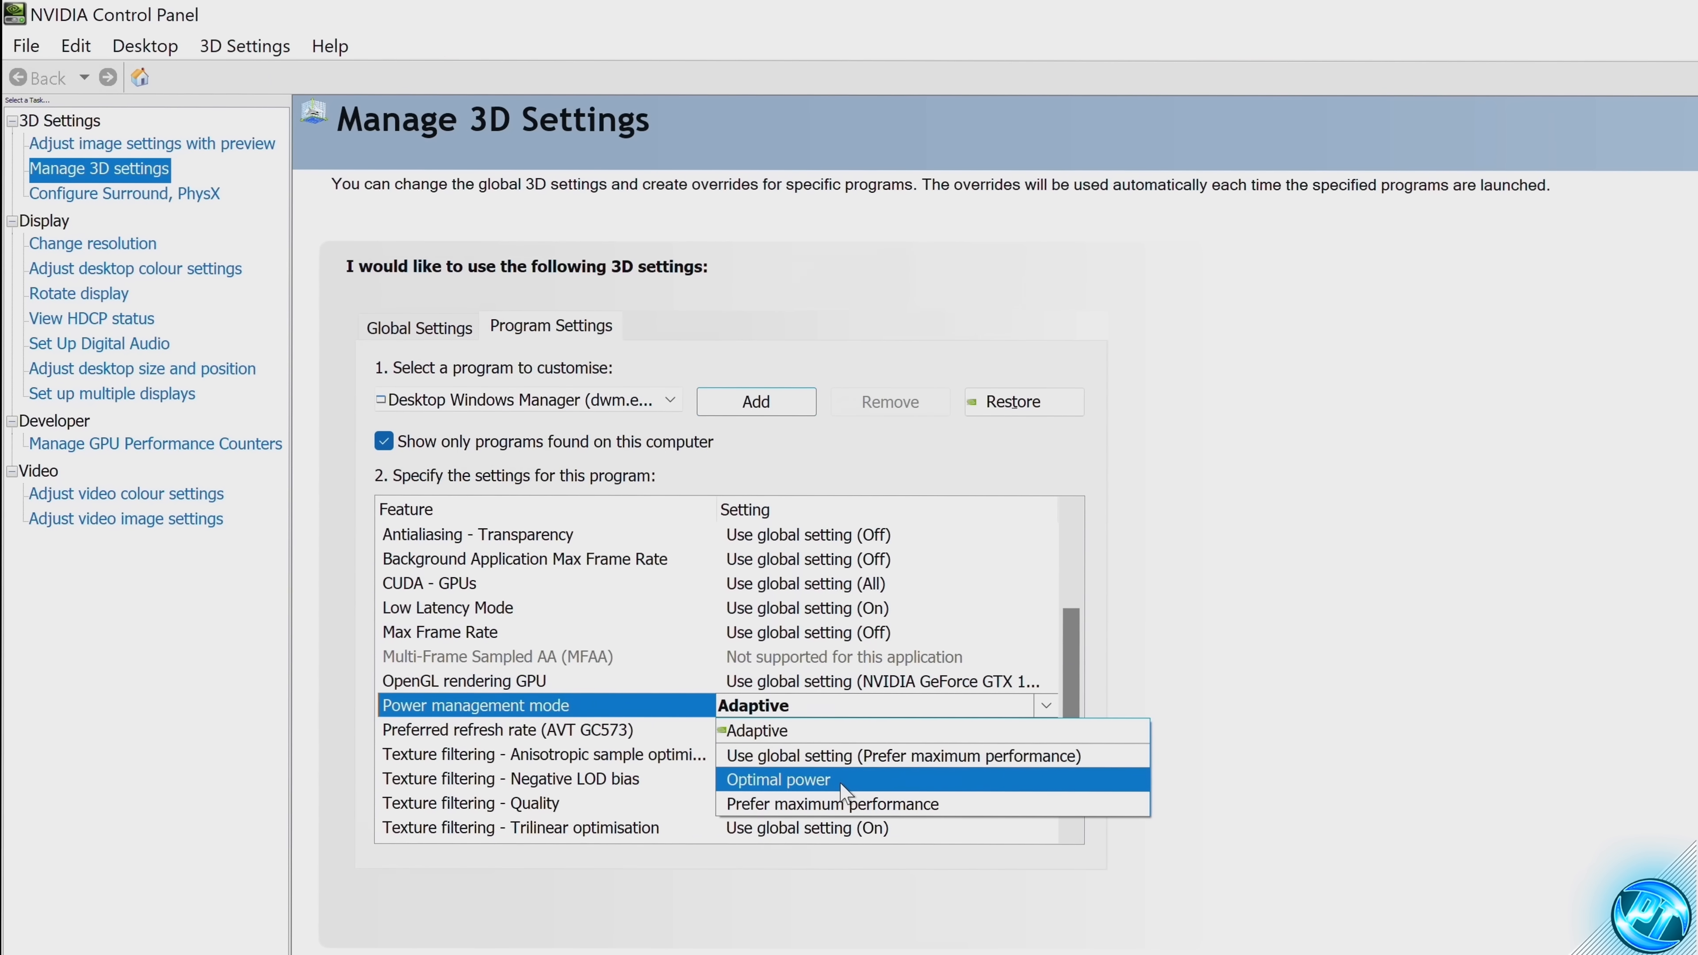
{"action": "left_click", "coordinate": [830, 804]}
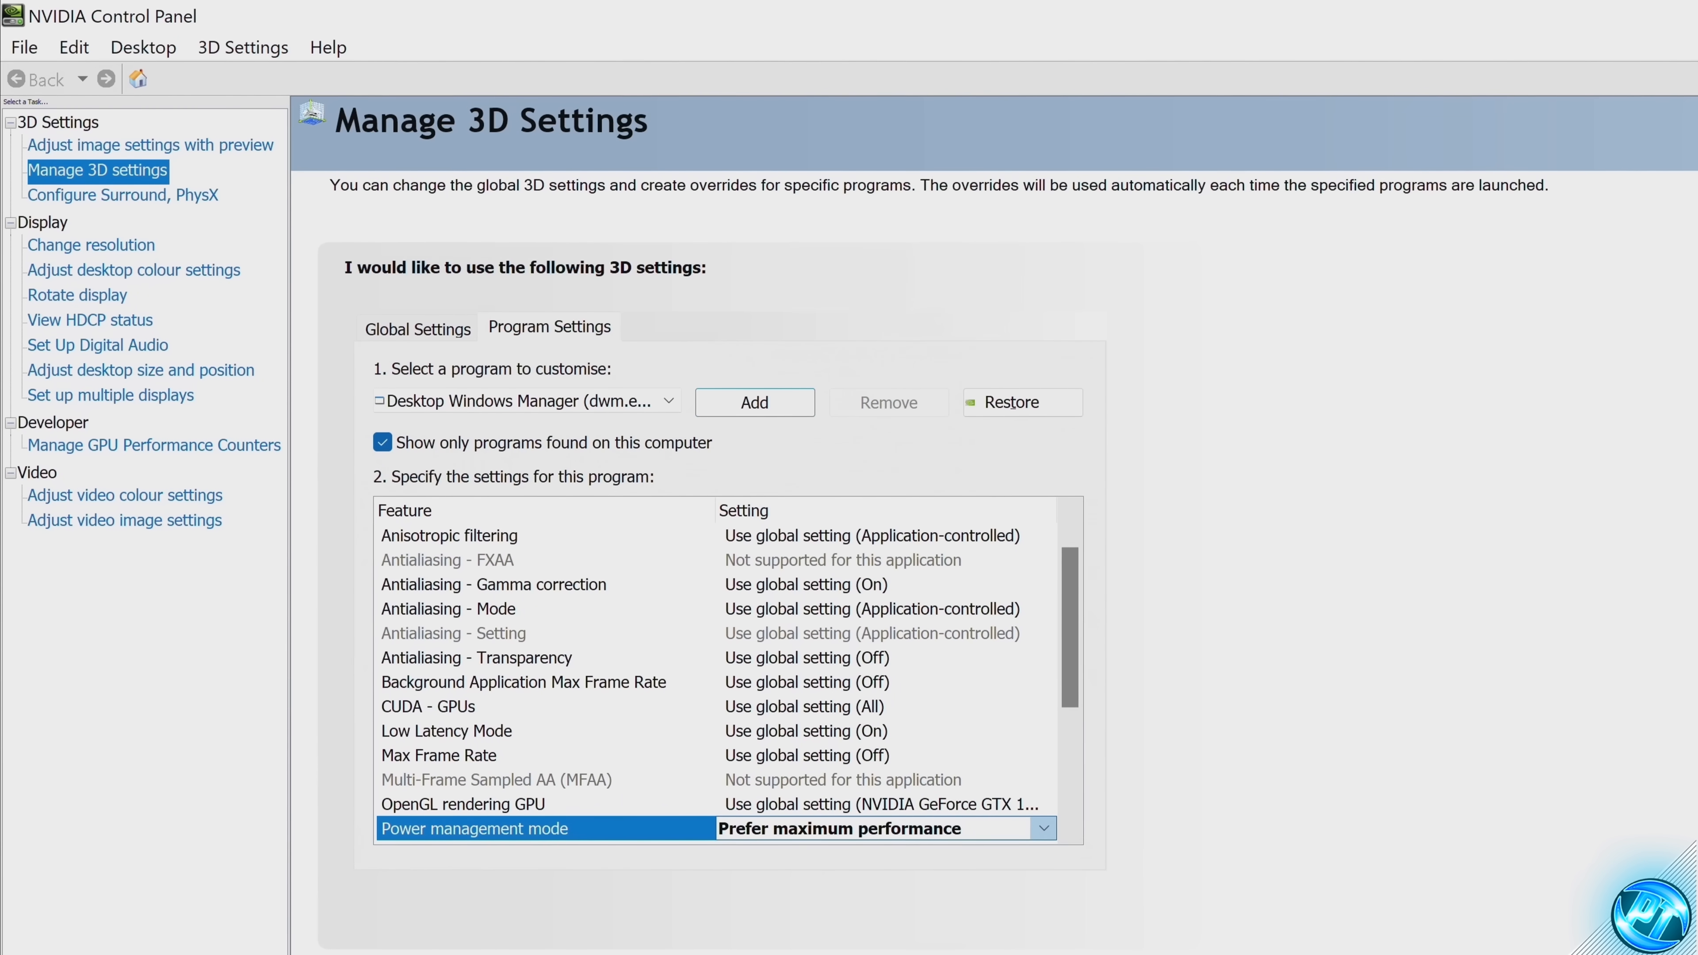
Set the global 3D power management mode to Prefer maximum performance
{"action": "left_click", "coordinate": [417, 327]}
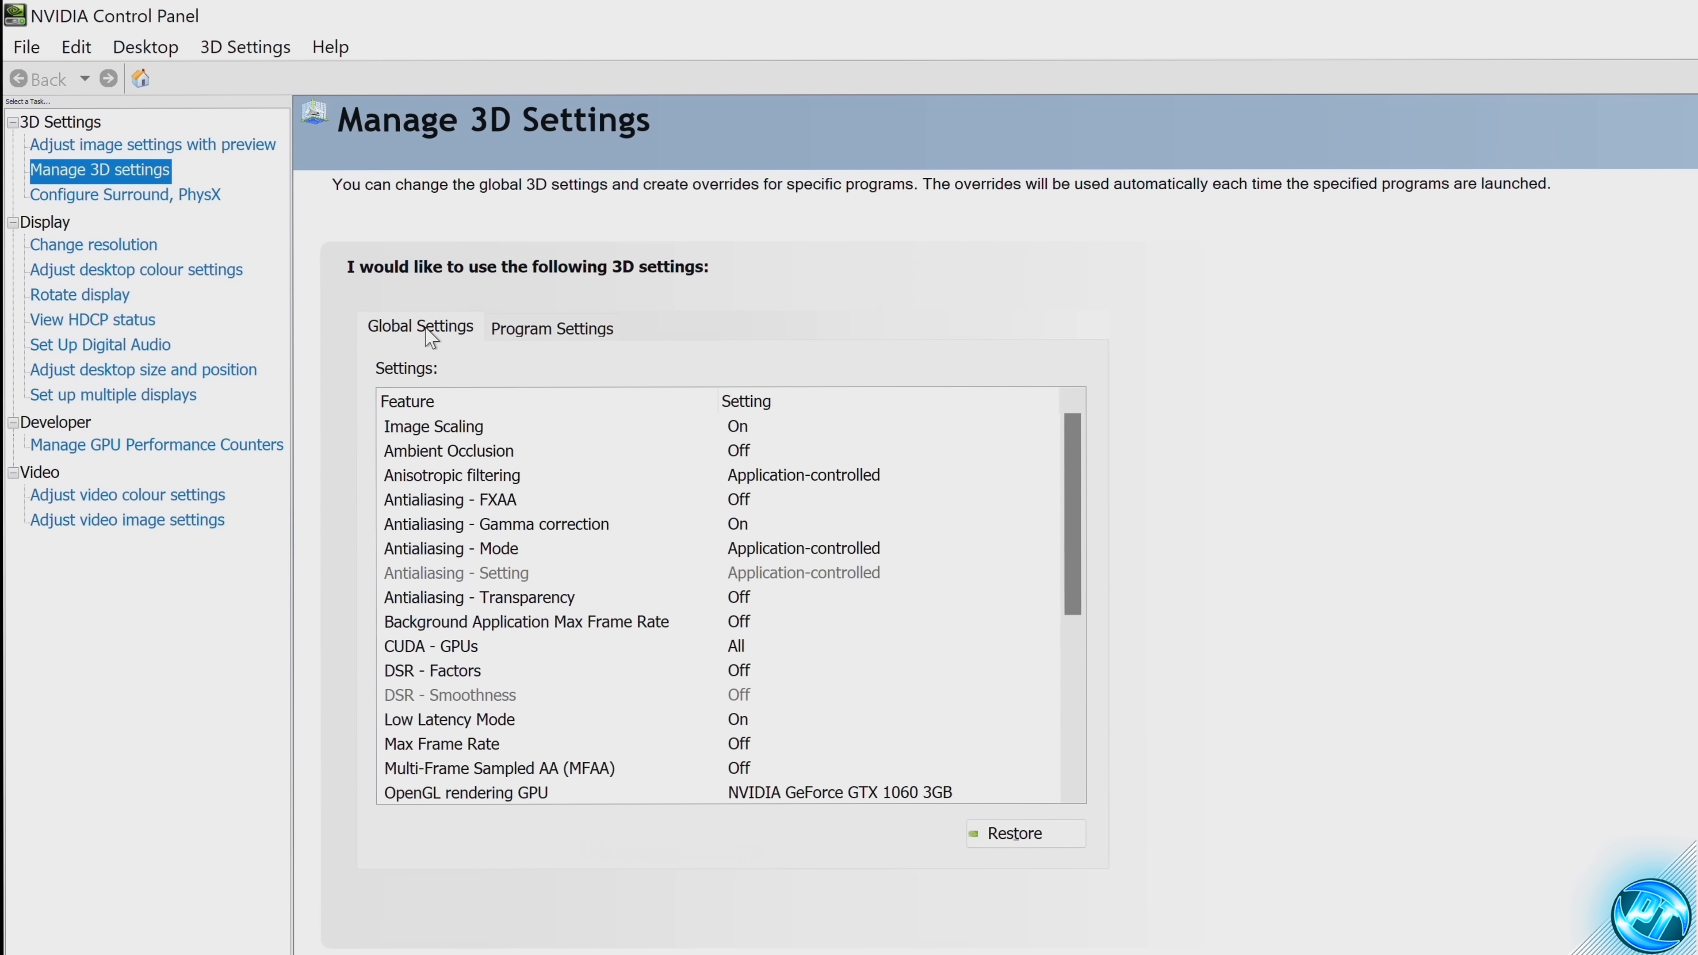
{"action": "scroll", "scroll_direction": "down", "scroll_amount": 3}
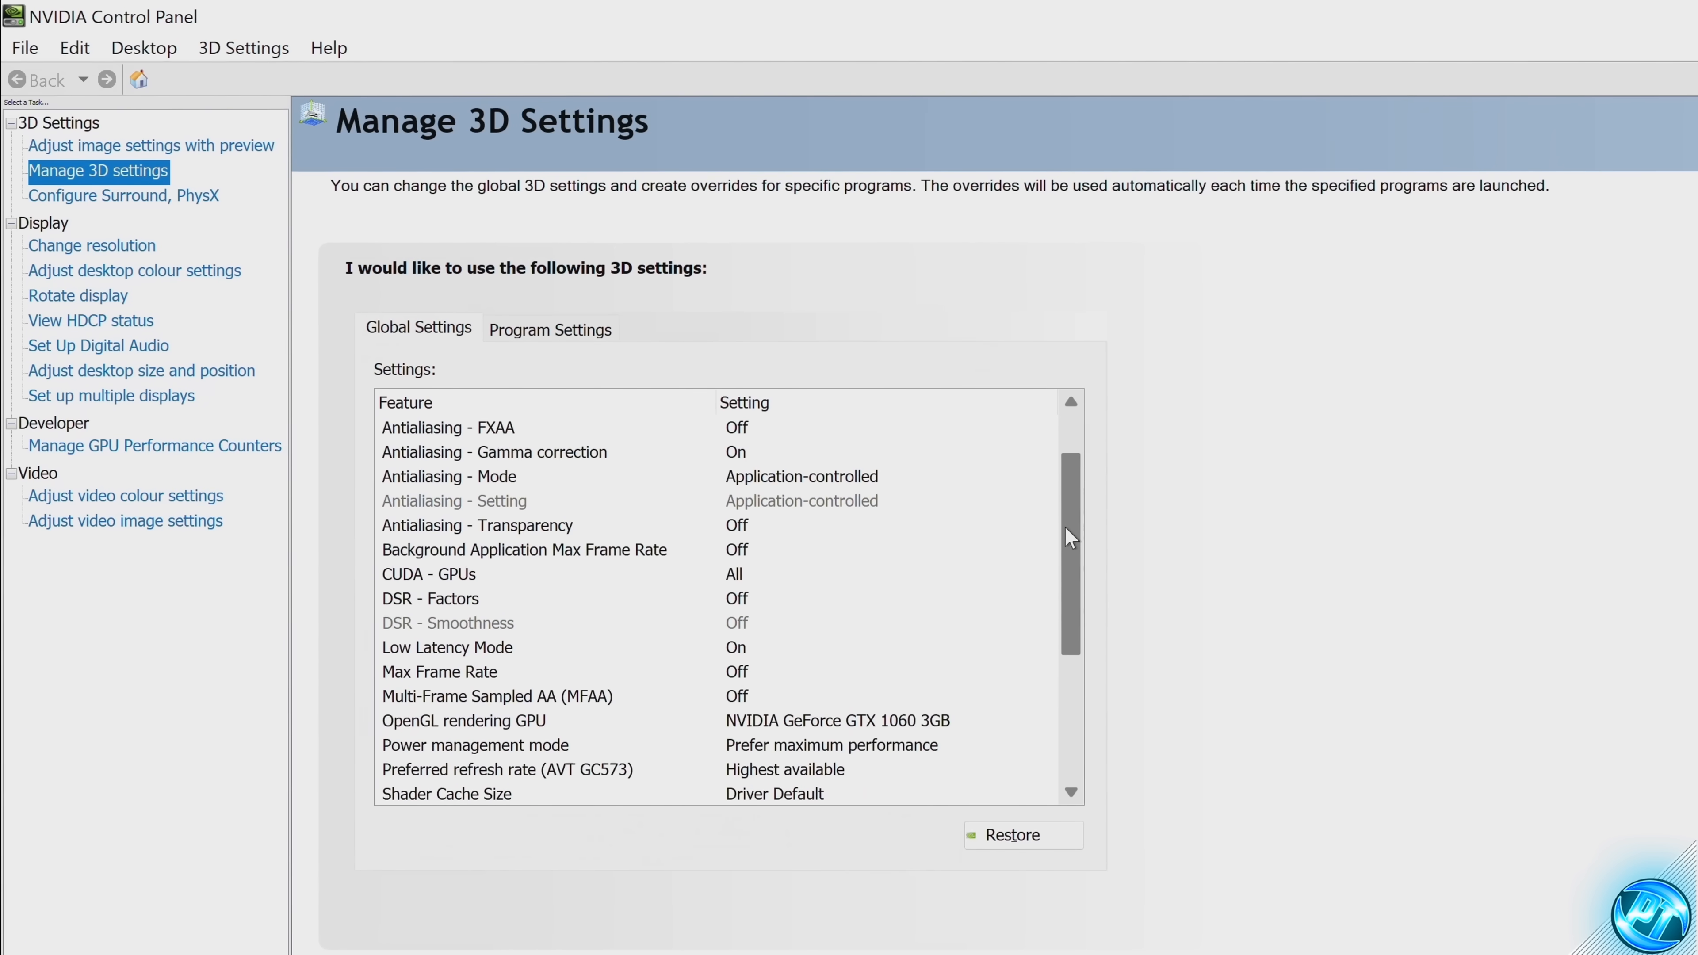
{"action": "scroll", "scroll_direction": "down", "scroll_amount": 3}
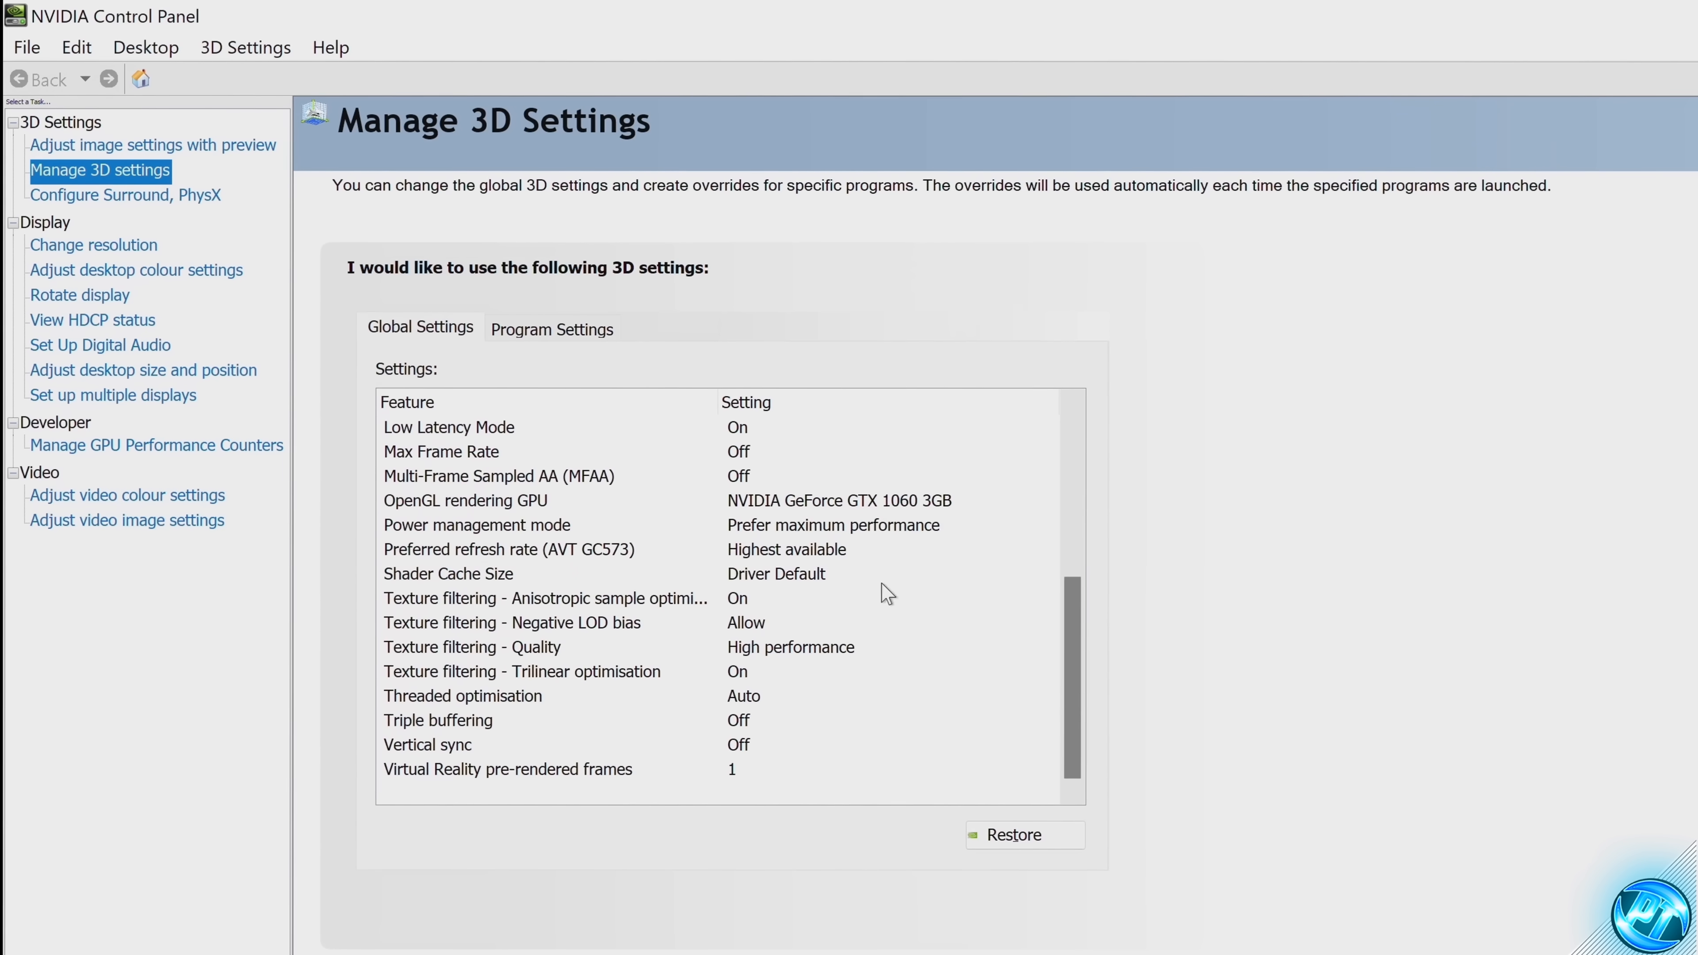
{"action": "mouse_move", "coordinate": [612, 531]}
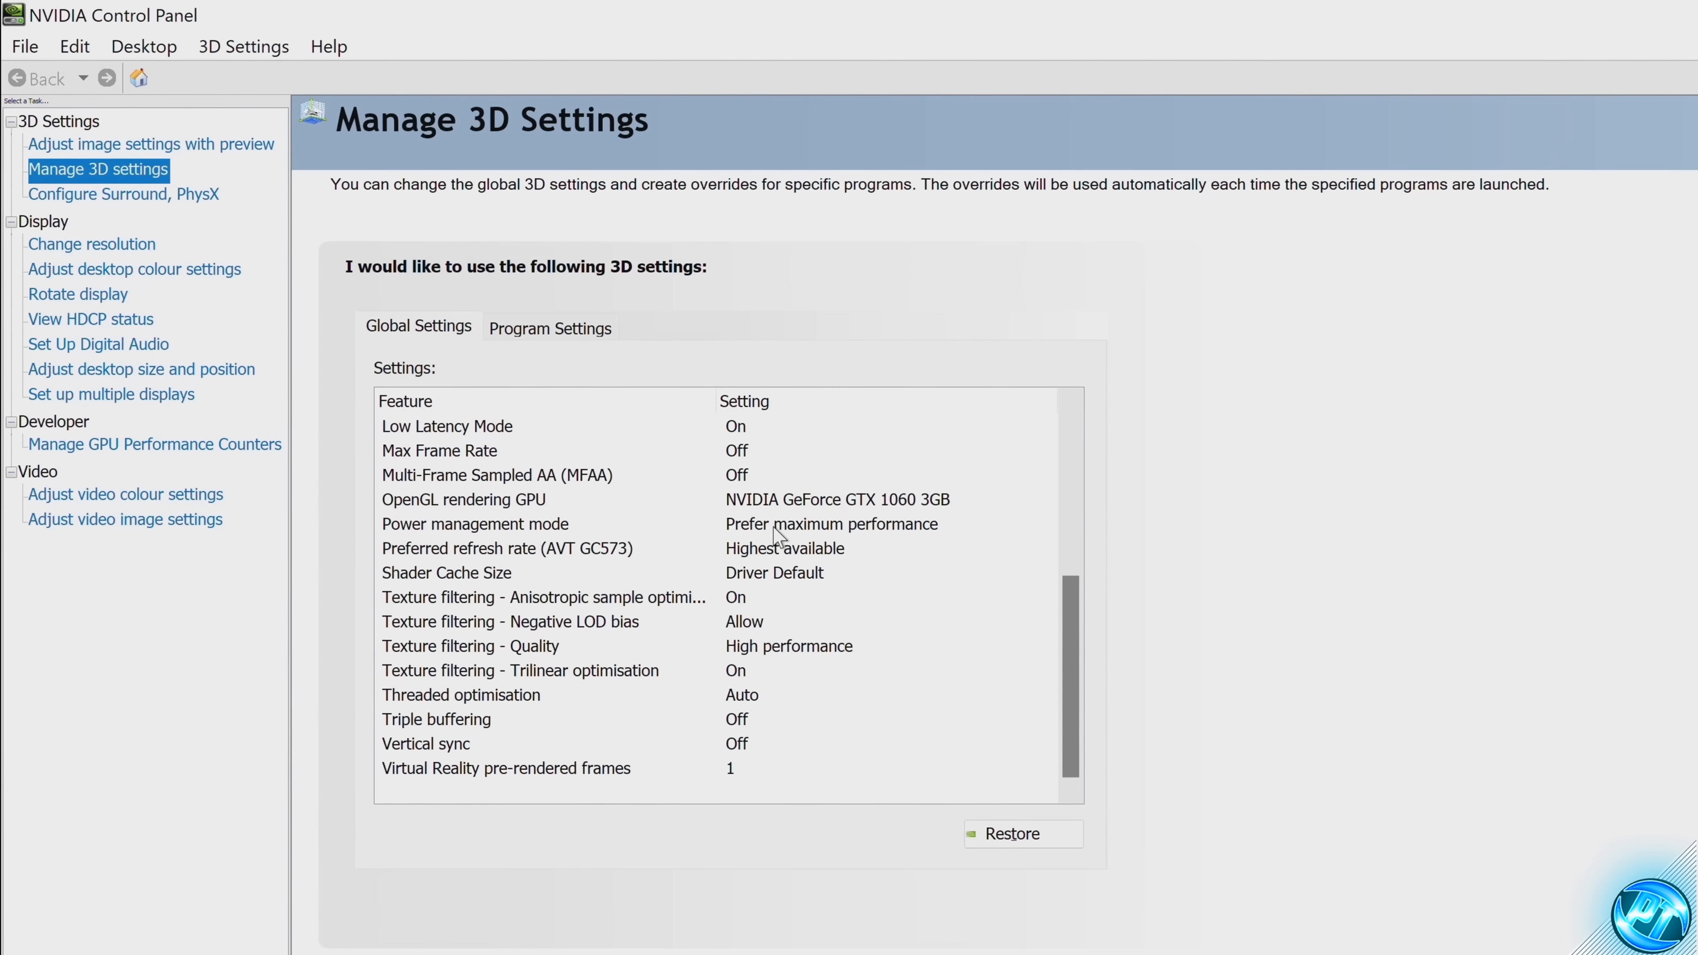
{"action": "left_click", "coordinate": [829, 525]}
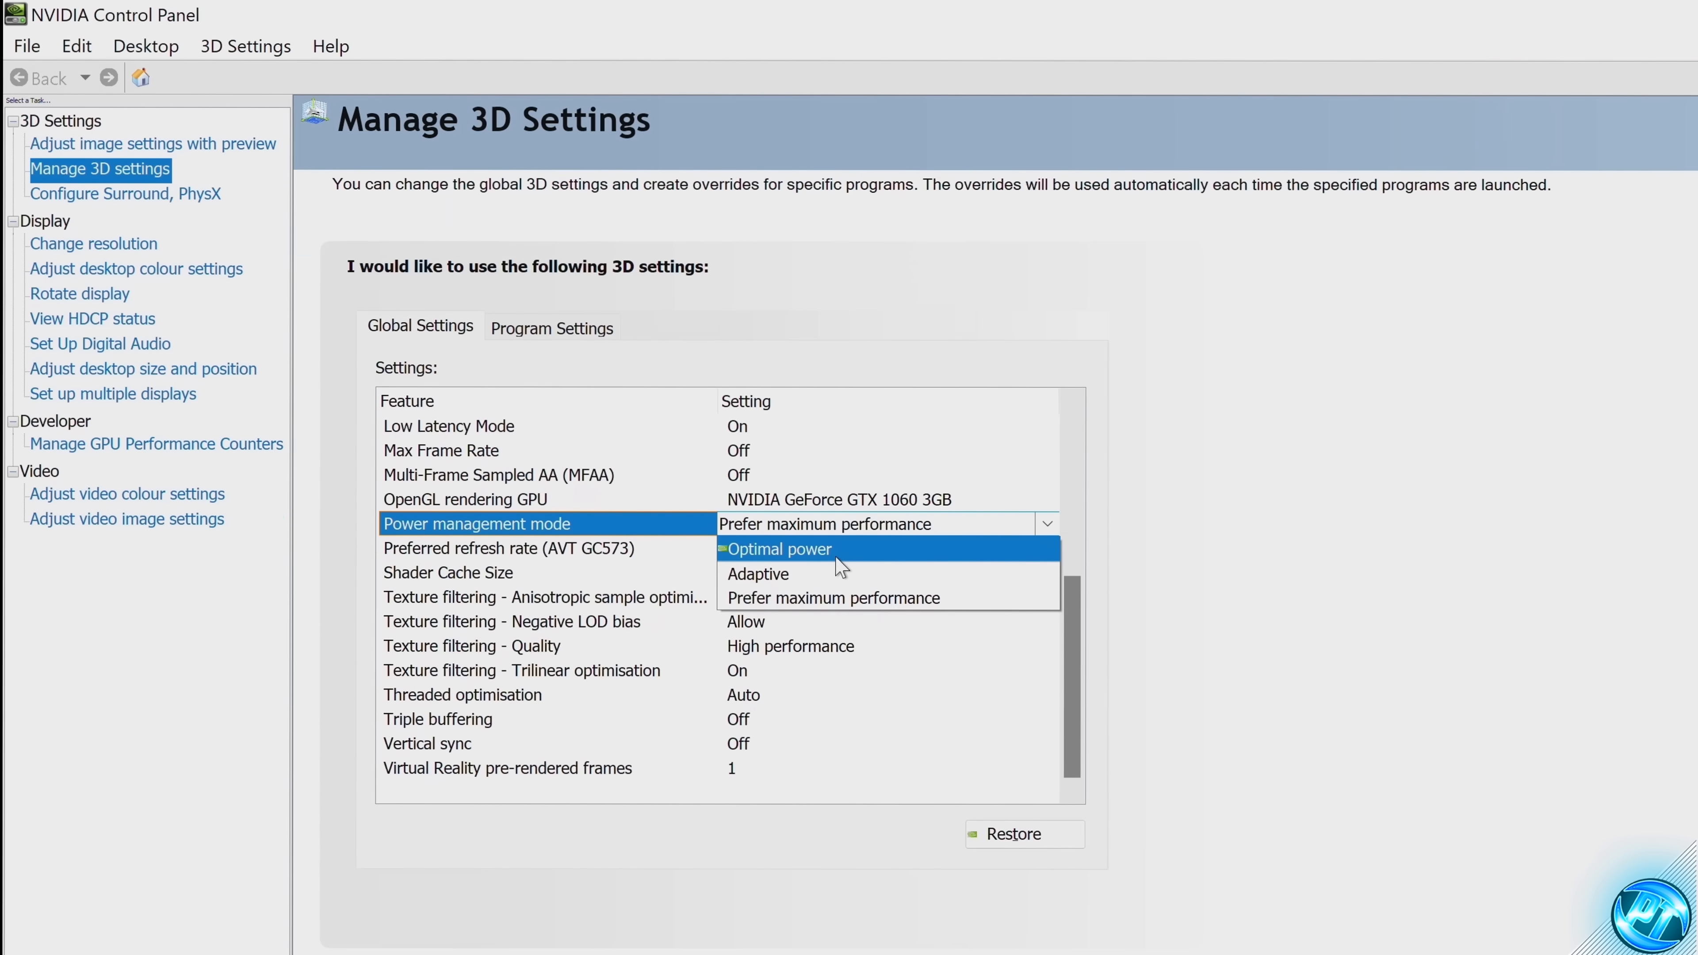
{"action": "left_click", "coordinate": [832, 597]}
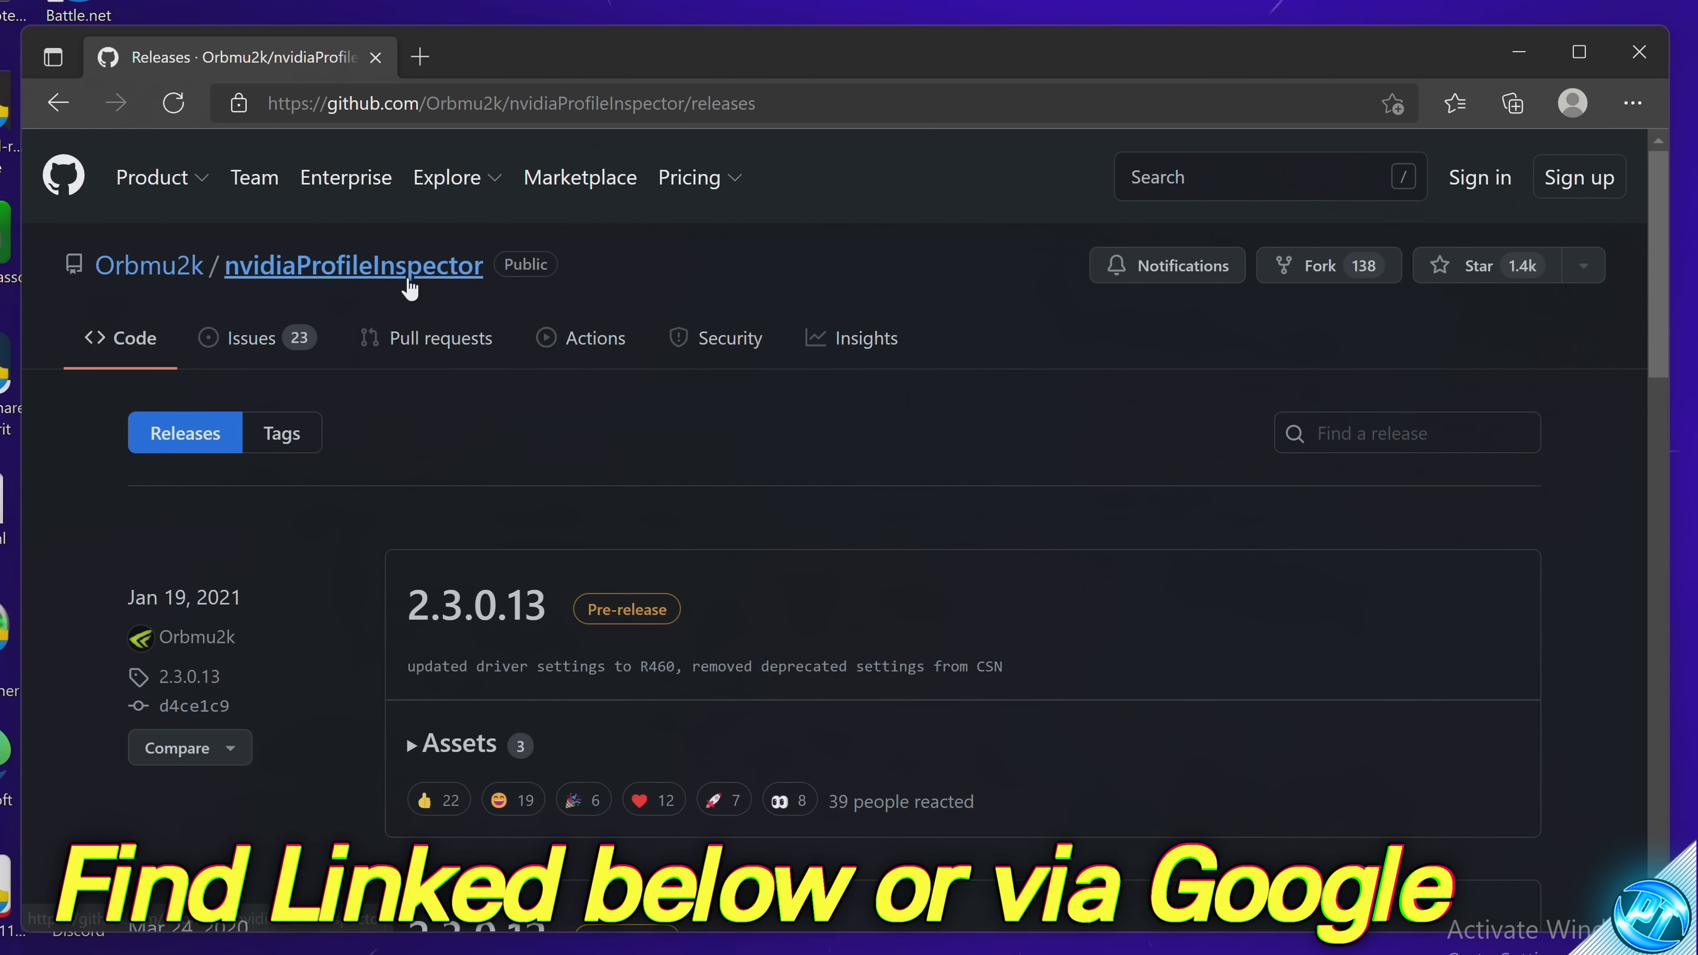
Download nvidiaProfileInspector.zip from the 2.3.0.13 GitHub release assets
{"action": "scroll", "scroll_direction": "down", "scroll_amount": 3}
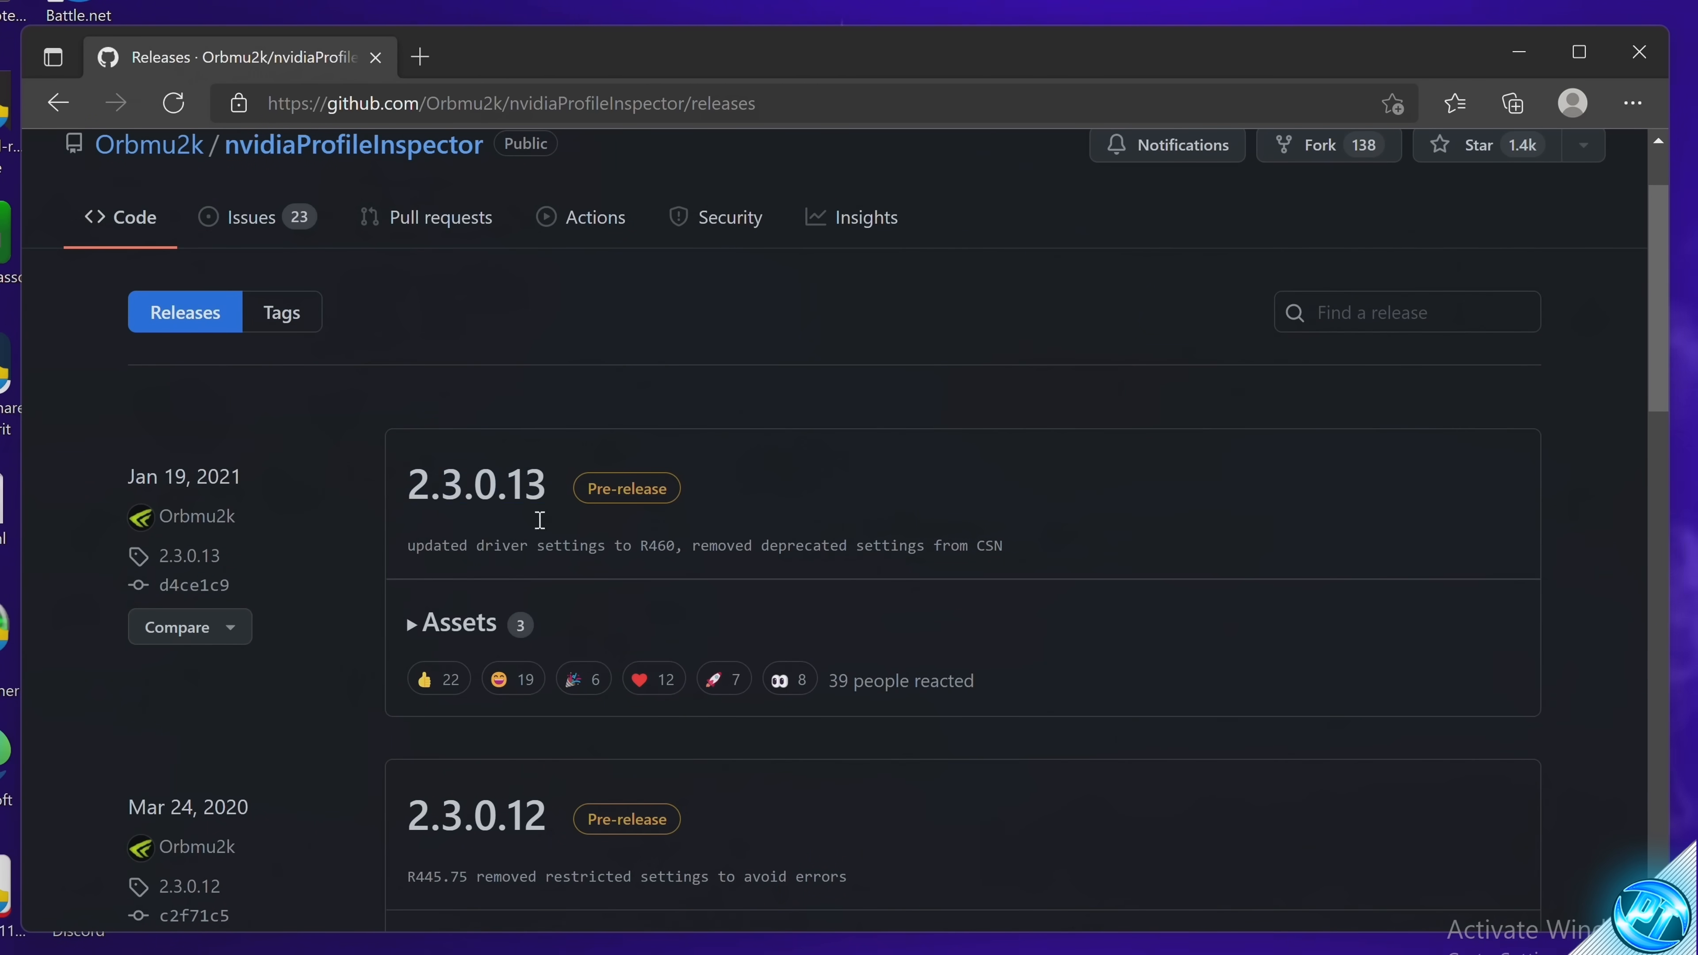
{"action": "mouse_move", "coordinate": [477, 485]}
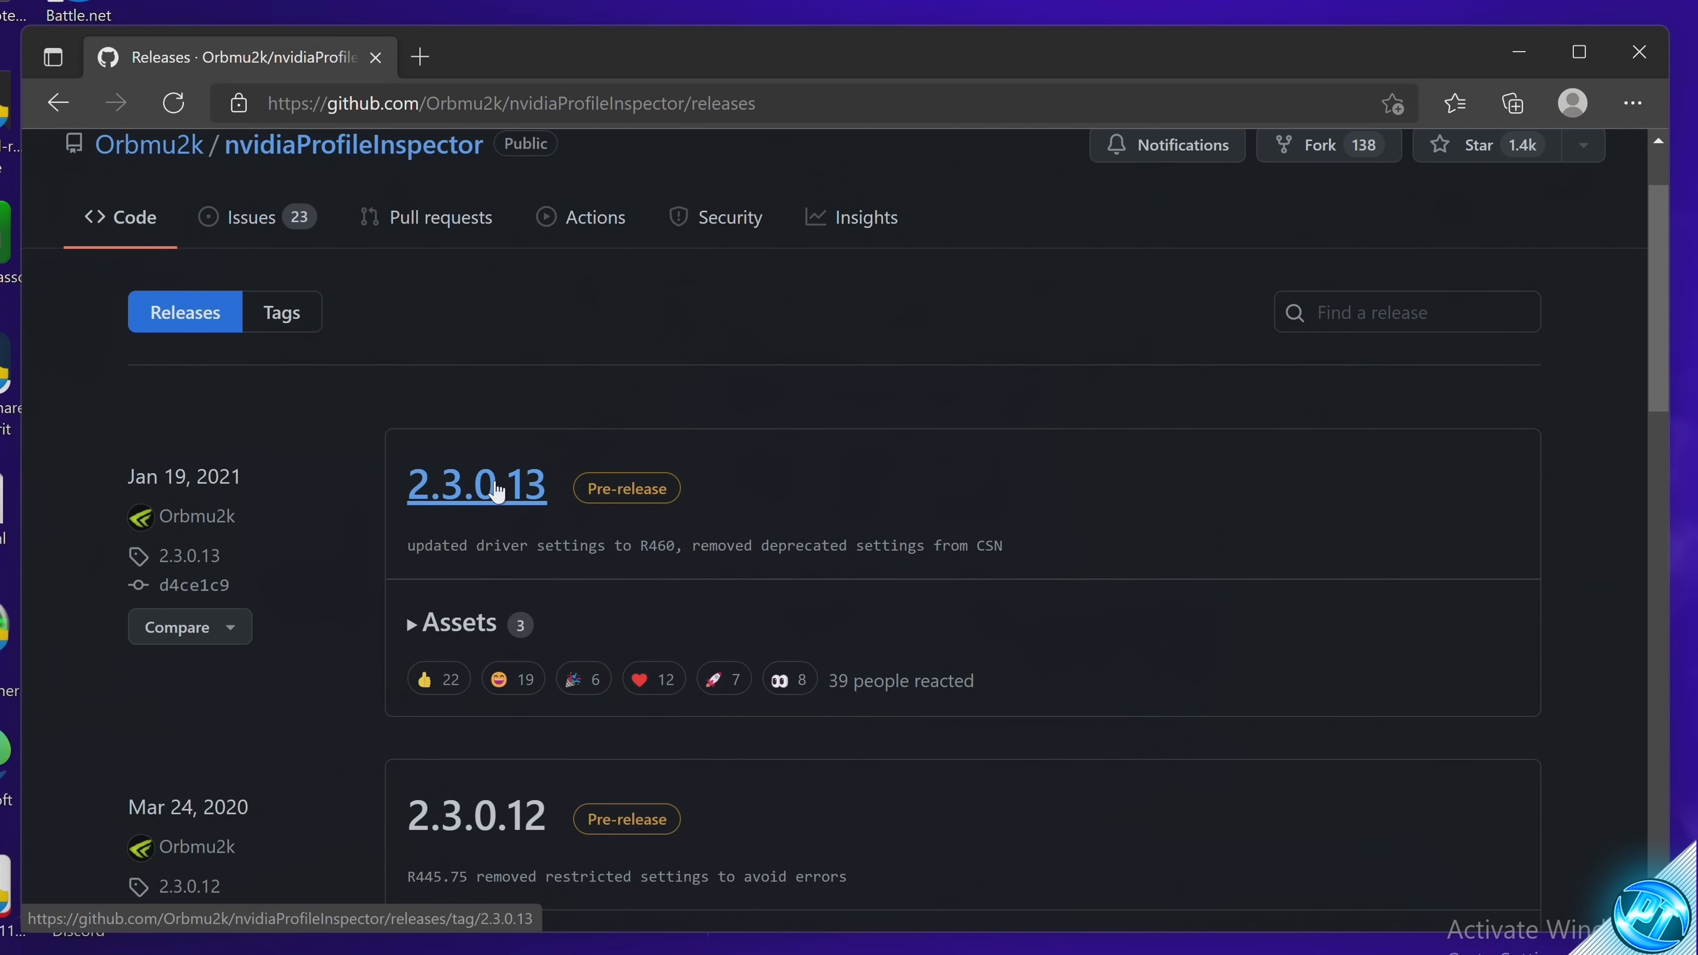
{"action": "left_click", "coordinate": [477, 484]}
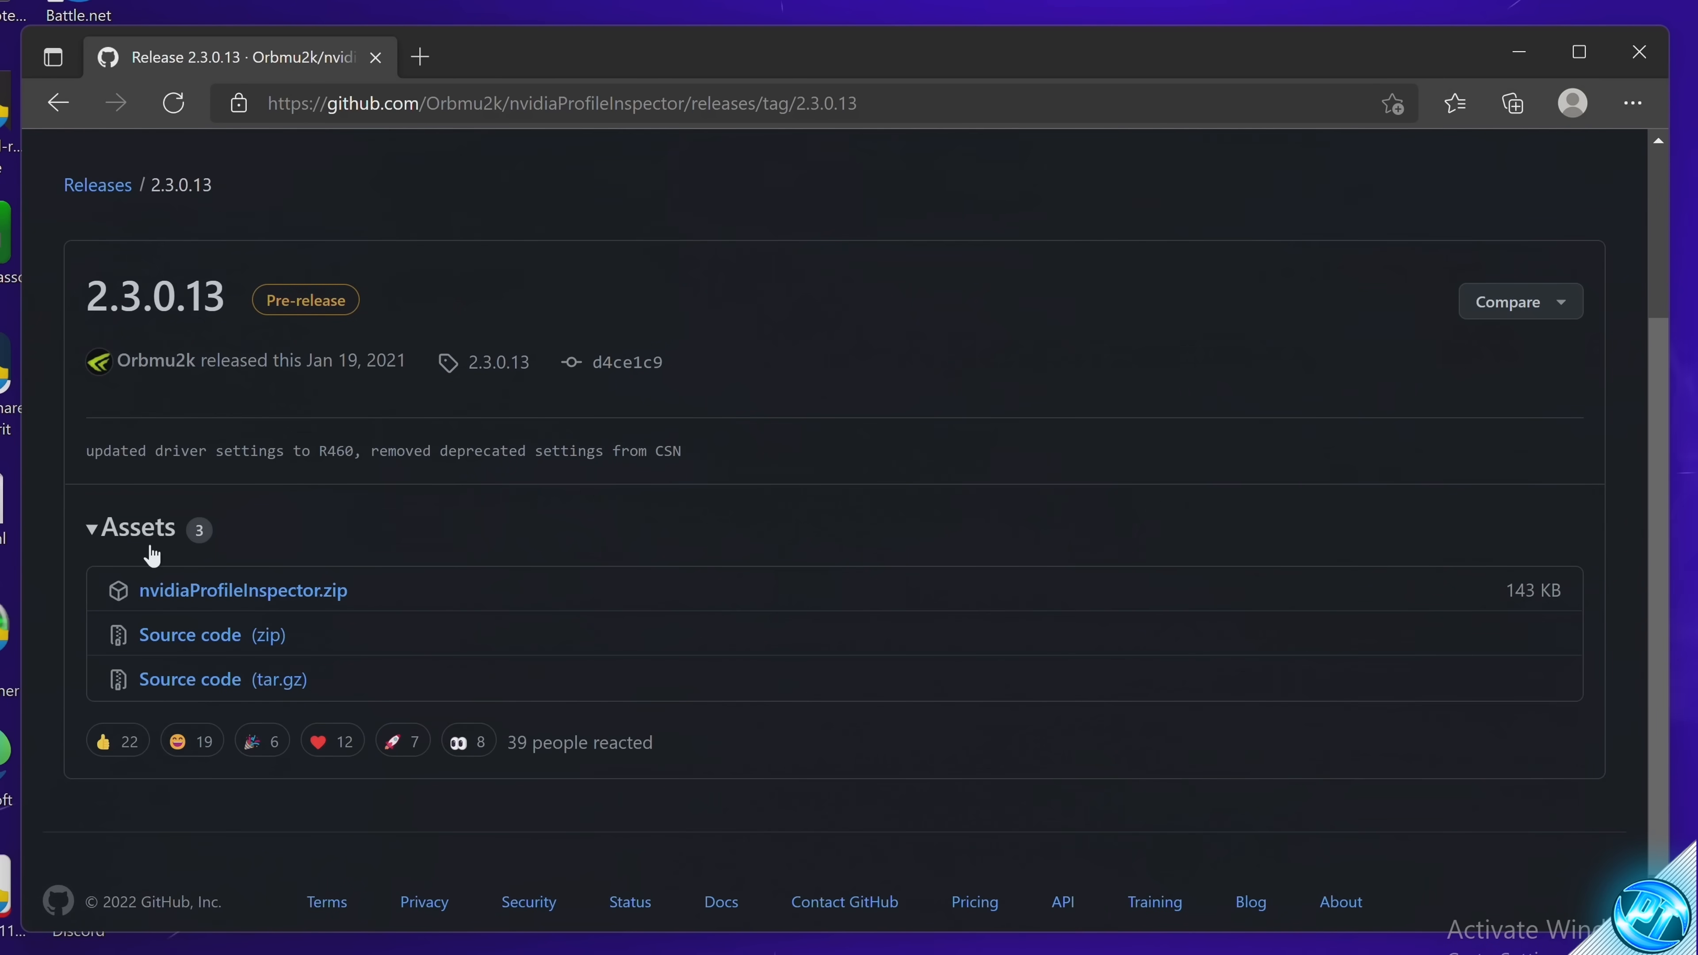
{"action": "left_click", "coordinate": [242, 590]}
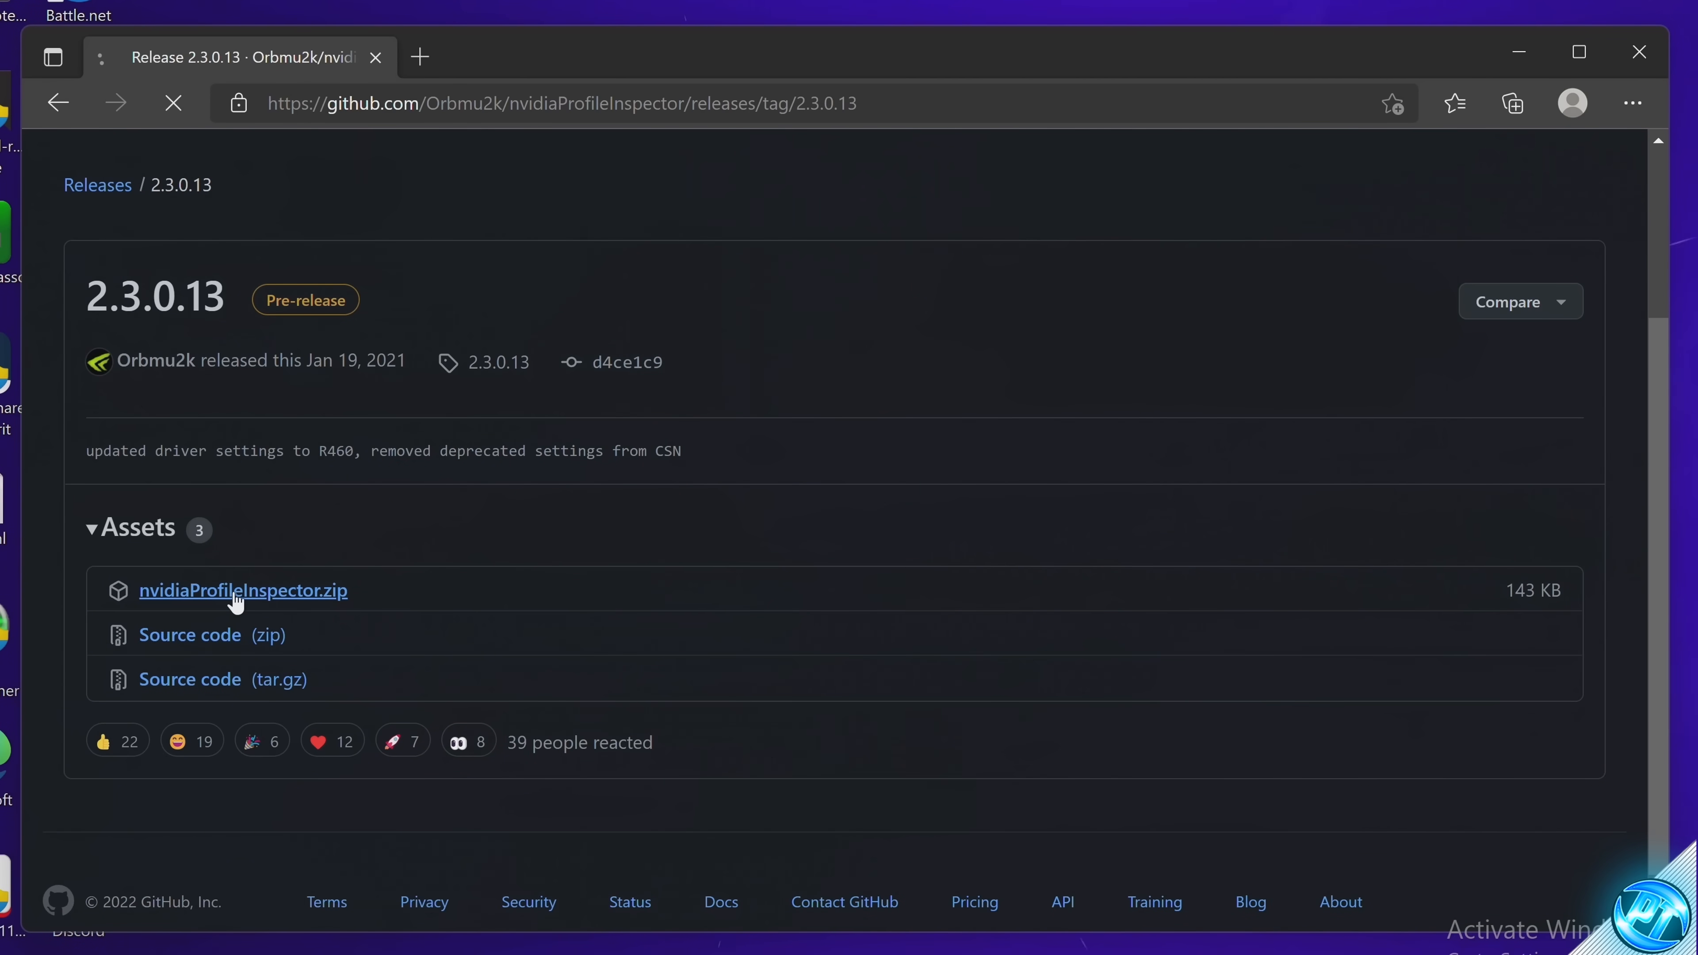
{"action": "left_click", "coordinate": [242, 590]}
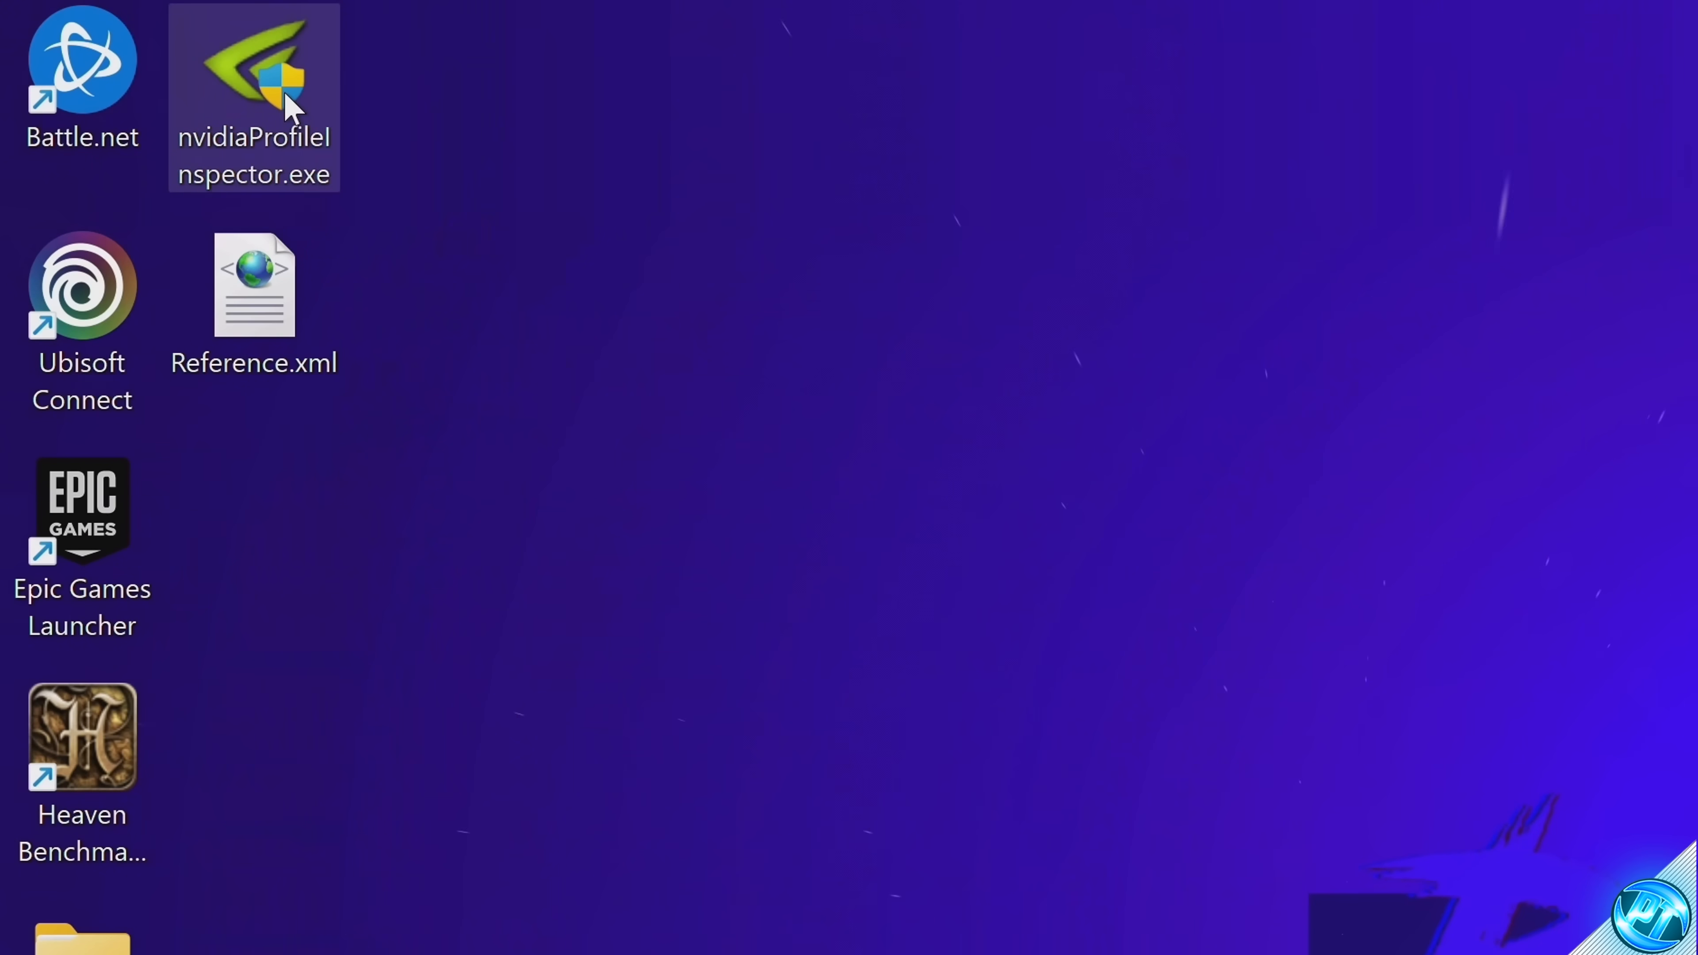
Launch nvidiaProfileInspector.exe from the desktop and approve the UAC prompt
{"action": "double_click", "coordinate": [254, 76]}
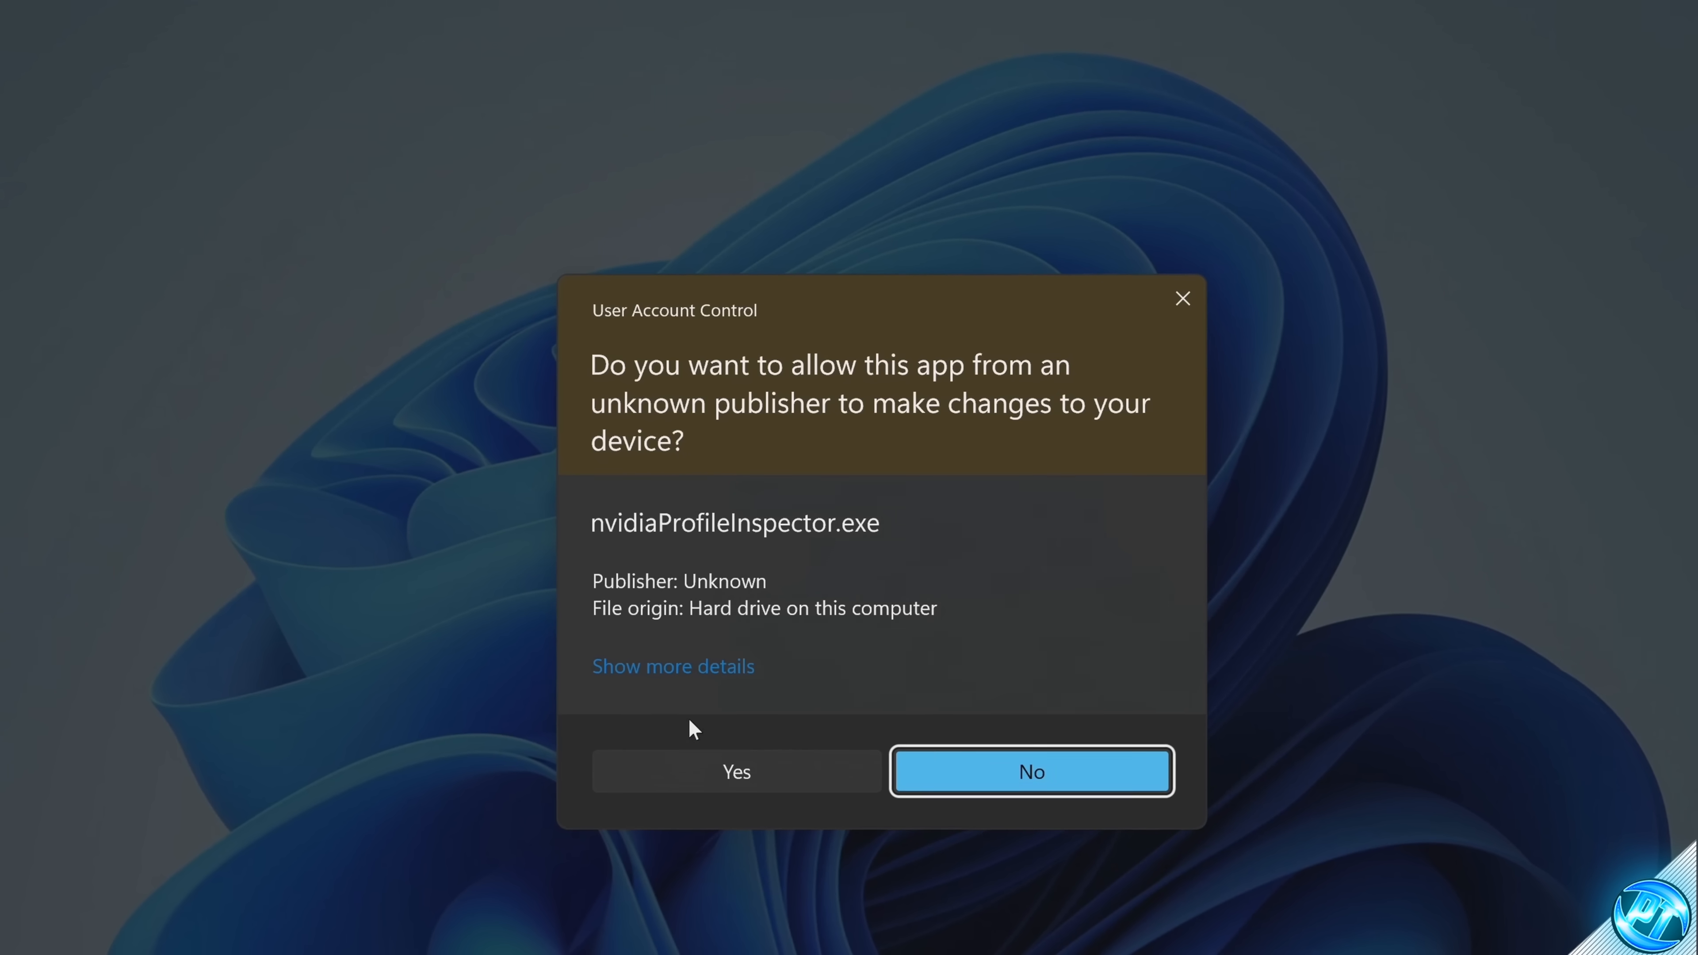
{"action": "left_click", "coordinate": [735, 772]}
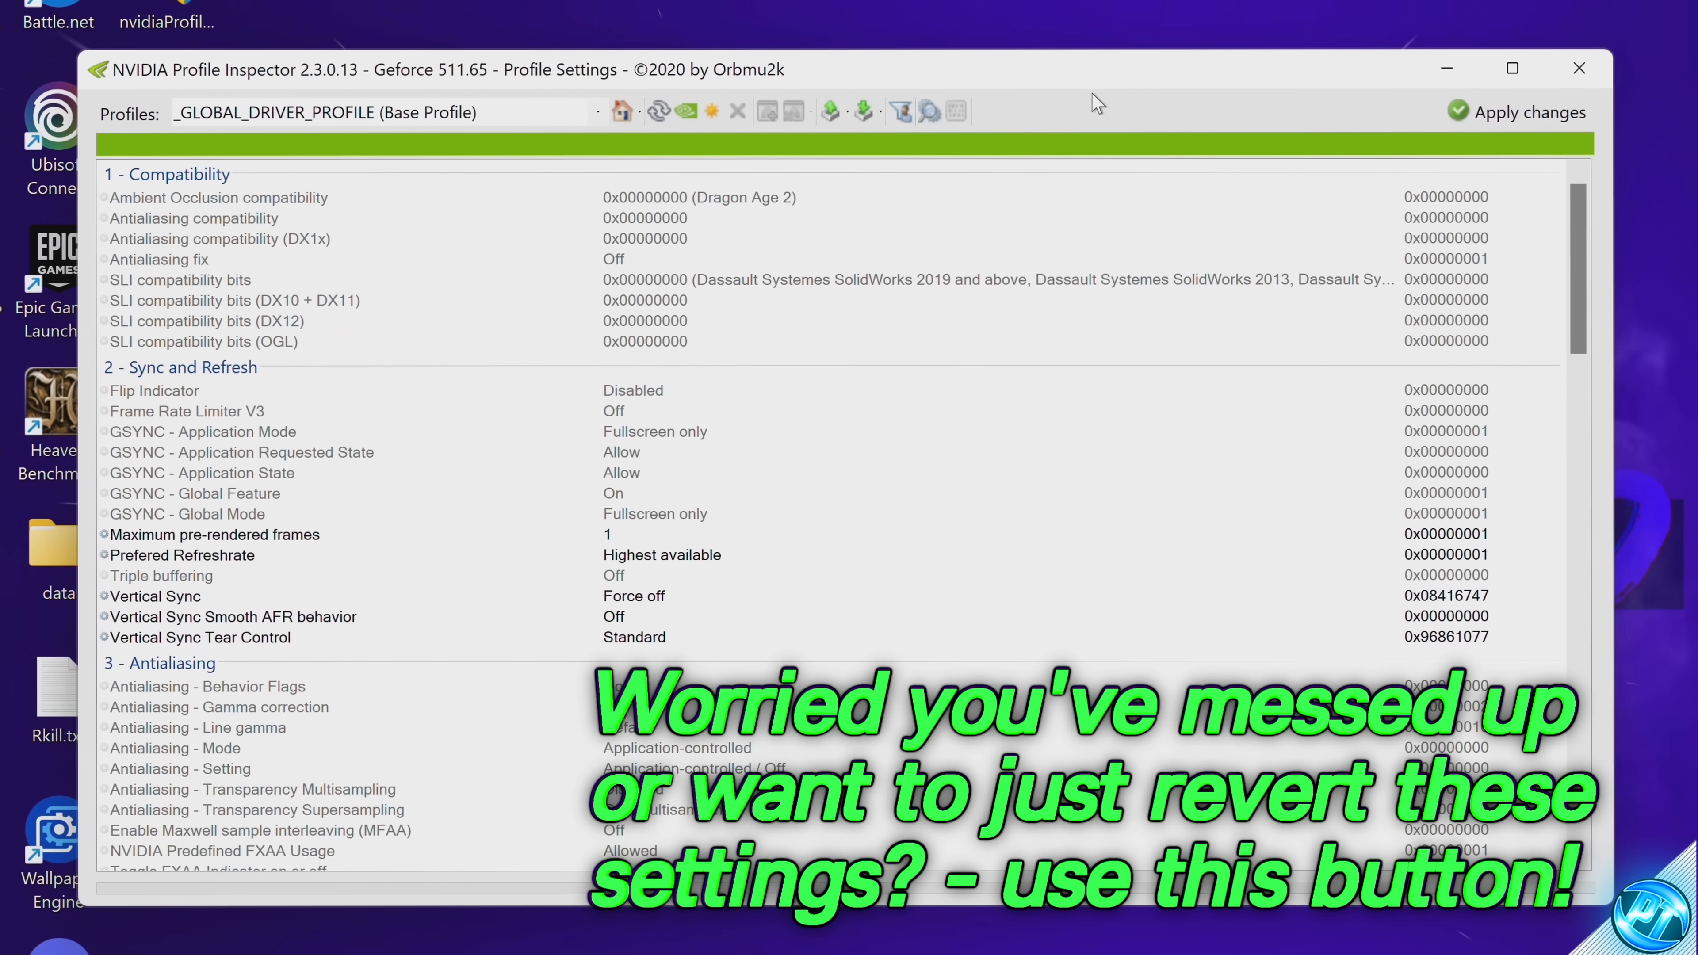
{"action": "mouse_move", "coordinate": [671, 293]}
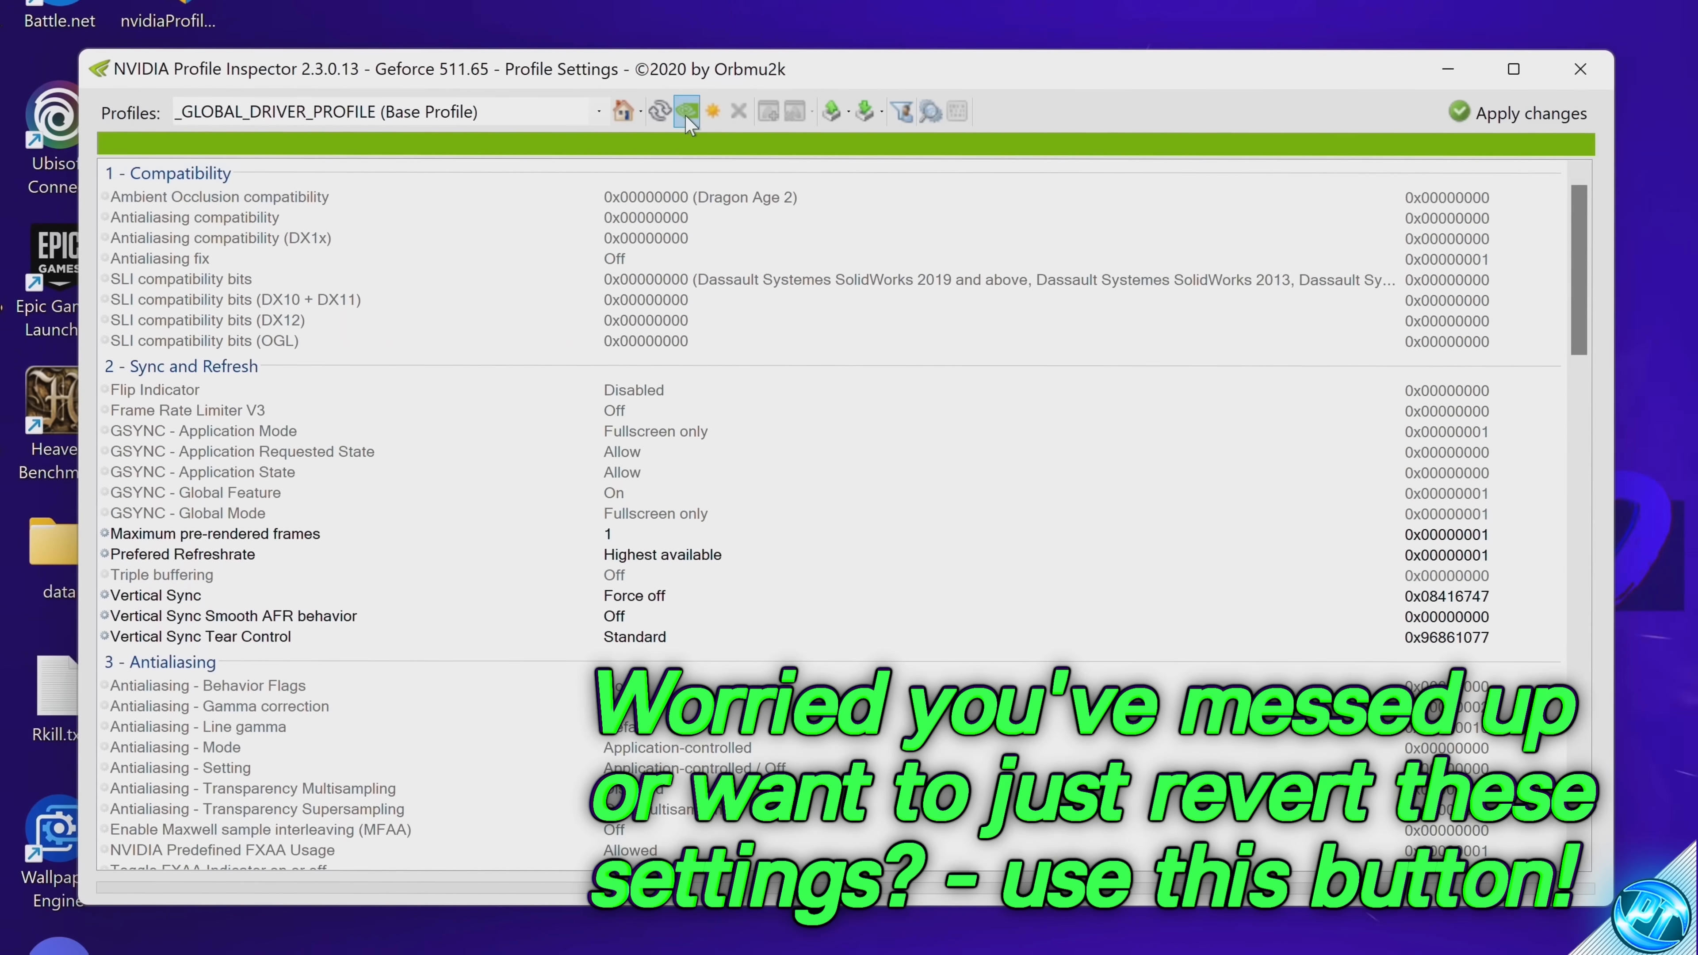
{"action": "mouse_move", "coordinate": [688, 113]}
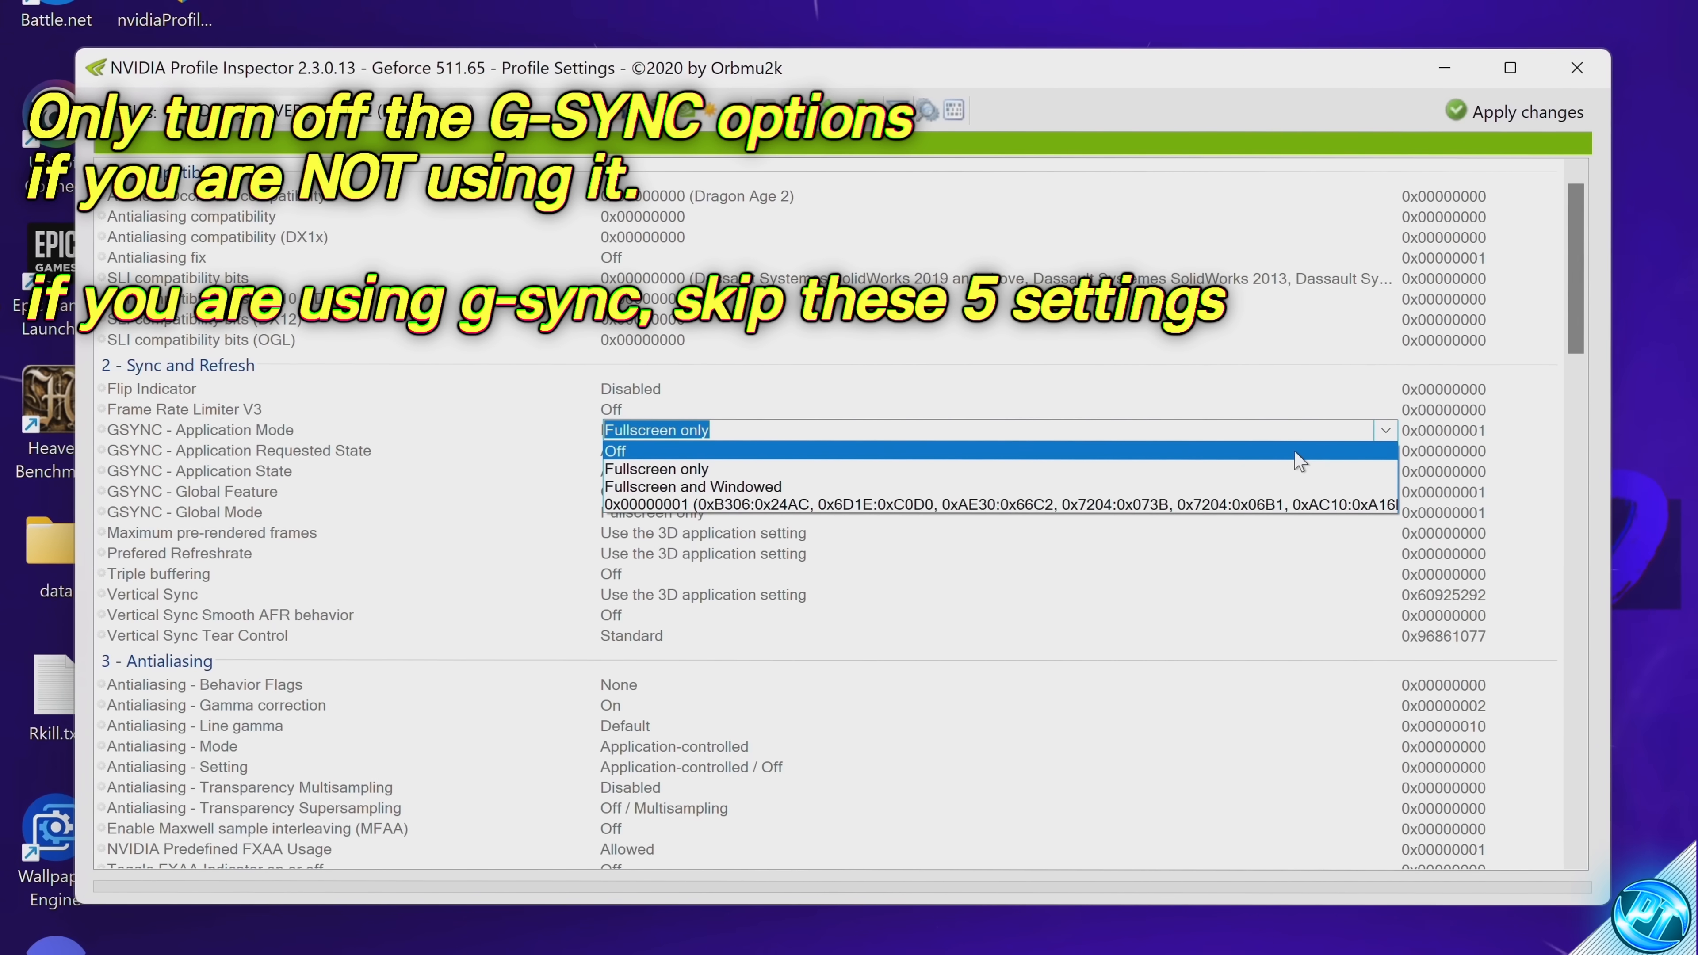
Set GSYNC Application Mode and Global Mode to Off and both requested/application State entries to Disallow
{"action": "left_click", "coordinate": [616, 450]}
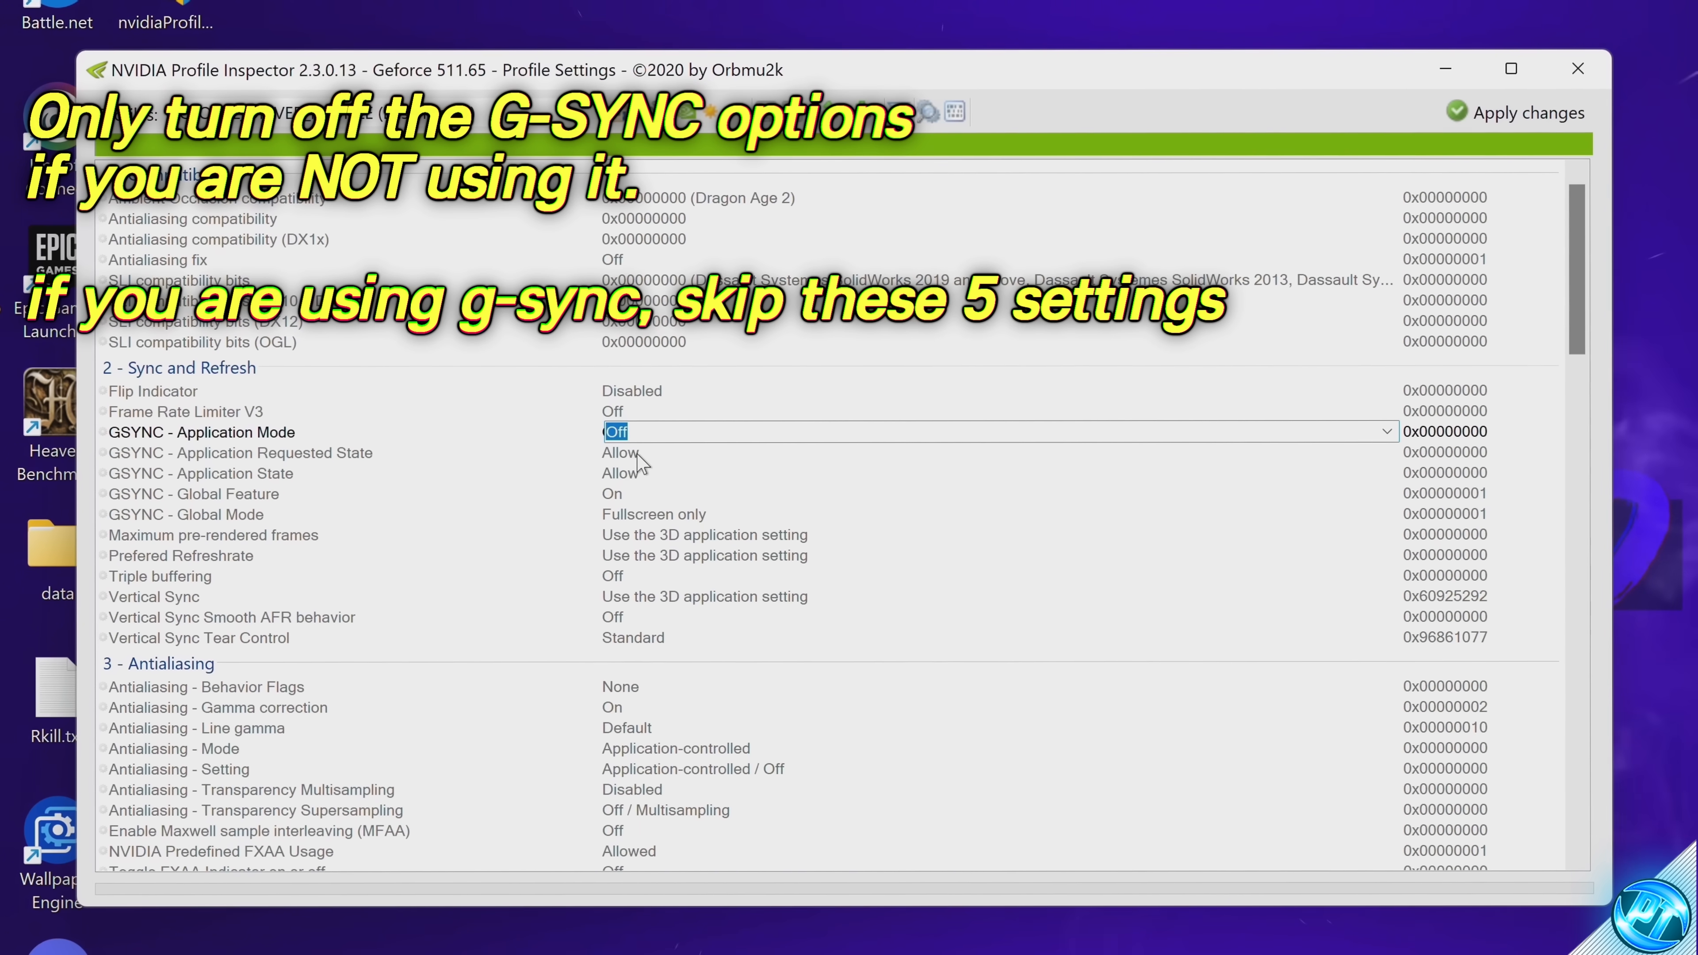
{"action": "left_click", "coordinate": [238, 452]}
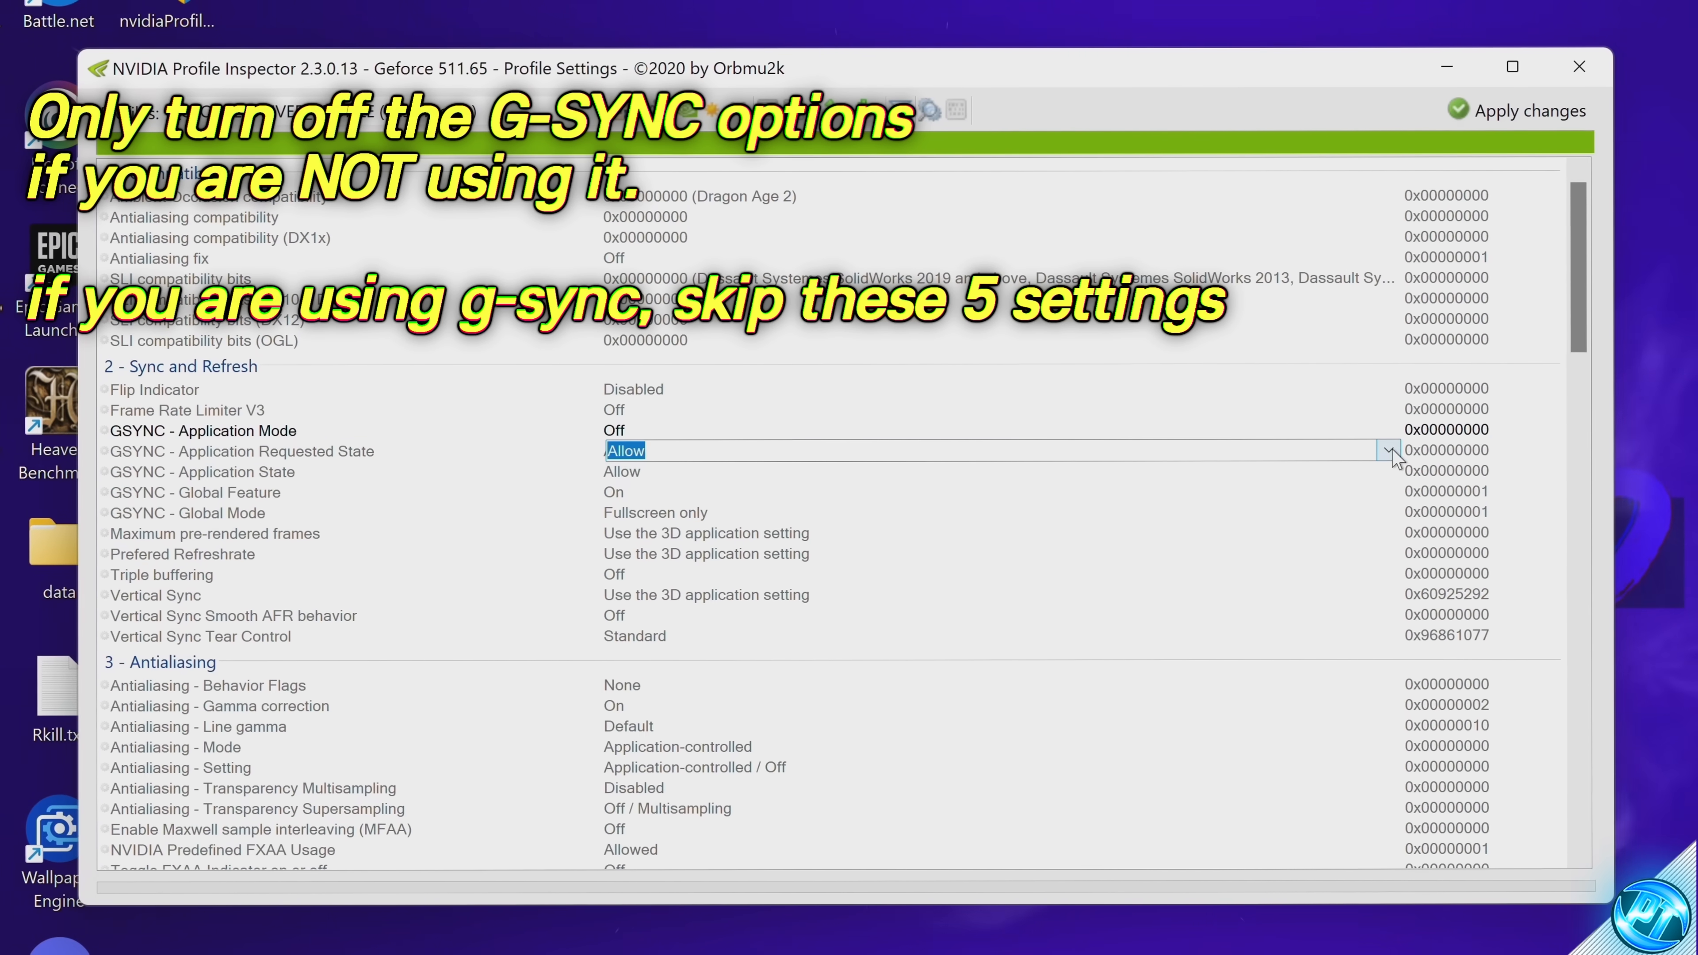
{"action": "left_click", "coordinate": [1390, 450]}
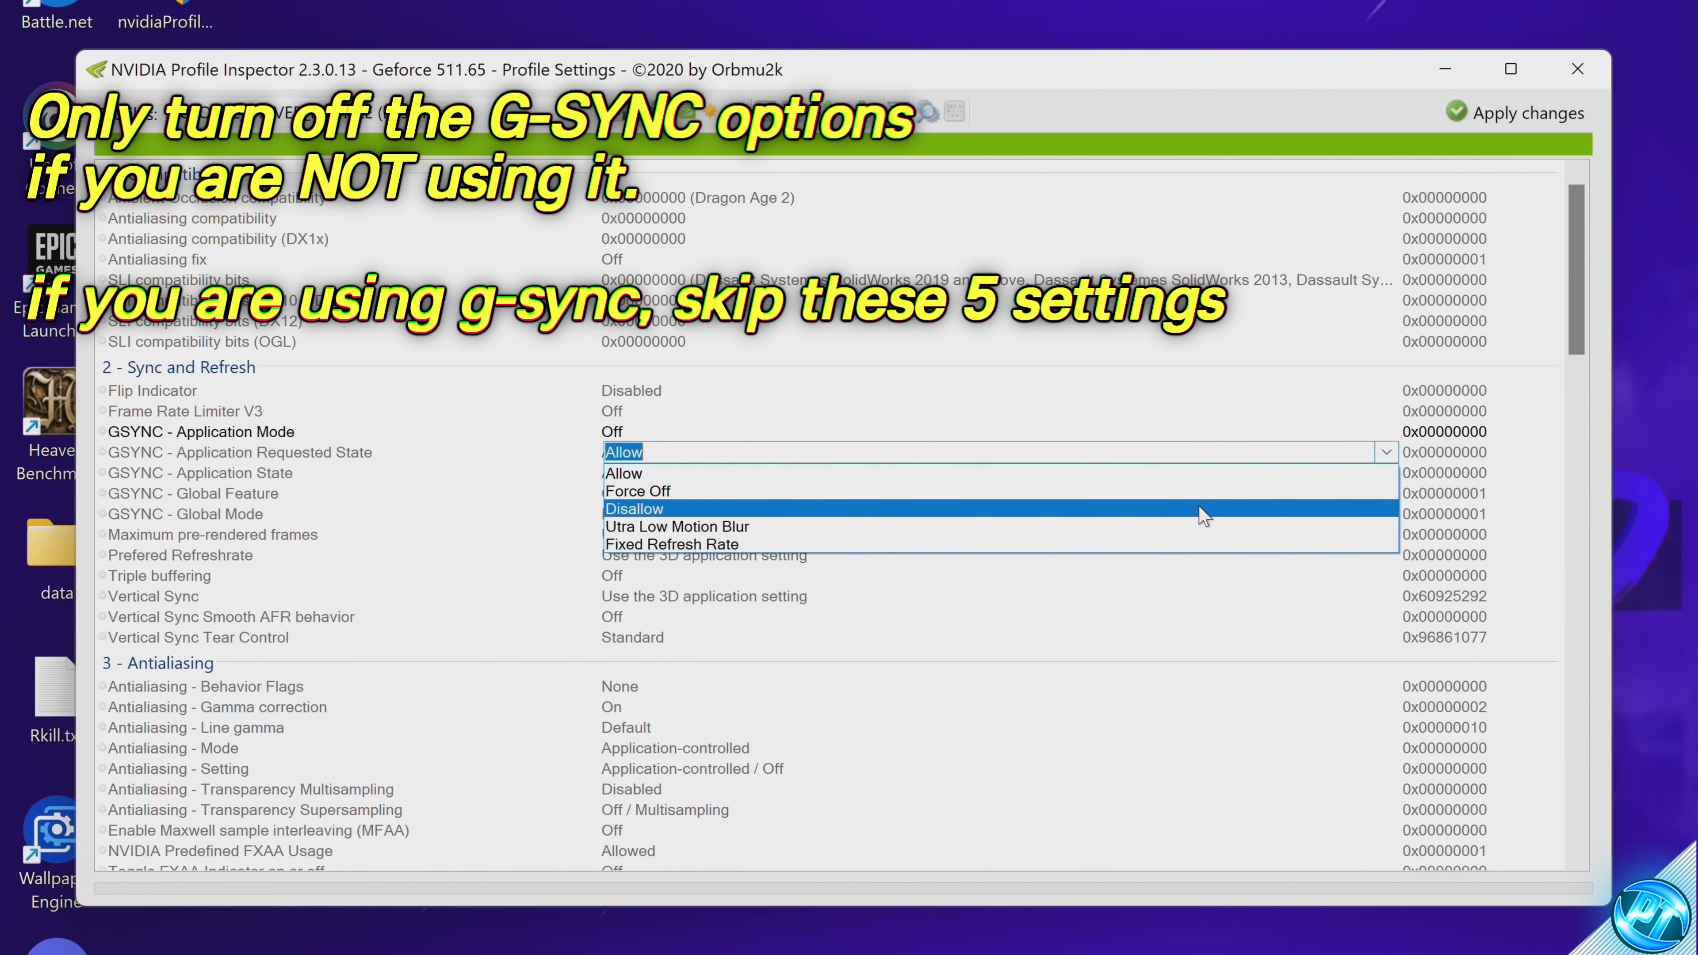
{"action": "left_click", "coordinate": [633, 509]}
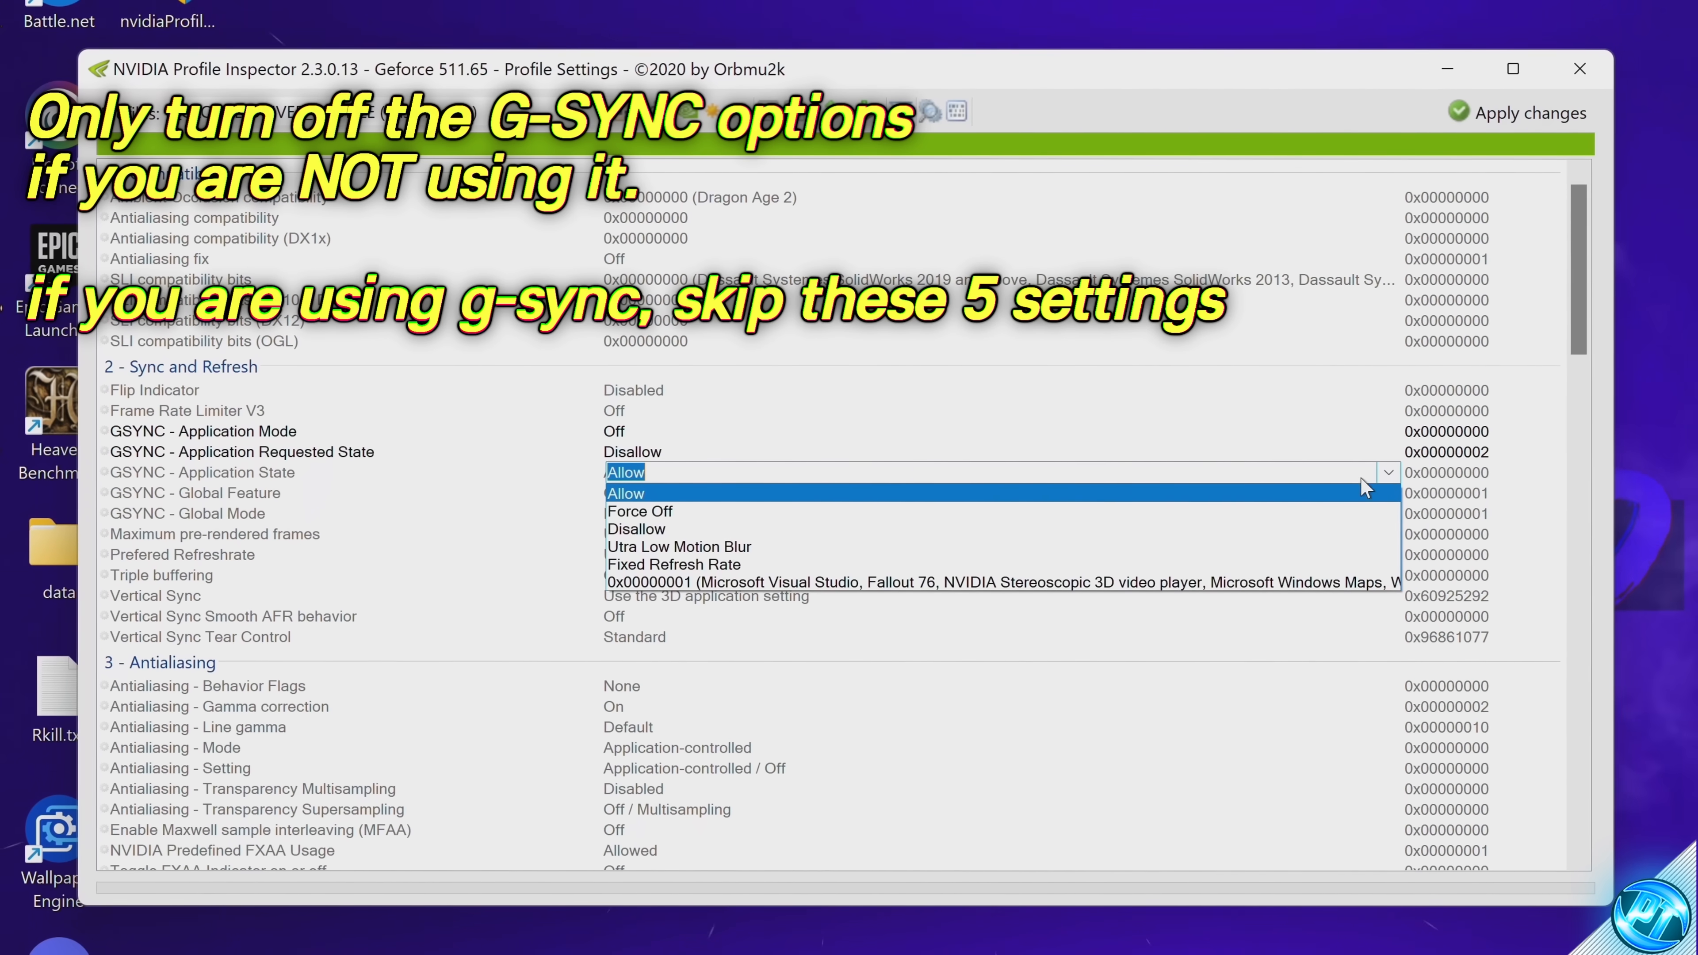
{"action": "left_click", "coordinate": [637, 529]}
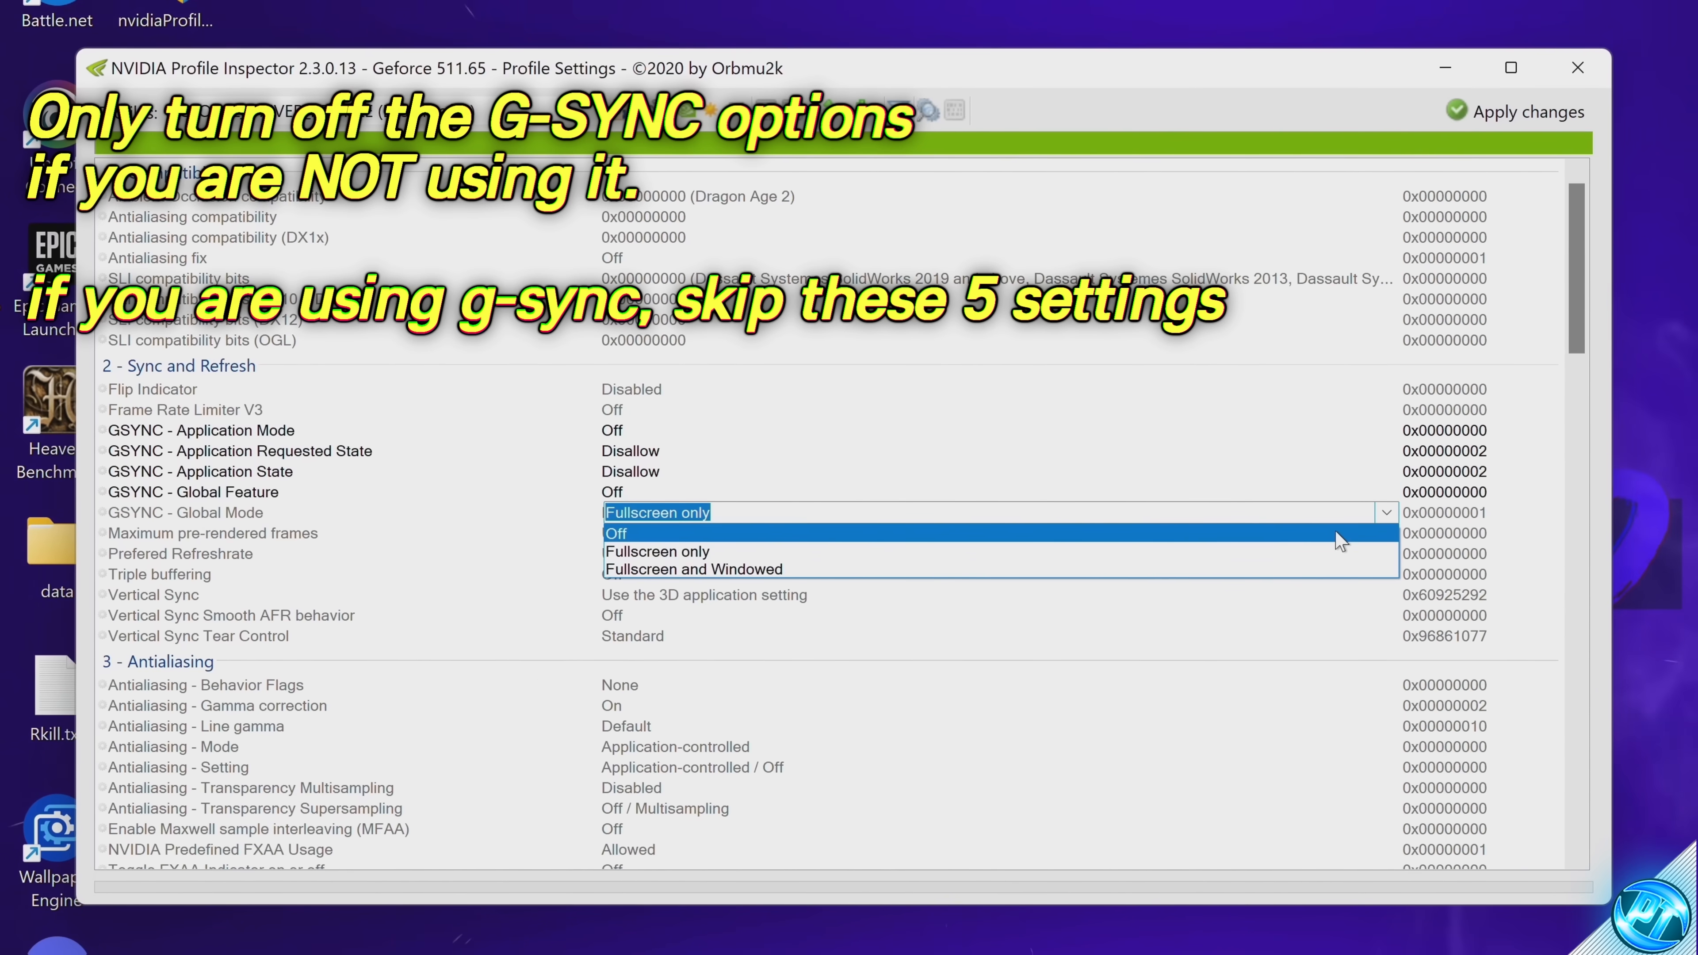
{"action": "left_click", "coordinate": [617, 532]}
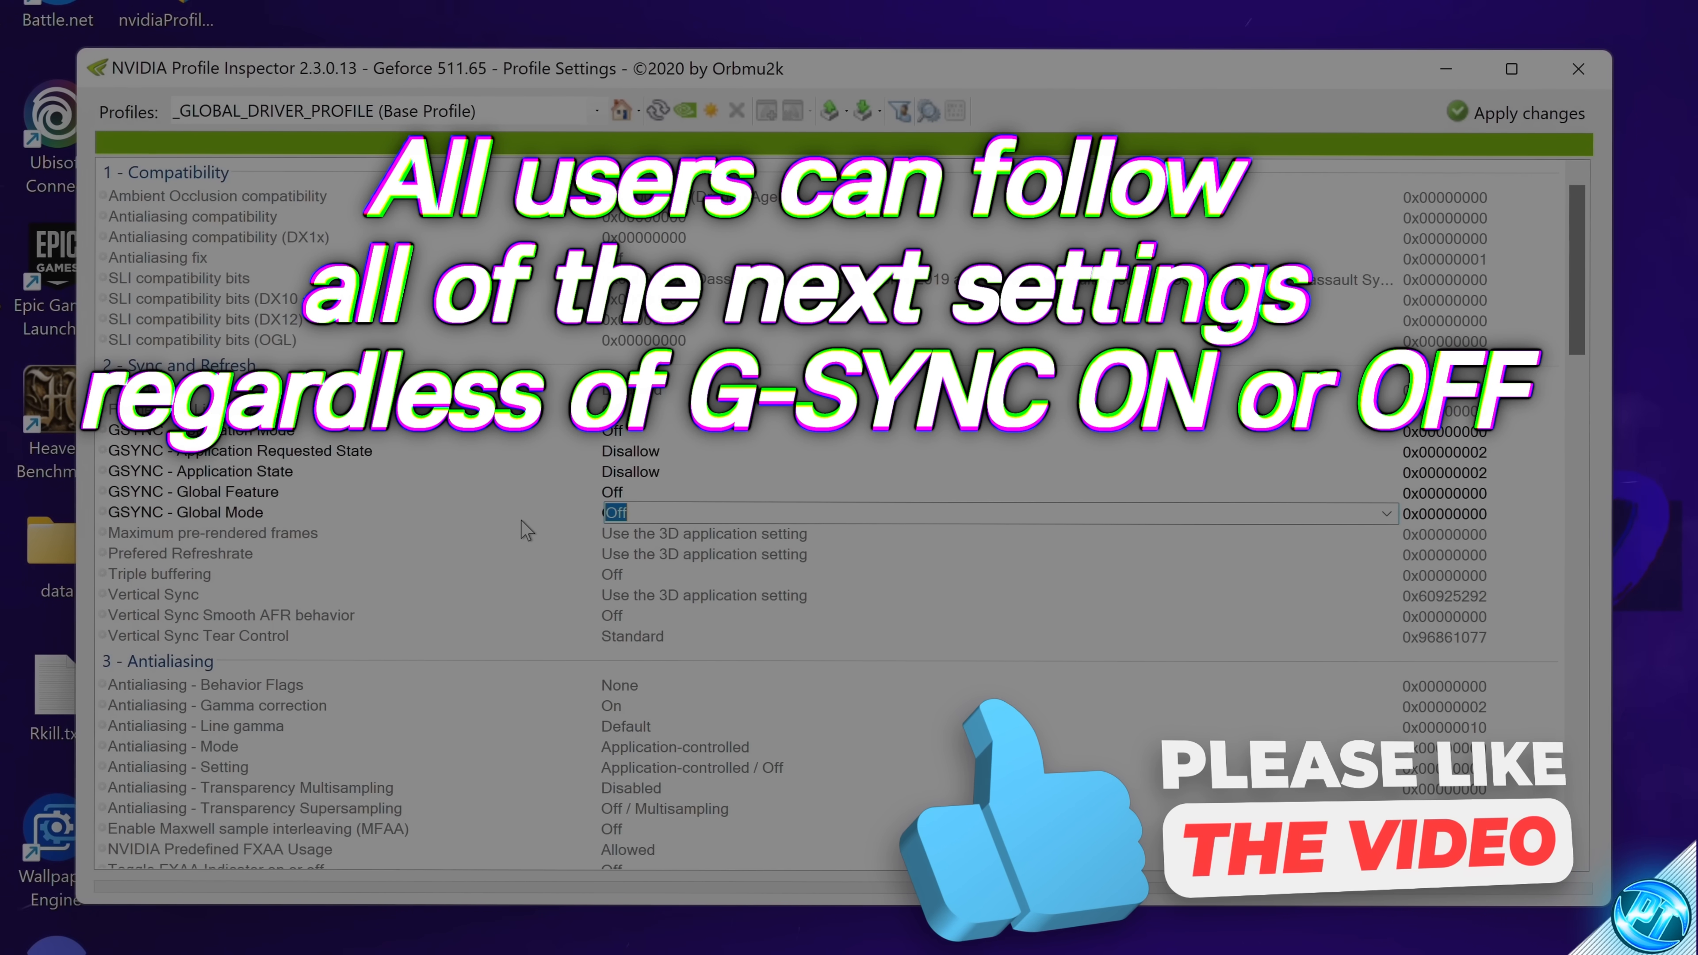
Set Maximum pre-rendered frames to 1 and begin changing Prefered Refreshrate to Highest available
{"action": "left_click", "coordinate": [216, 534]}
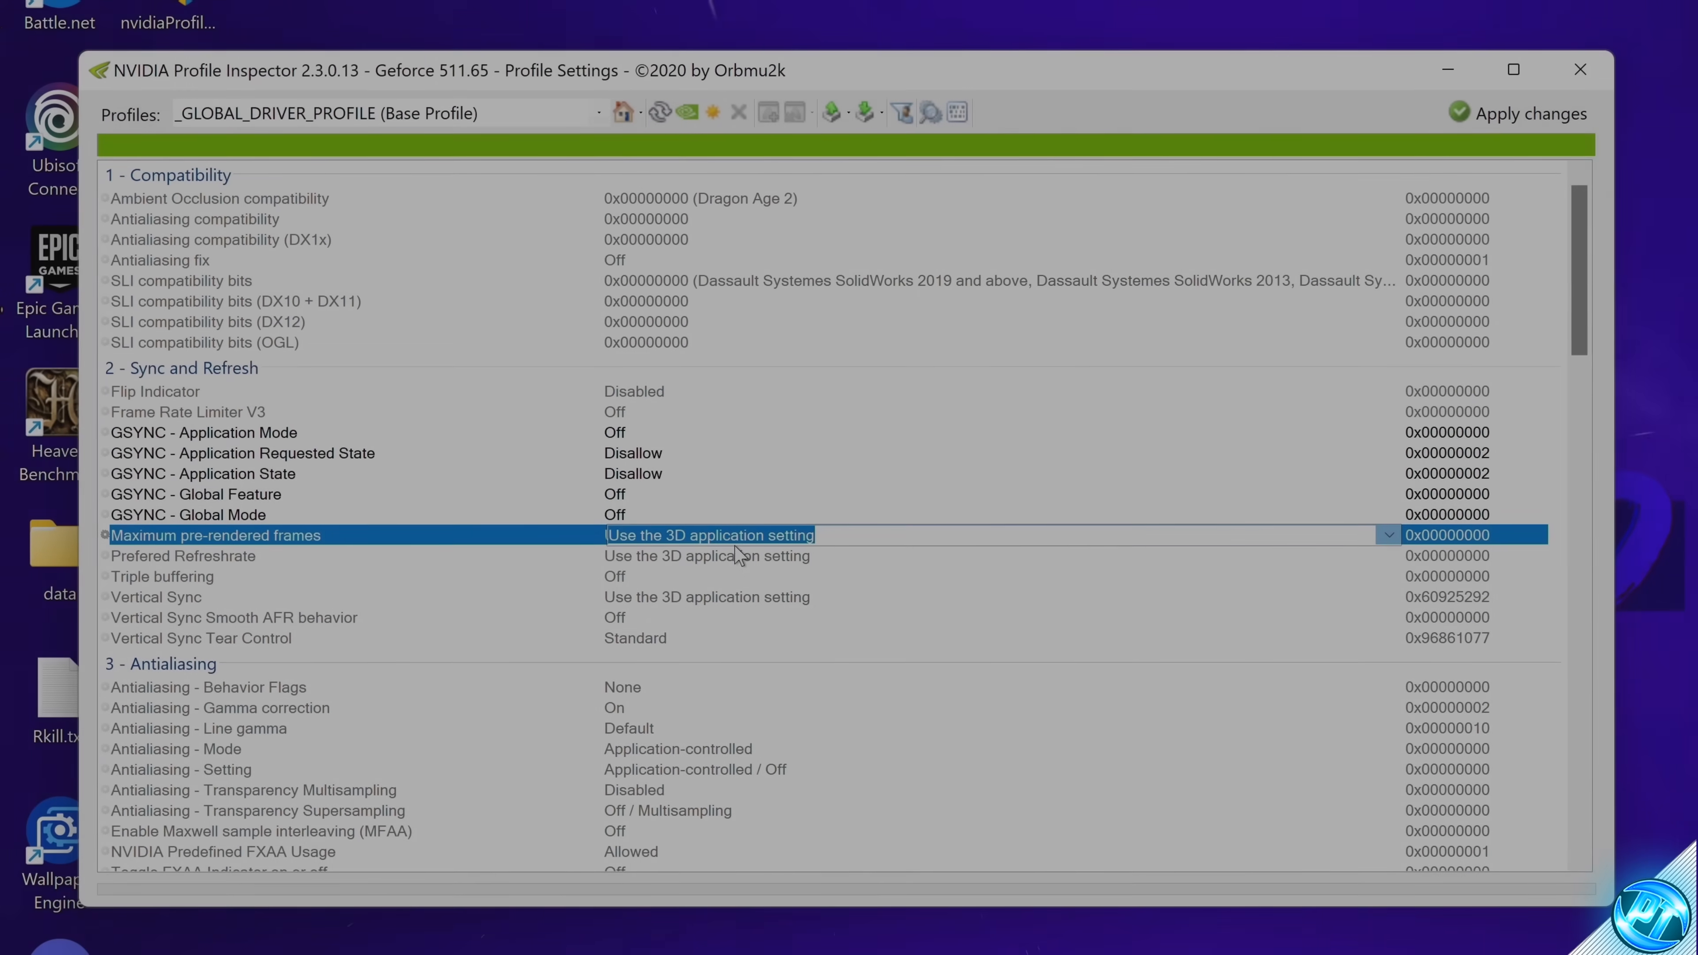
{"action": "left_click", "coordinate": [1387, 534]}
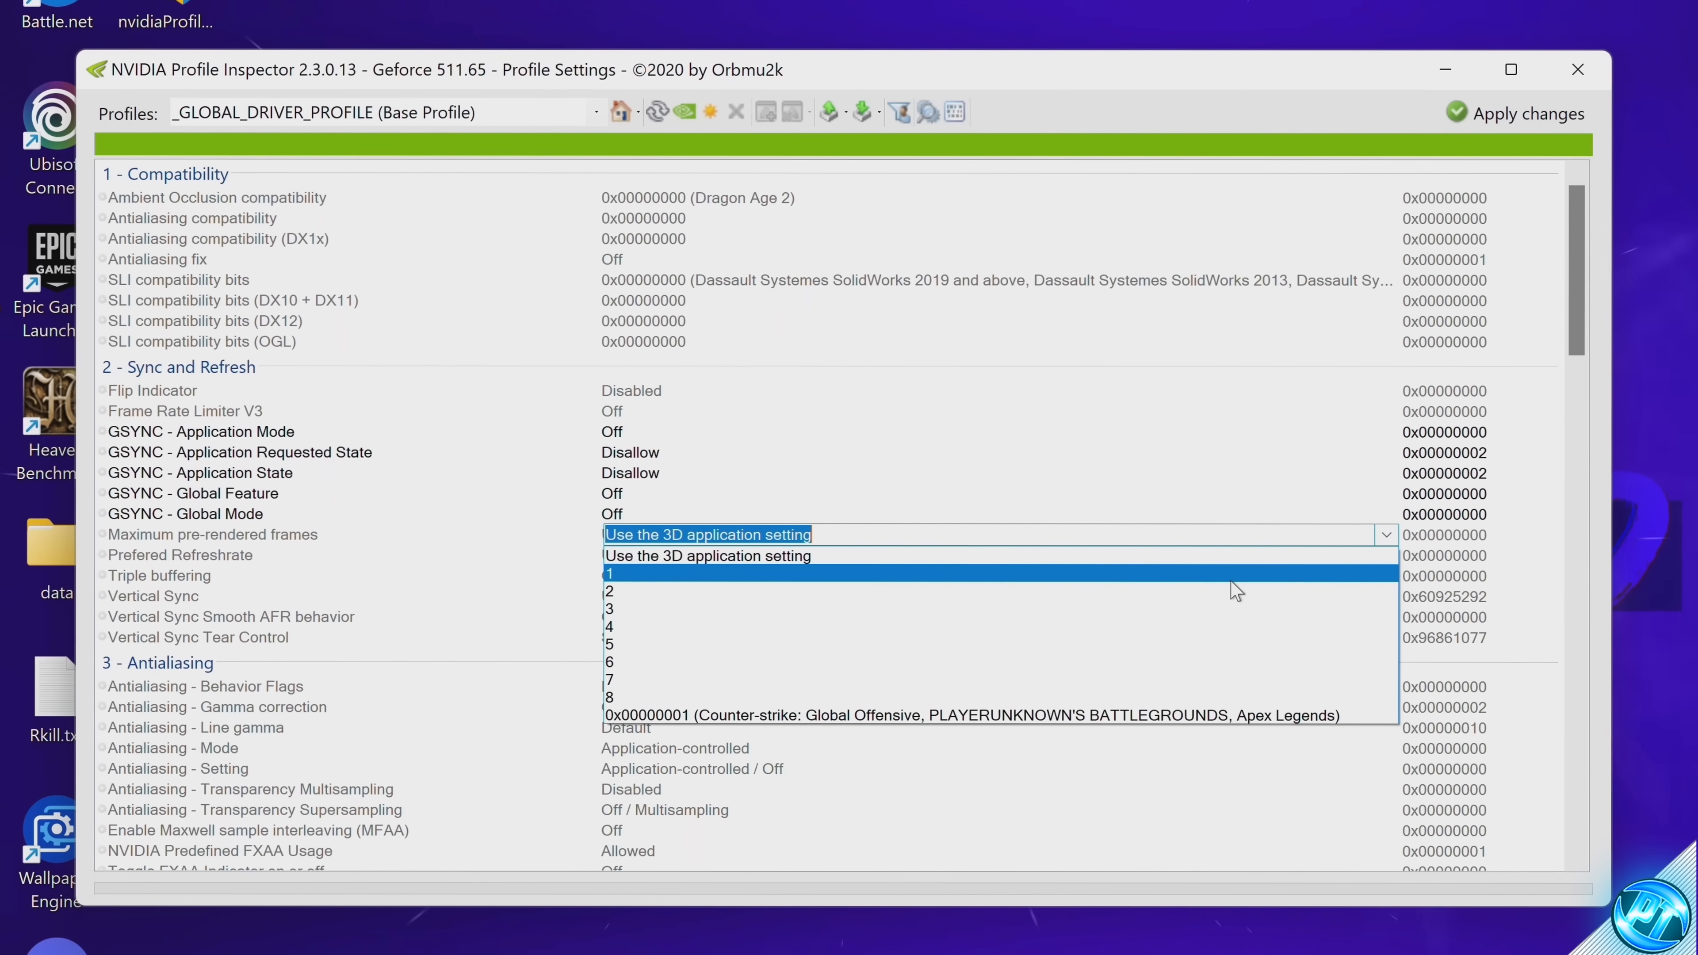
{"action": "left_click", "coordinate": [608, 574]}
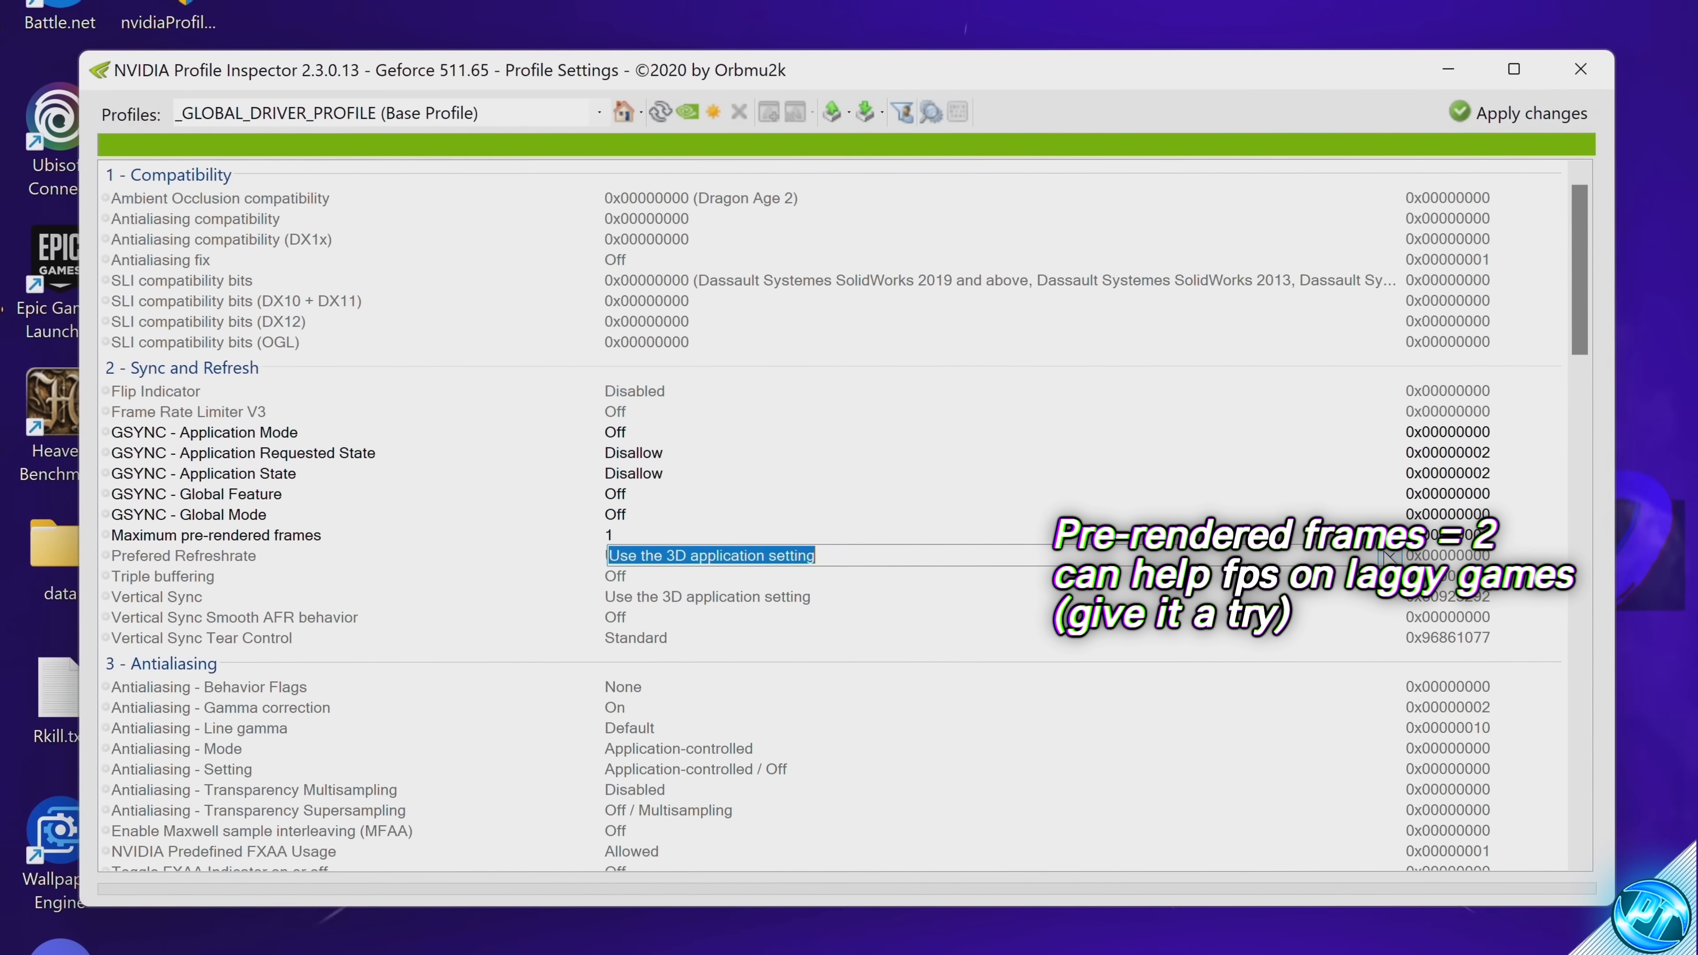
{"action": "left_click", "coordinate": [666, 555]}
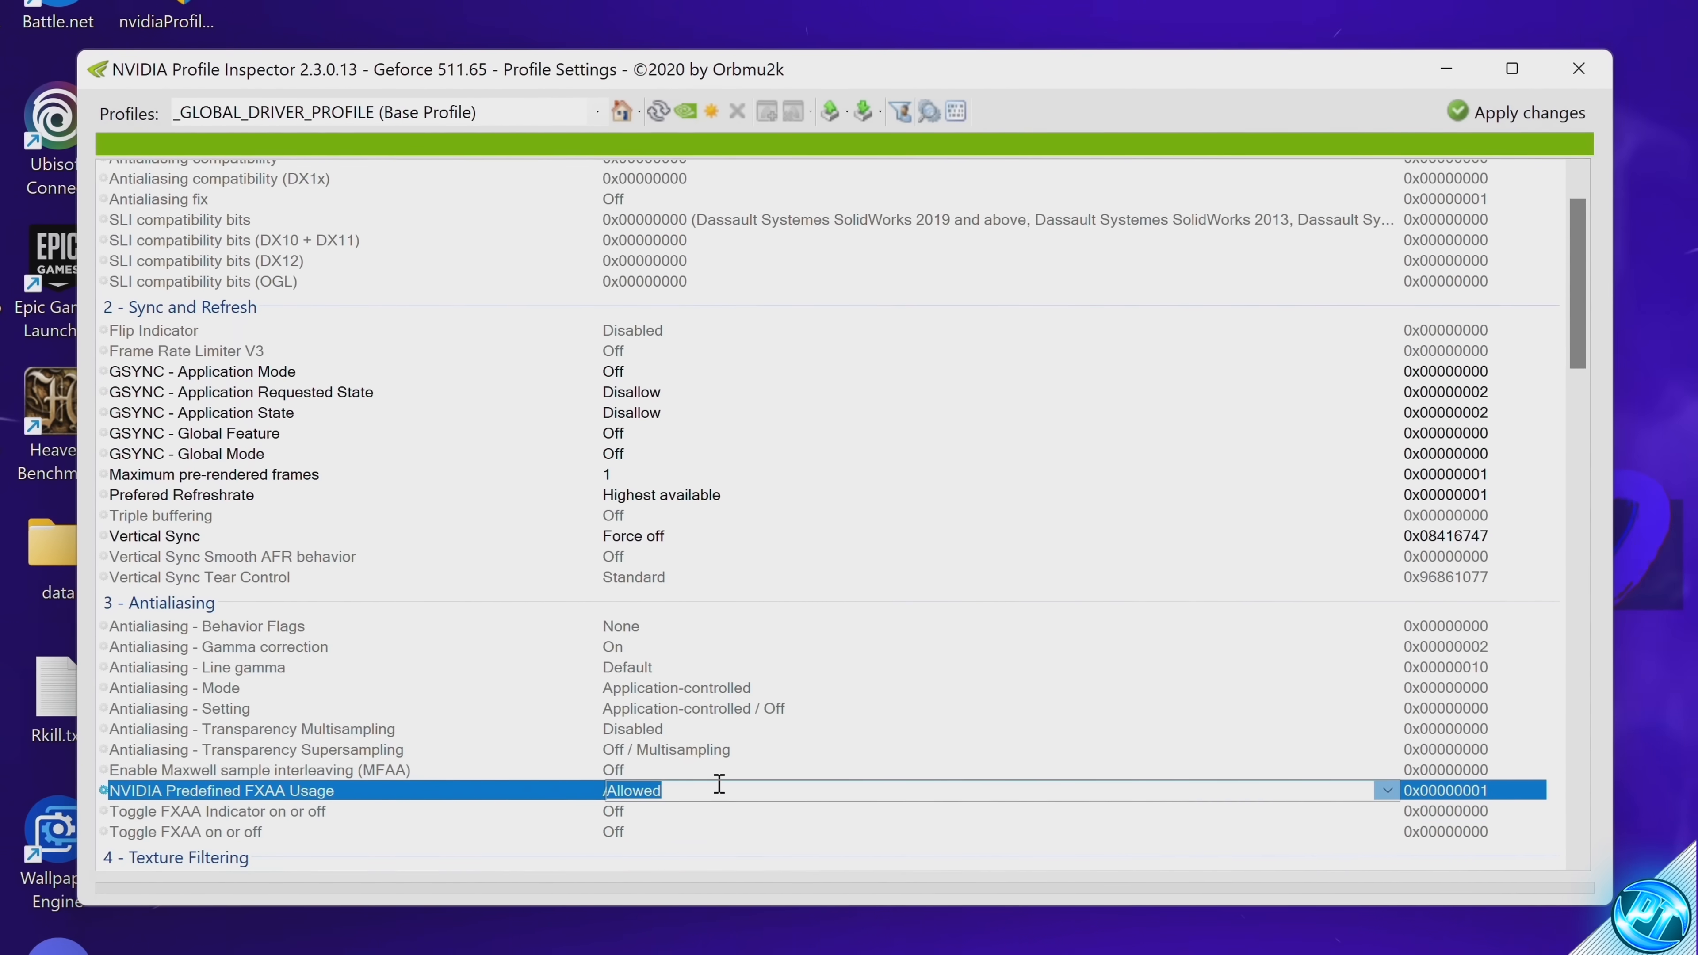
Set NVIDIA Predefined FXAA Usage to Disallowed and Prevent Anisotropic filtering to On
{"action": "left_click", "coordinate": [1386, 790]}
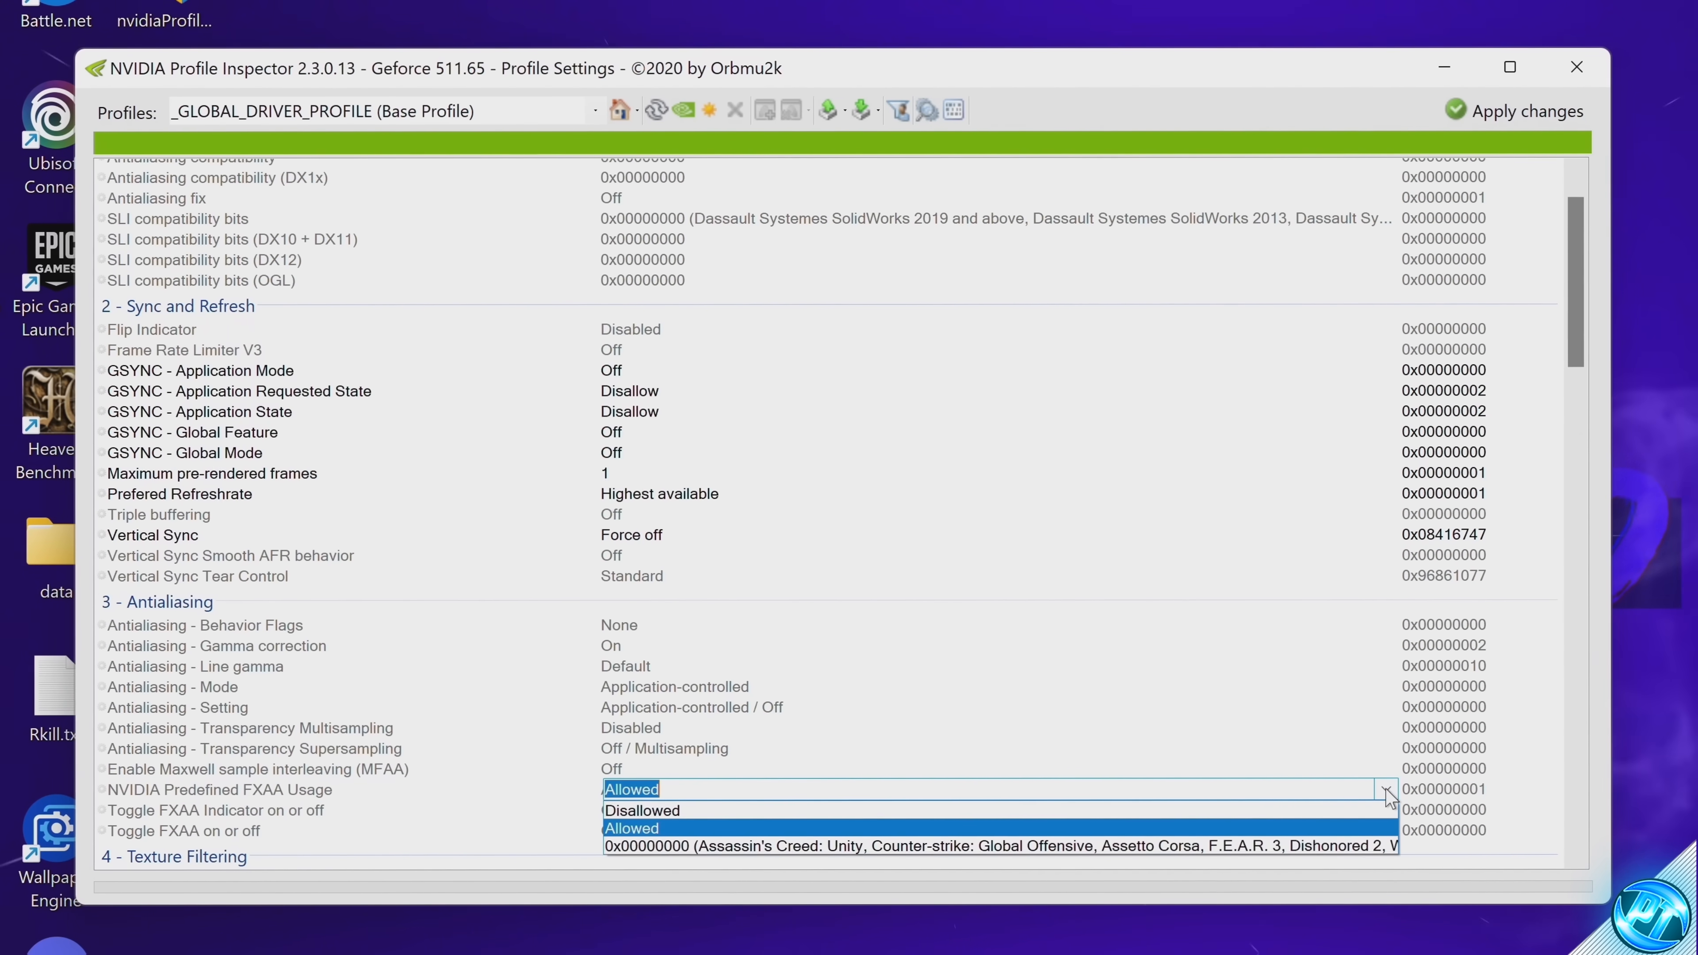
{"action": "left_click", "coordinate": [642, 811]}
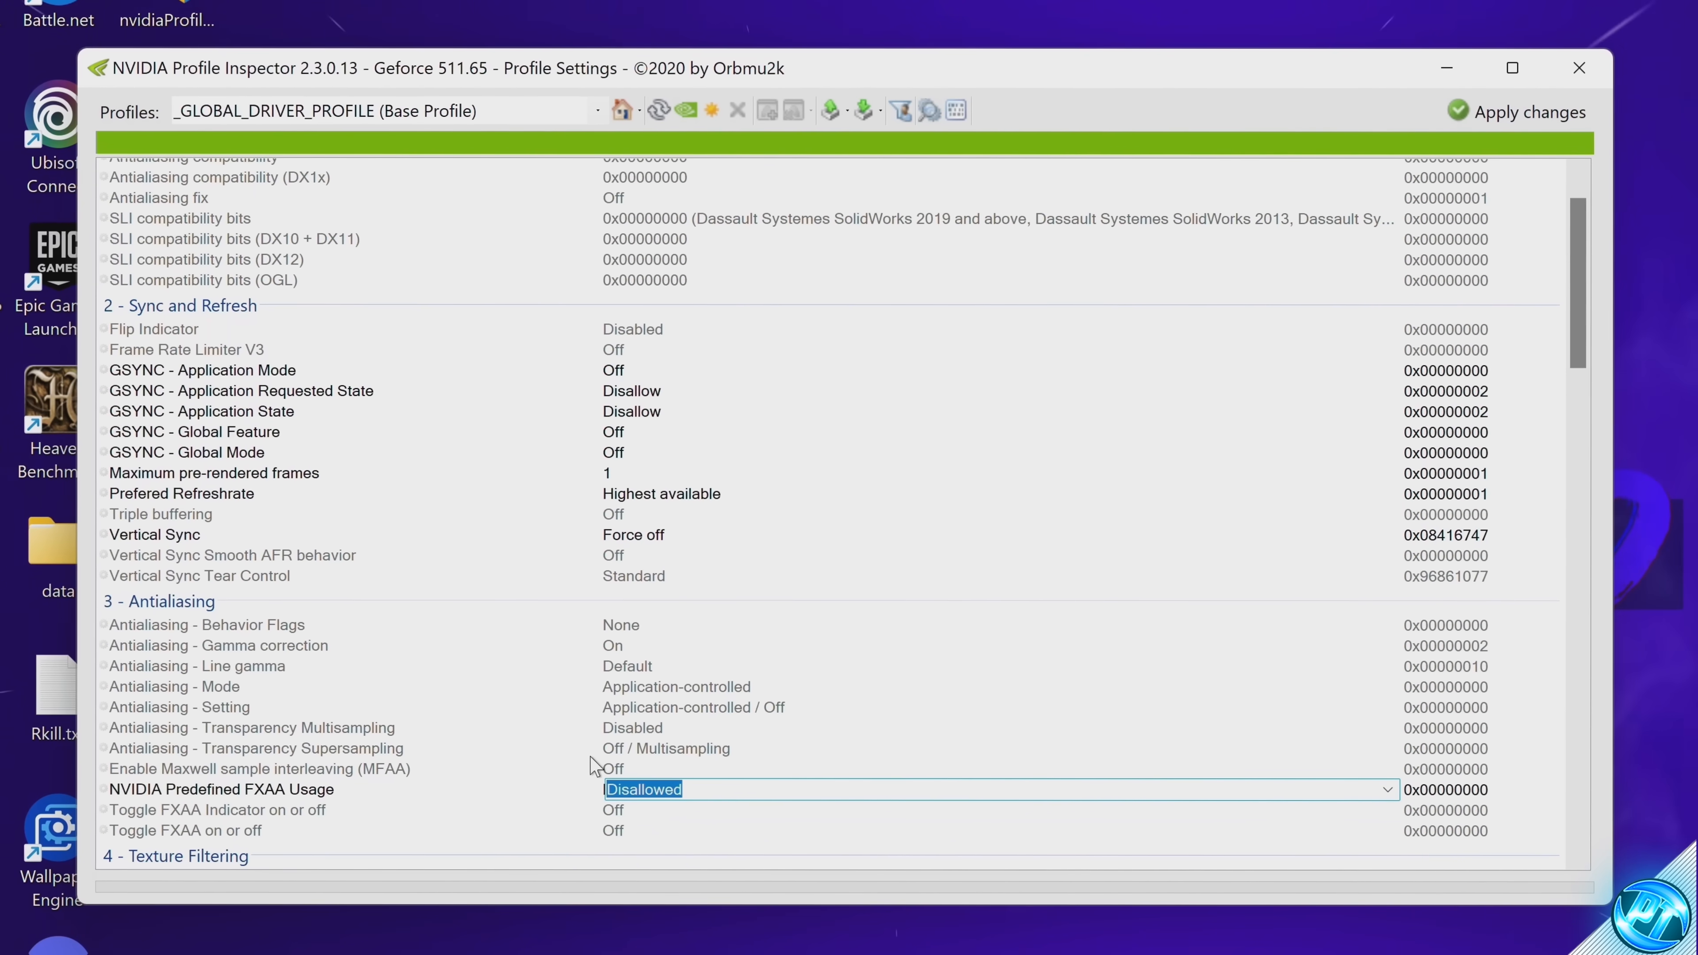
{"action": "scroll", "scroll_direction": "down", "scroll_amount": 3}
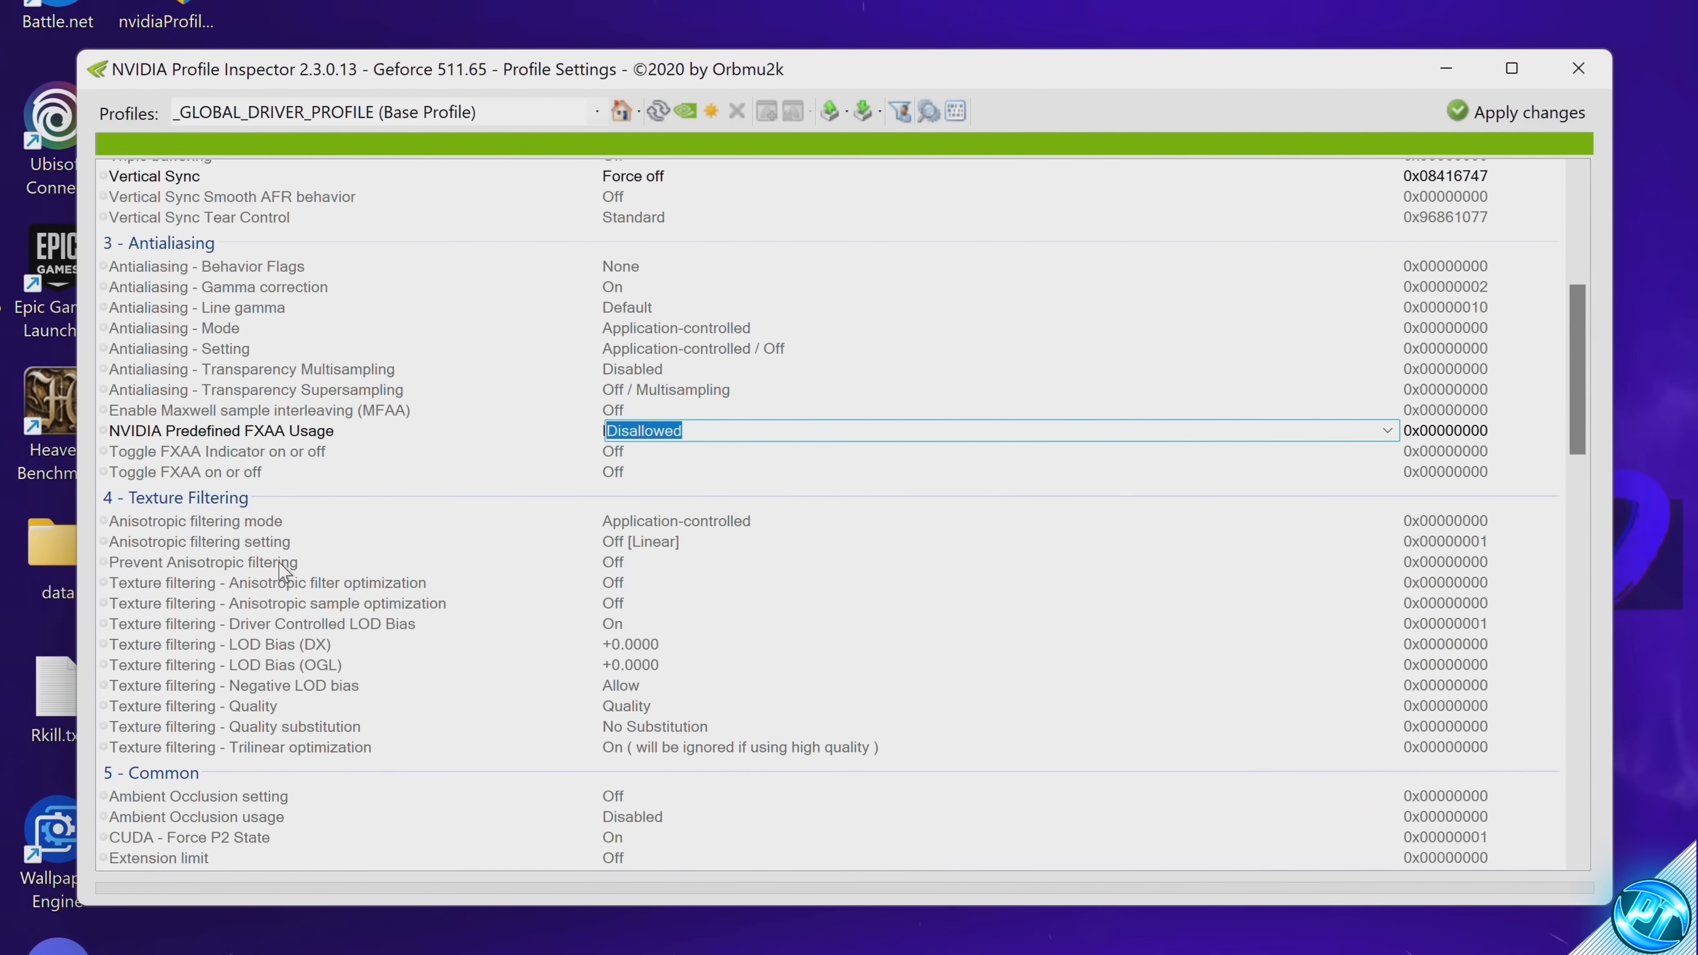
{"action": "left_click", "coordinate": [204, 562]}
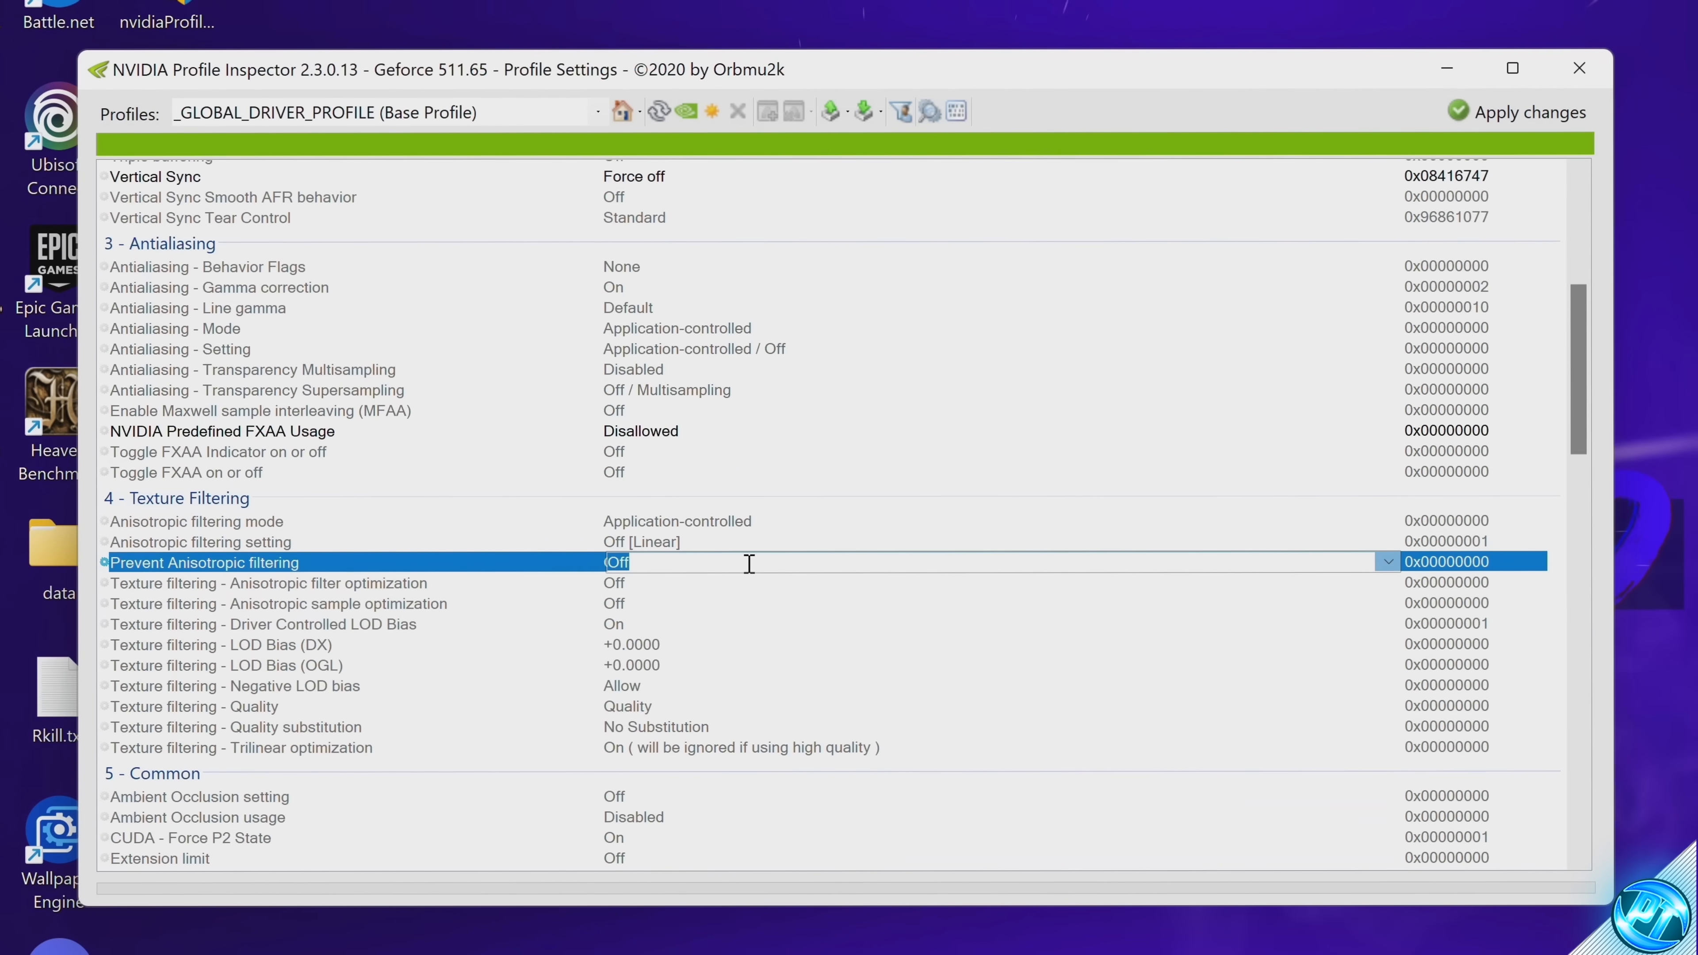
{"action": "left_click", "coordinate": [1387, 563]}
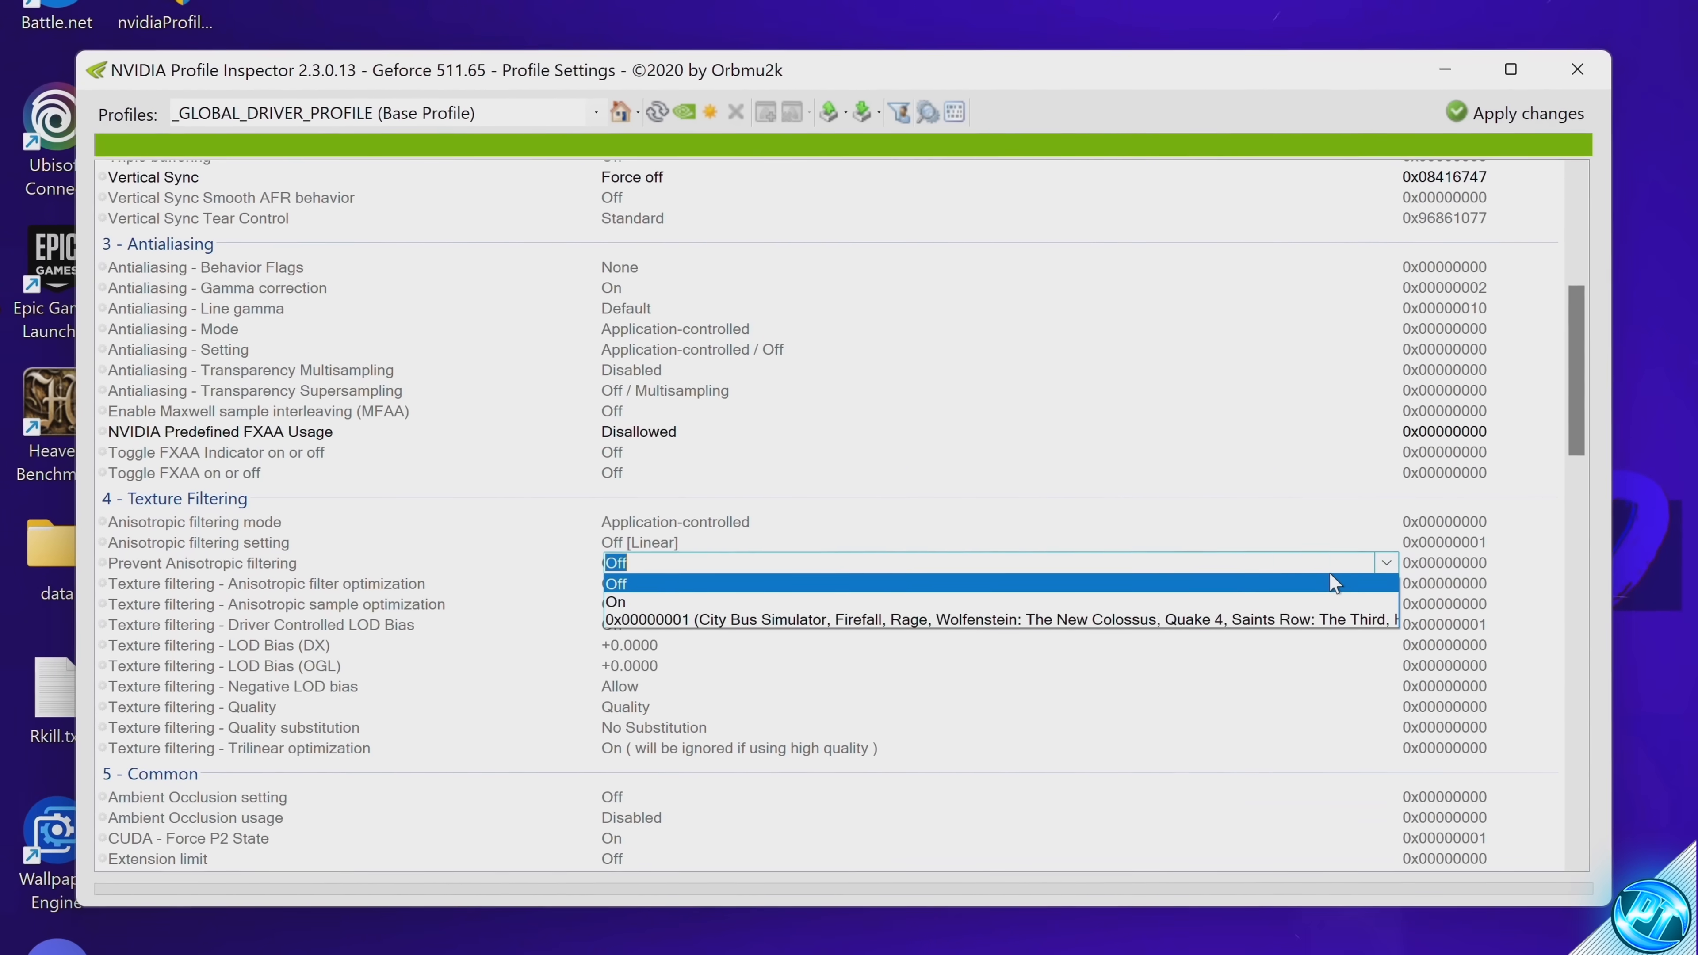
{"action": "left_click", "coordinate": [616, 602]}
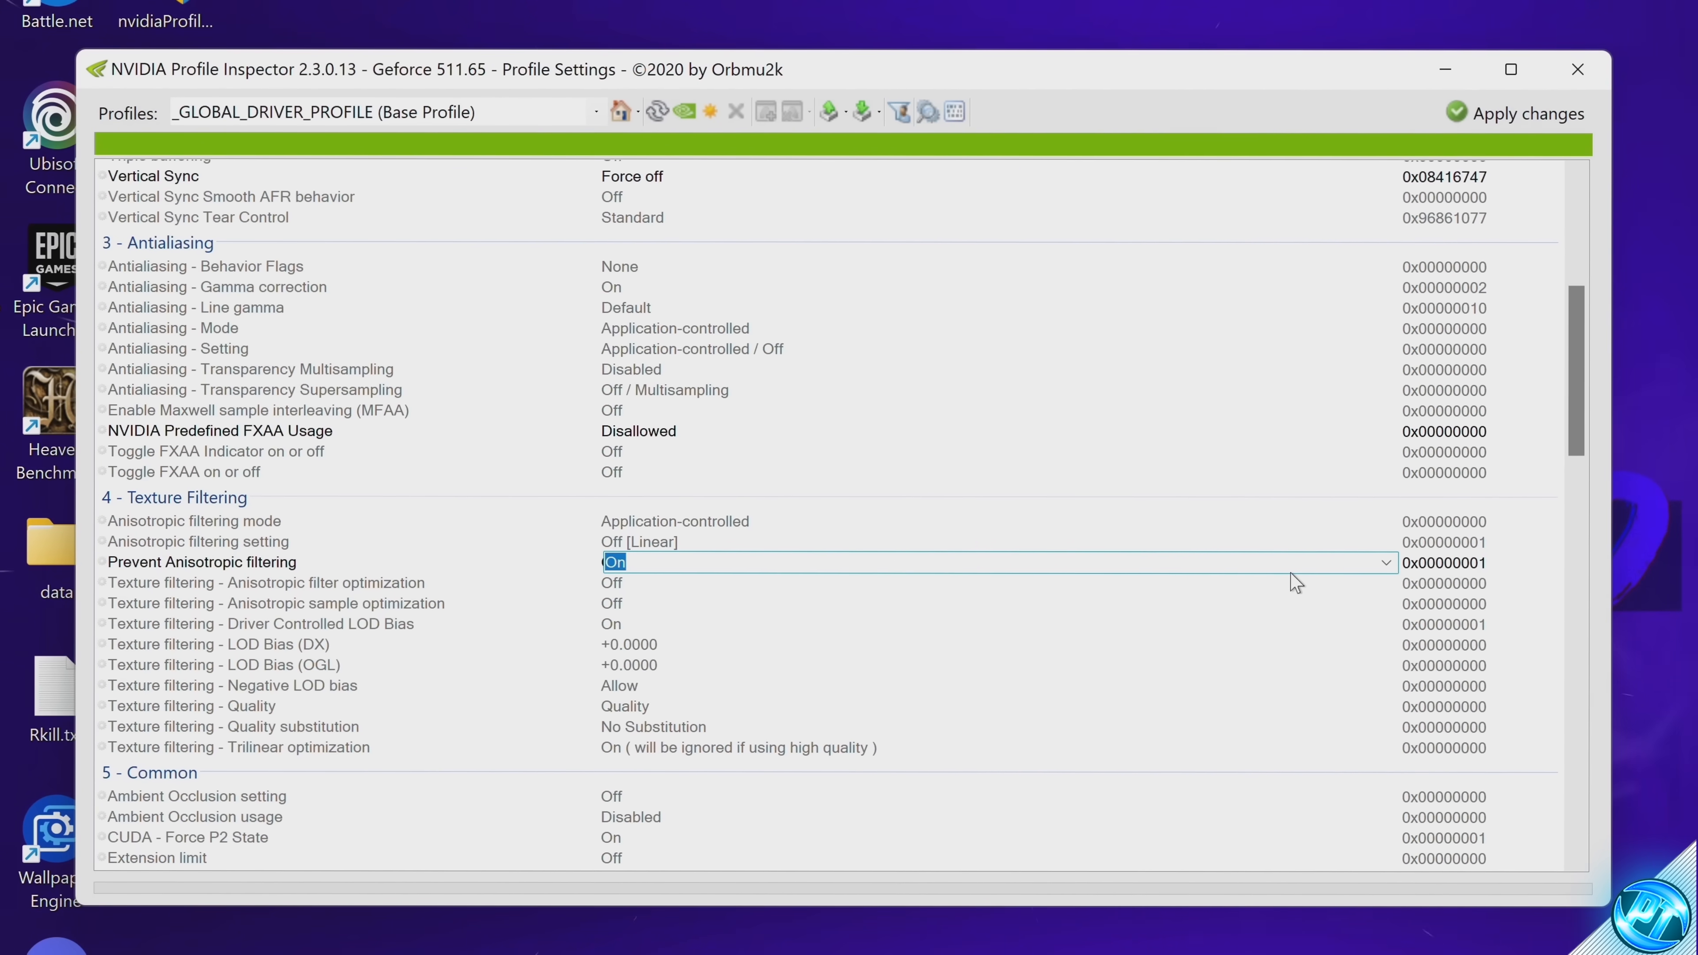
Set CUDA - Force P2 State to Off and move down to the Other section
{"action": "scroll", "scroll_direction": "down", "scroll_amount": 3}
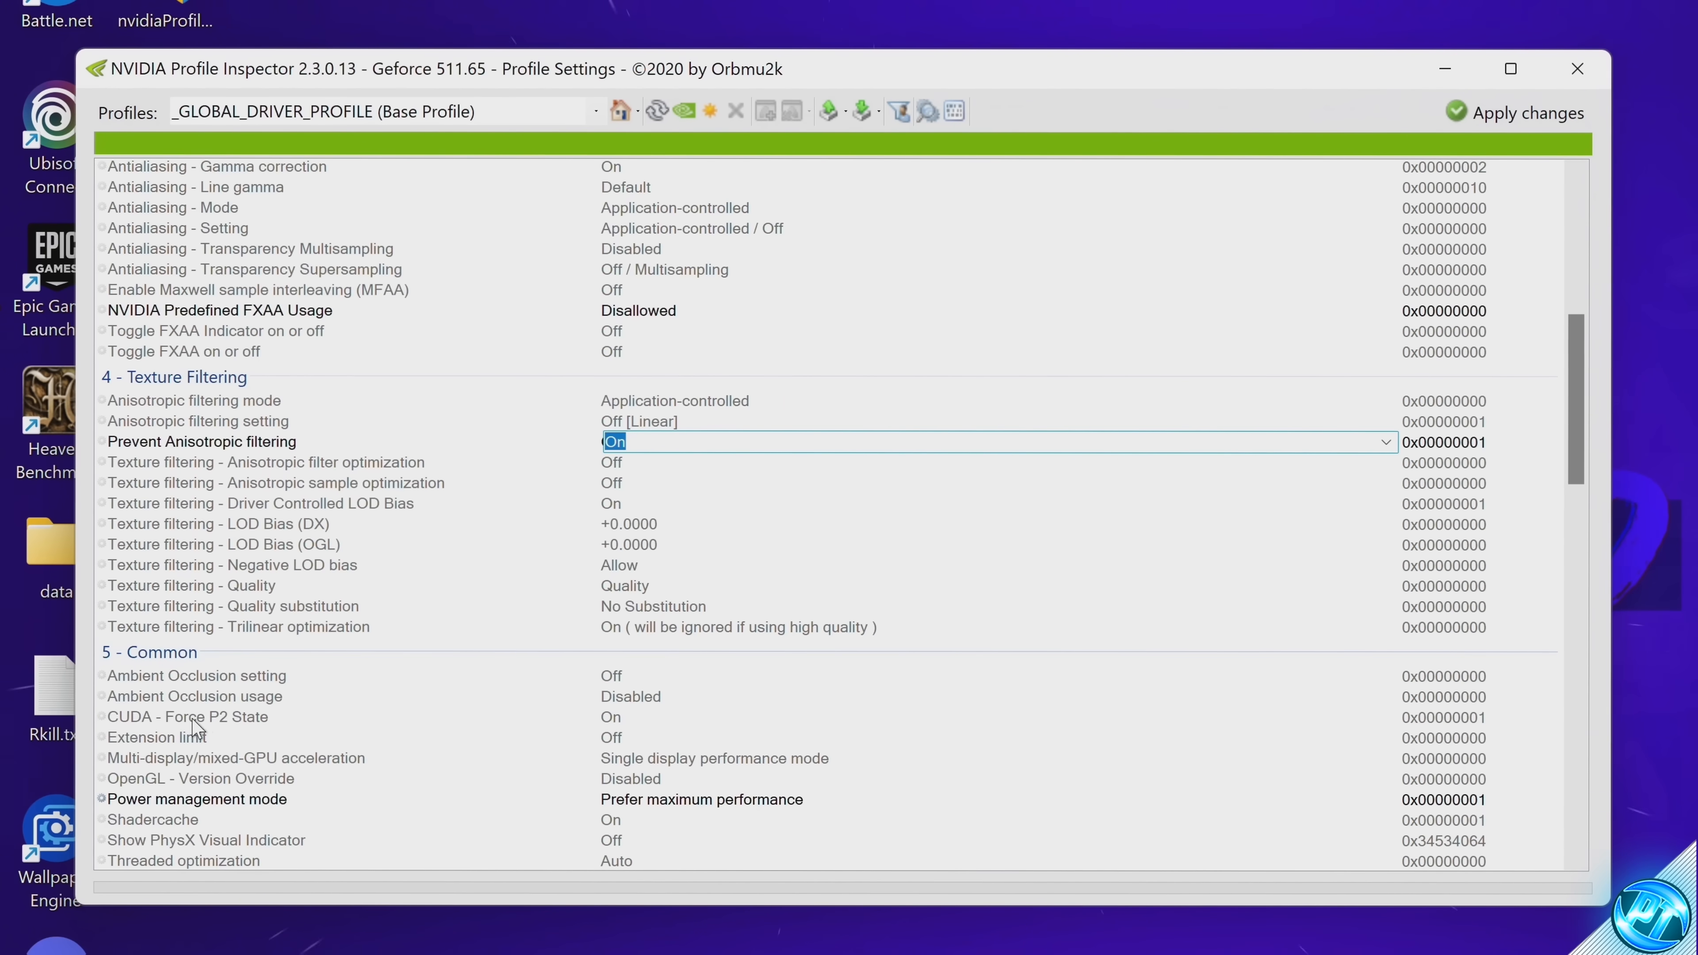
{"action": "left_click", "coordinate": [195, 717]}
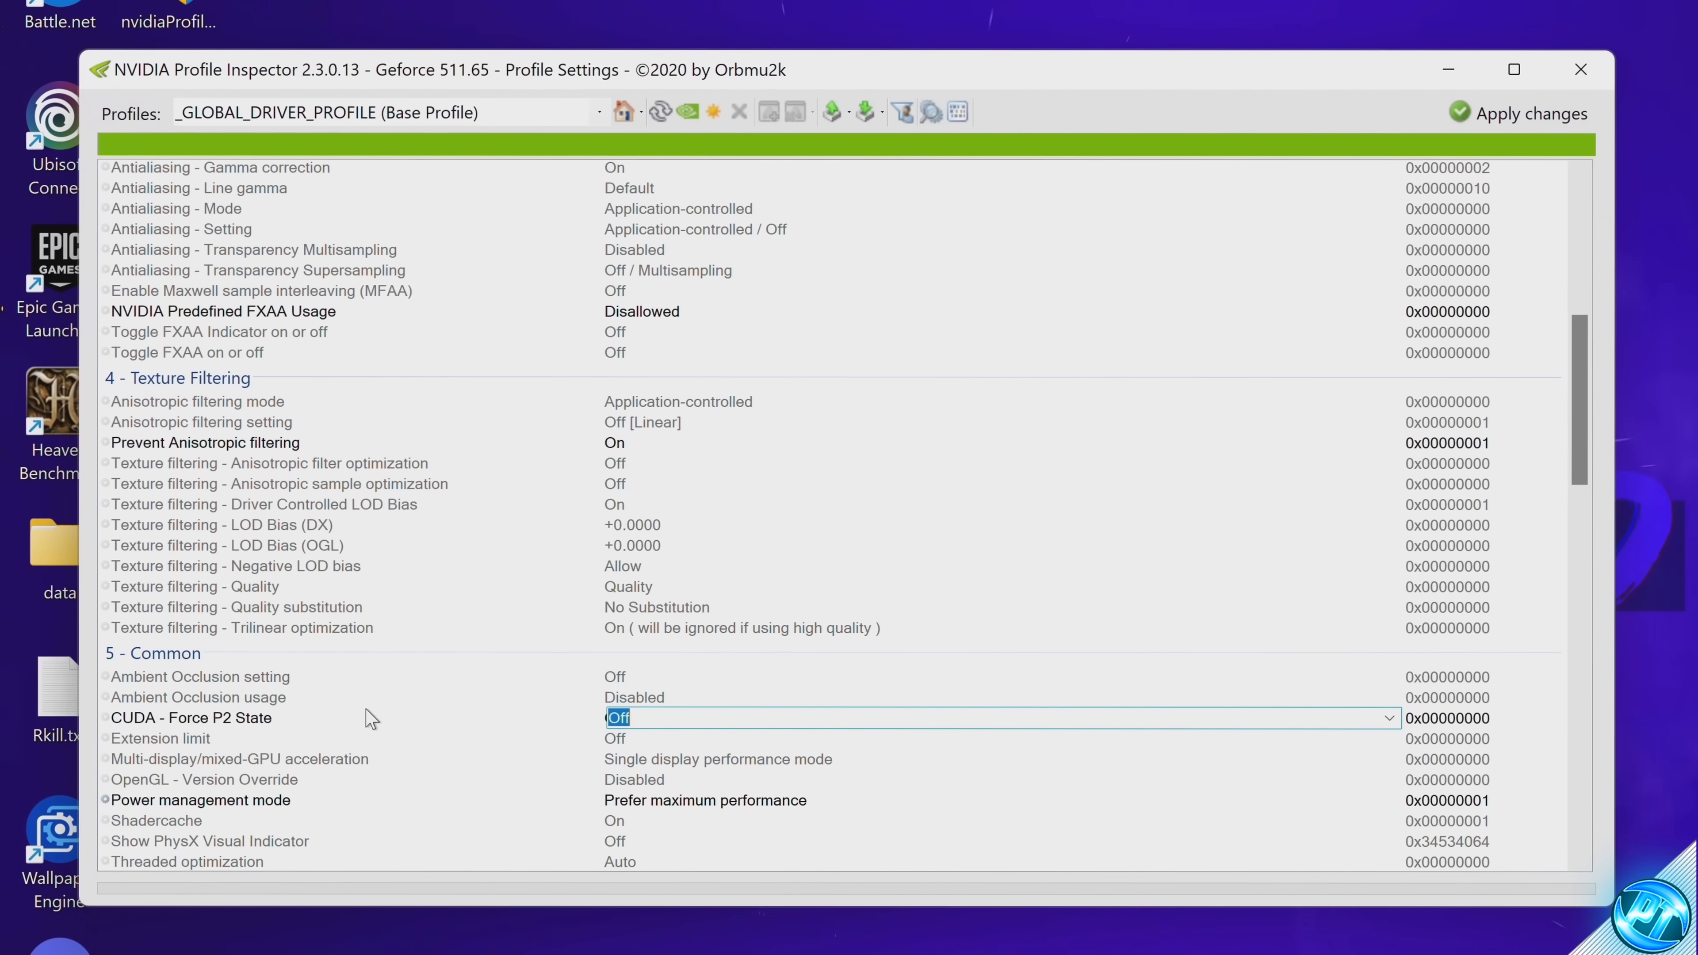
{"action": "scroll", "scroll_direction": "down", "scroll_amount": 3}
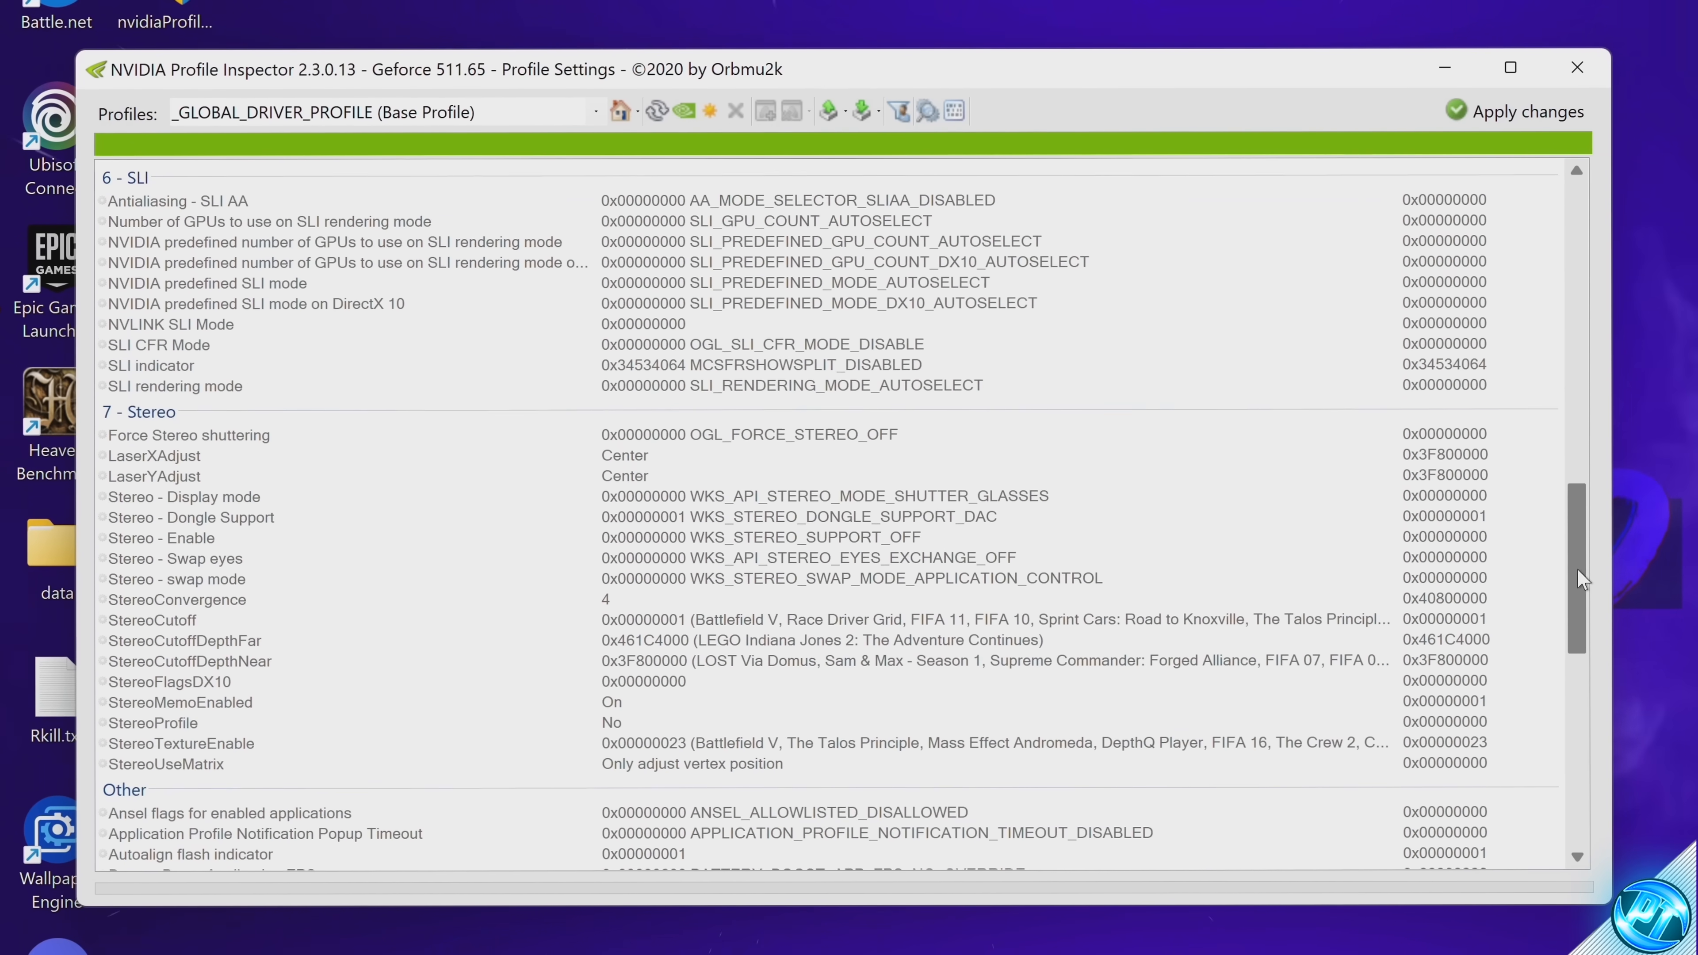
{"action": "scroll", "scroll_direction": "down", "scroll_amount": 3}
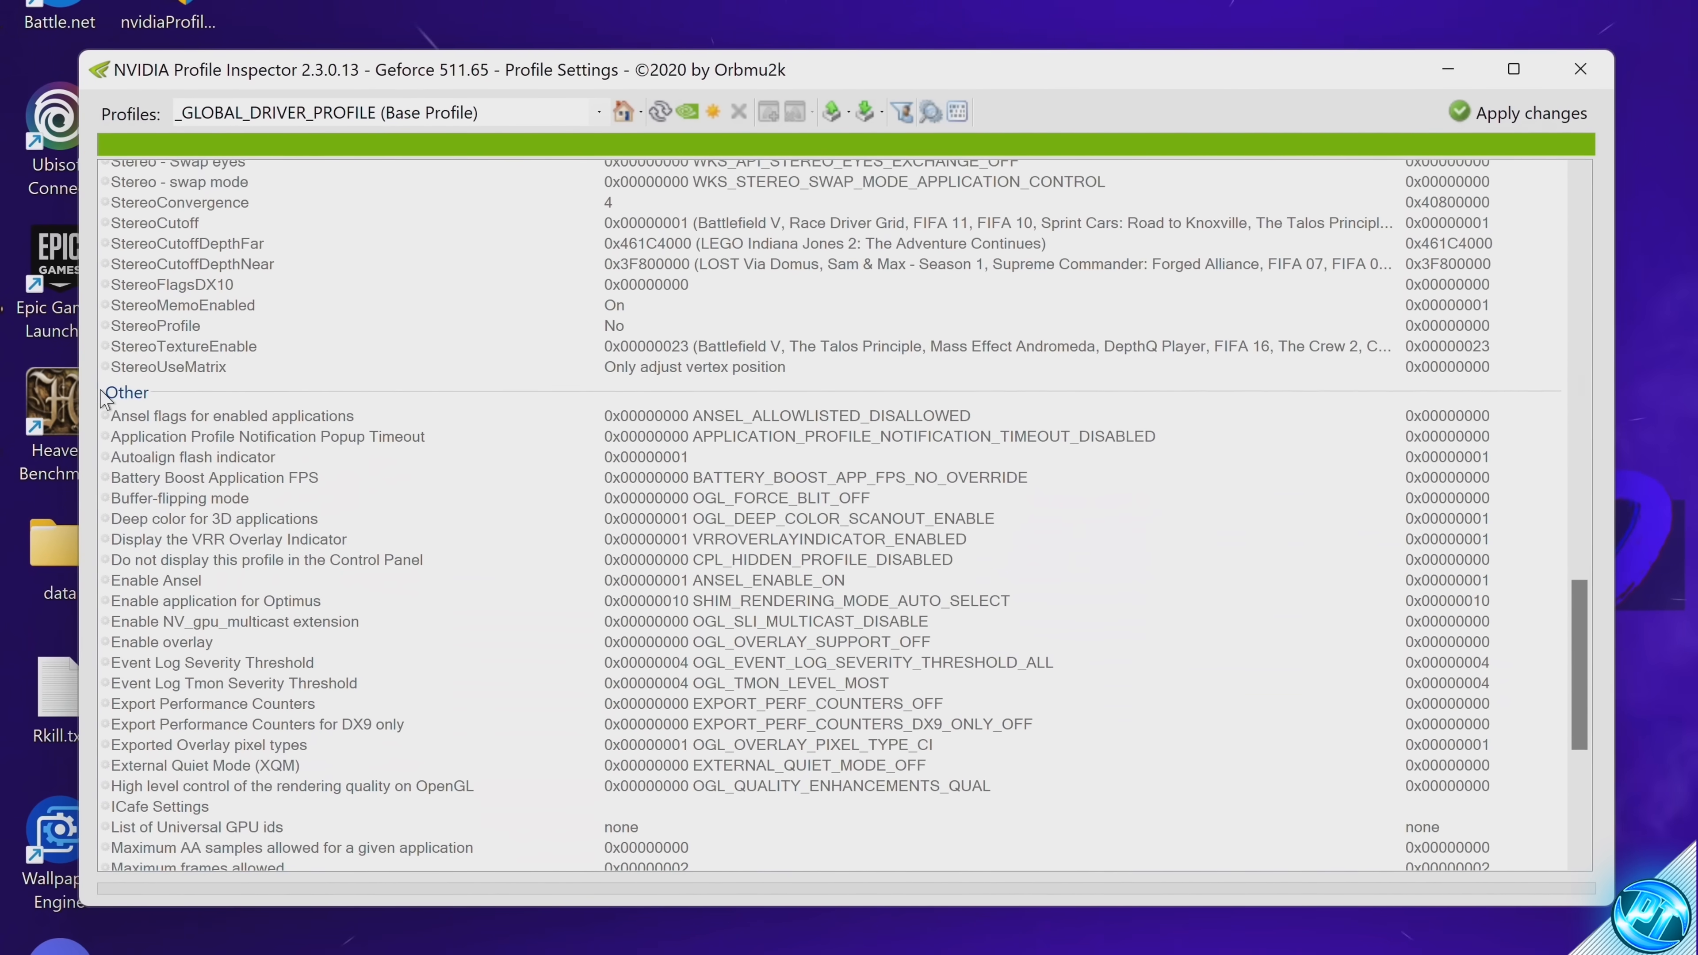
{"action": "scroll", "scroll_direction": "down", "scroll_amount": 3}
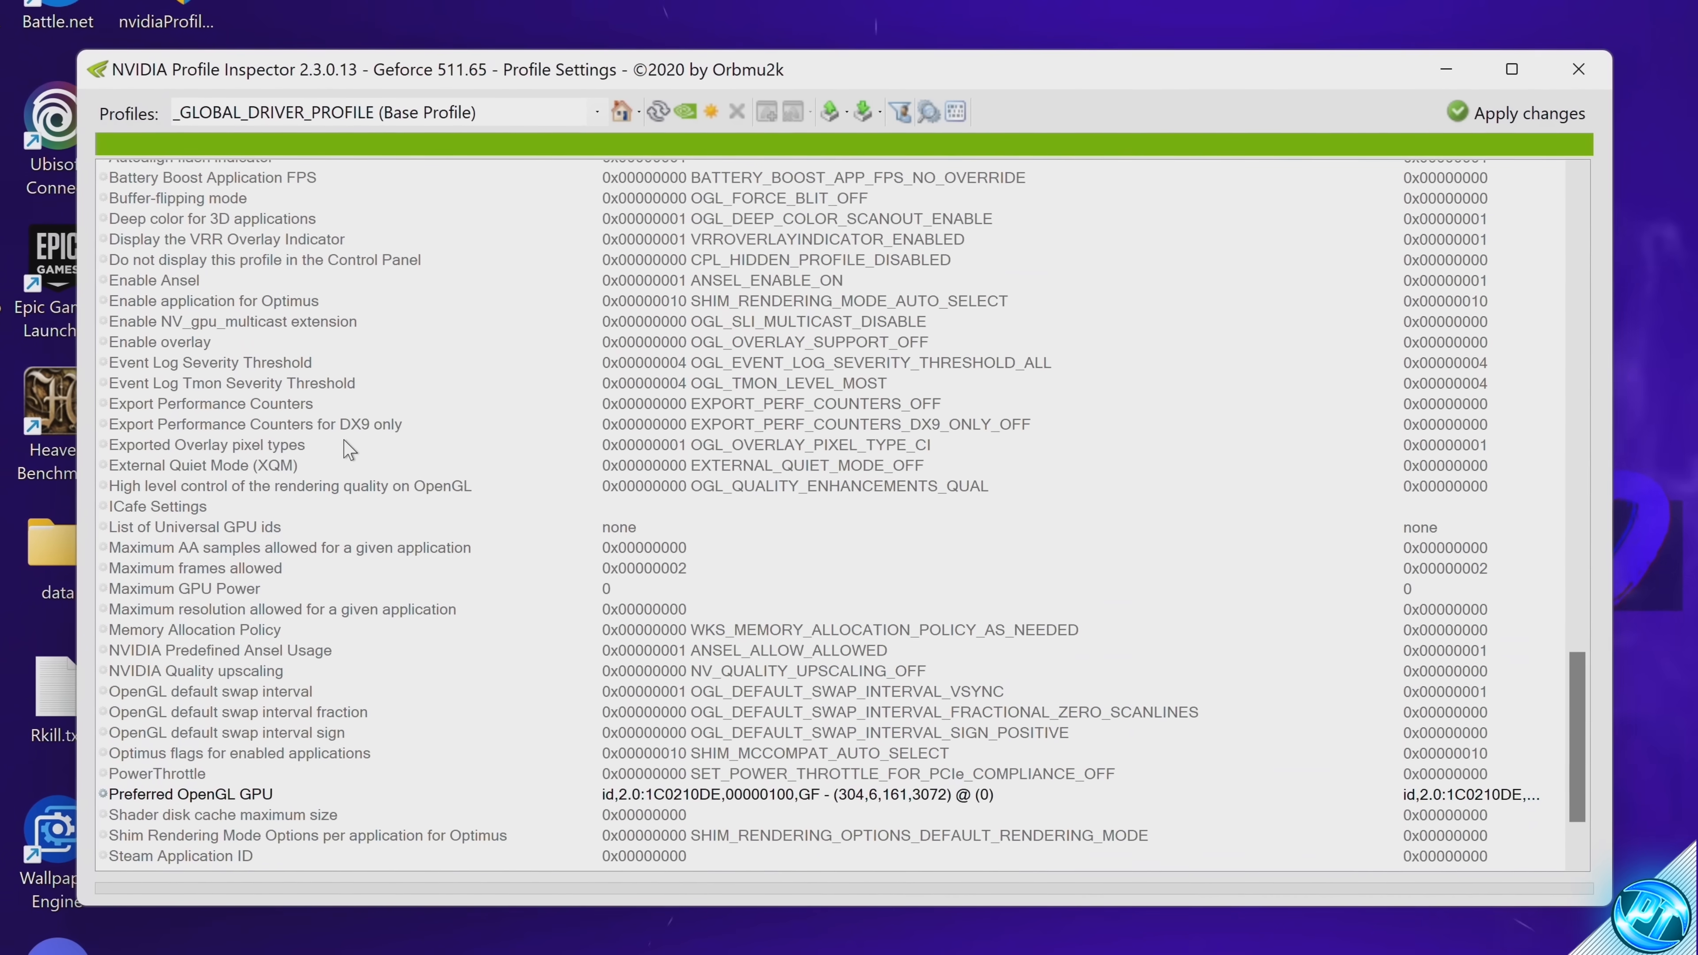
Set Memory Allocation Policy to WKS_MEMORY_ALLOCATION_POLICY_MODERATE_PRE_ALLOCATION
{"action": "left_click", "coordinate": [195, 527]}
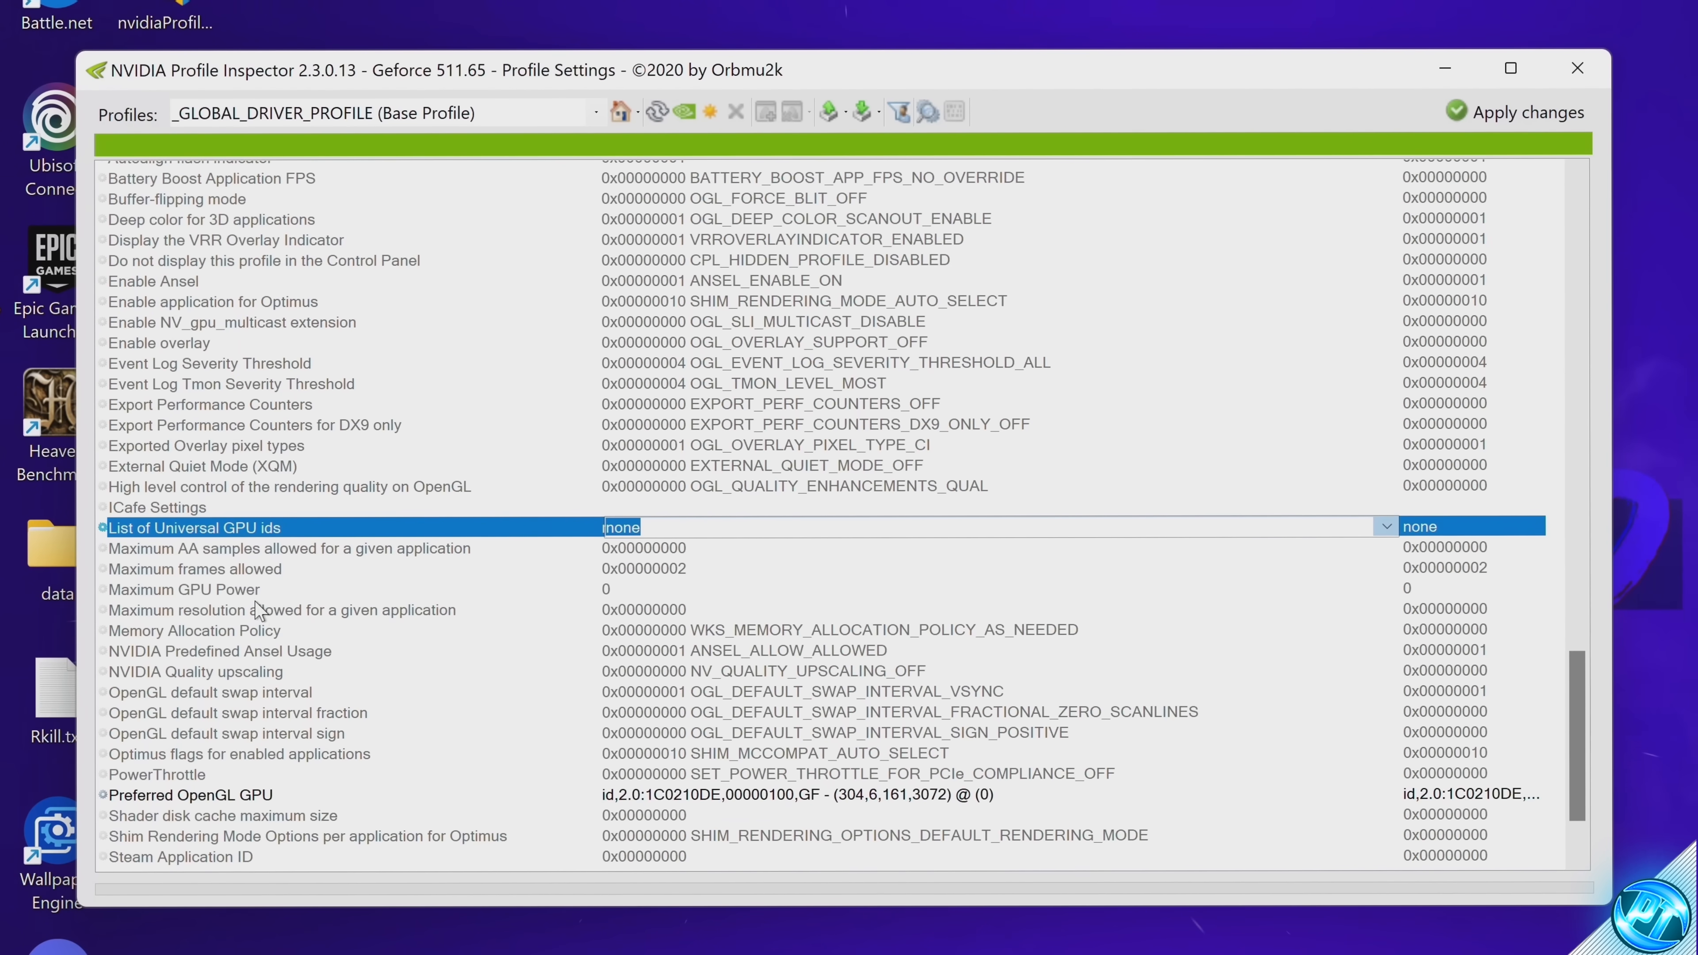
{"action": "left_click", "coordinate": [194, 631]}
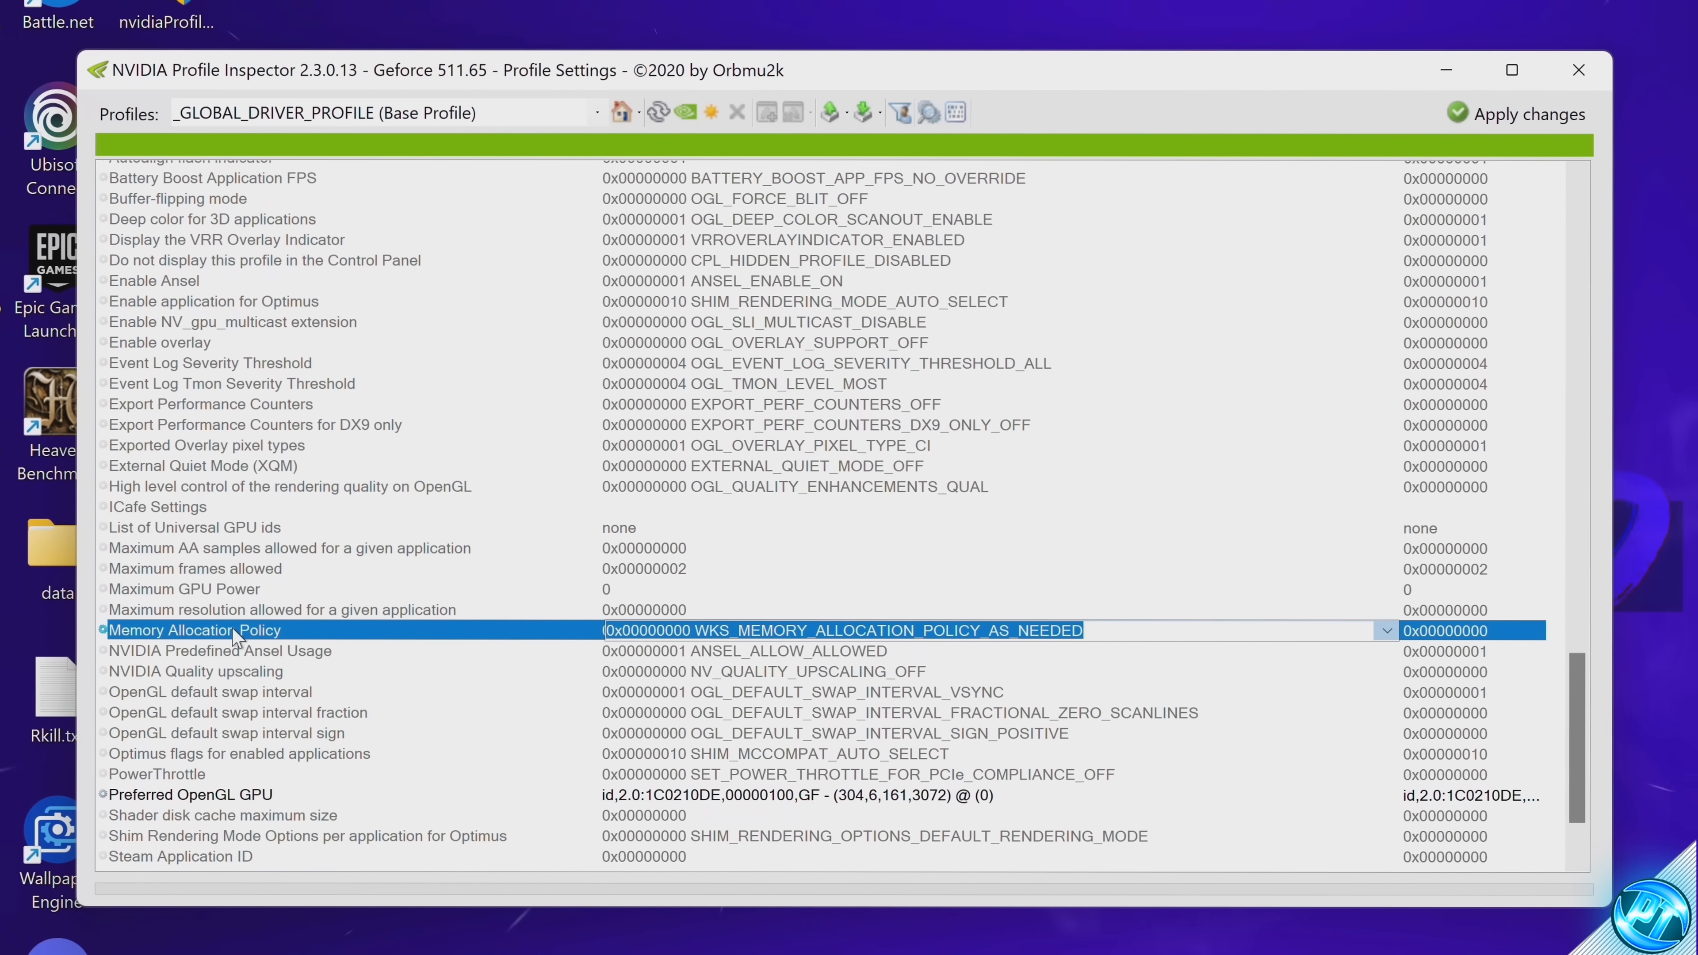
{"action": "mouse_move", "coordinate": [1352, 628]}
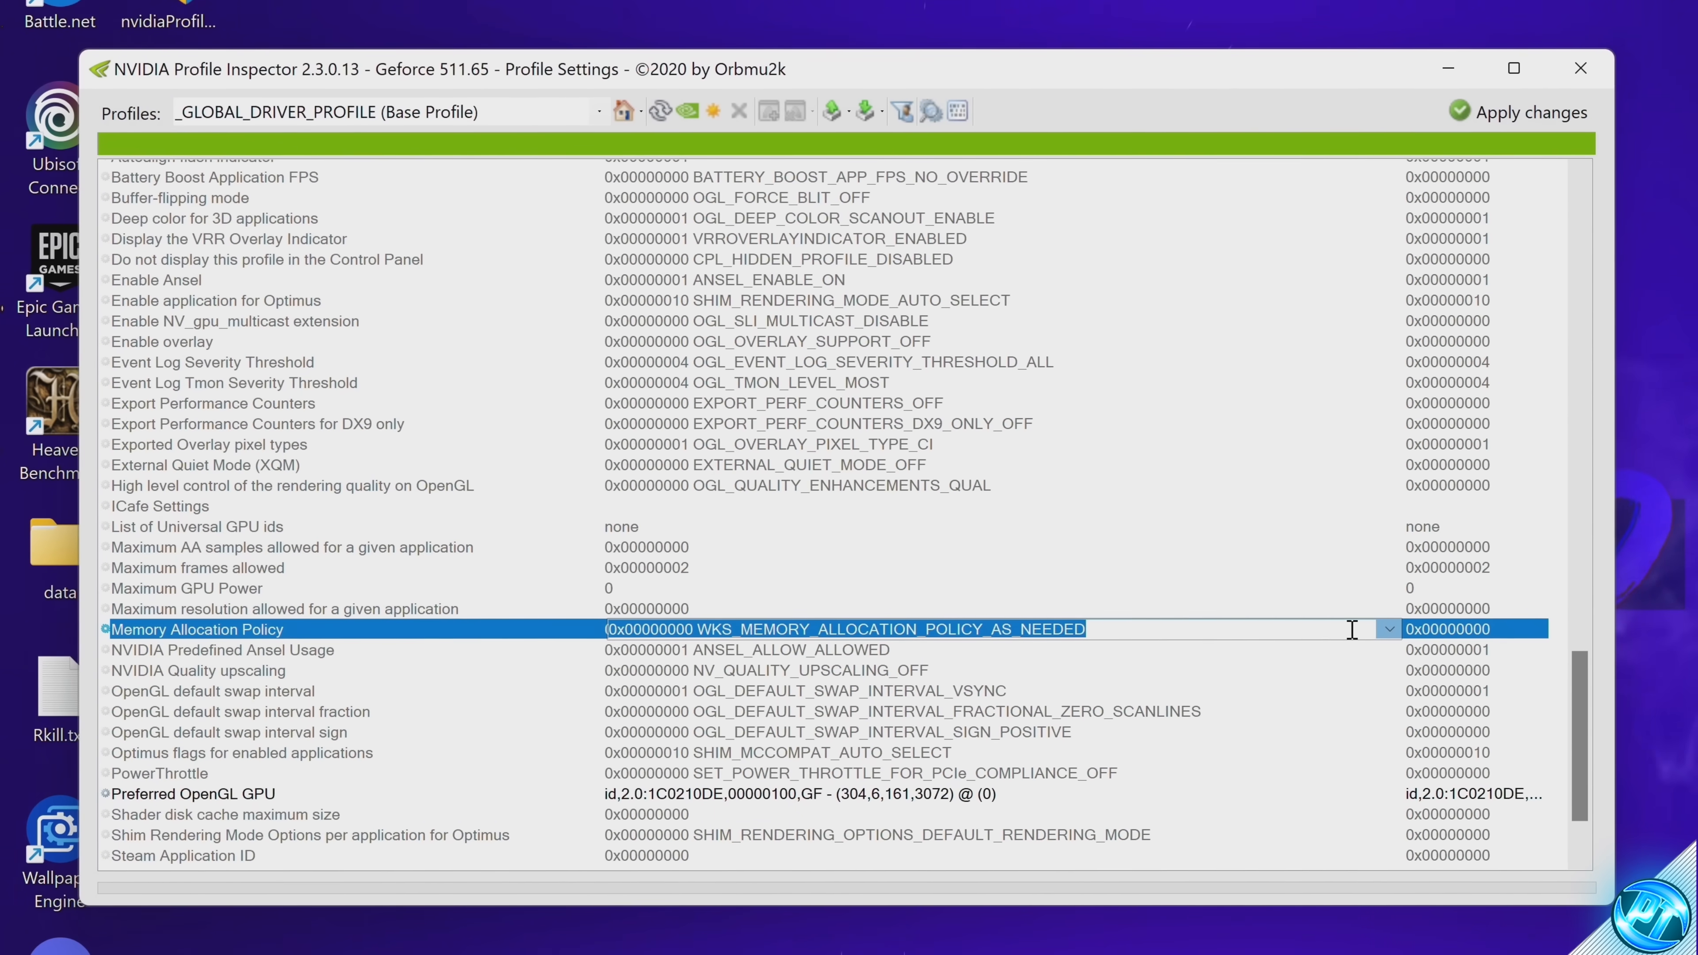
{"action": "left_click", "coordinate": [1388, 628]}
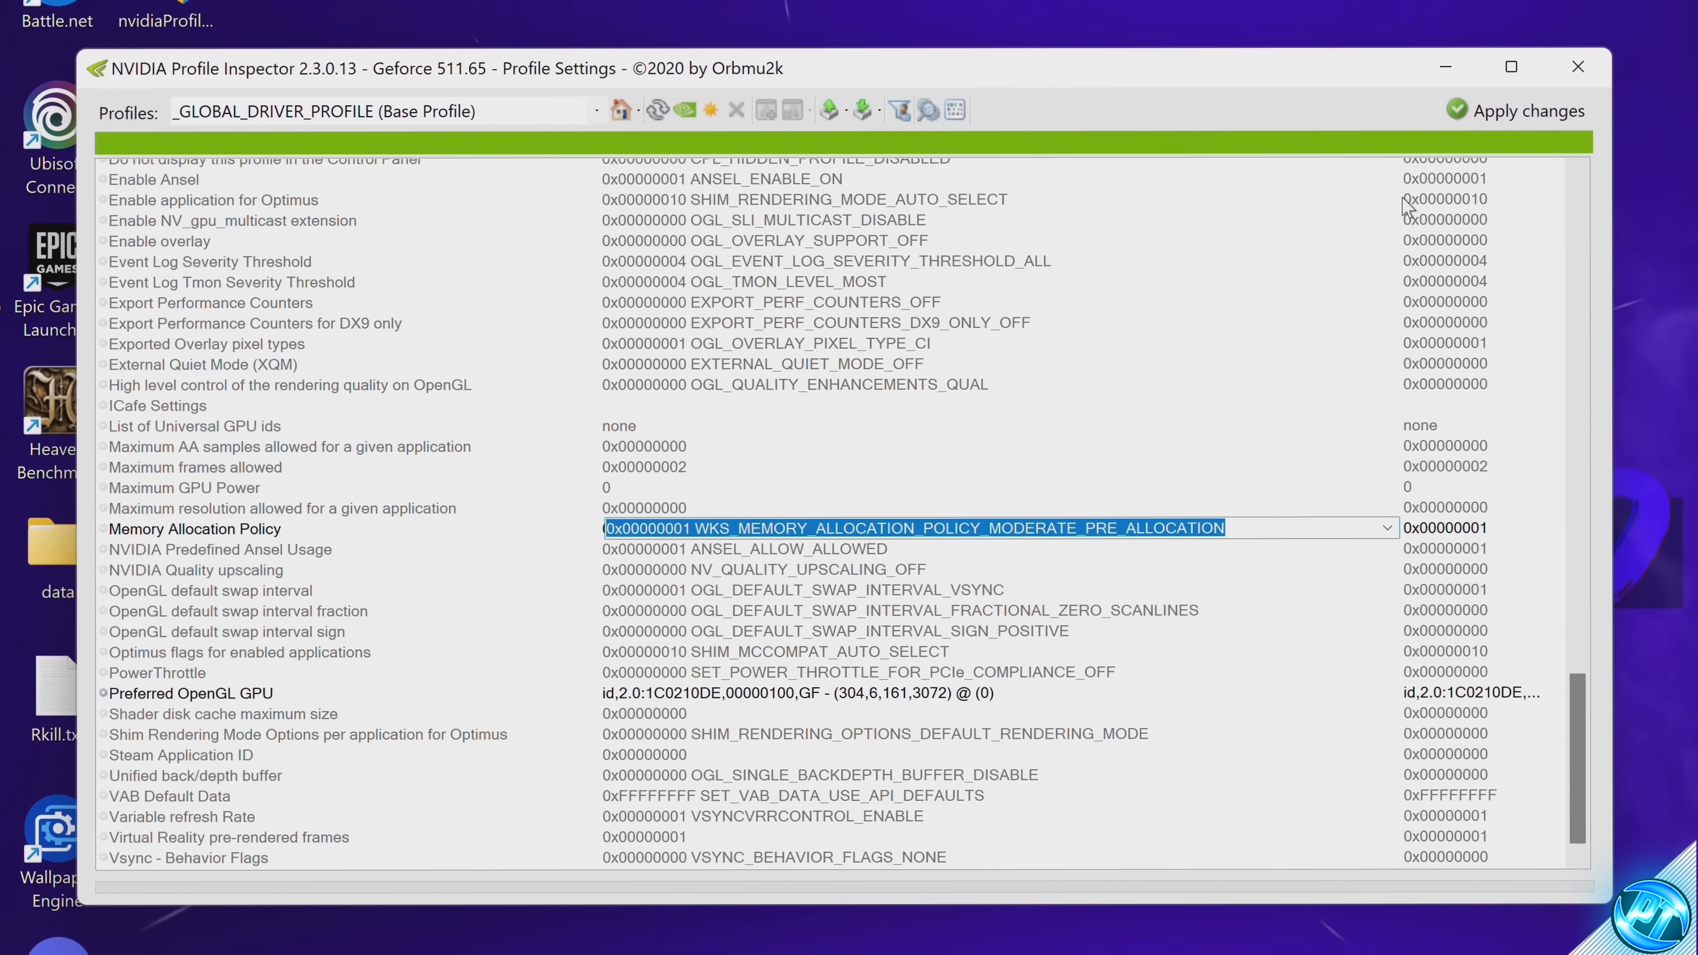
{"action": "left_click", "coordinate": [1528, 110]}
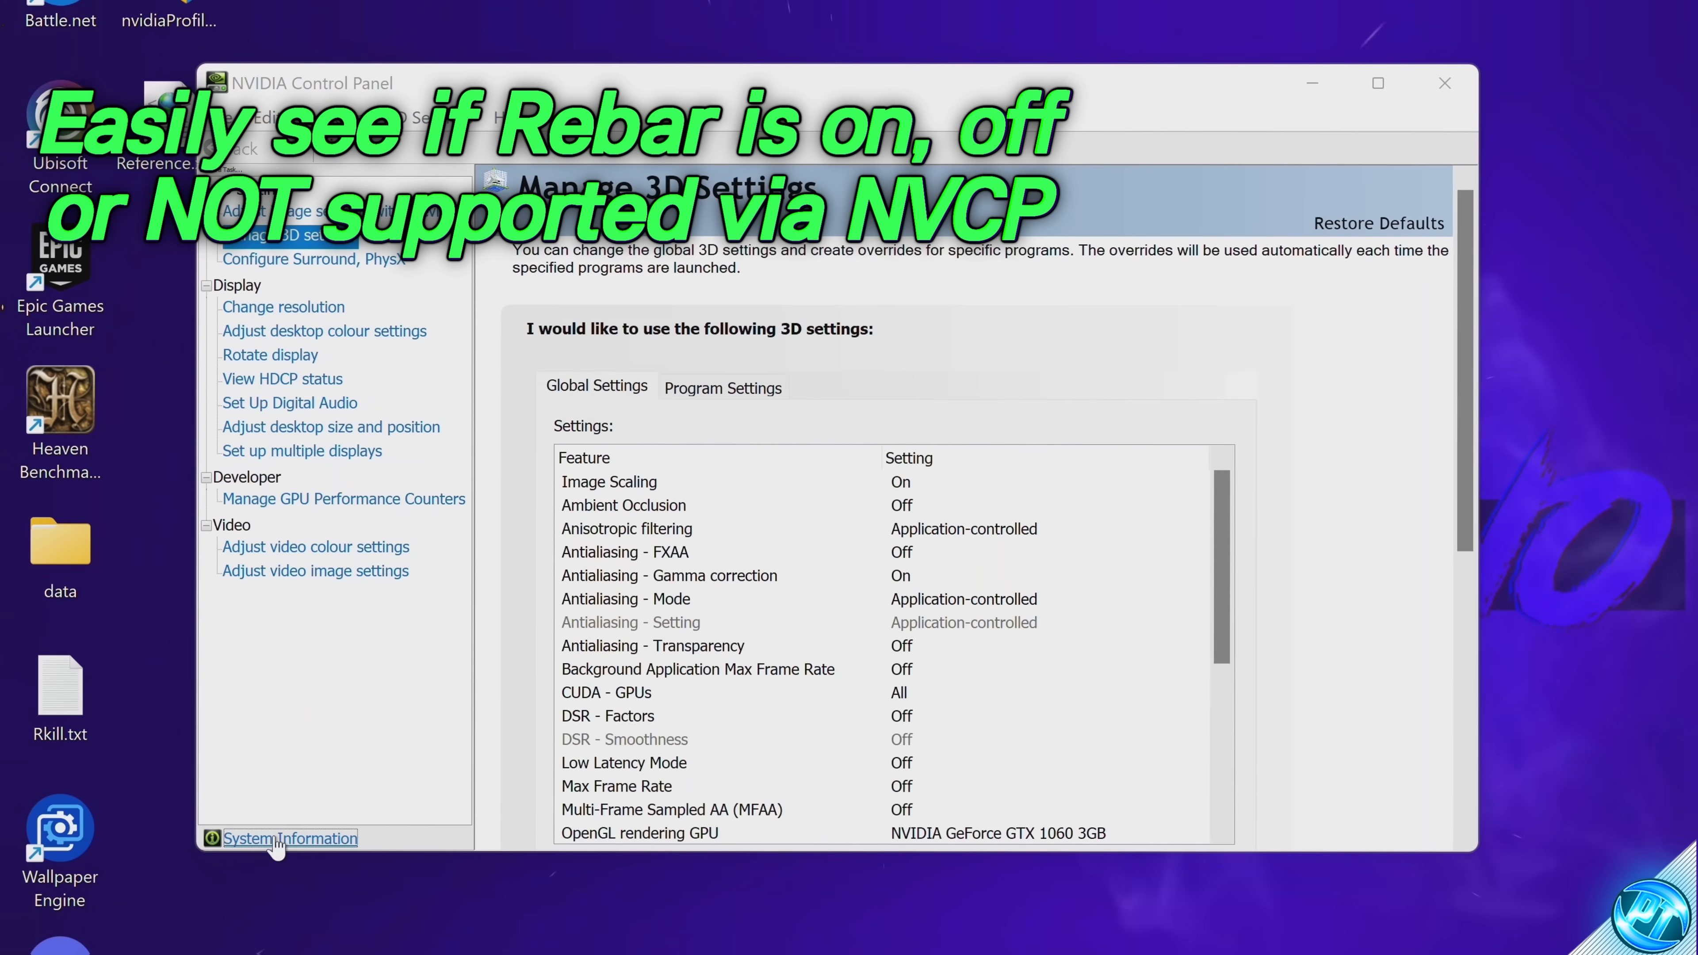
View NVIDIA Control Panel System Information and locate Resizable BAR listed as Yes
{"action": "left_click", "coordinate": [288, 838]}
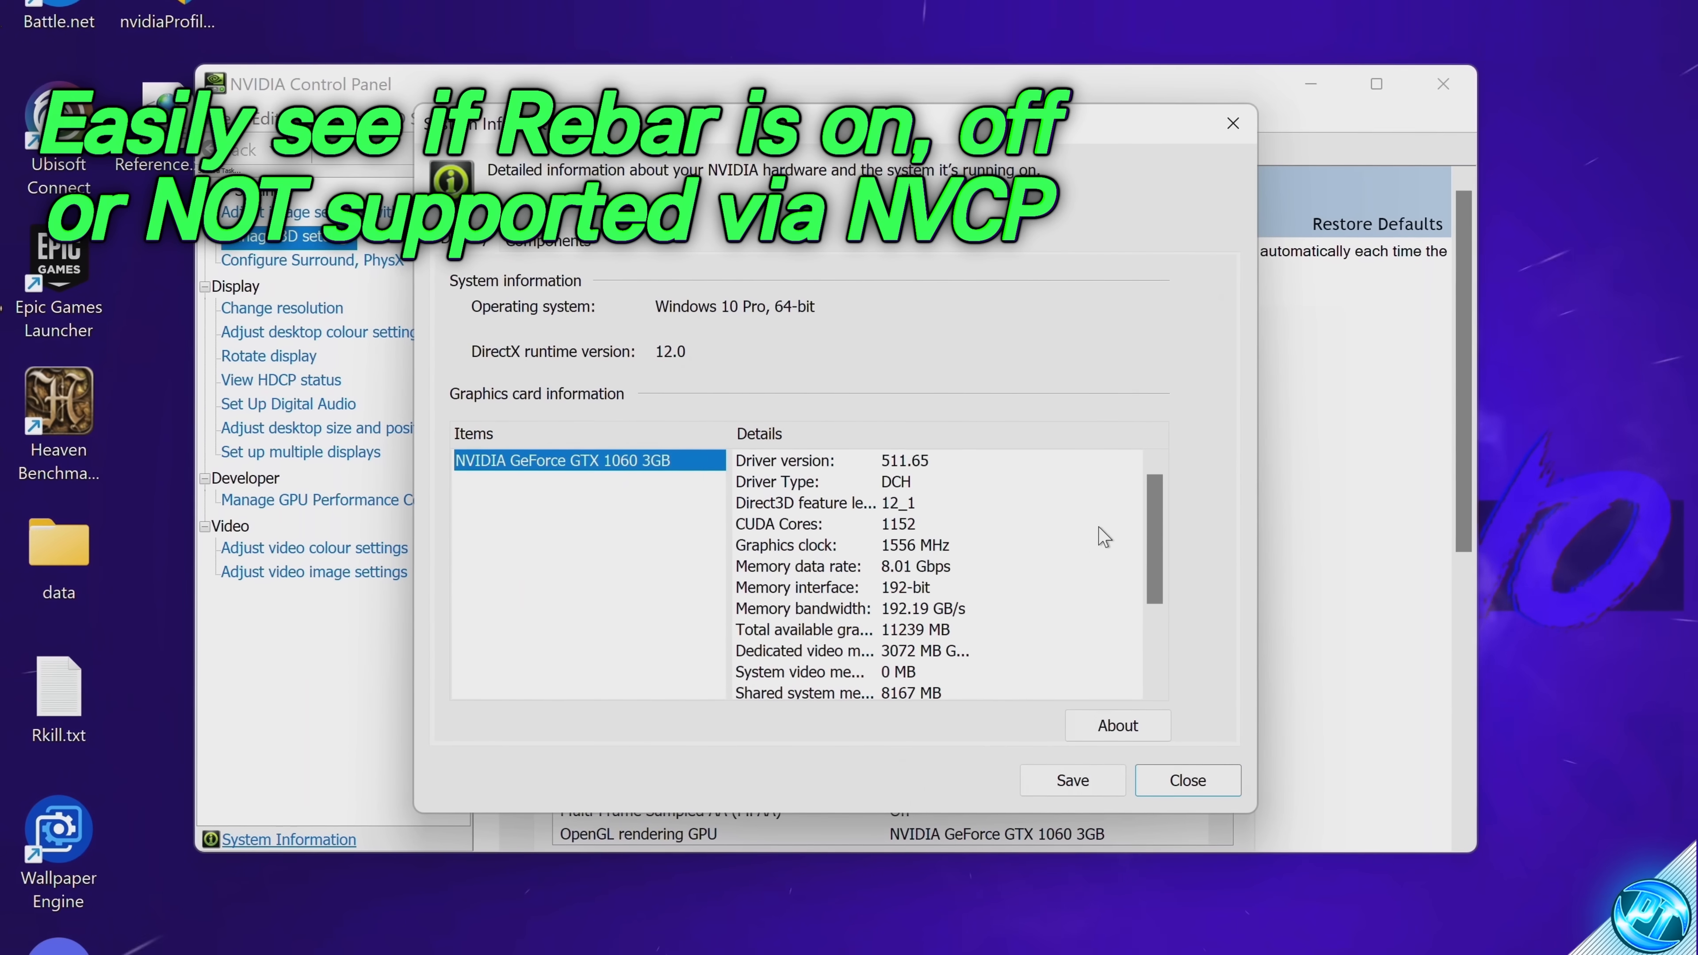
{"action": "scroll", "scroll_direction": "down", "scroll_amount": 3}
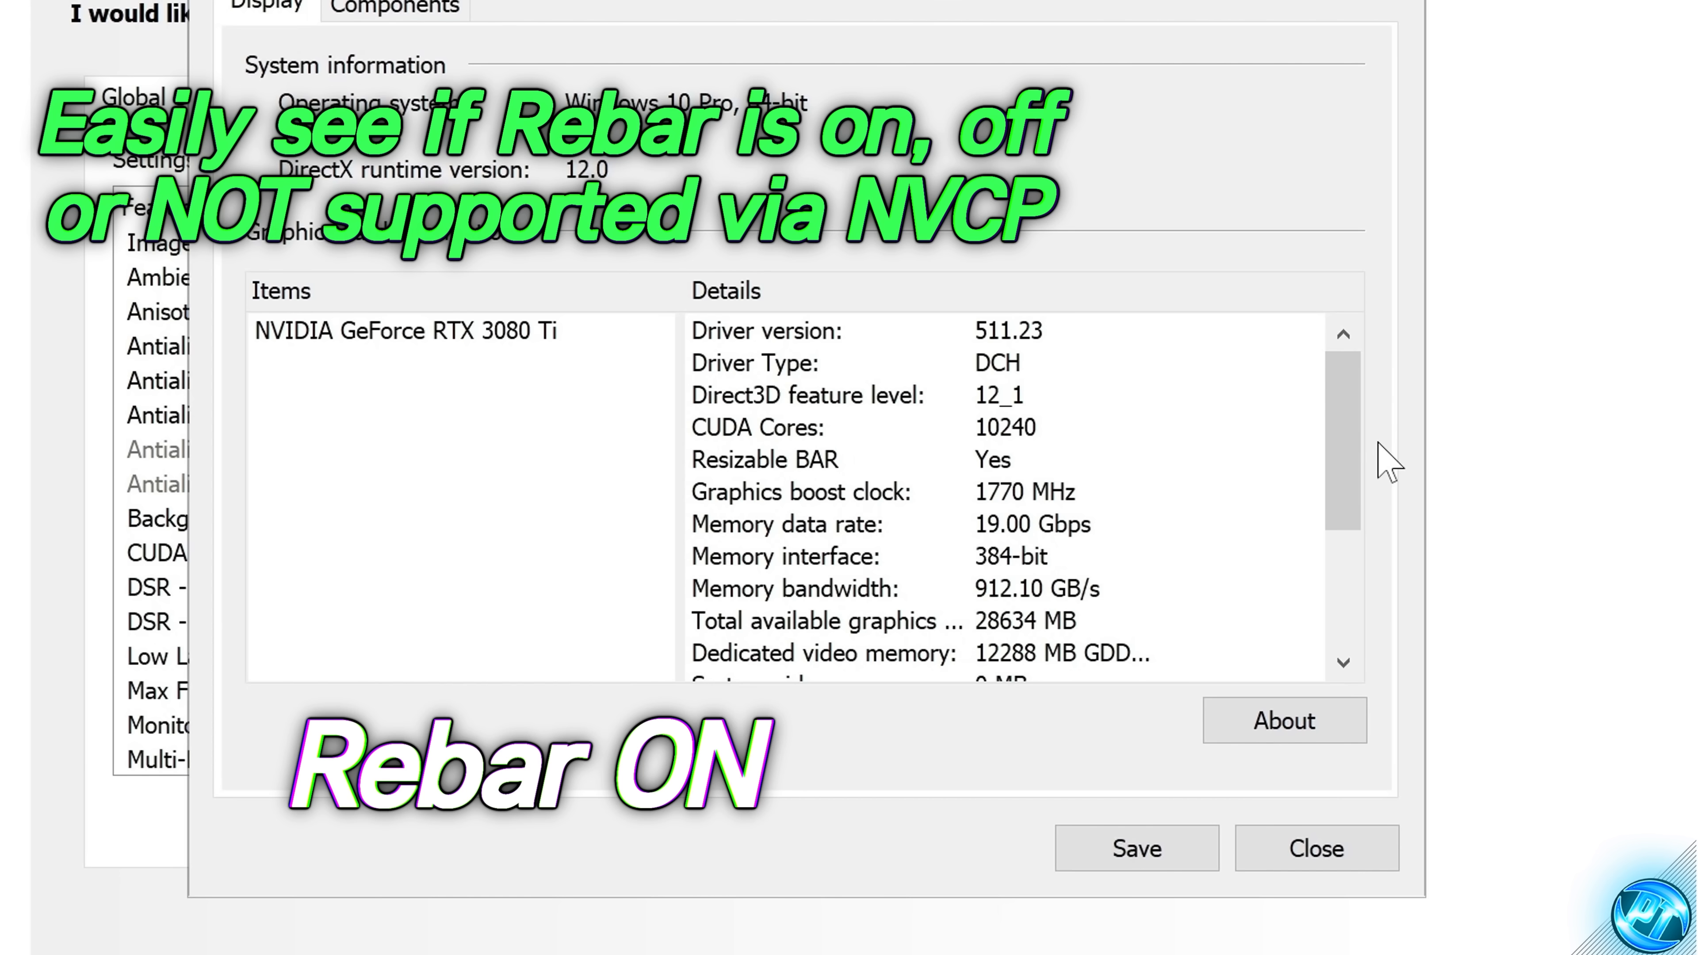
{"action": "mouse_move", "coordinate": [978, 450]}
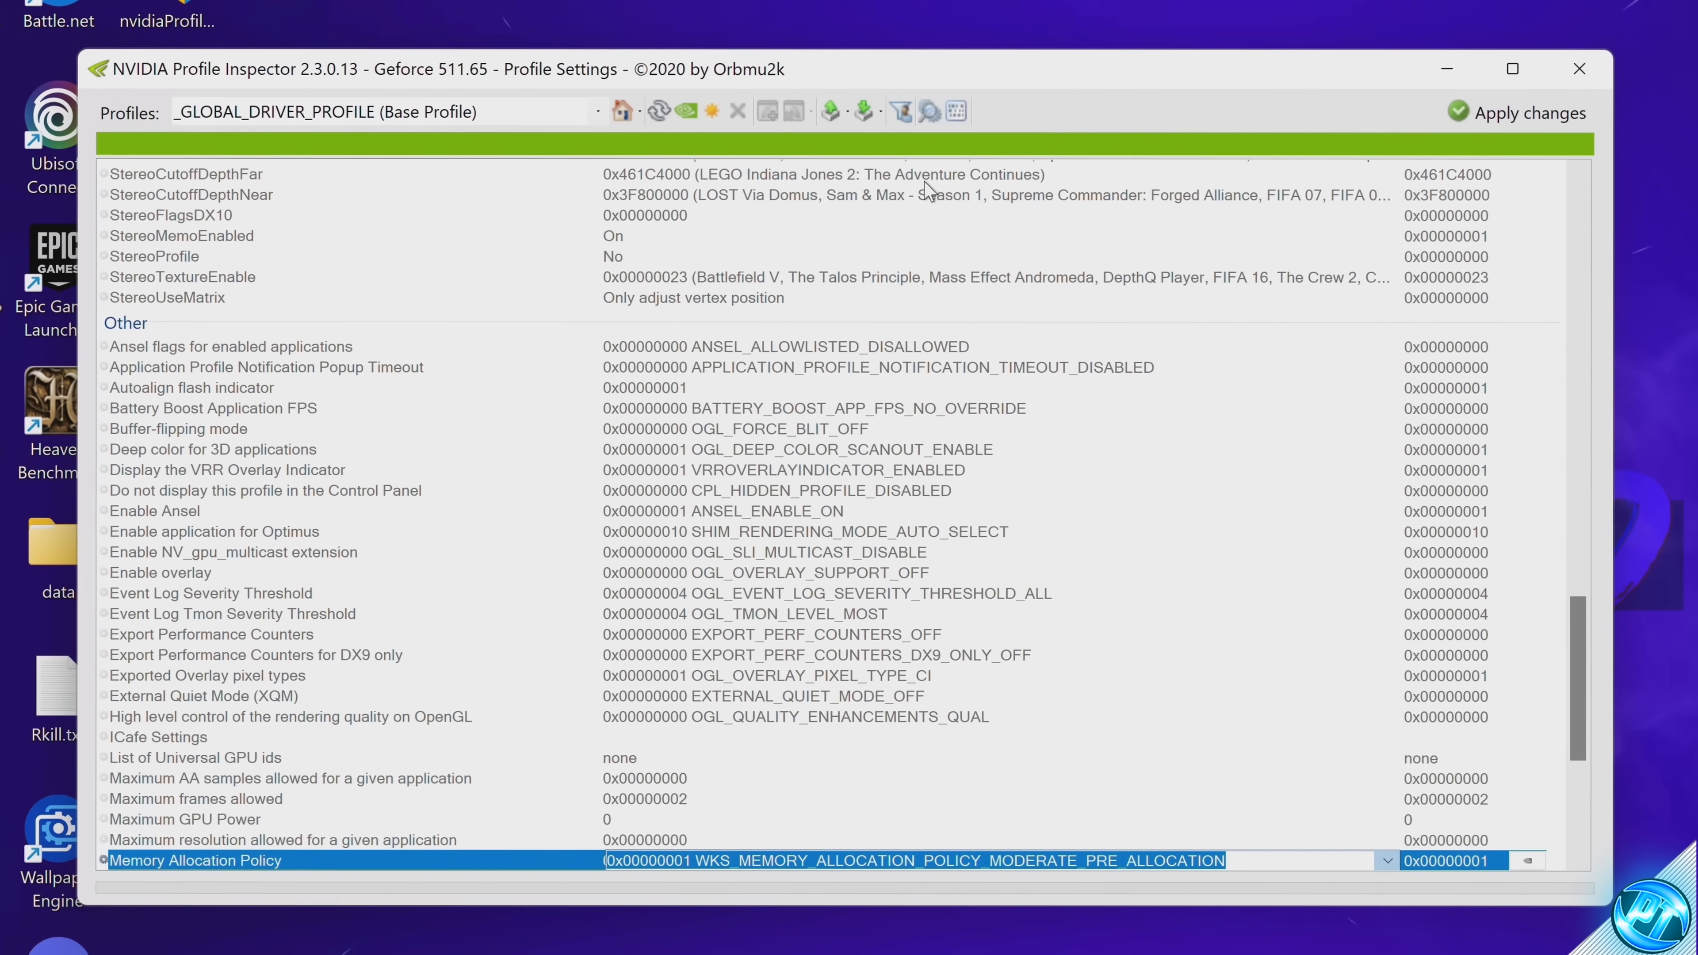
{"action": "mouse_move", "coordinate": [928, 112]}
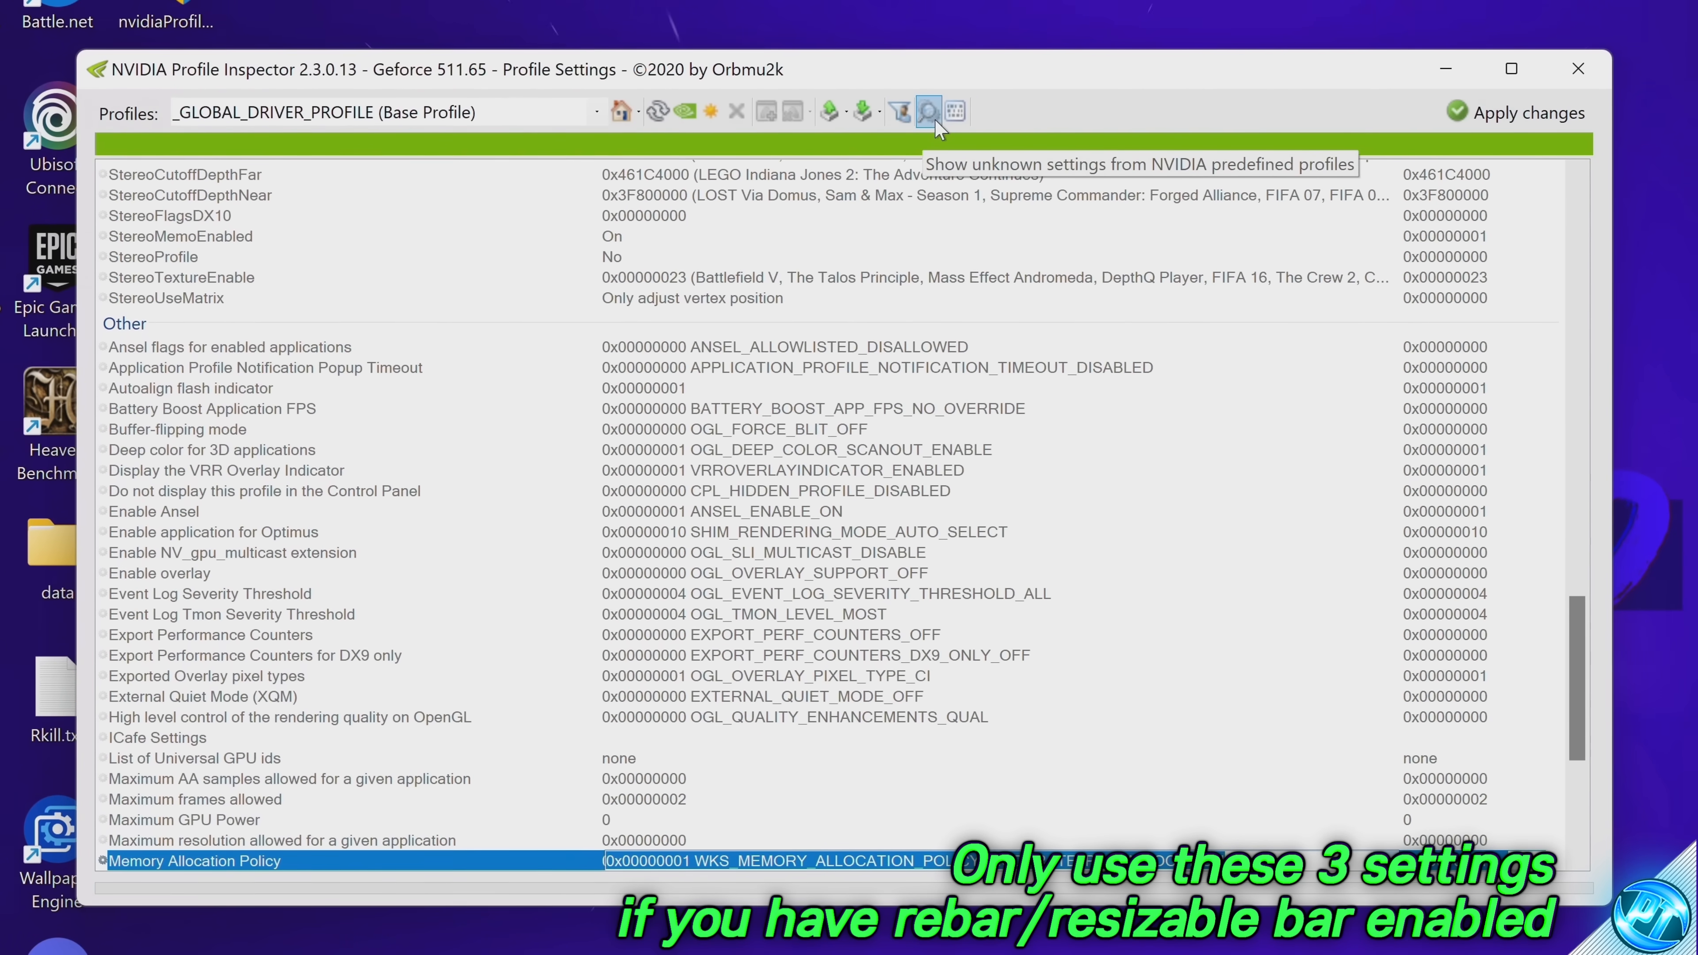
{"action": "left_click", "coordinate": [927, 112]}
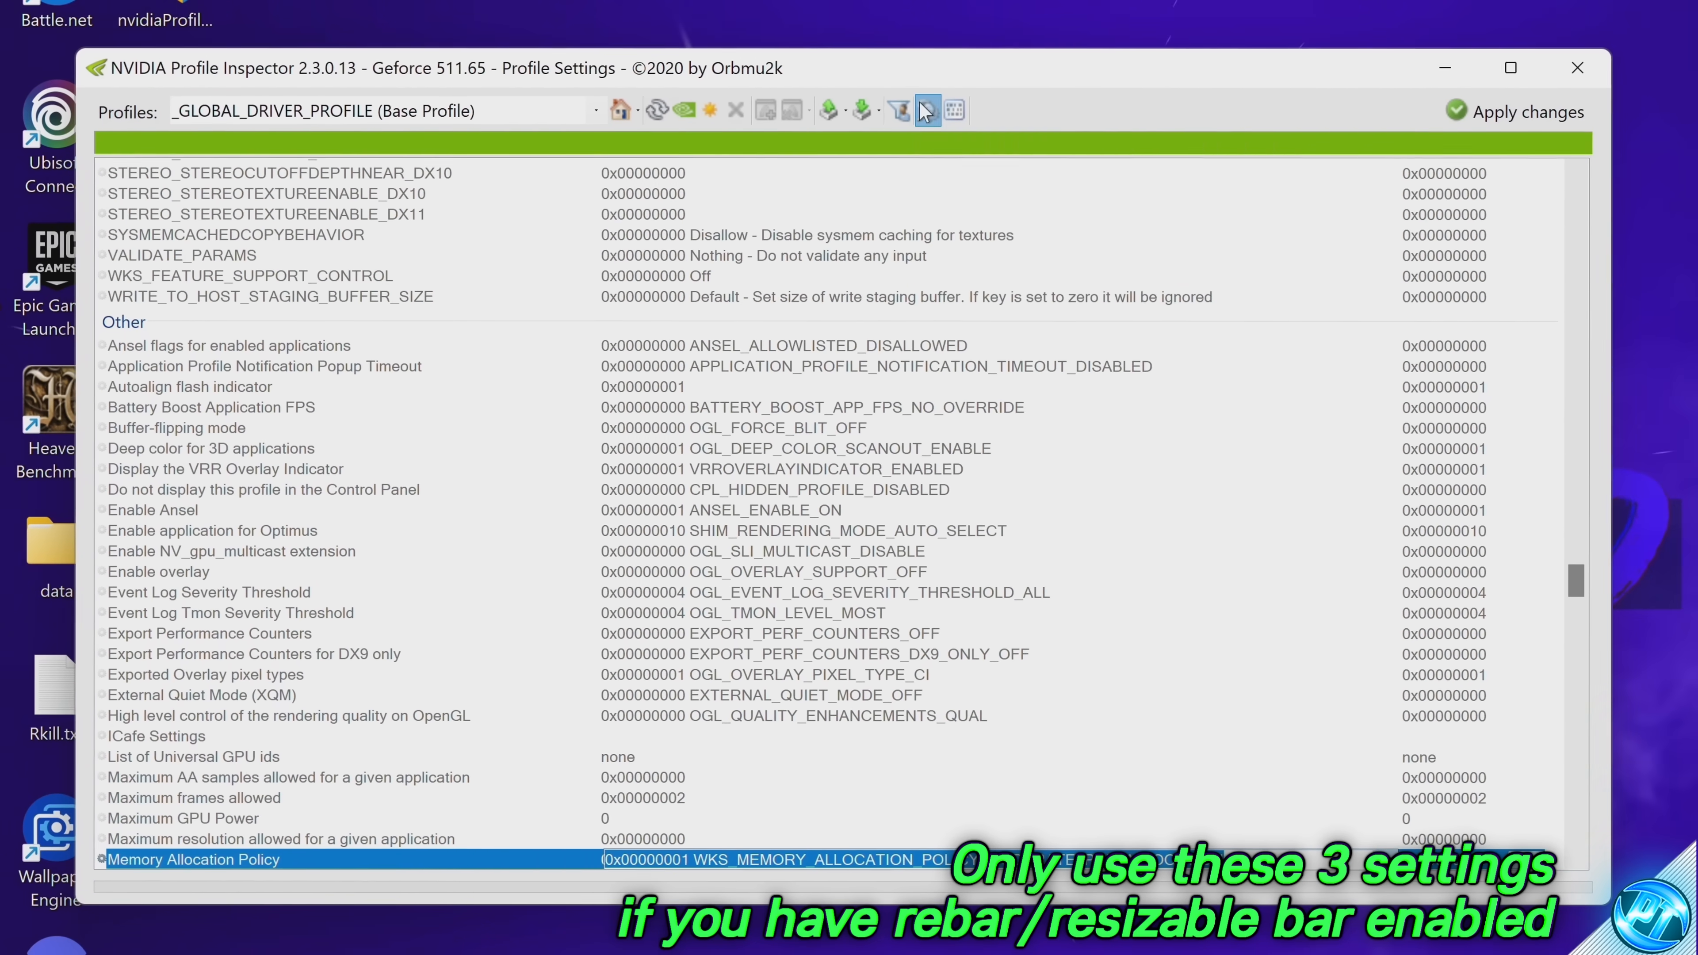
{"action": "scroll", "scroll_direction": "down", "scroll_amount": 3}
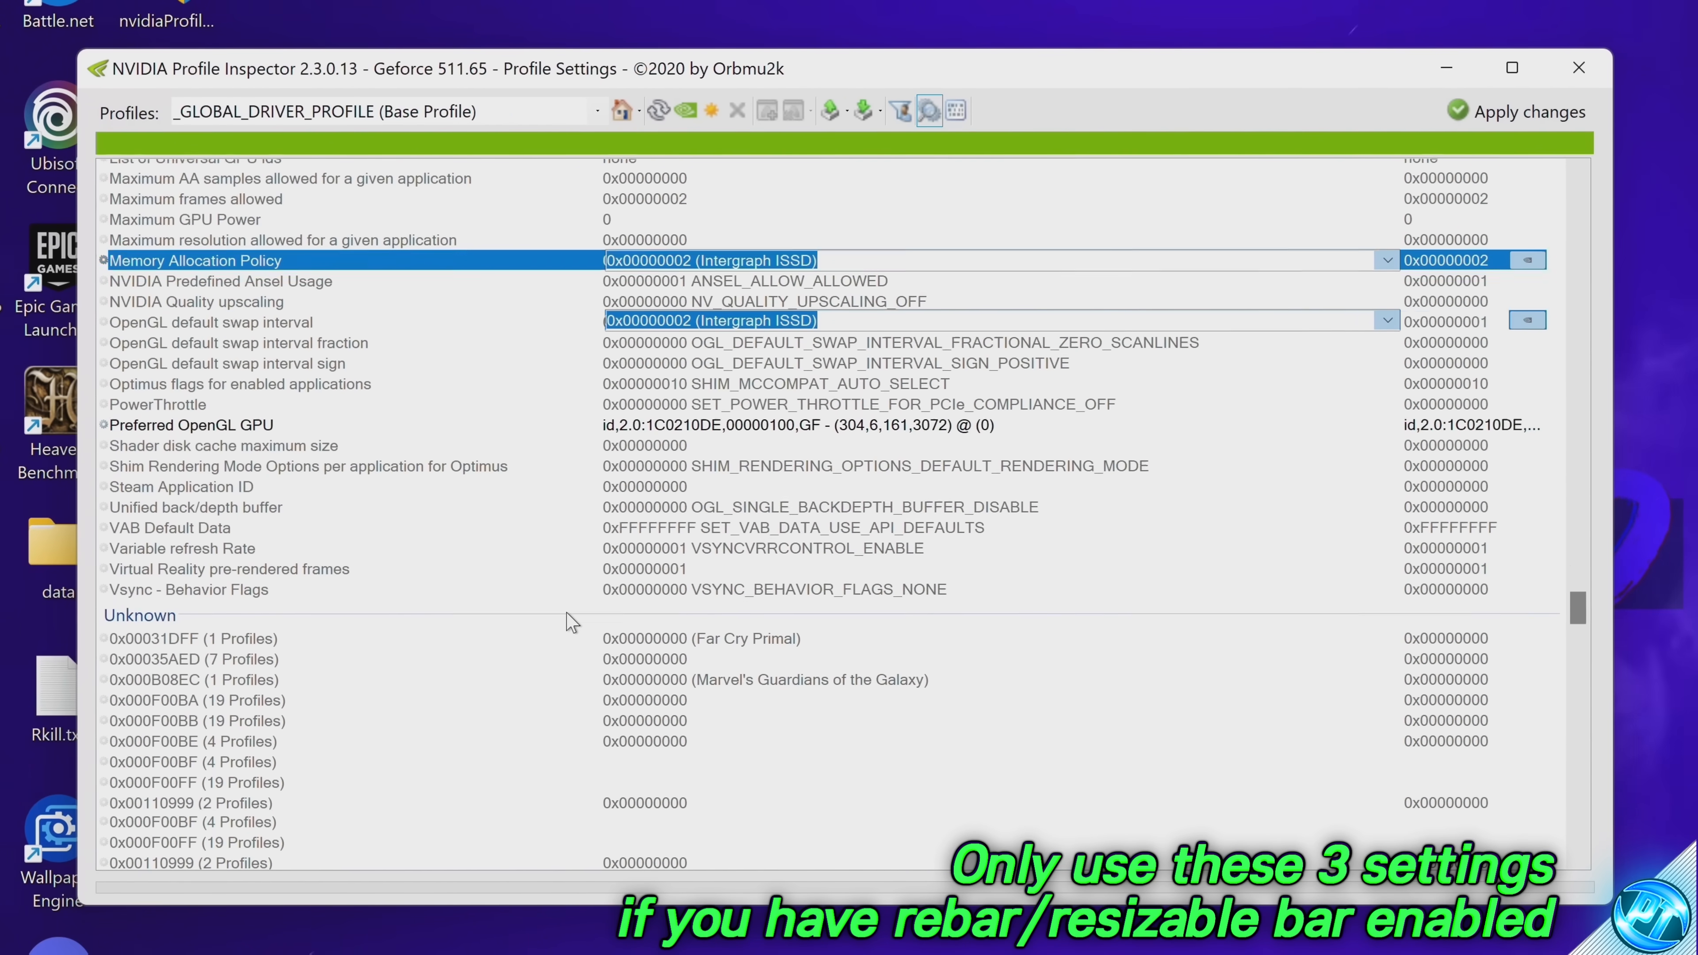
{"action": "scroll", "scroll_direction": "down", "scroll_amount": 3}
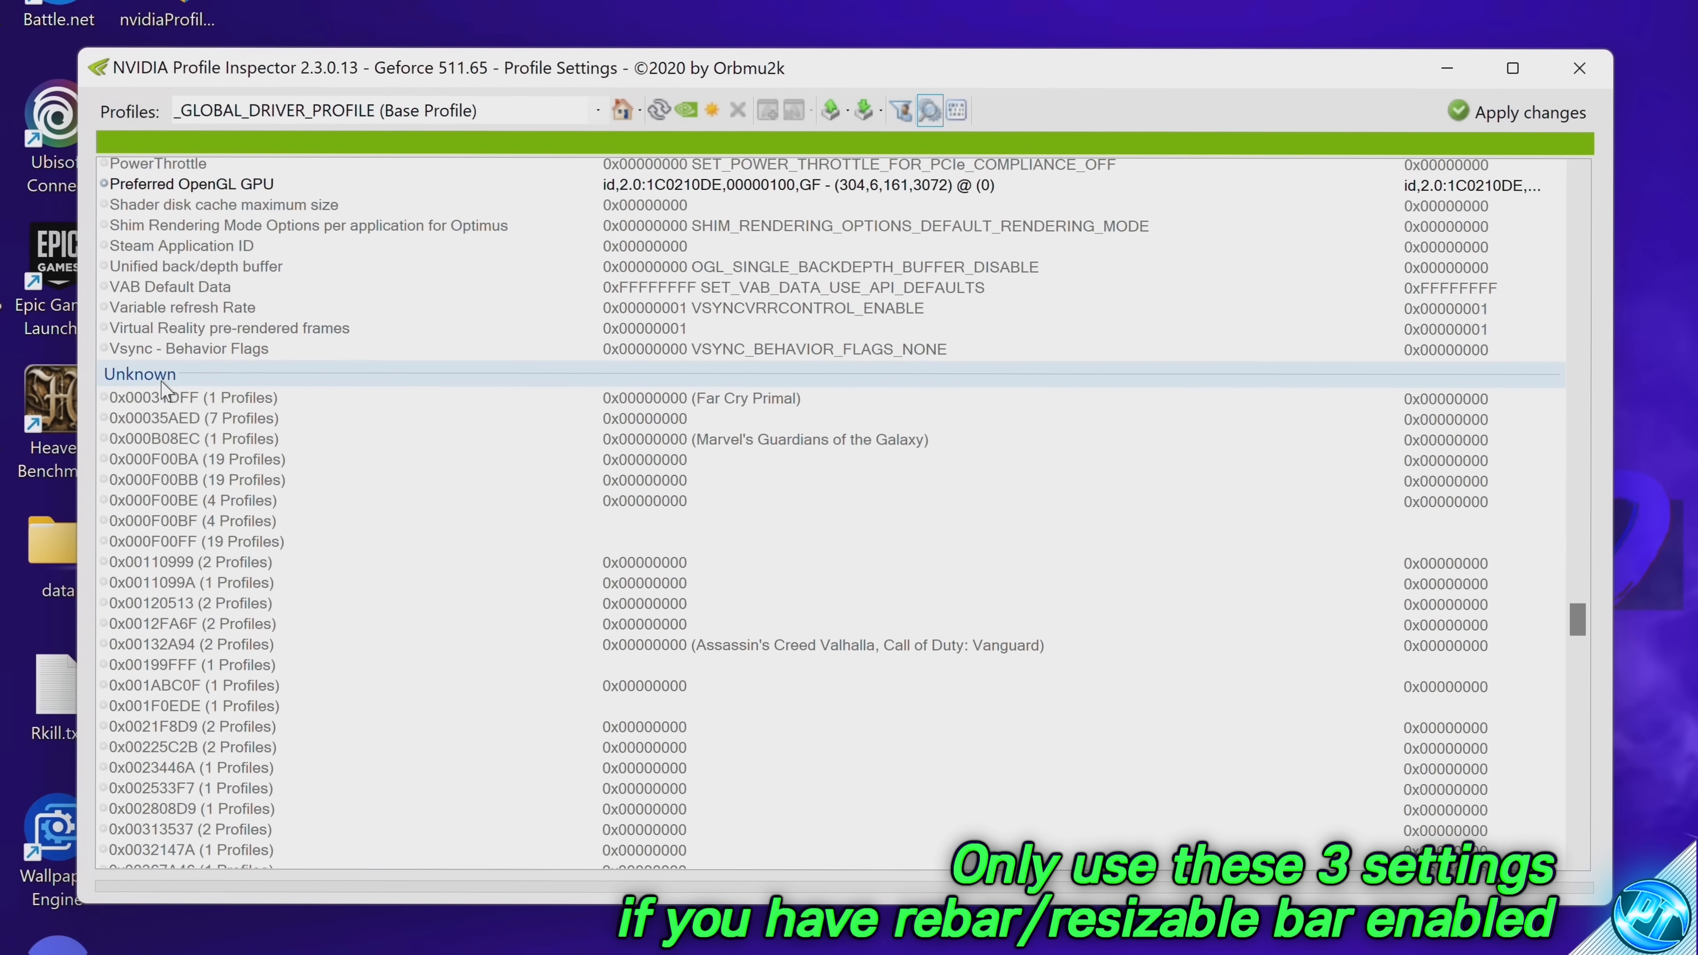
{"action": "mouse_move", "coordinate": [333, 401]}
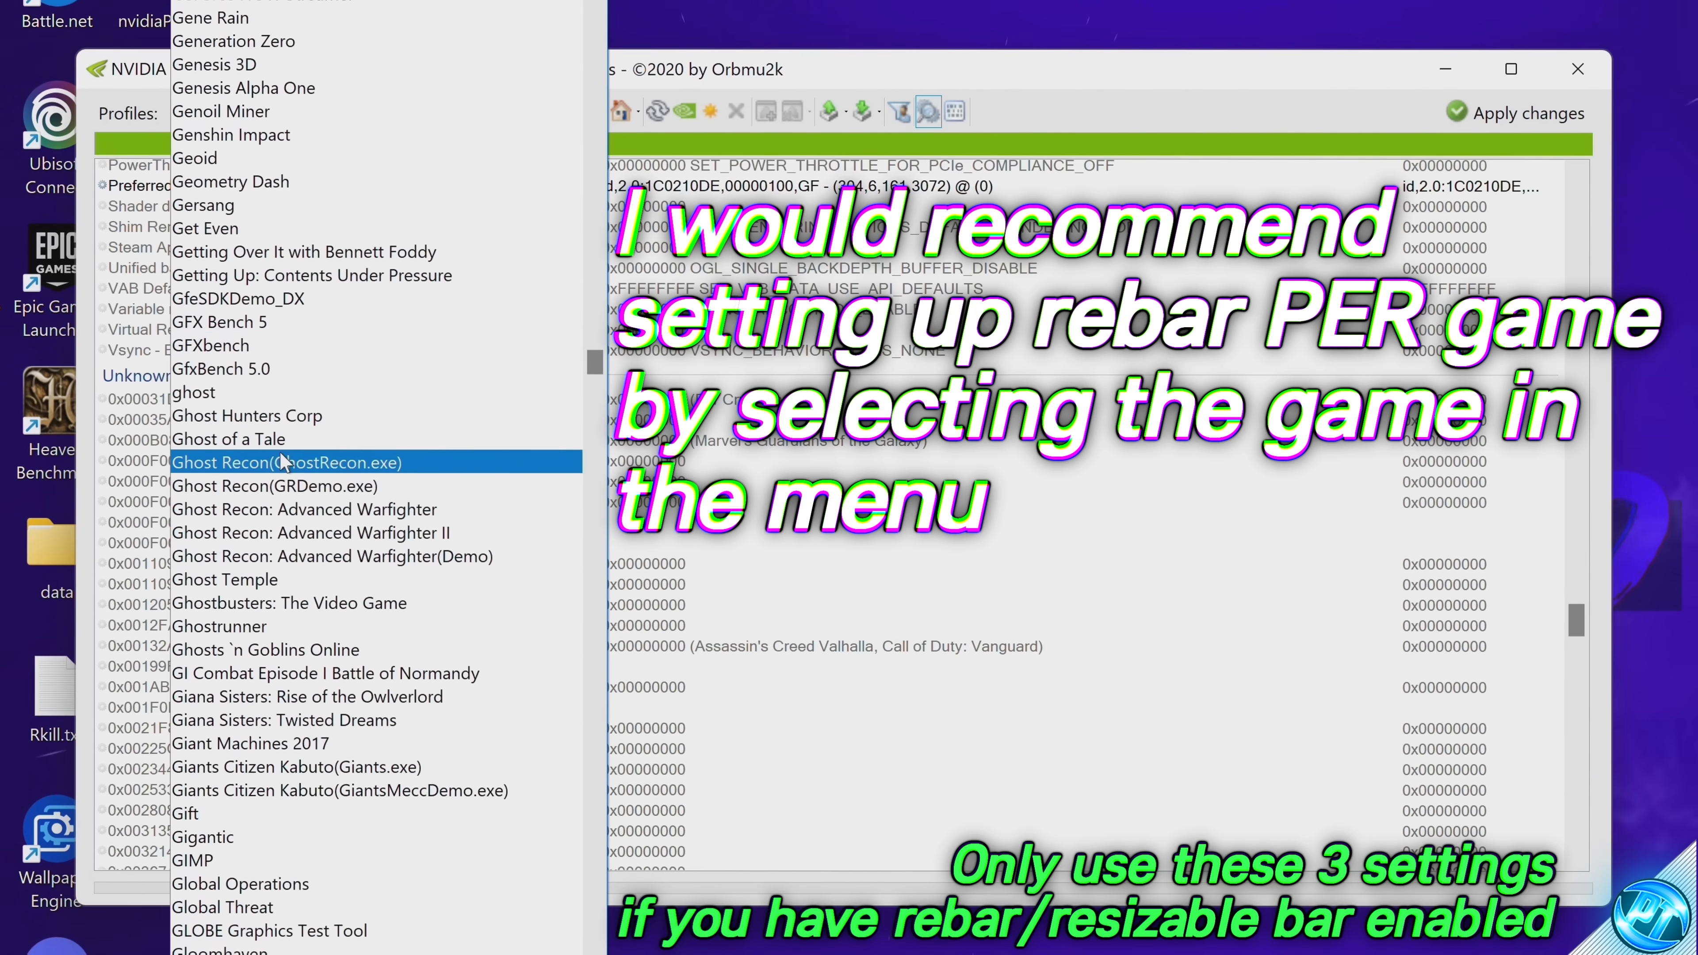
{"action": "scroll", "scroll_direction": "down", "scroll_amount": 3}
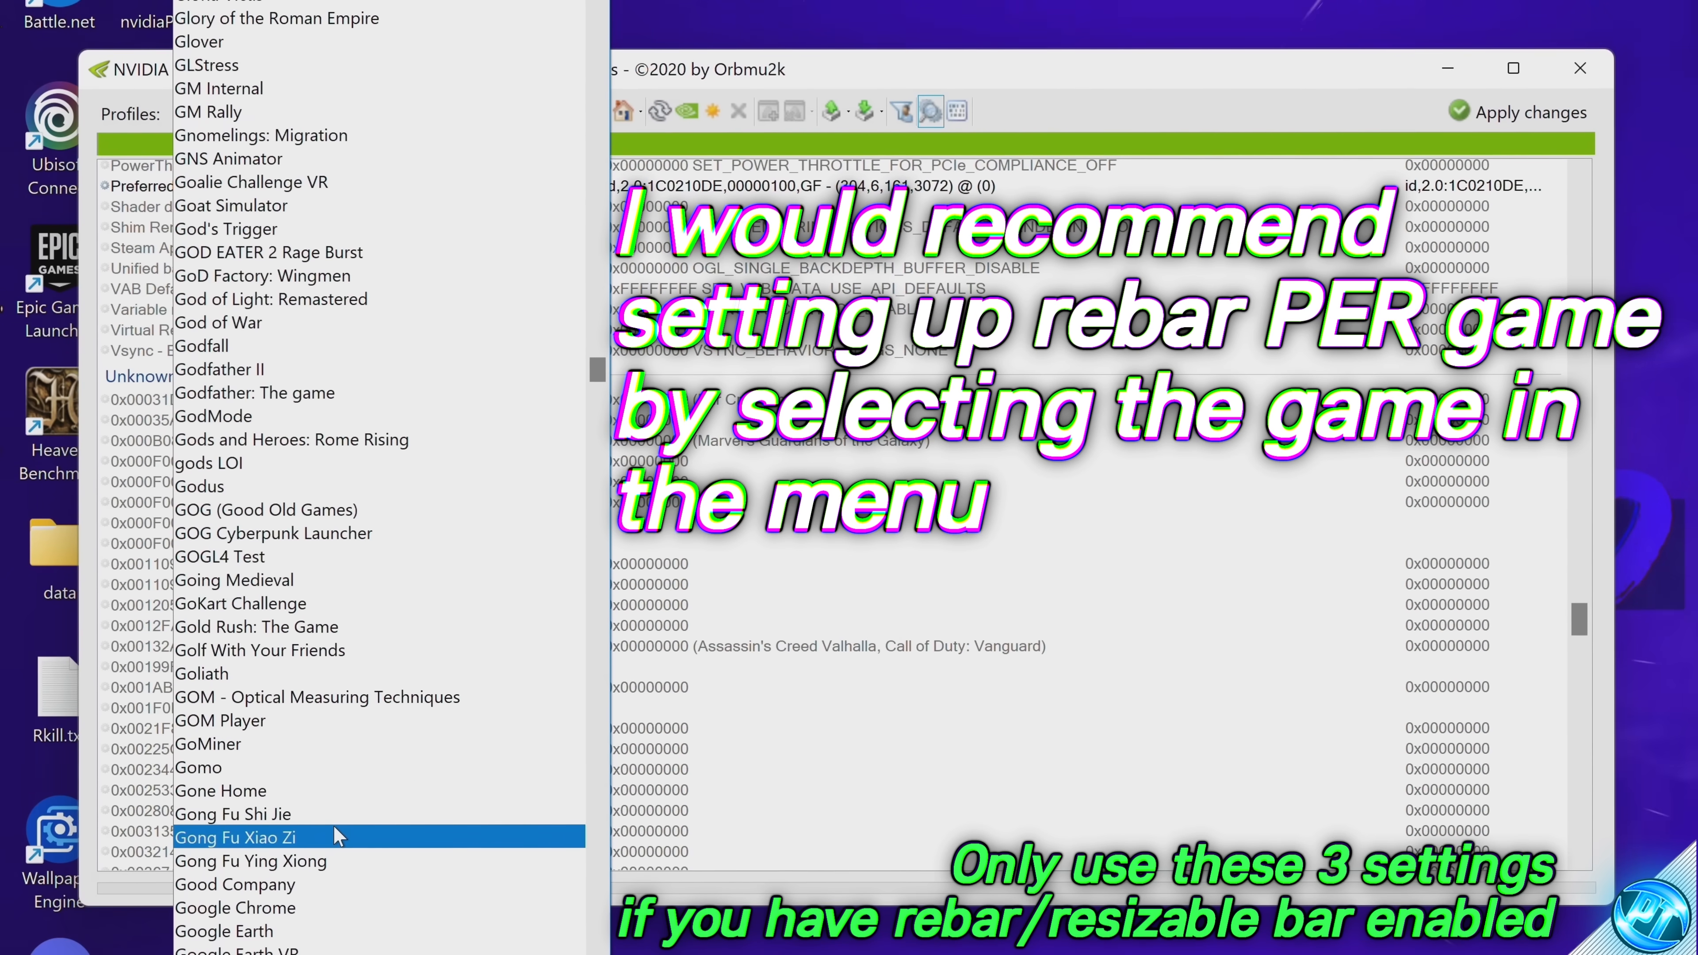
{"action": "scroll", "scroll_direction": "down", "scroll_amount": 3}
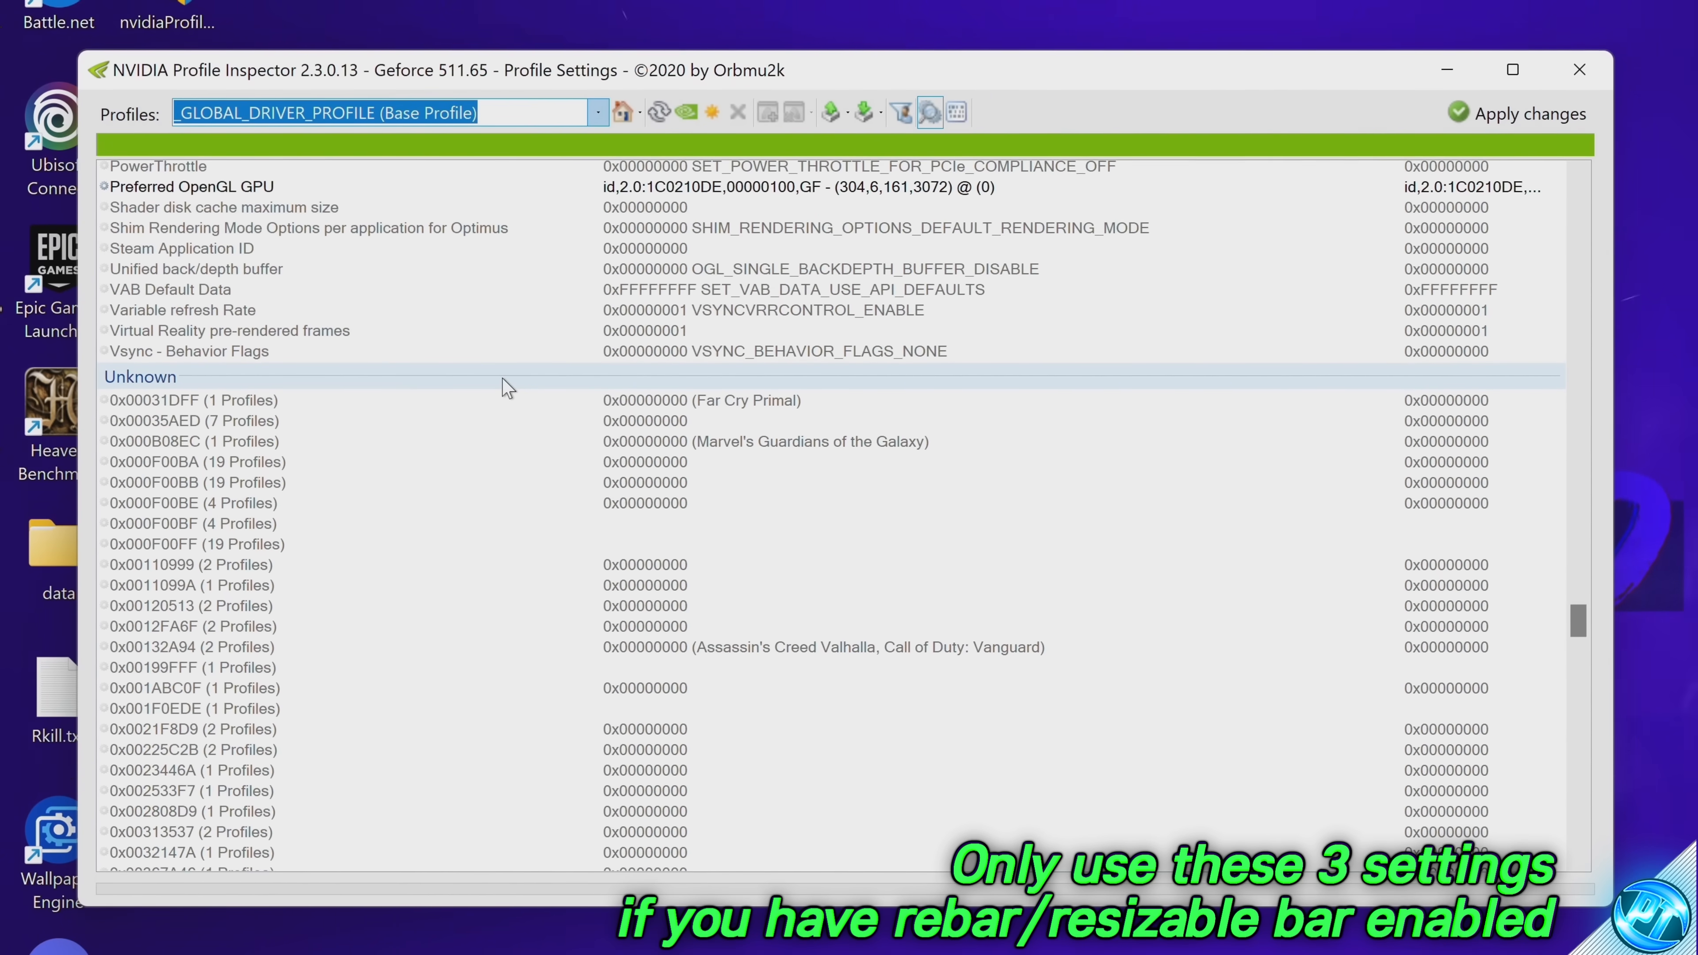
{"action": "mouse_move", "coordinate": [222, 346]}
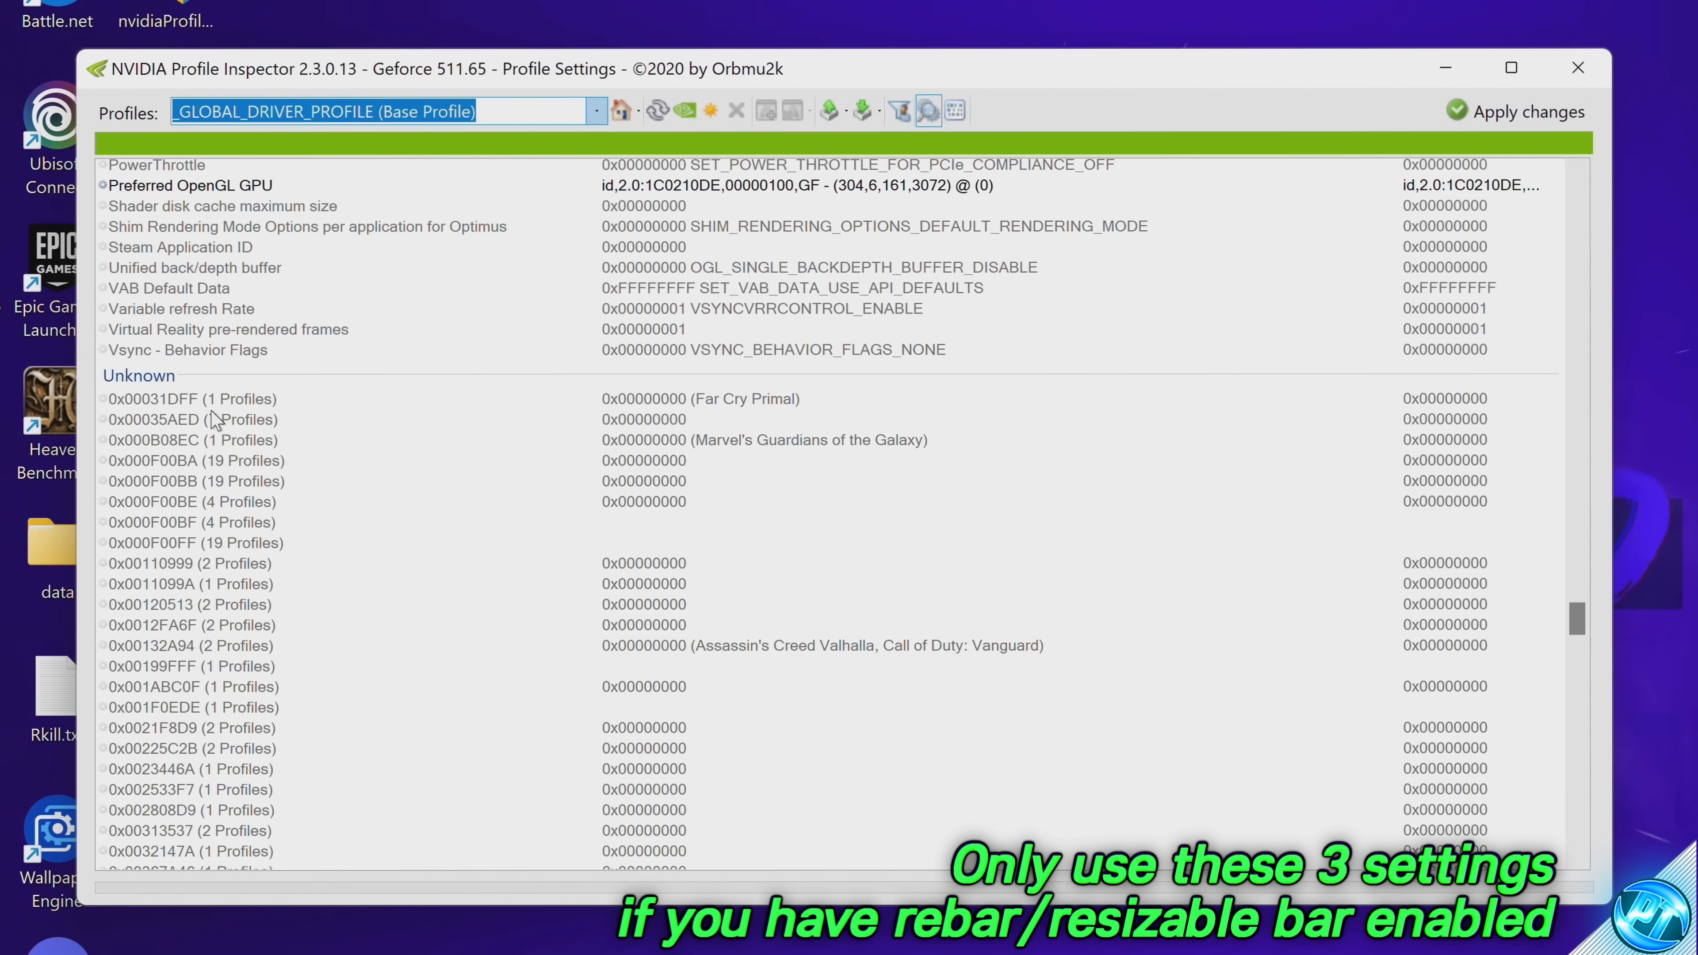
Set unknown flags 0x000F00BA and 0x000F00BB to 0x00000001 and begin editing 0x000F00FF
{"action": "left_click", "coordinate": [195, 460]}
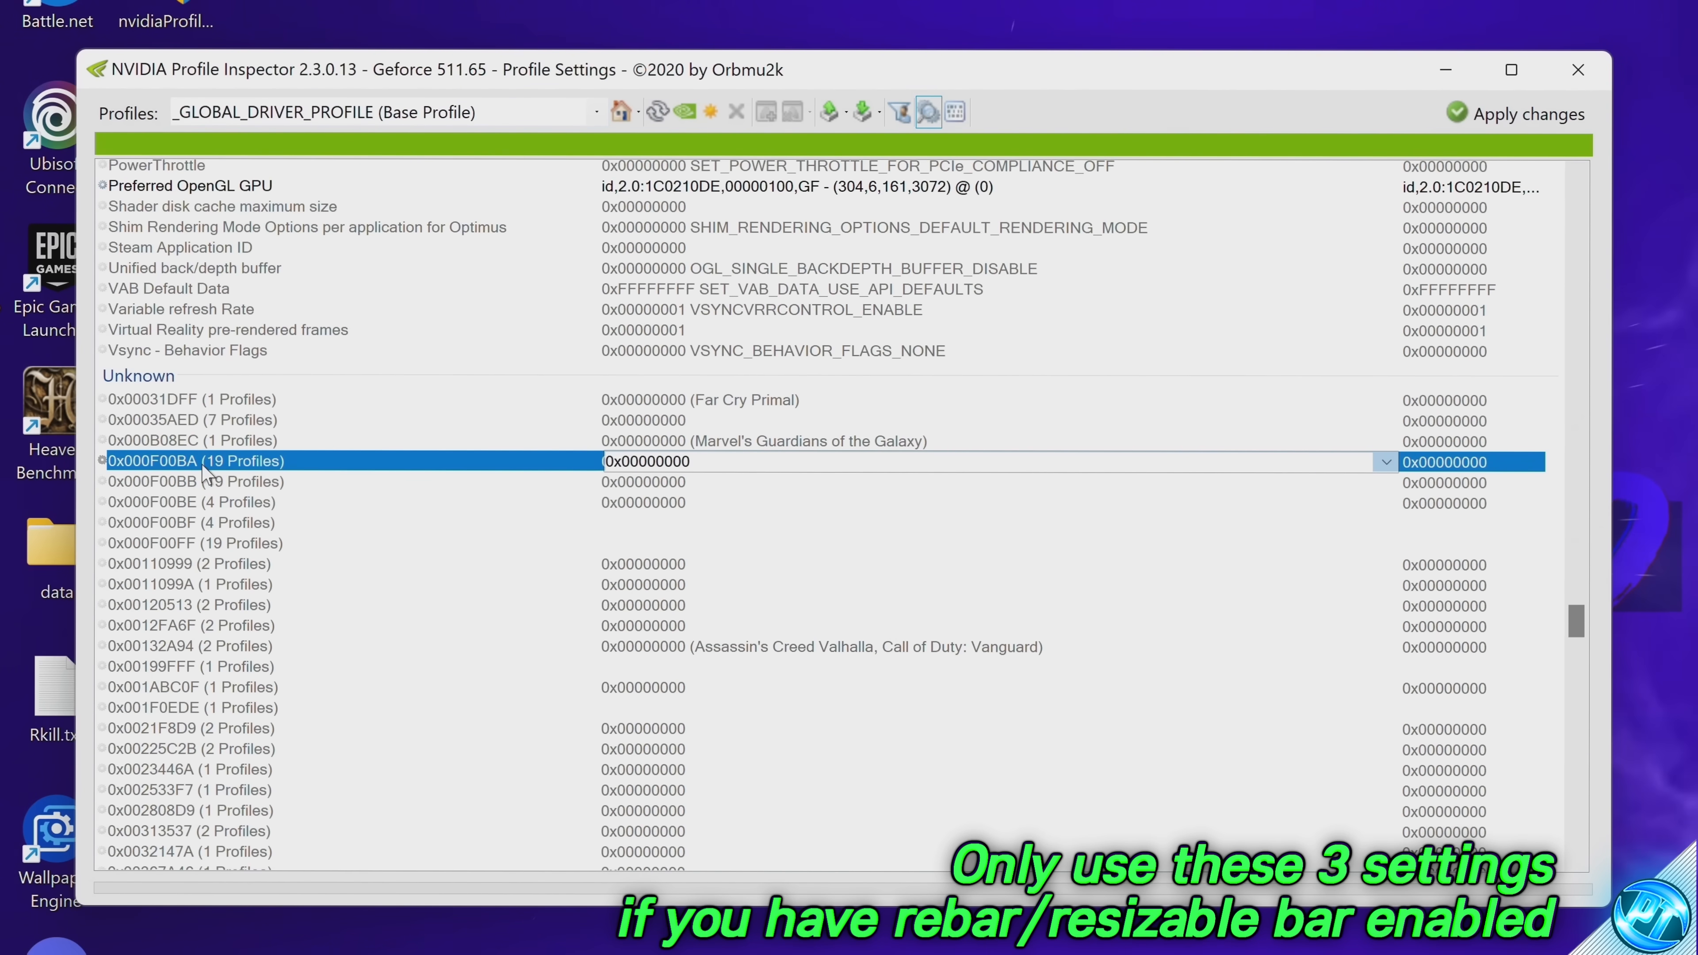
{"action": "left_click", "coordinate": [195, 482]}
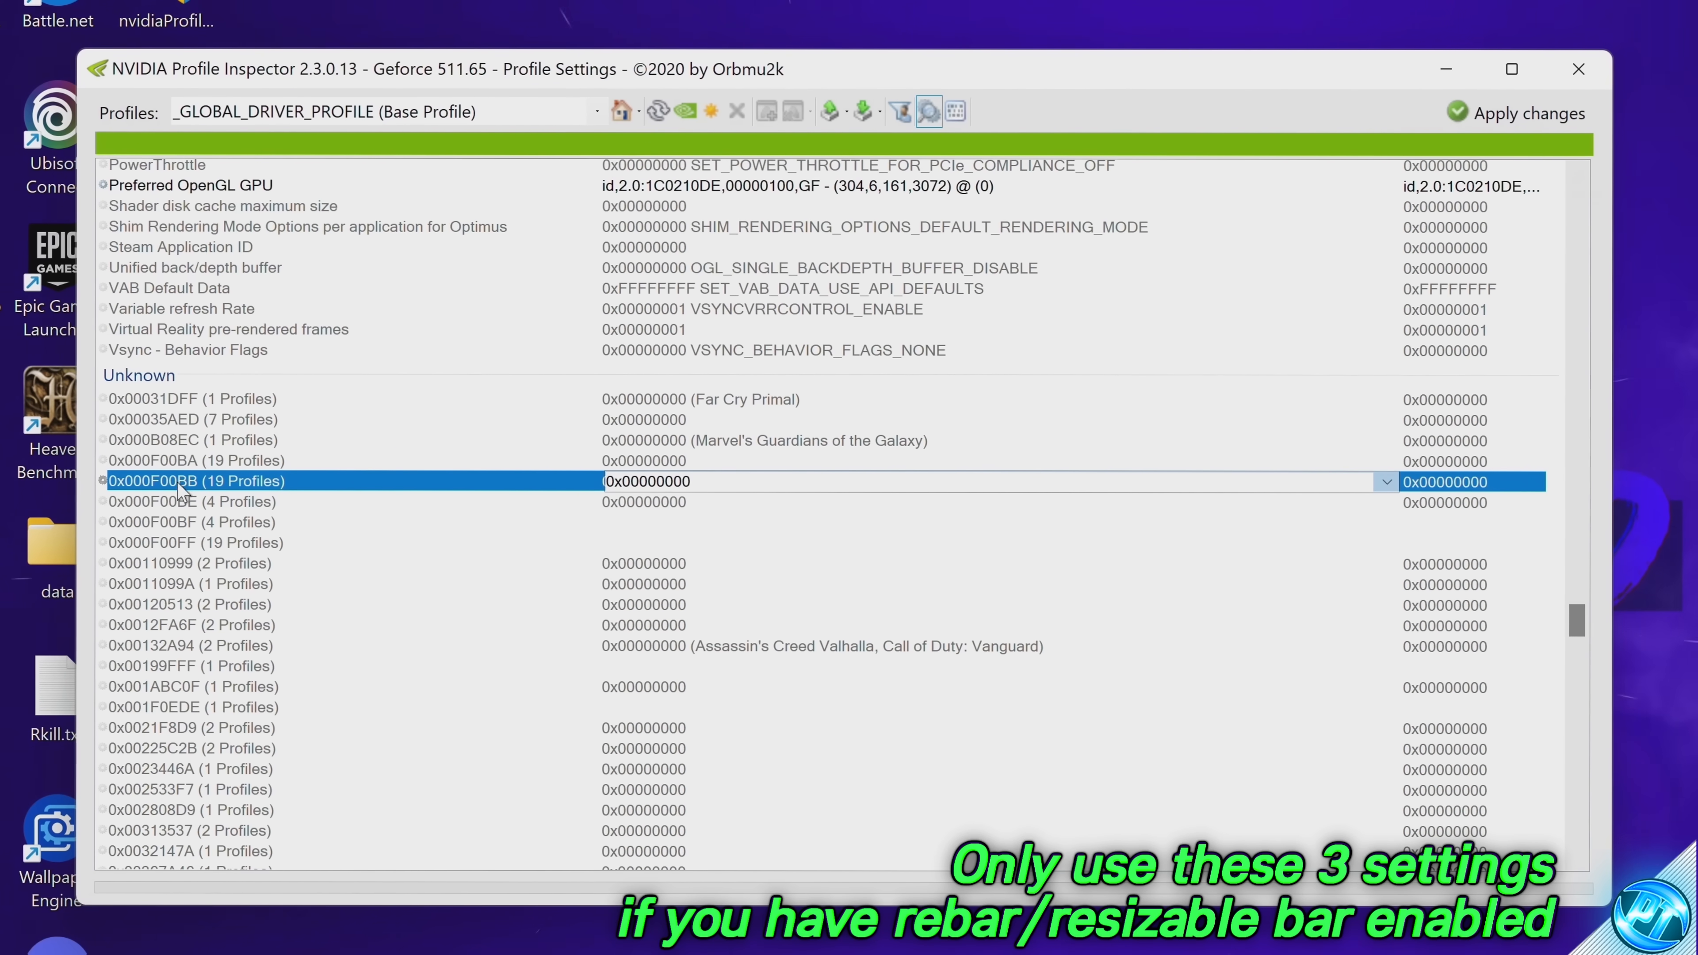
{"action": "left_click", "coordinate": [195, 542]}
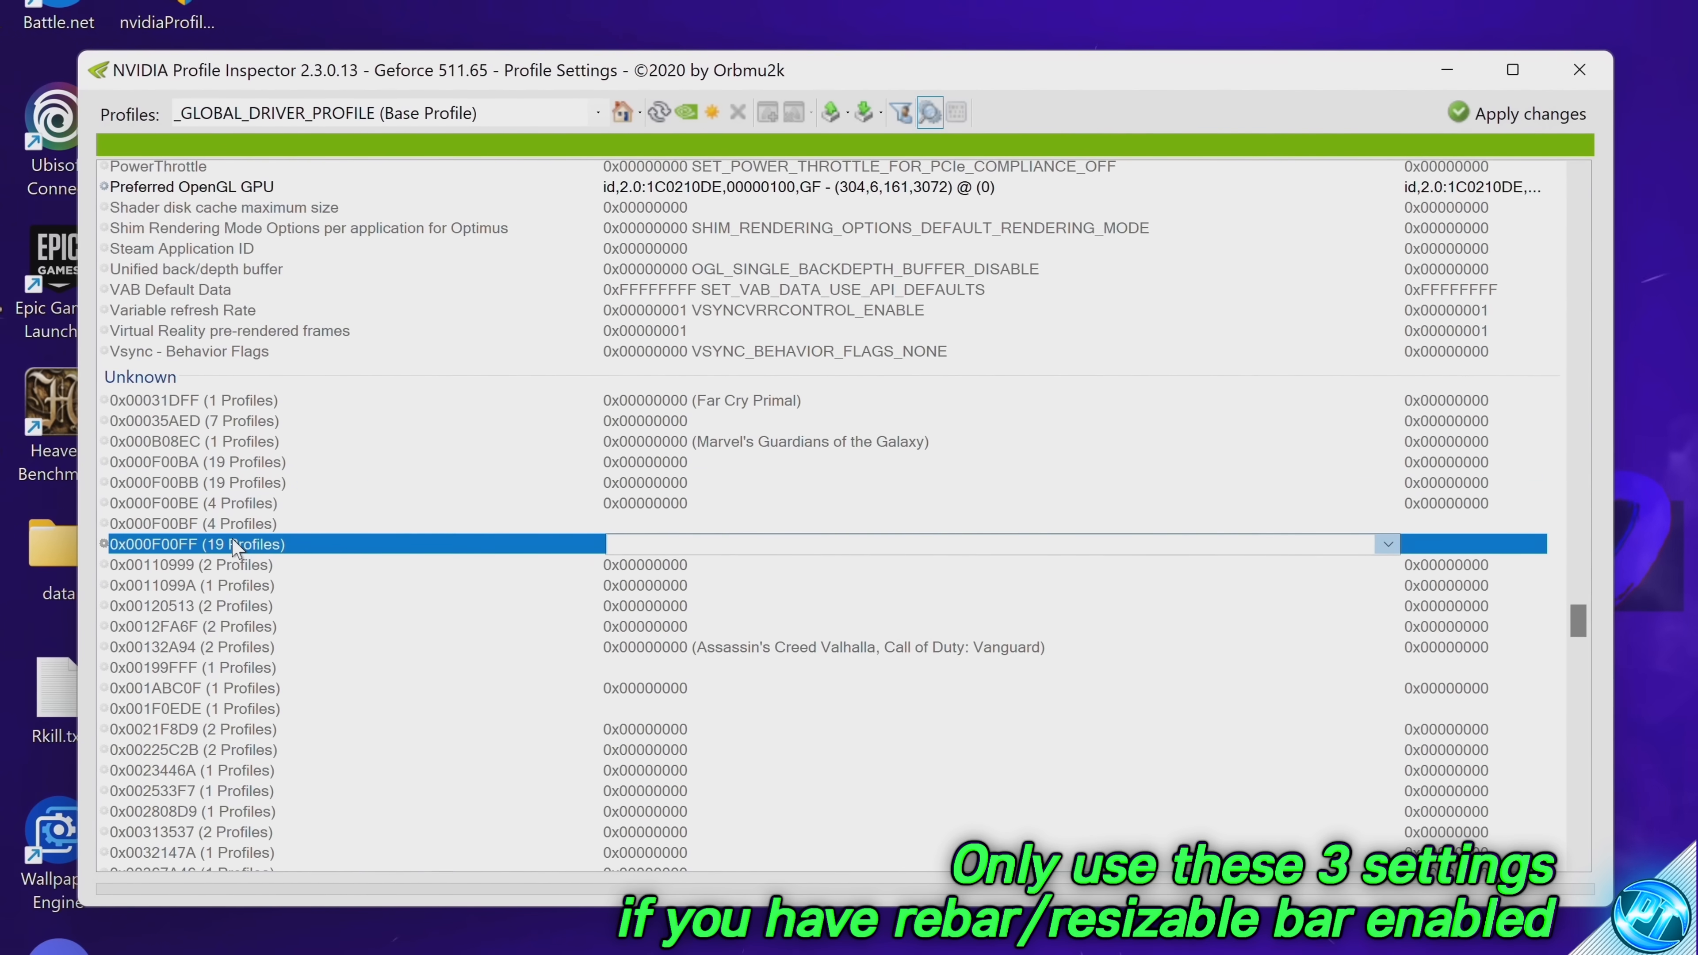
{"action": "left_click", "coordinate": [194, 462]}
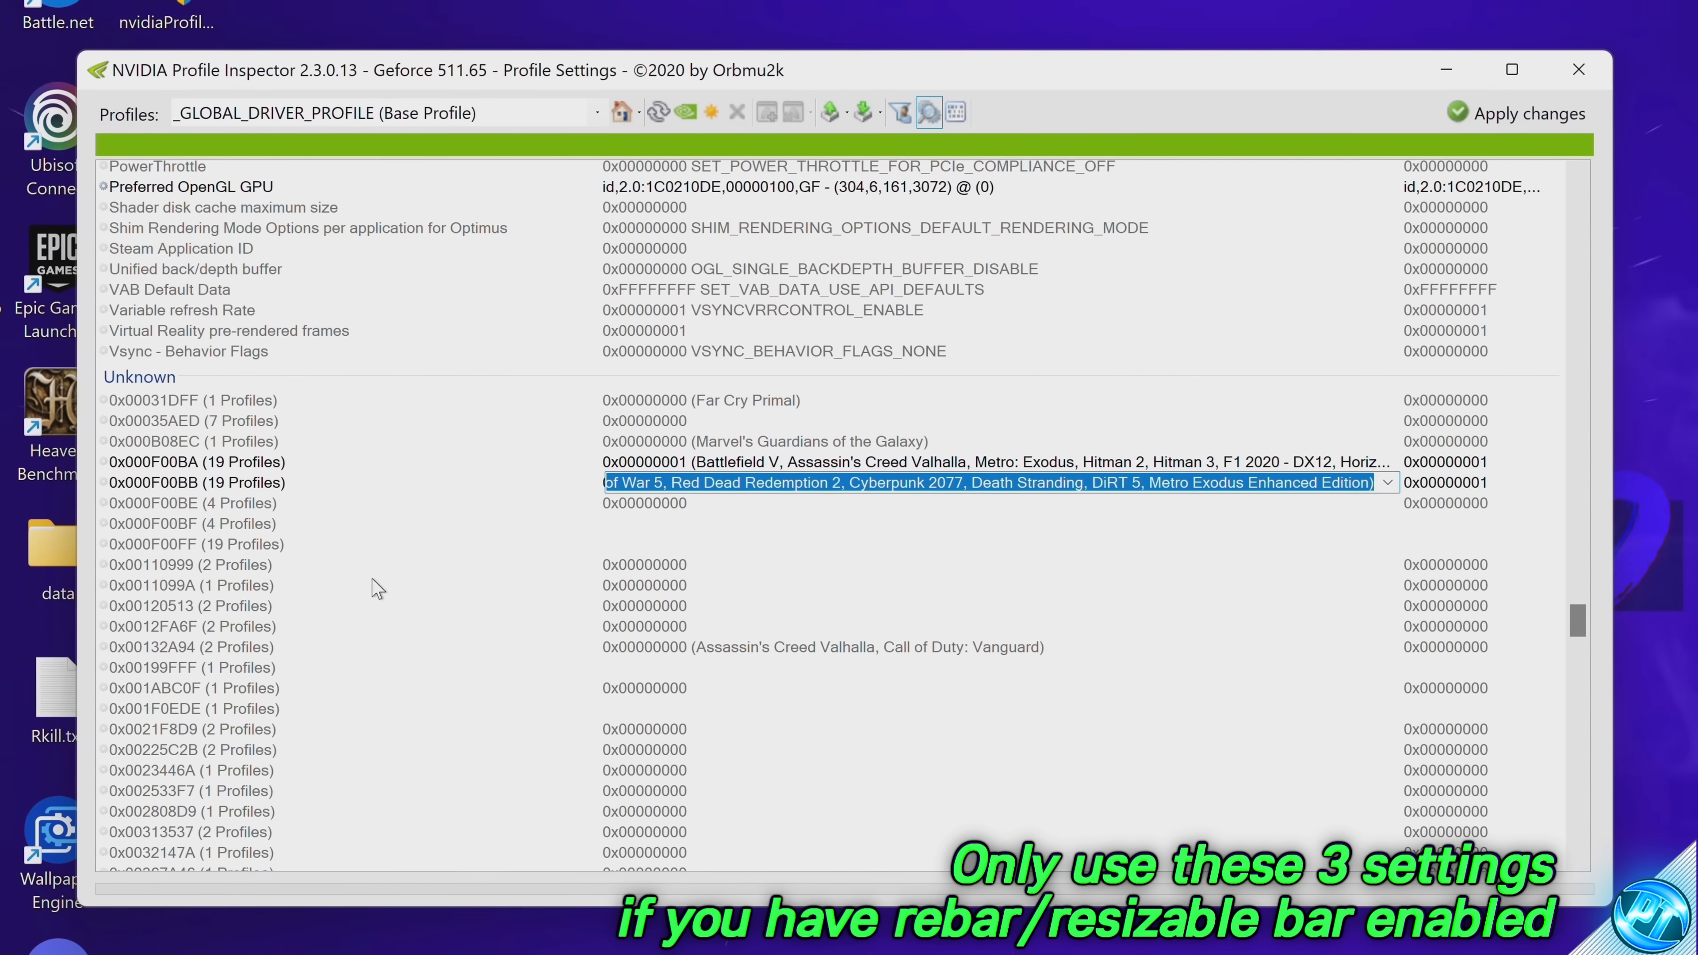
{"action": "left_click", "coordinate": [195, 543]}
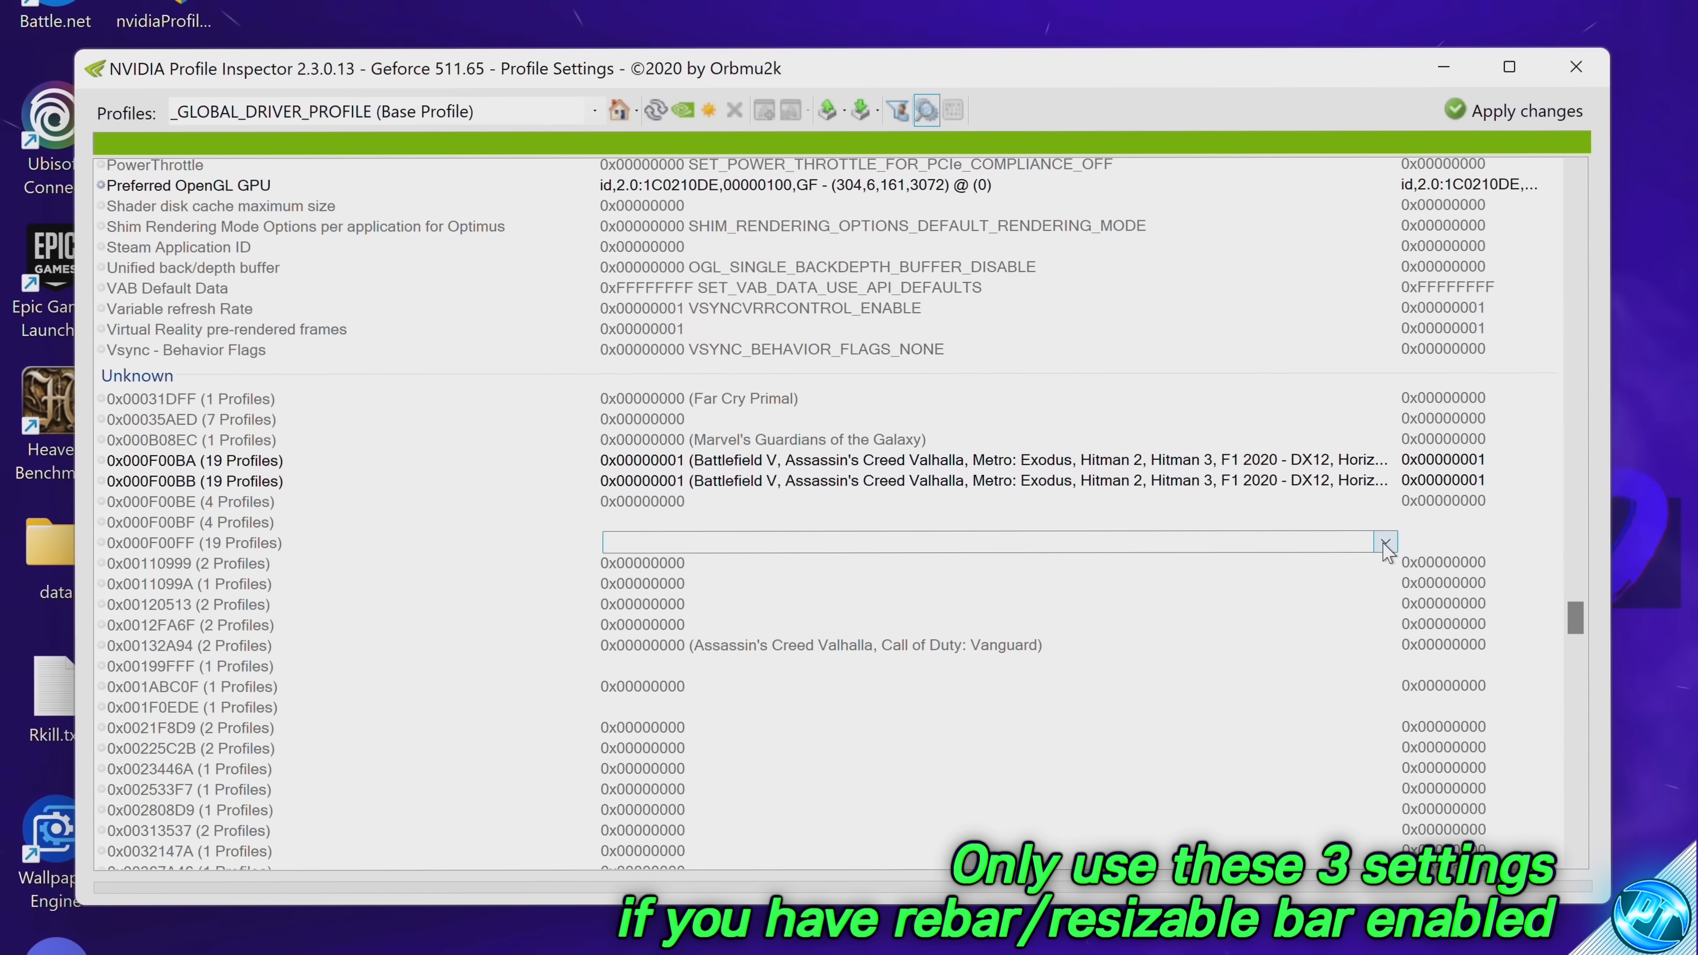
{"action": "left_click", "coordinate": [1386, 541]}
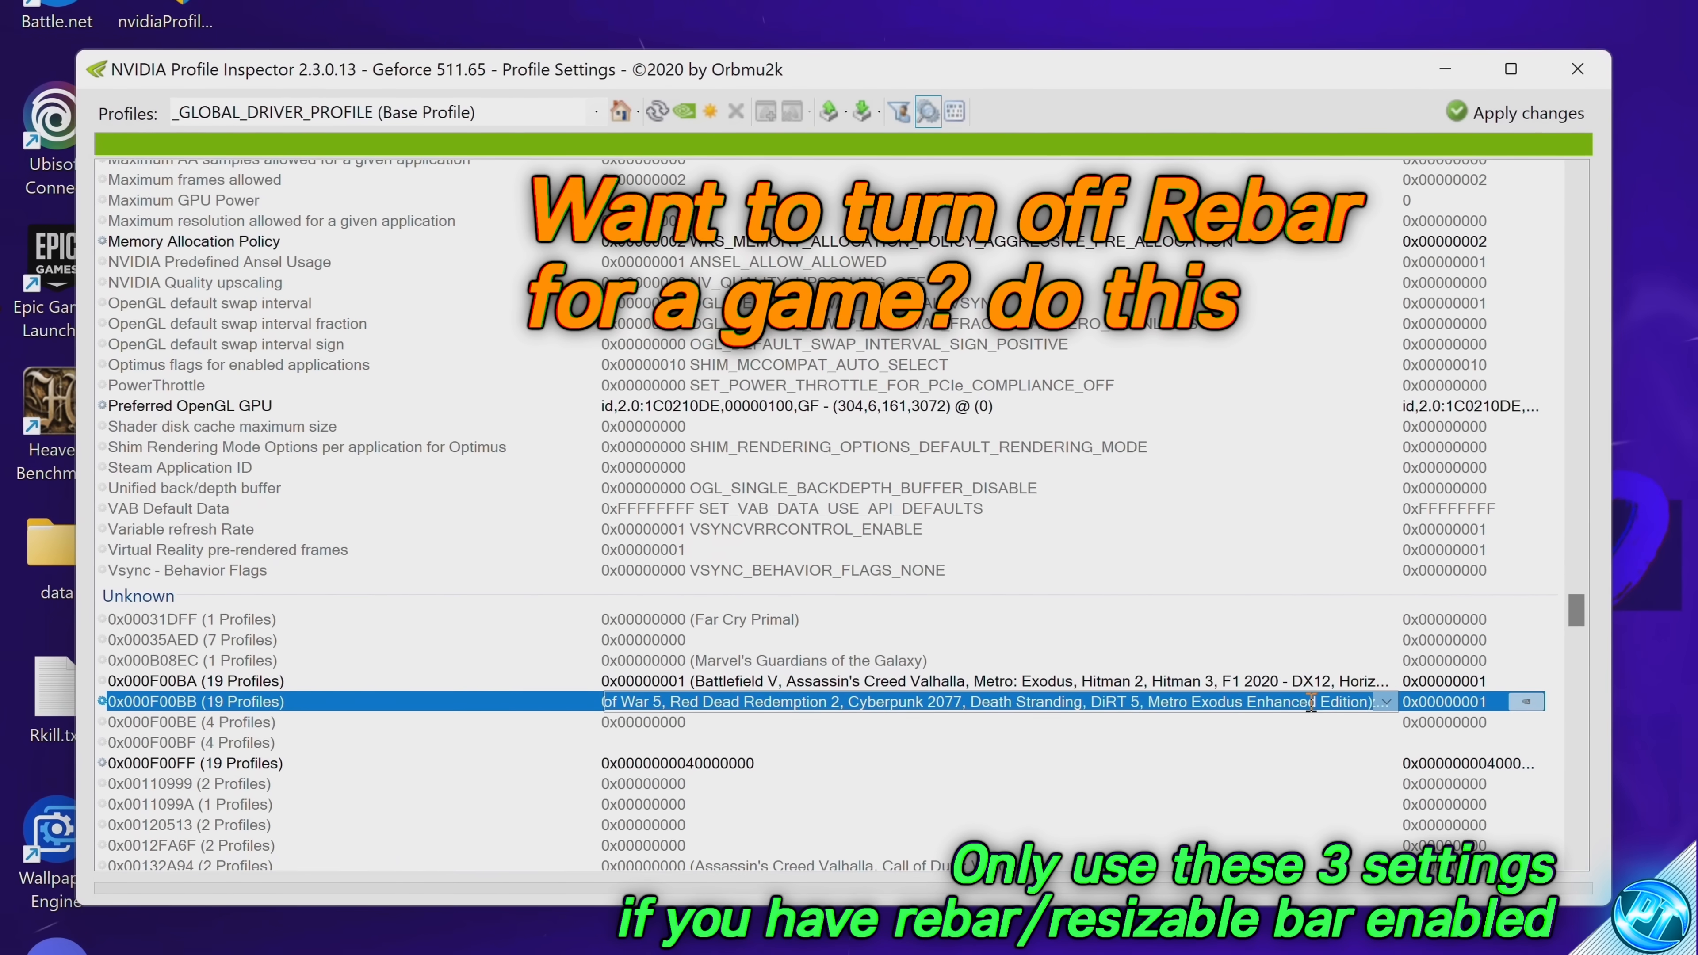
{"action": "mouse_move", "coordinate": [1525, 708]}
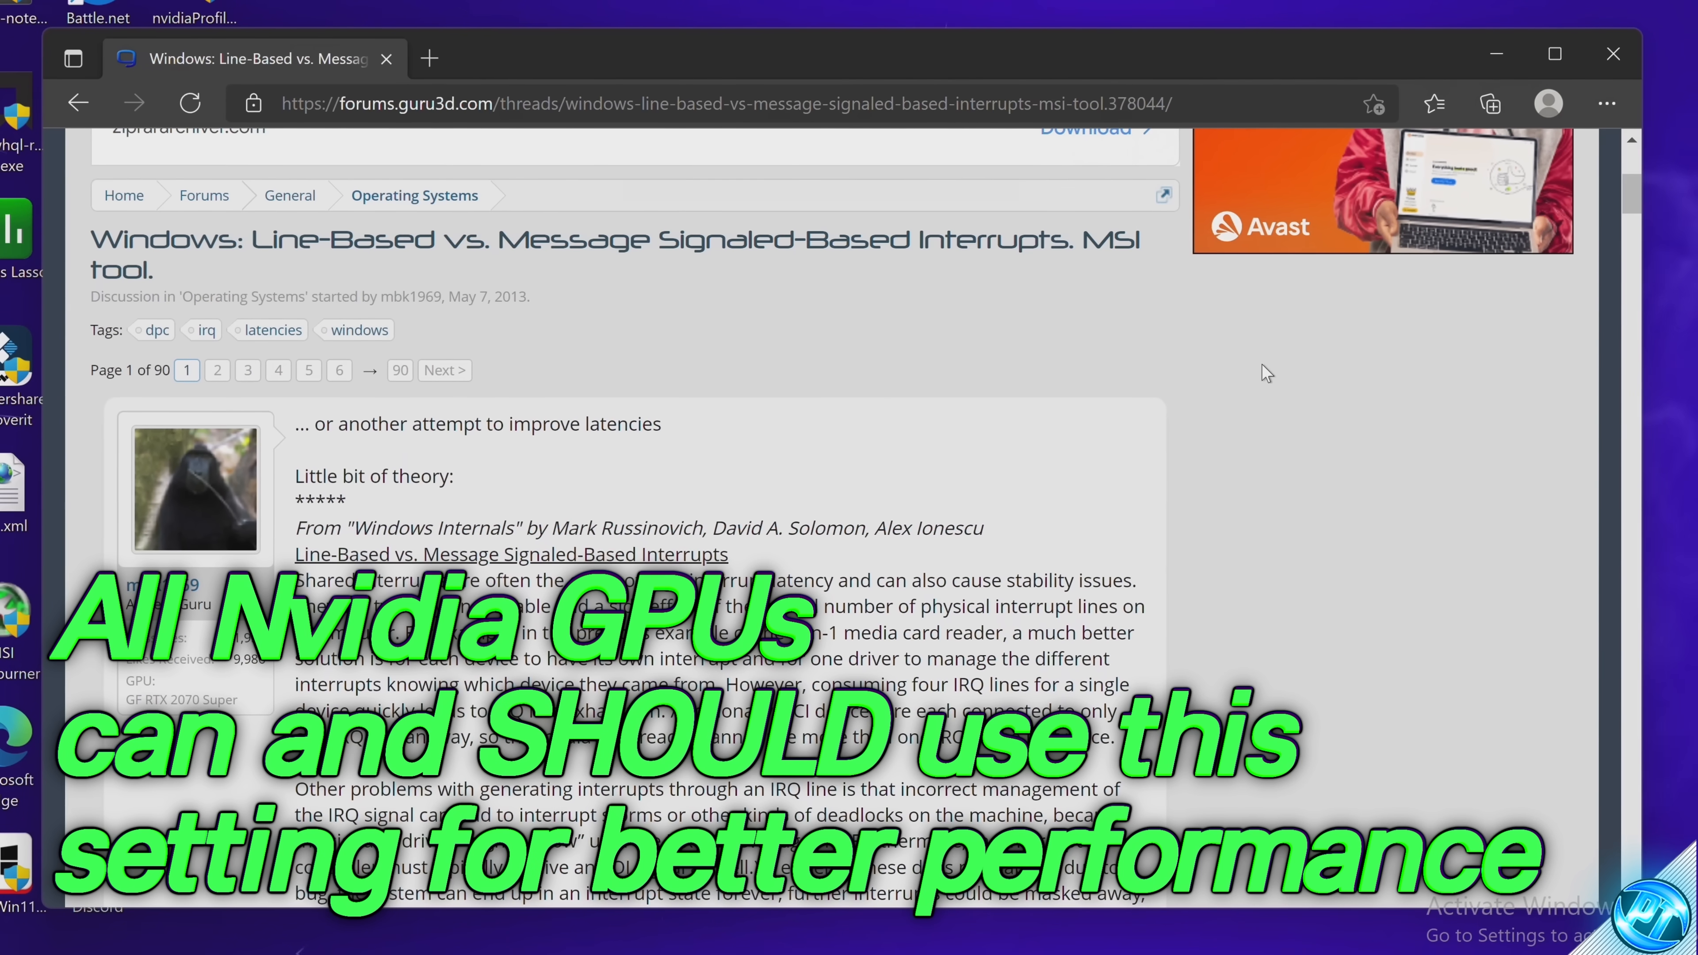
Find the MSI utility links in the Guru3D thread and start the MSI_util_v3.zip mediafire download
{"action": "scroll", "scroll_direction": "up", "scroll_amount": 3}
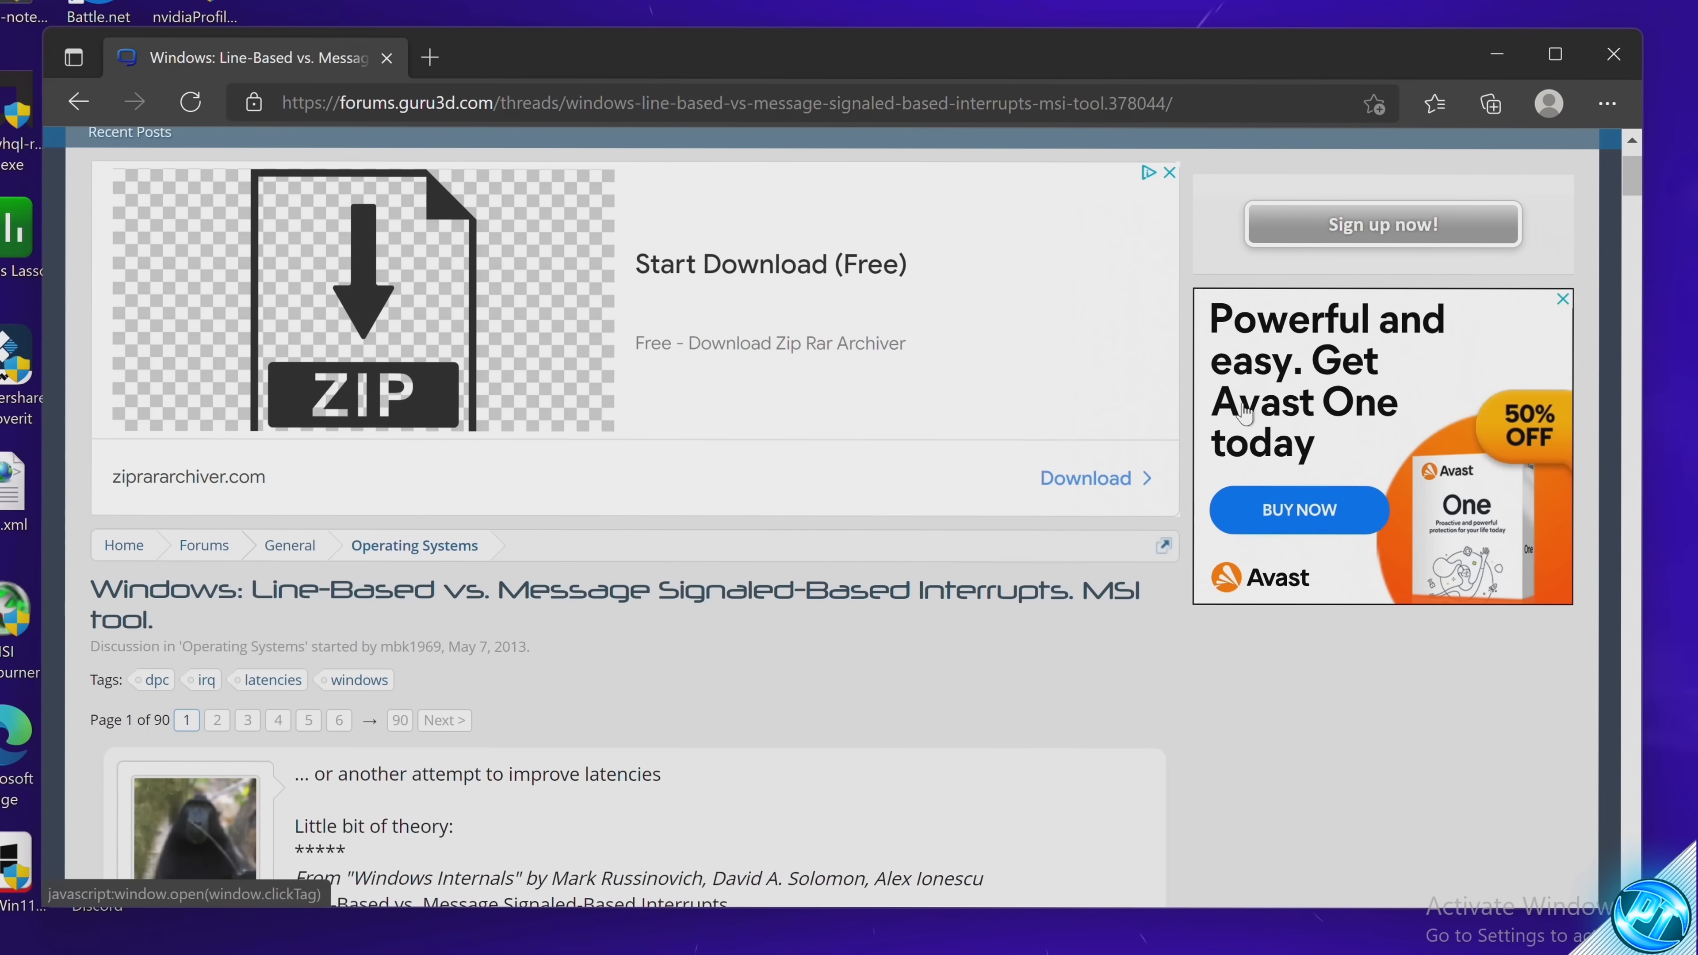
{"action": "scroll", "scroll_direction": "down", "scroll_amount": 3}
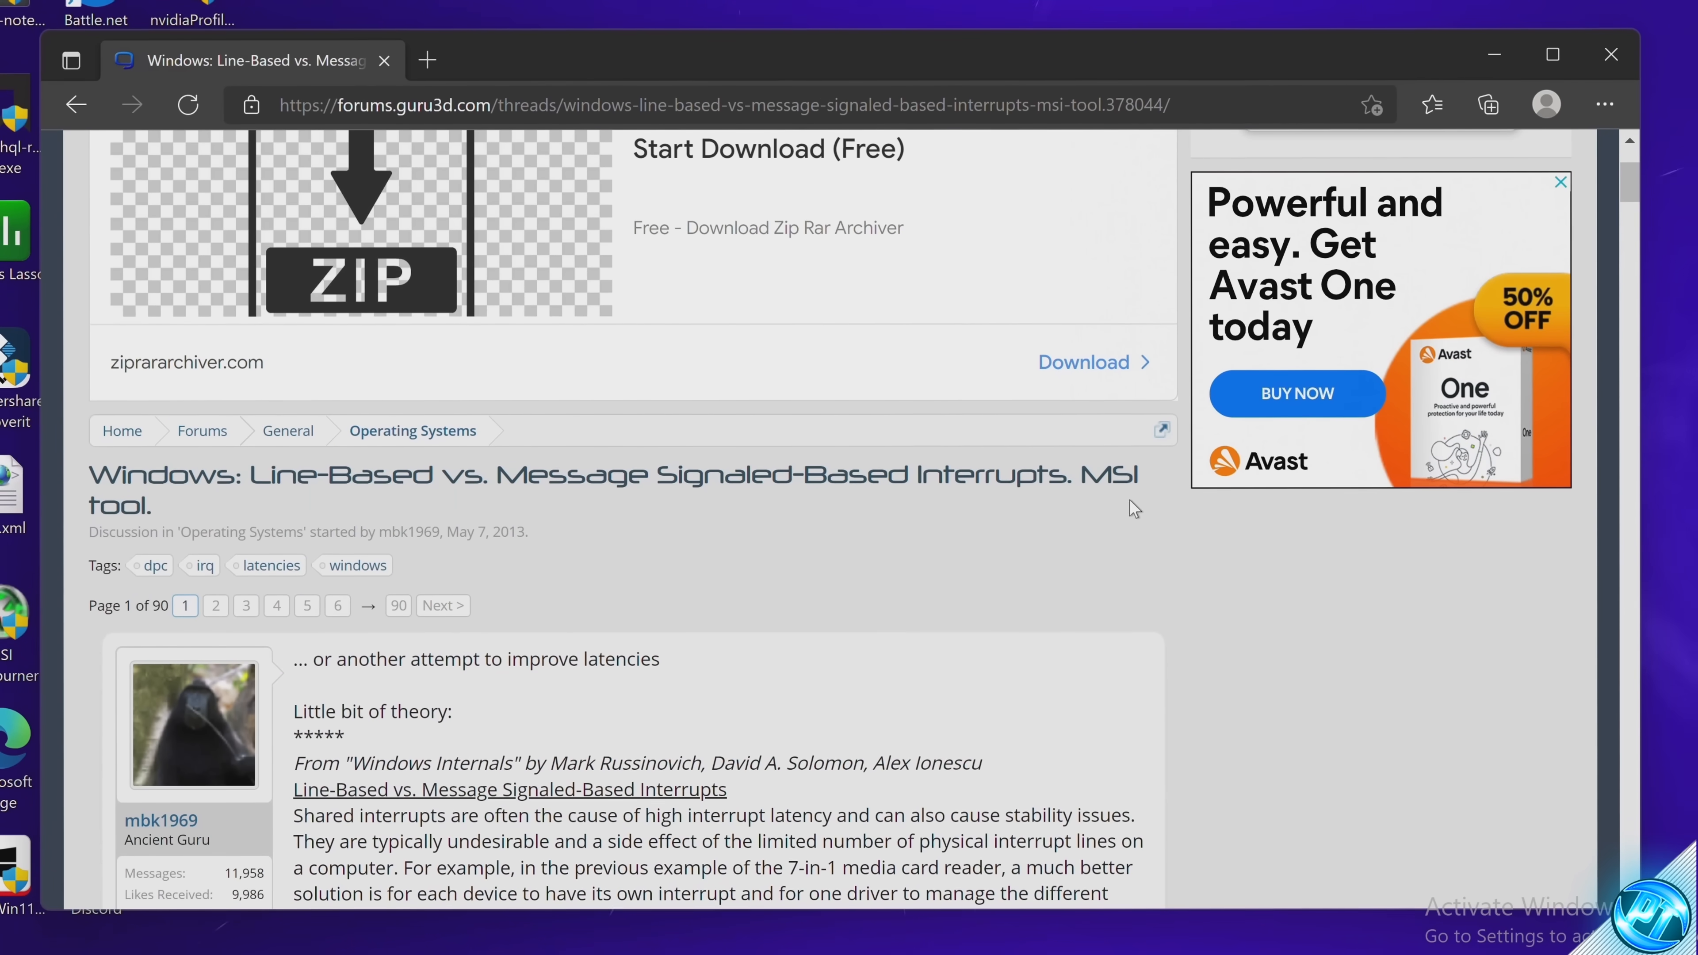
{"action": "scroll", "scroll_direction": "down", "scroll_amount": 3}
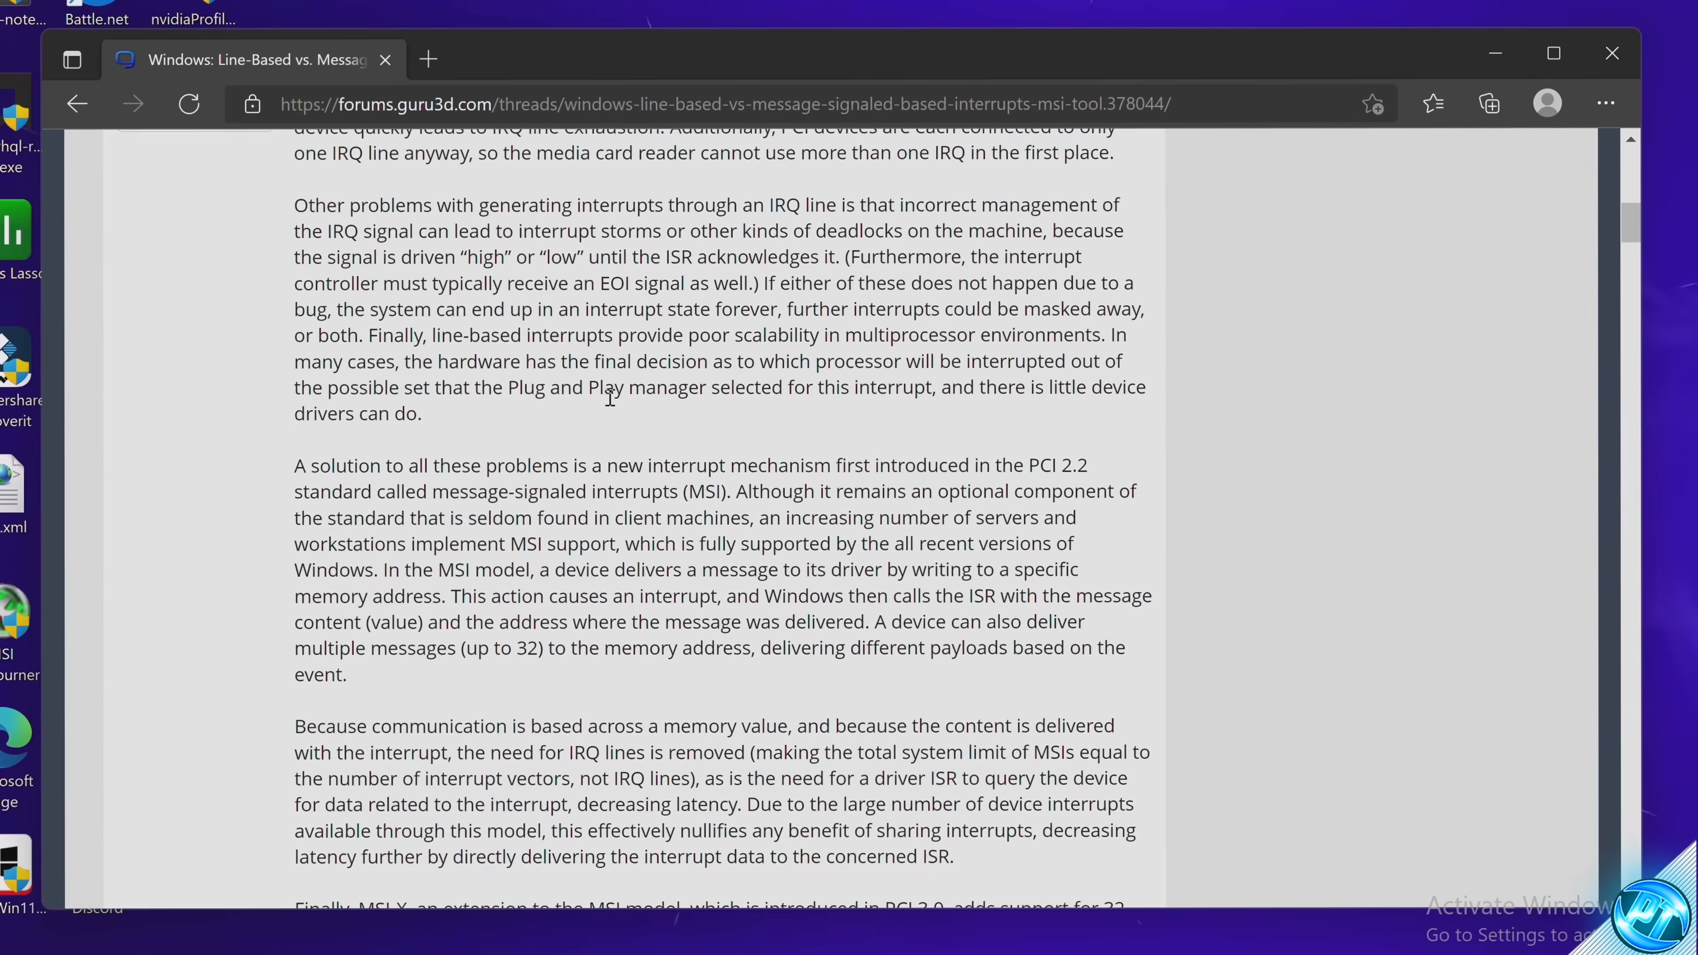
{"action": "scroll", "scroll_direction": "down", "scroll_amount": 3}
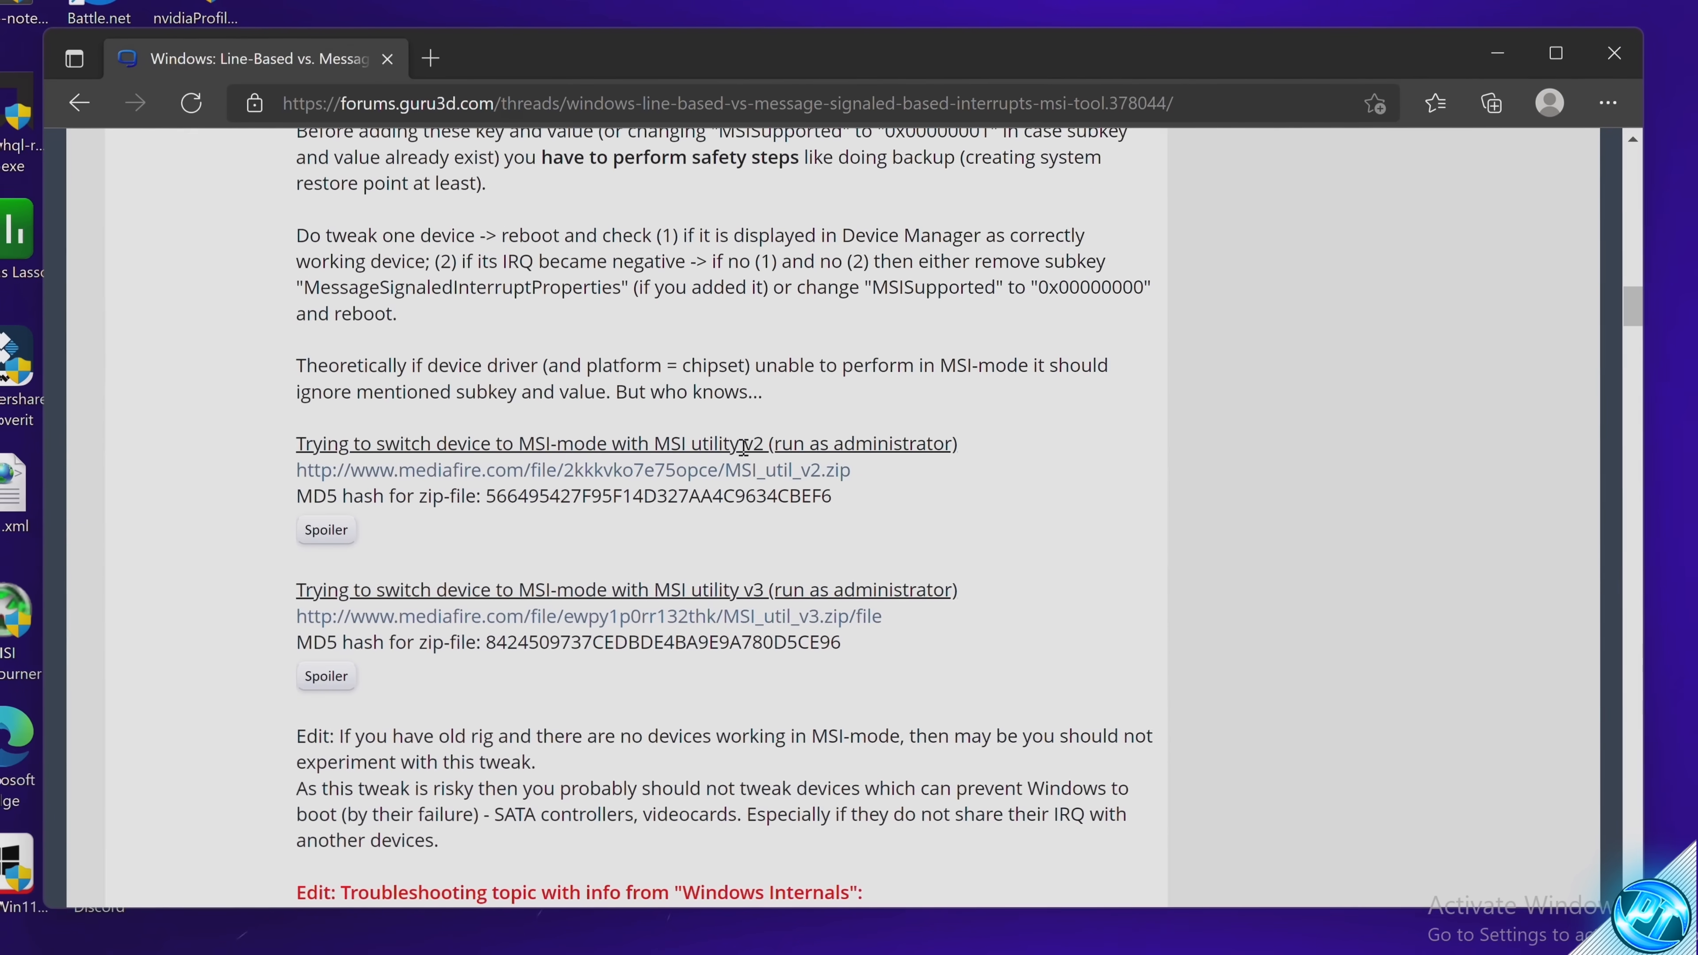
{"action": "double_click", "coordinate": [742, 590]}
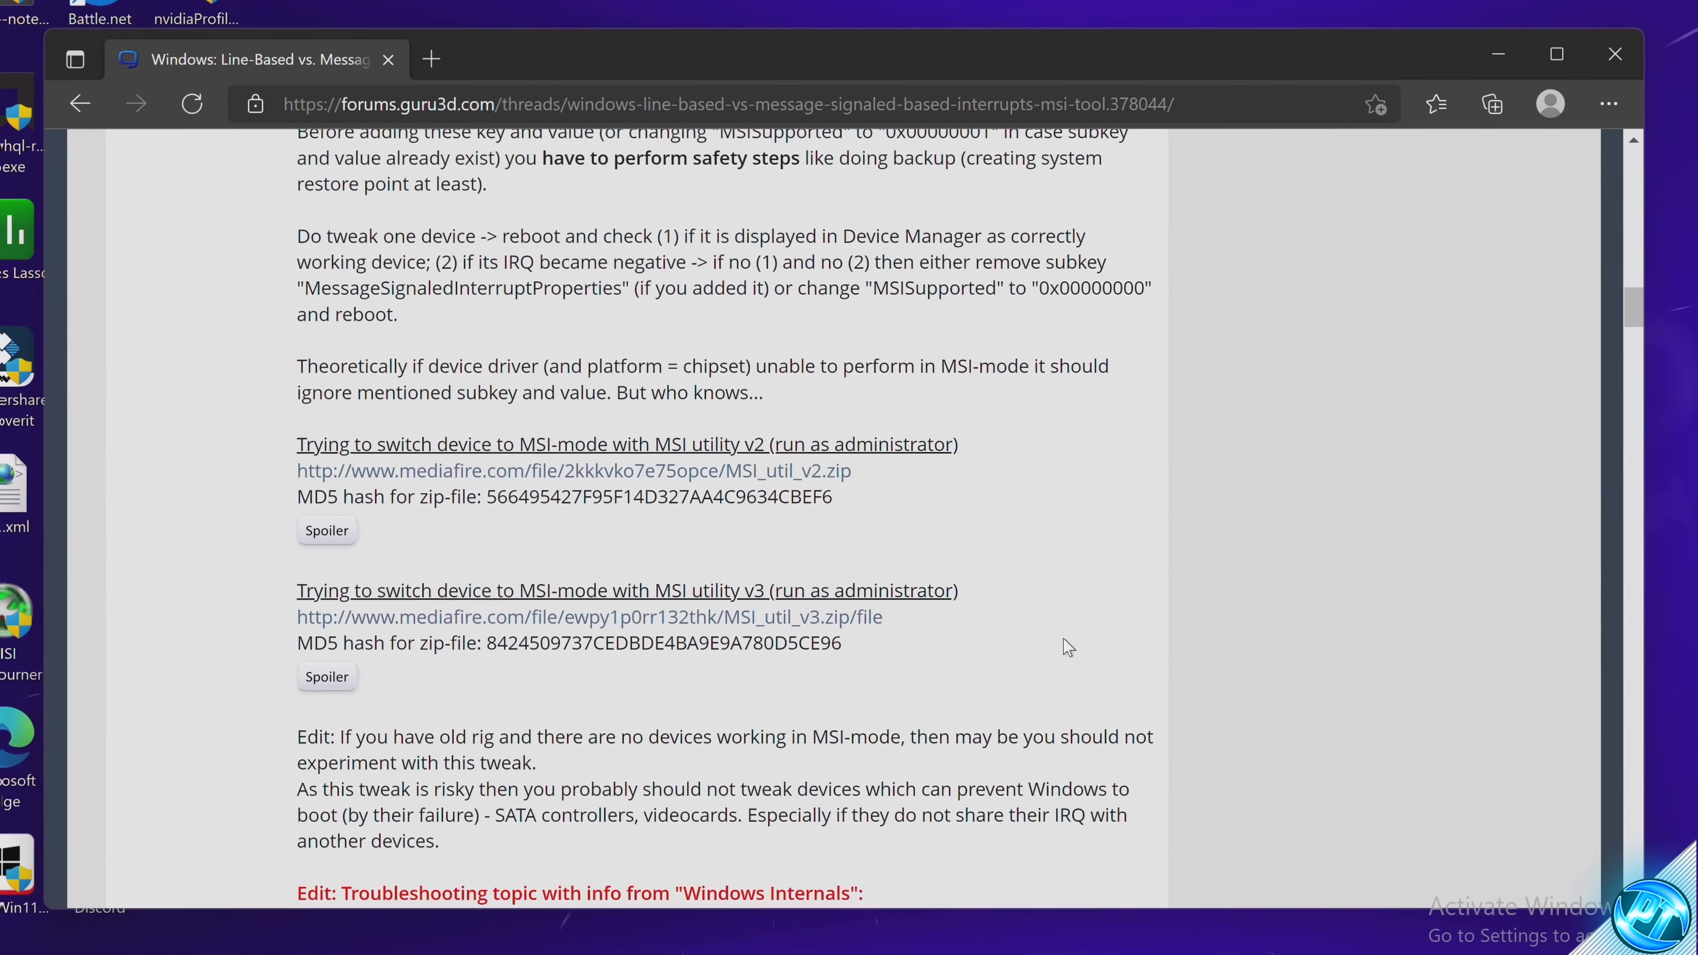
{"action": "mouse_move", "coordinate": [656, 619]}
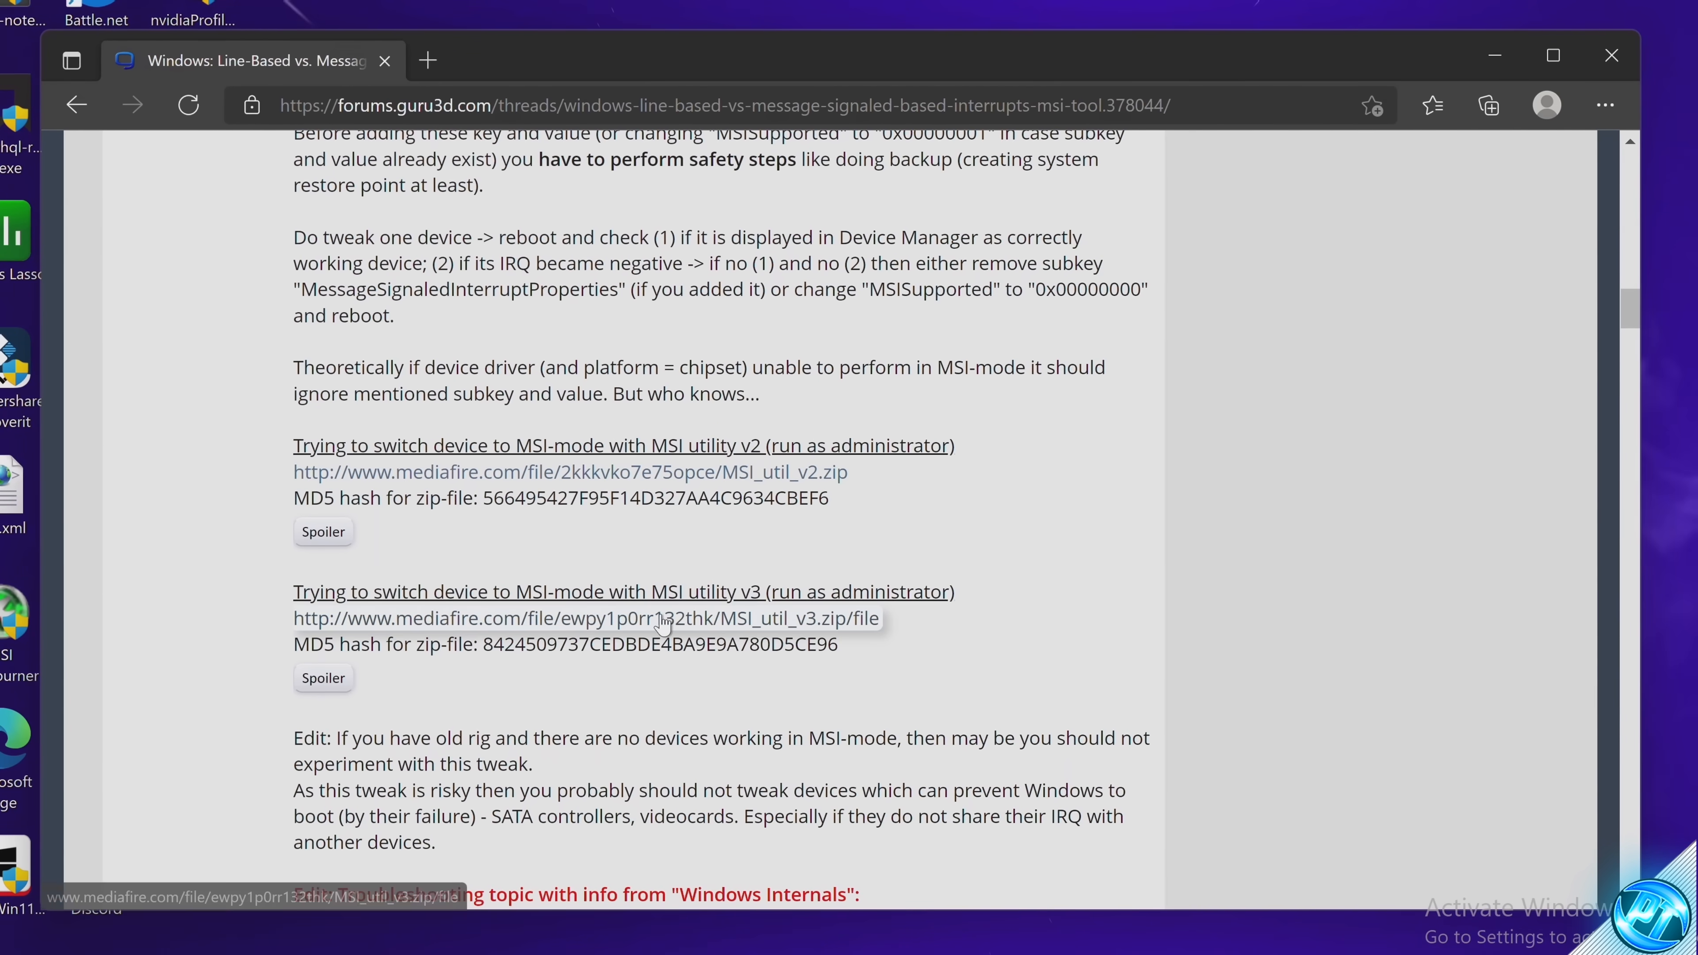
{"action": "left_click", "coordinate": [584, 617]}
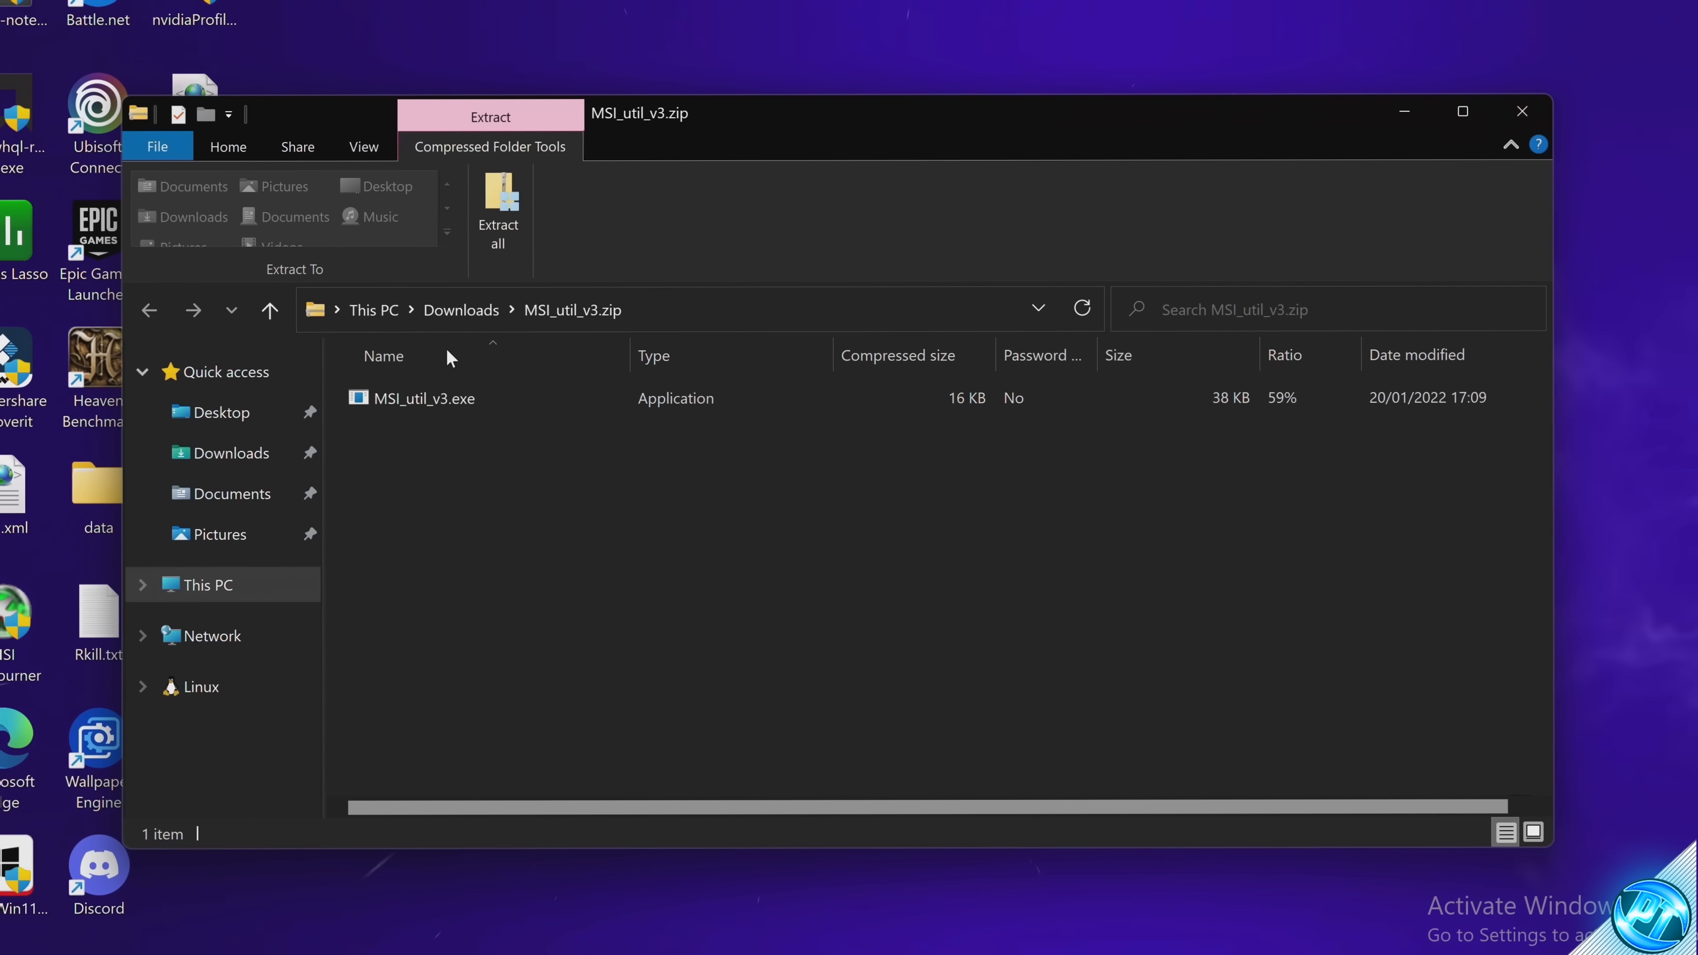
Run MSI_util_v3.exe as administrator and approve the UAC prompt
{"action": "left_click", "coordinate": [422, 397]}
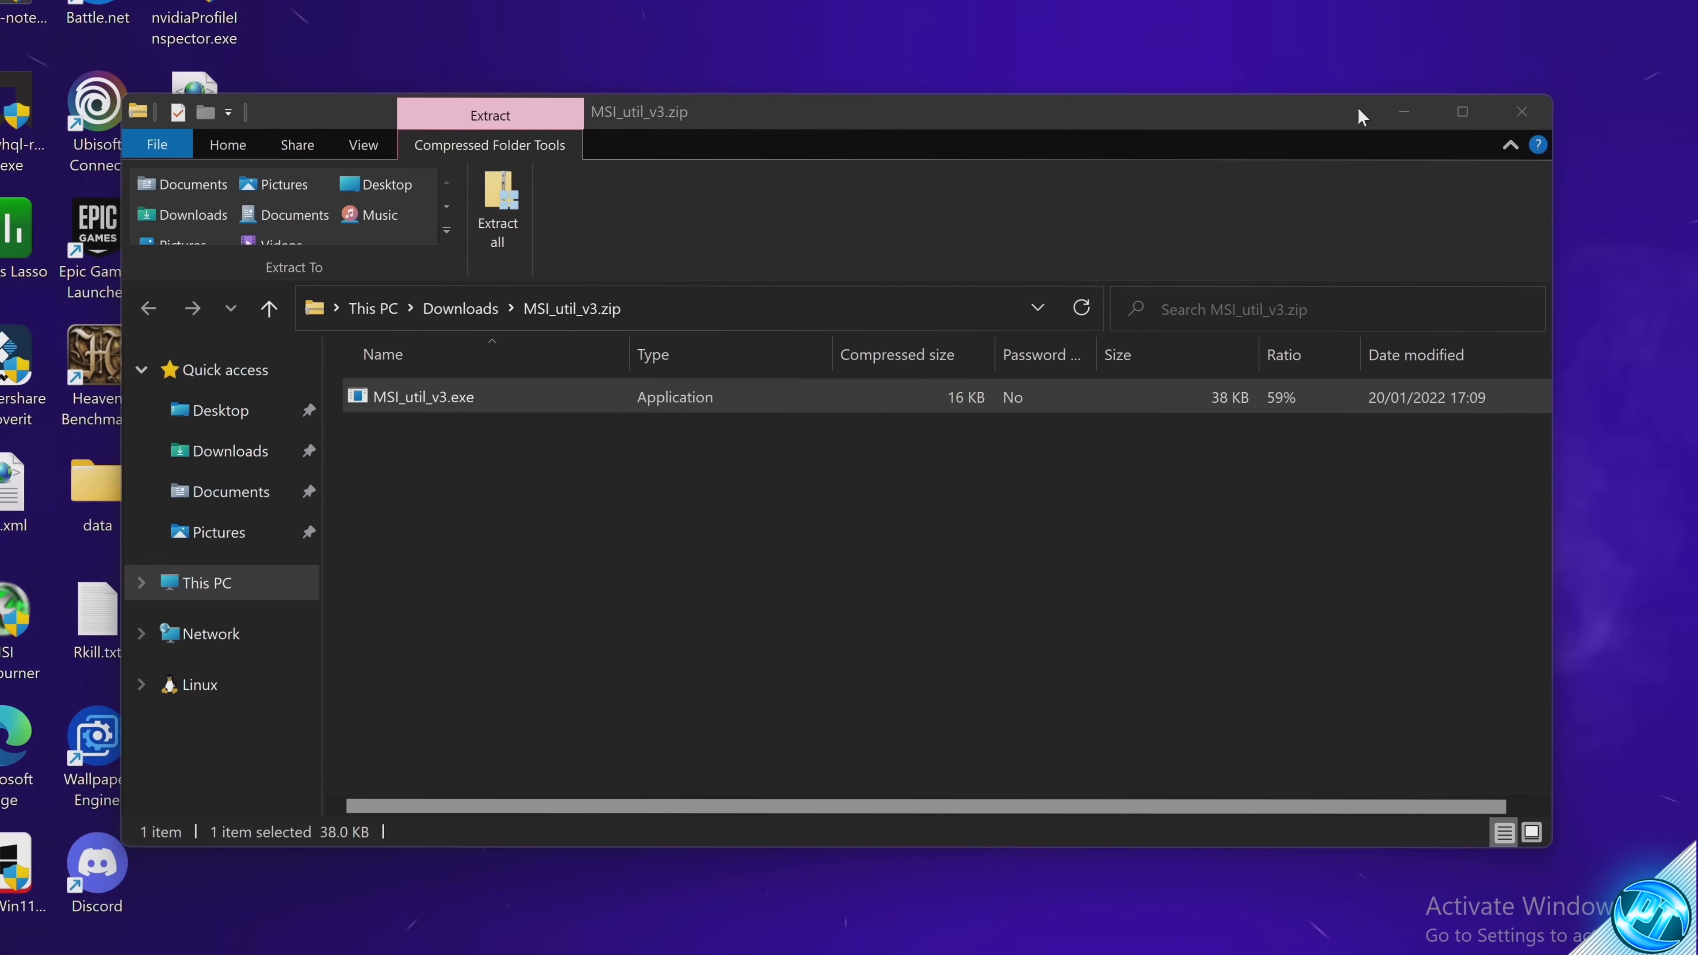
{"action": "right_click", "coordinate": [293, 252]}
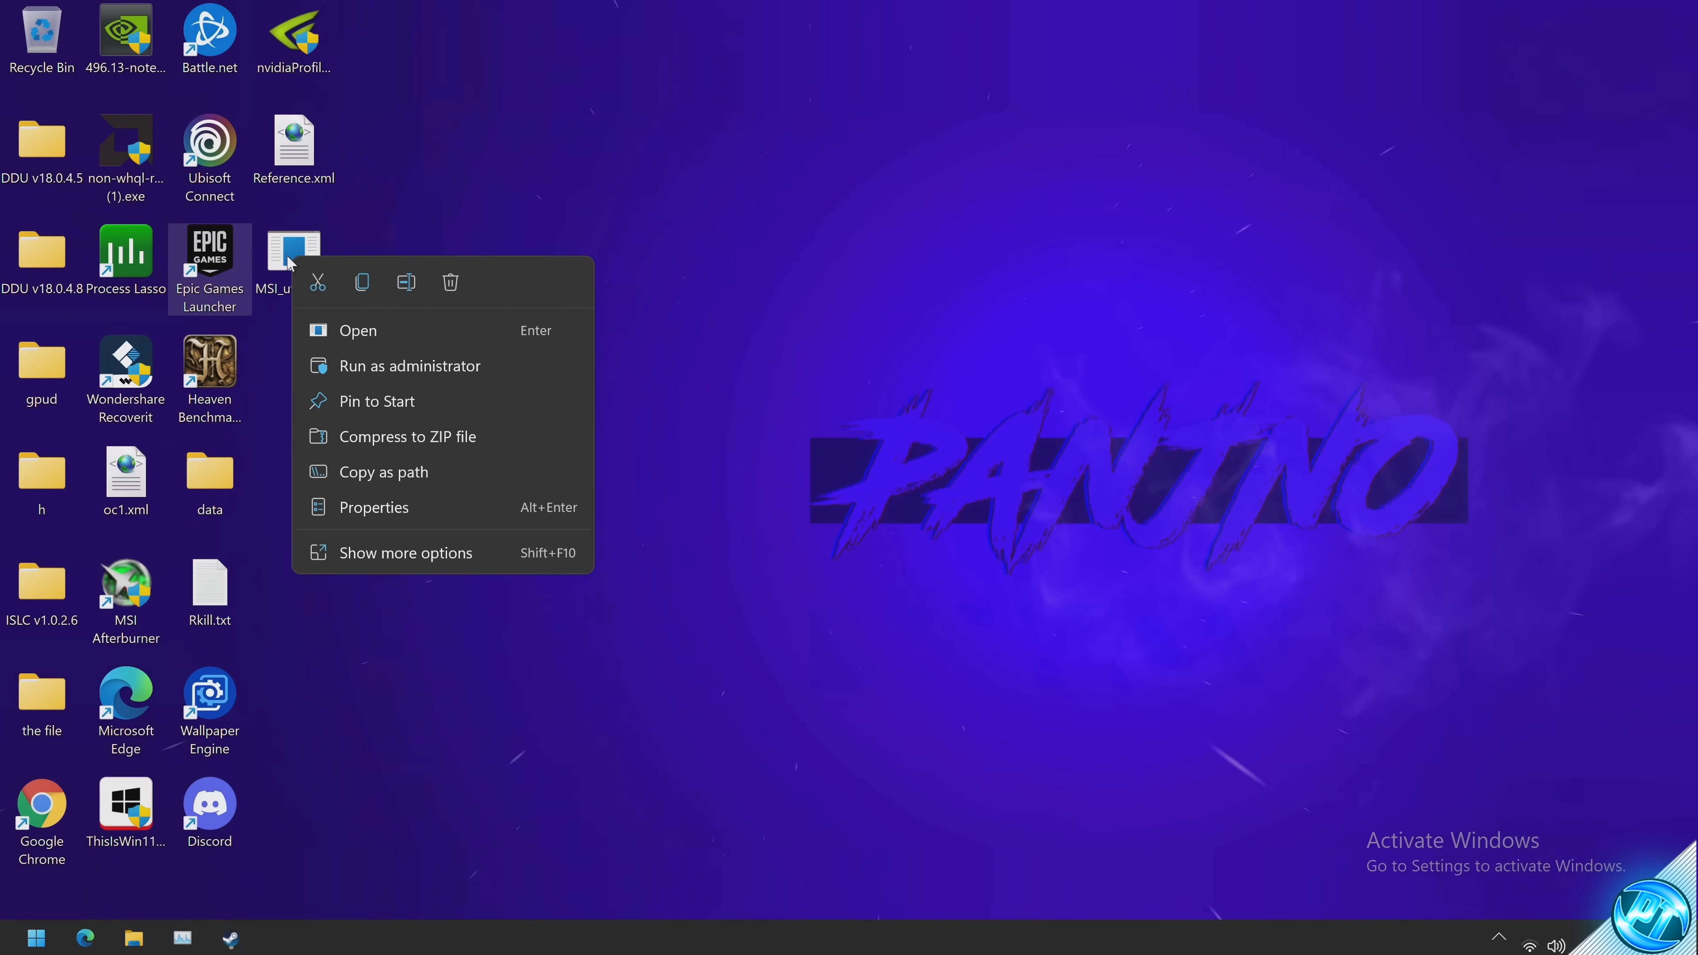
{"action": "left_click", "coordinate": [357, 330]}
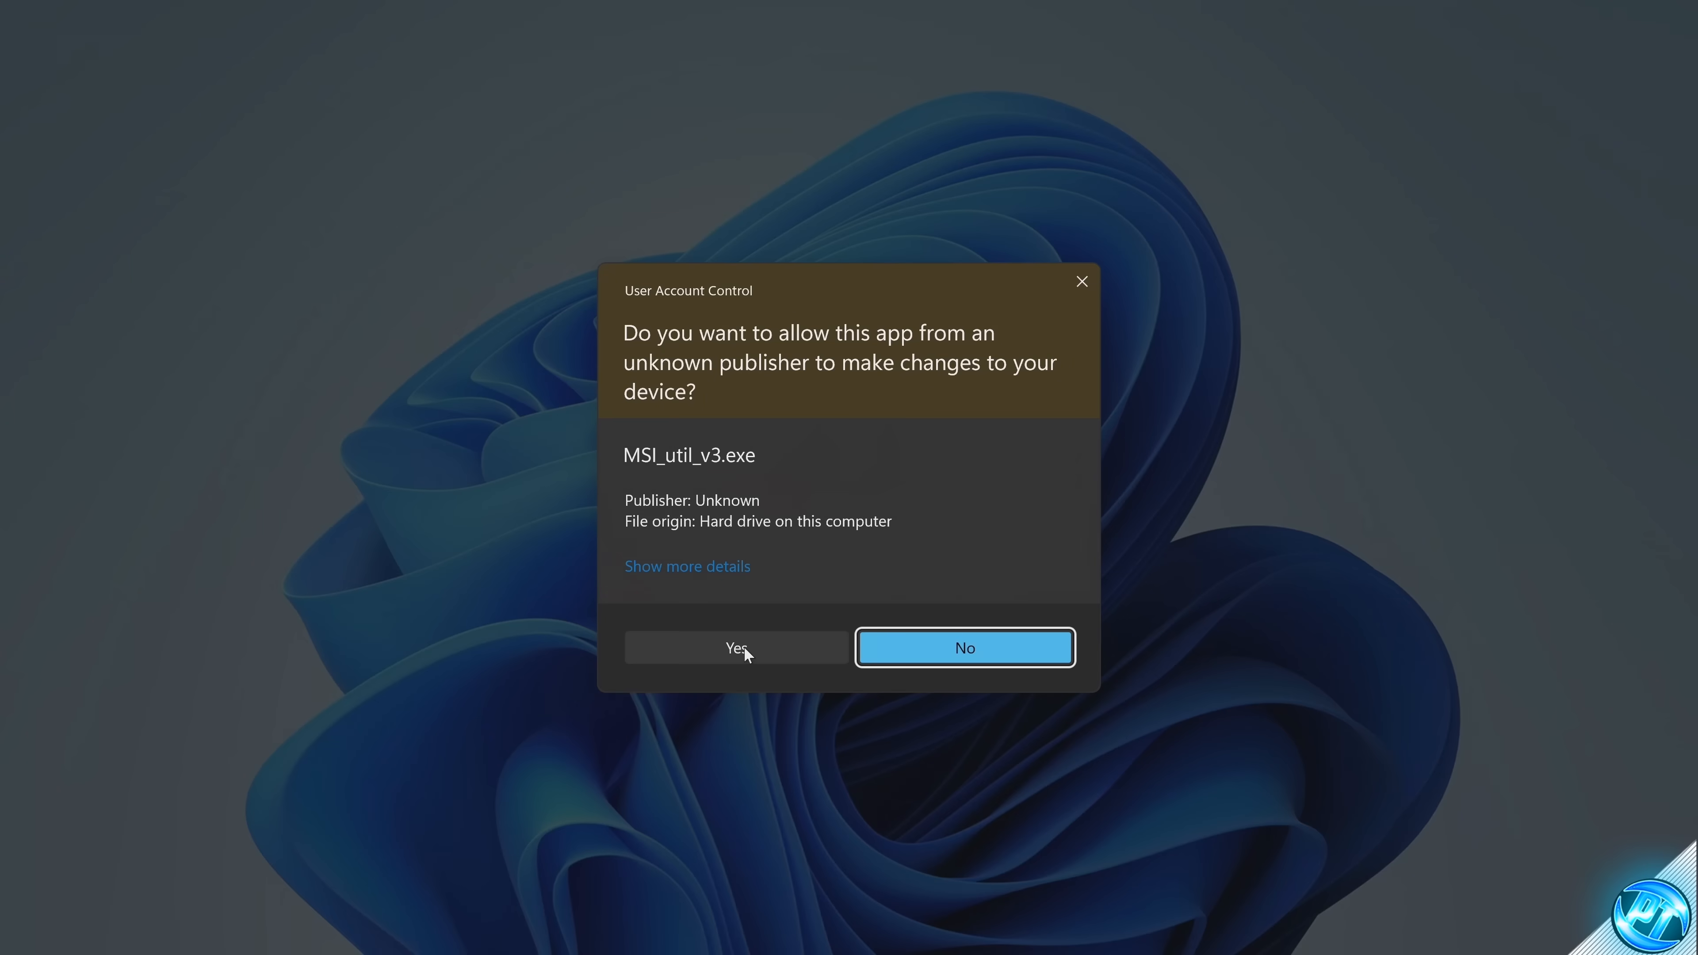
{"action": "left_click", "coordinate": [738, 648]}
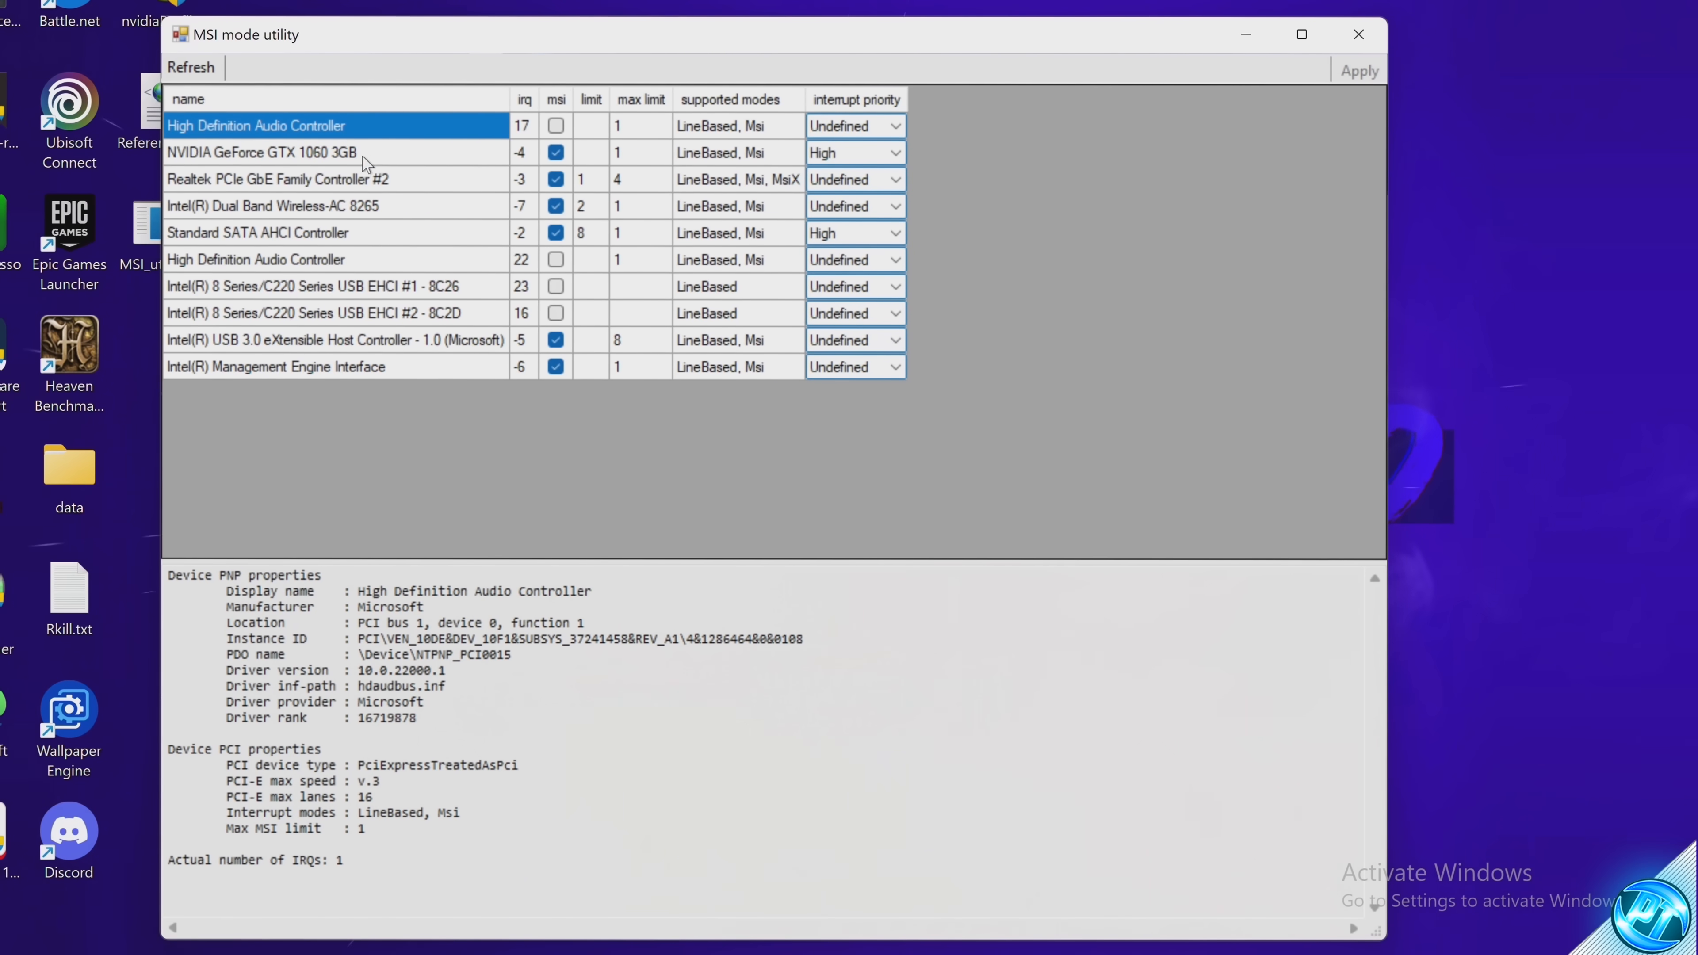
Enable MSI mode for the GeForce GTX 1060 3GB with High interrupt priority and apply
{"action": "left_click", "coordinate": [260, 151]}
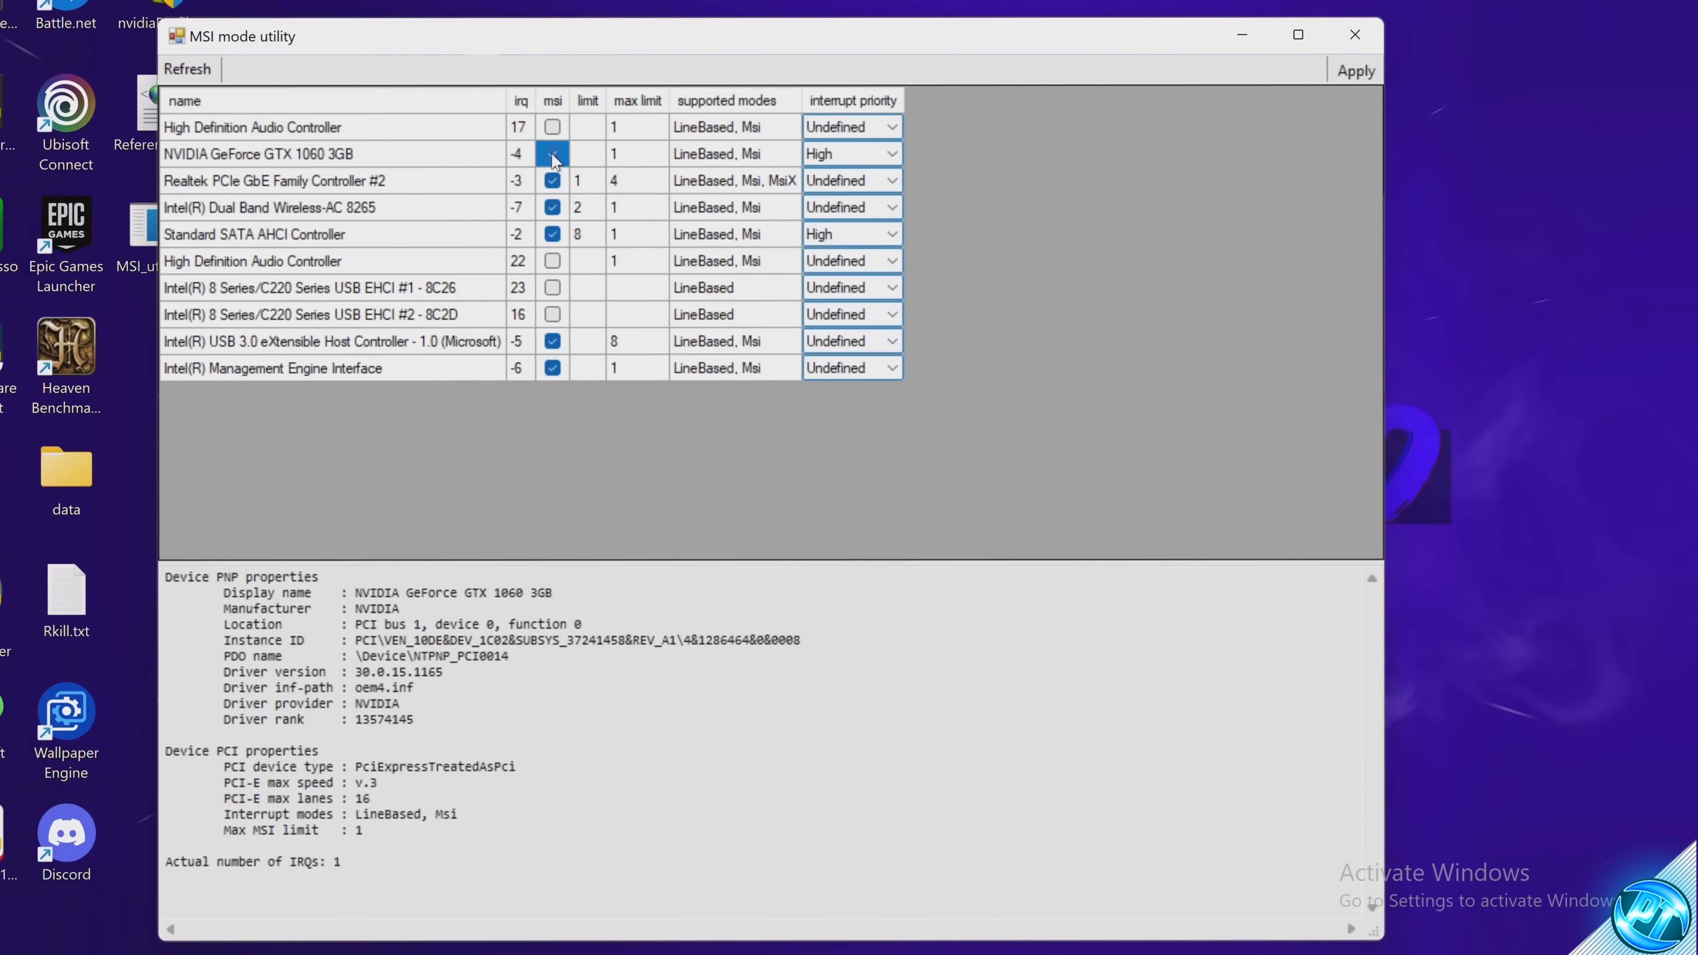
{"action": "left_click", "coordinate": [552, 153]}
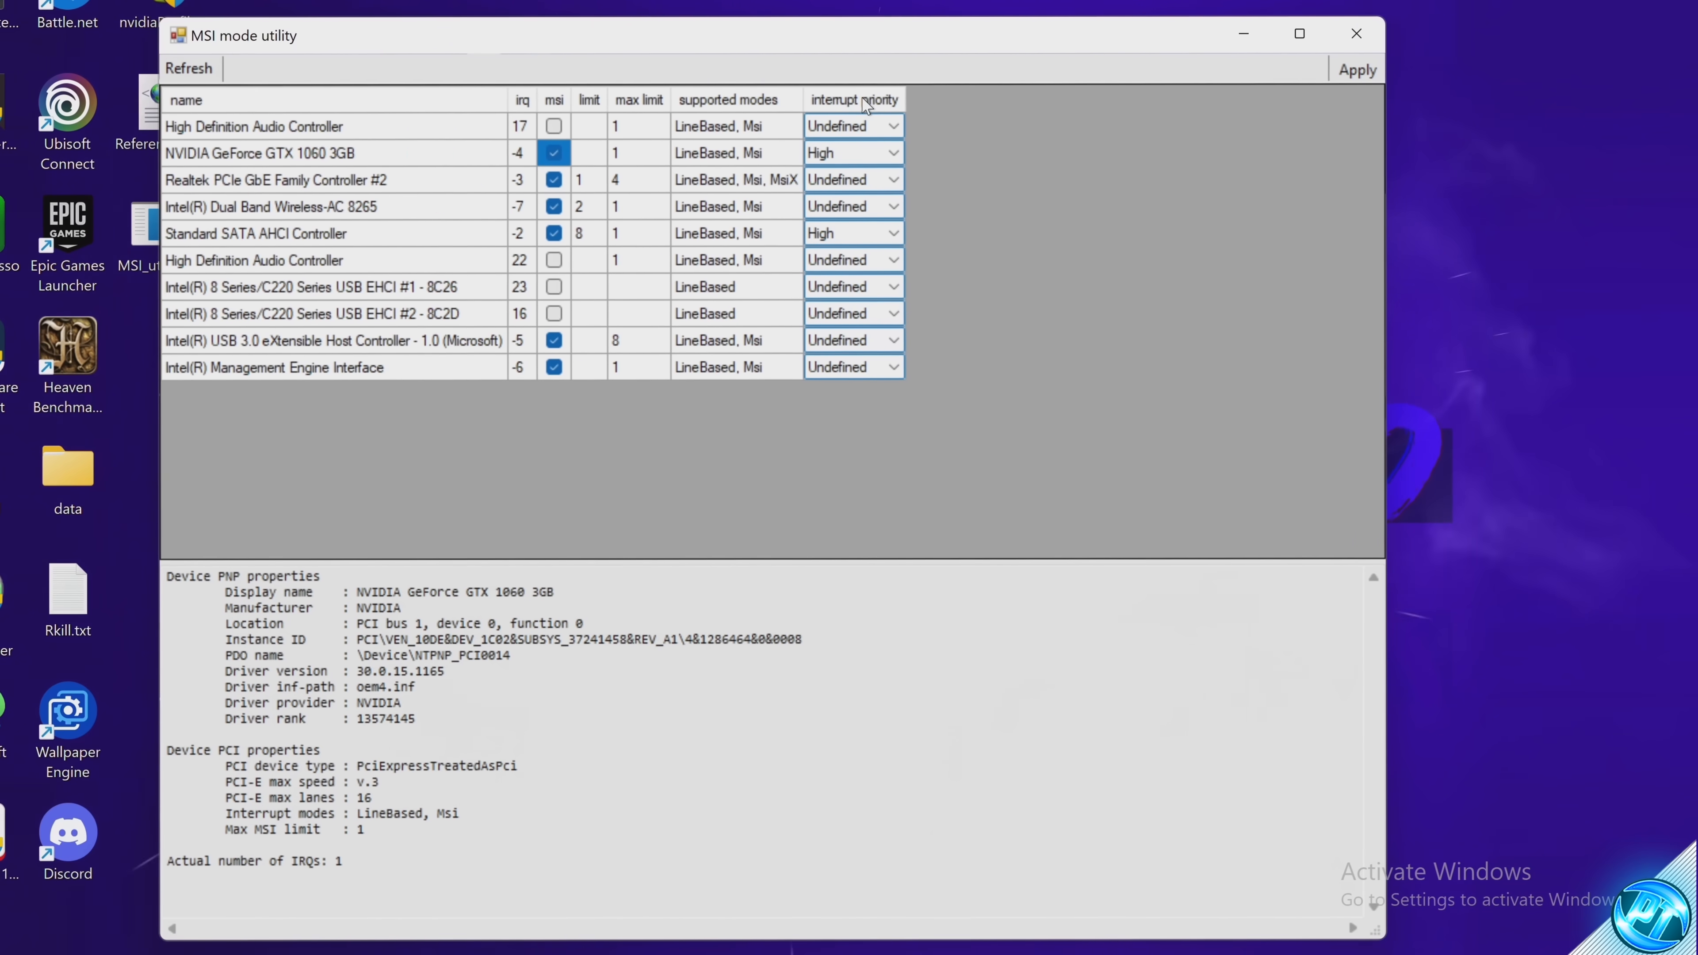
{"action": "left_click", "coordinate": [891, 179]}
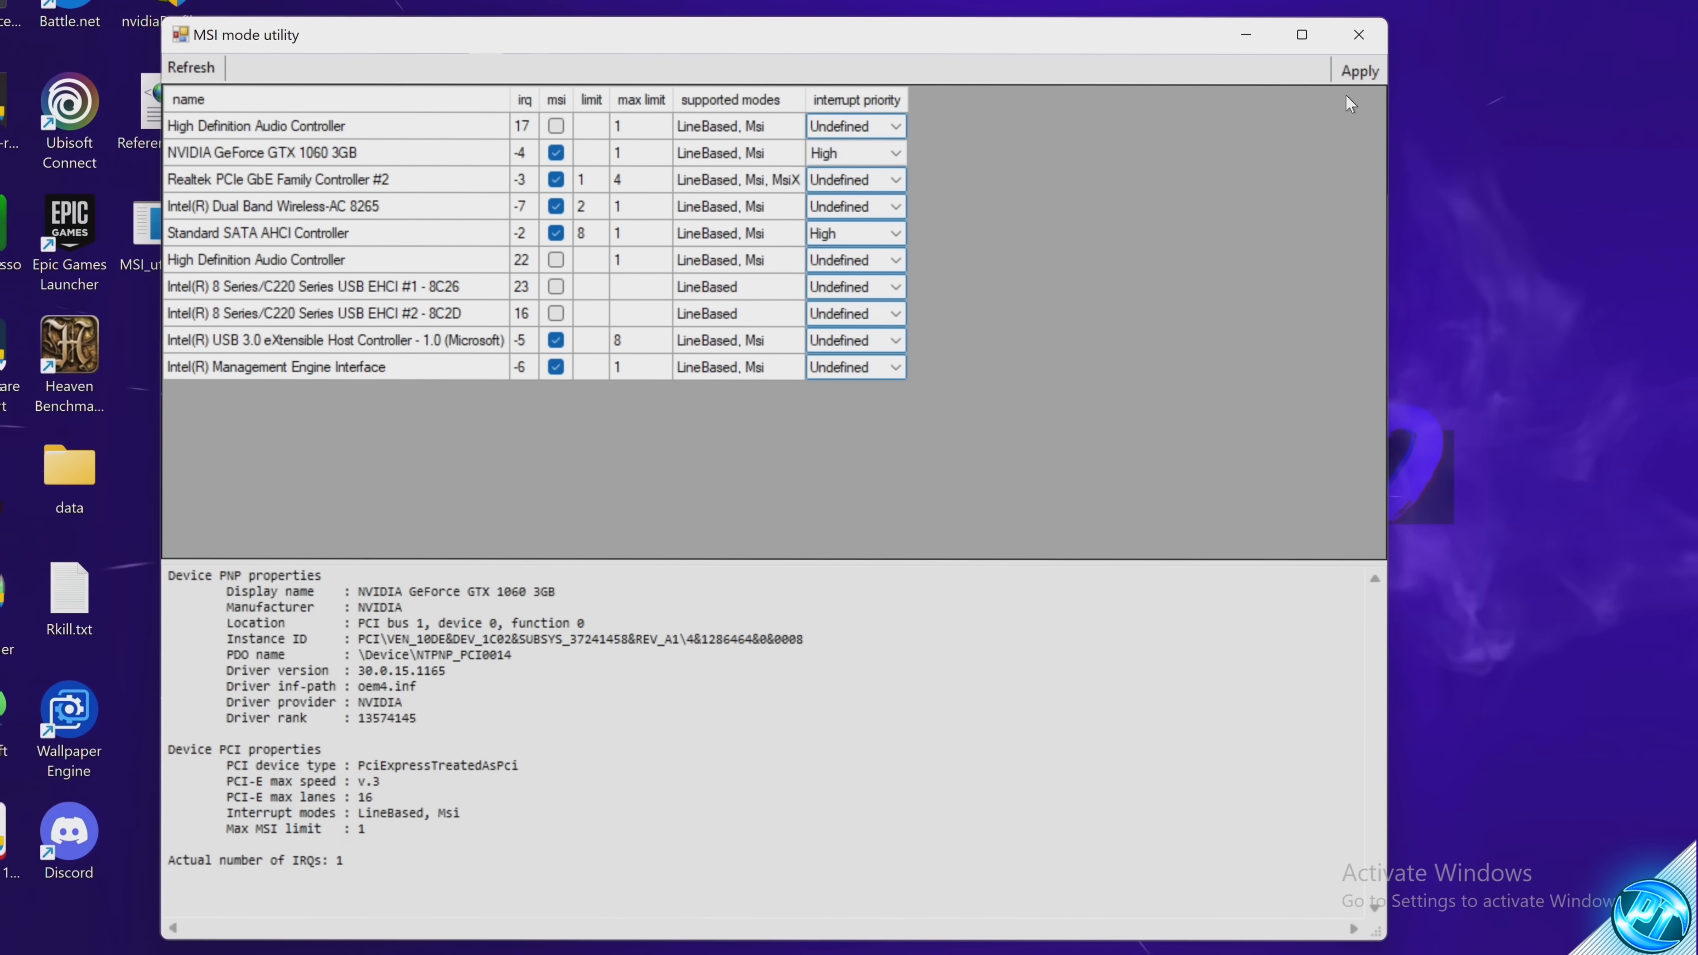
{"action": "left_click", "coordinate": [1357, 34]}
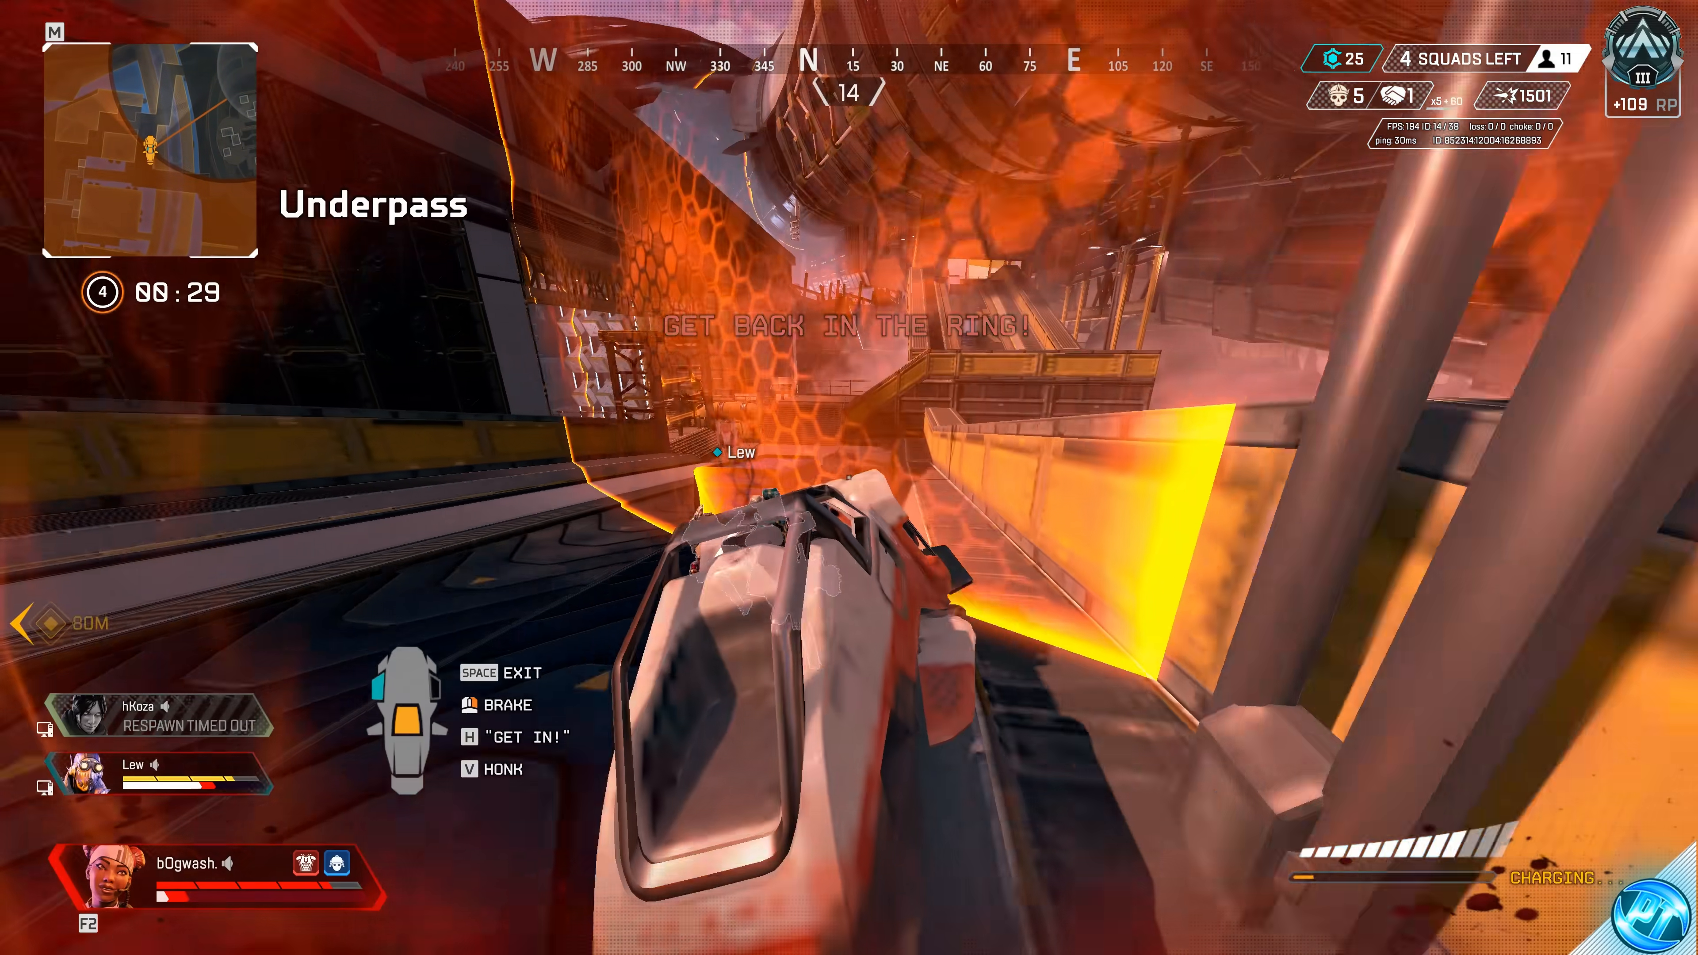
Jump near the vehicle at Underpass while the performance overlay runs
{"action": "key", "text": "space"}
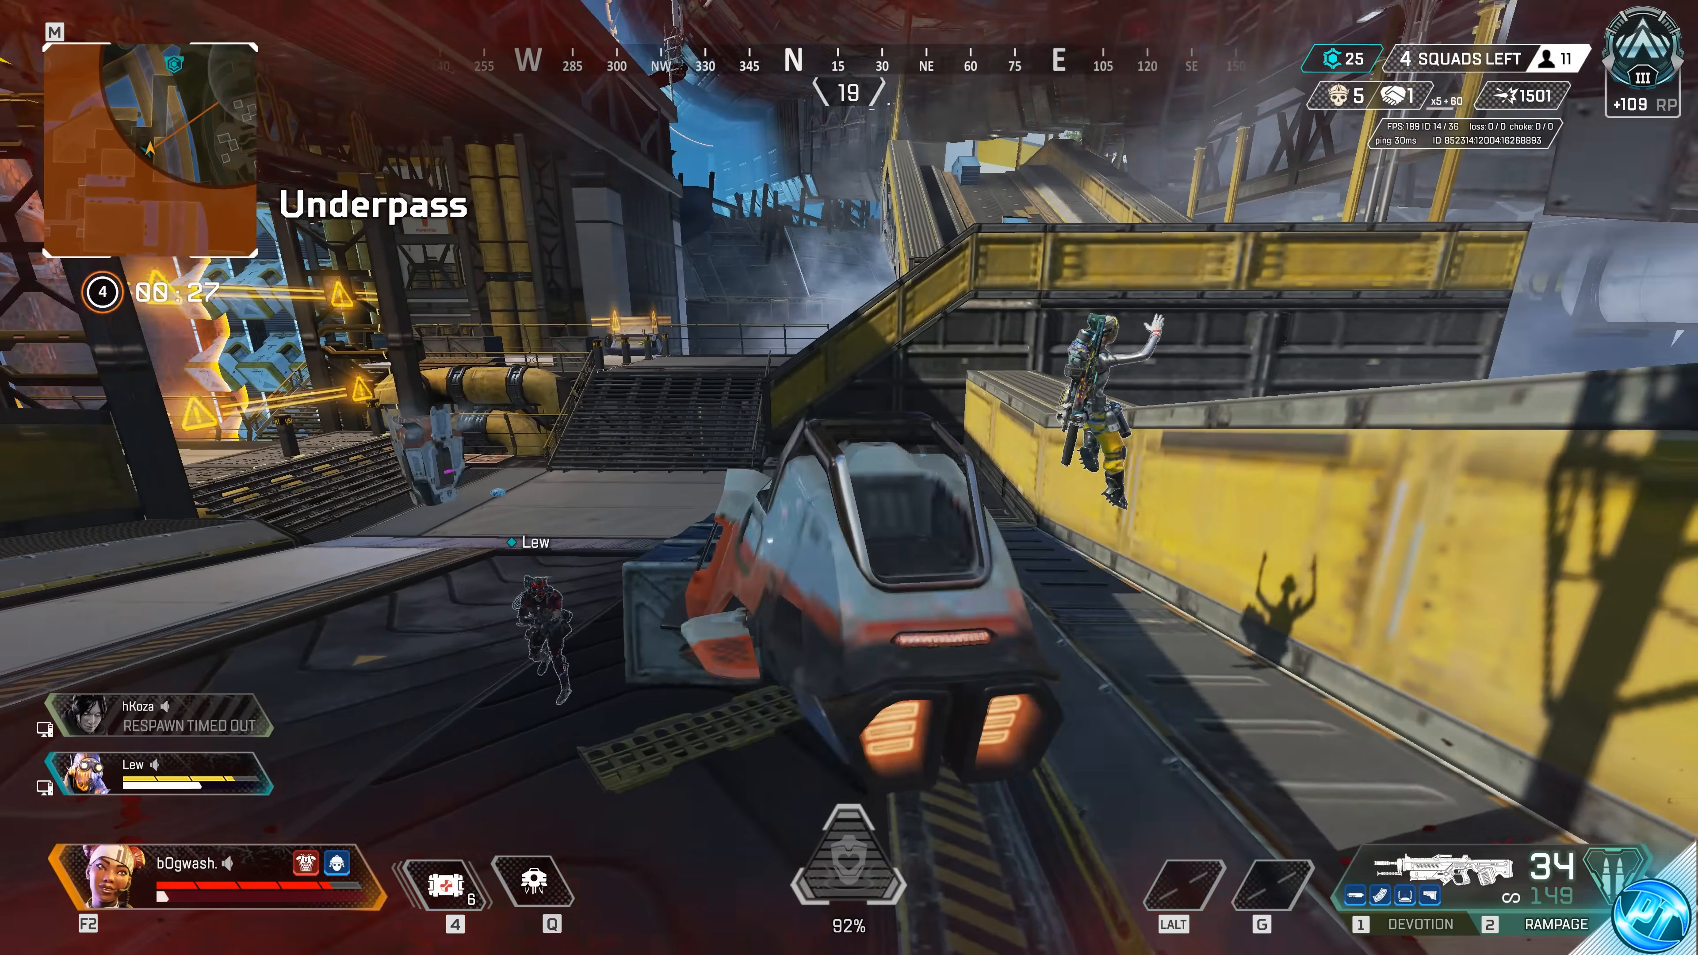